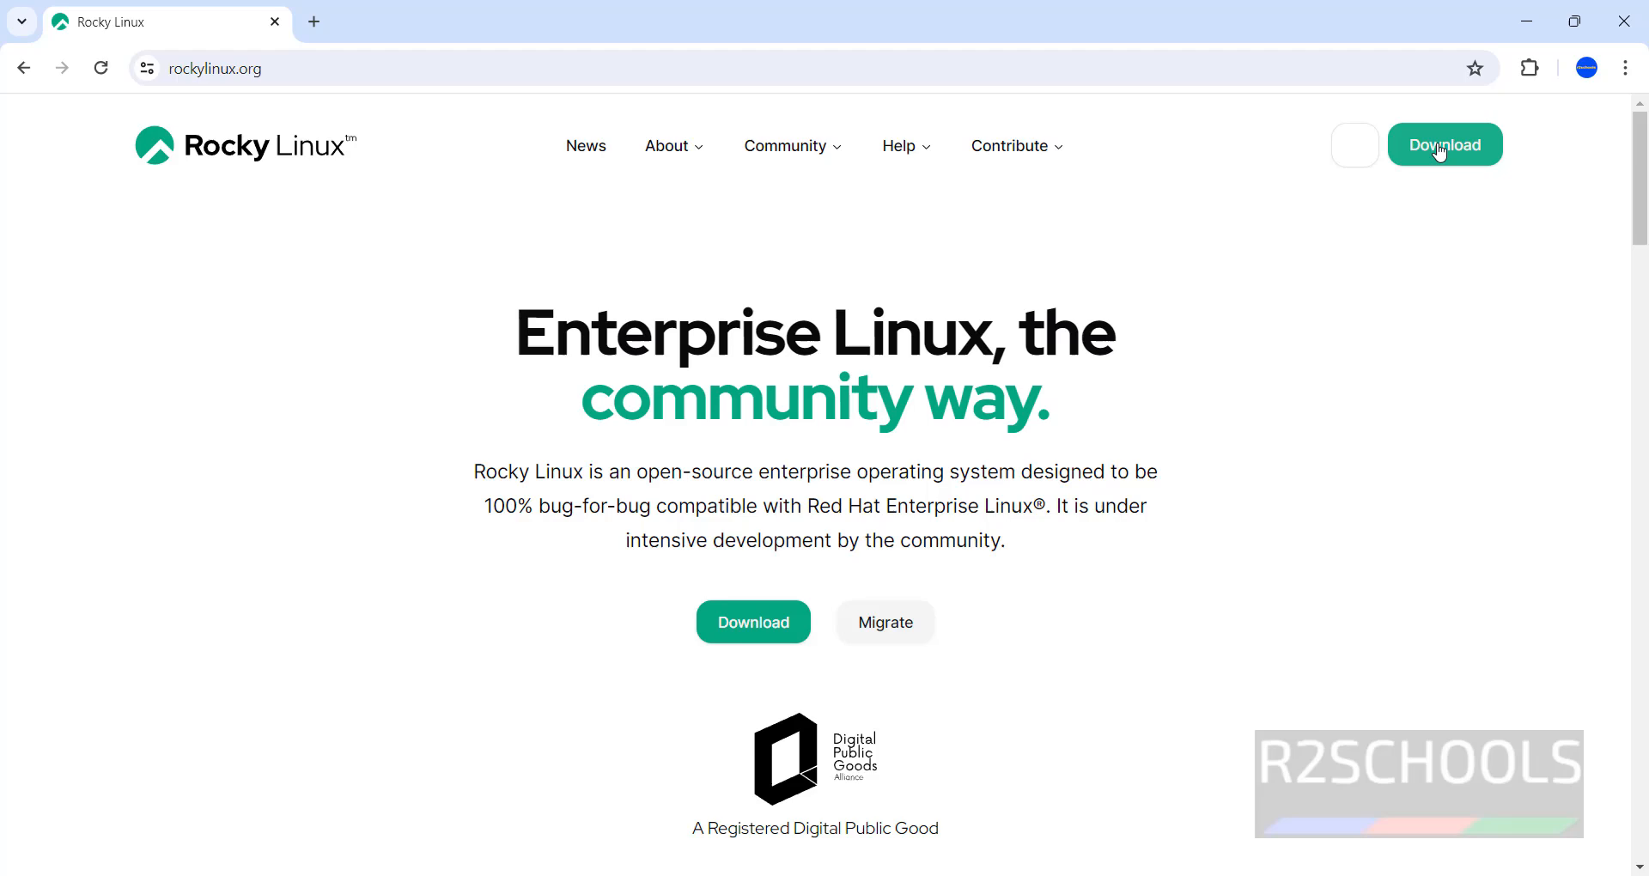
# Open the Rocky Linux download page and scroll through the Rocky Linux 9 images.
pyautogui.click(1445, 144)
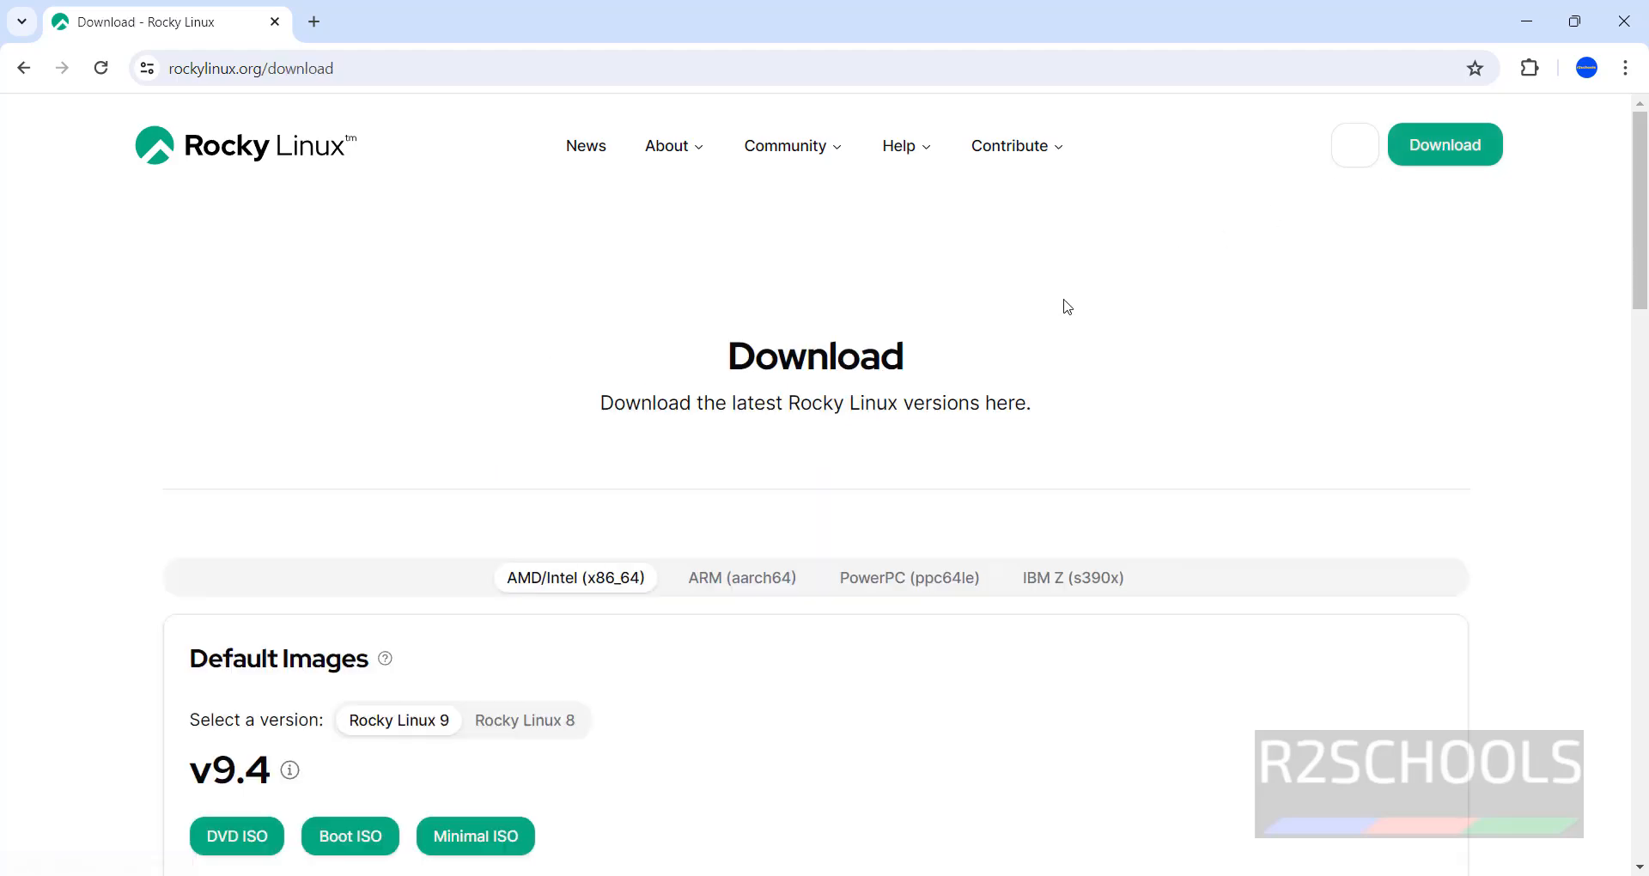
pyautogui.scroll(-3)
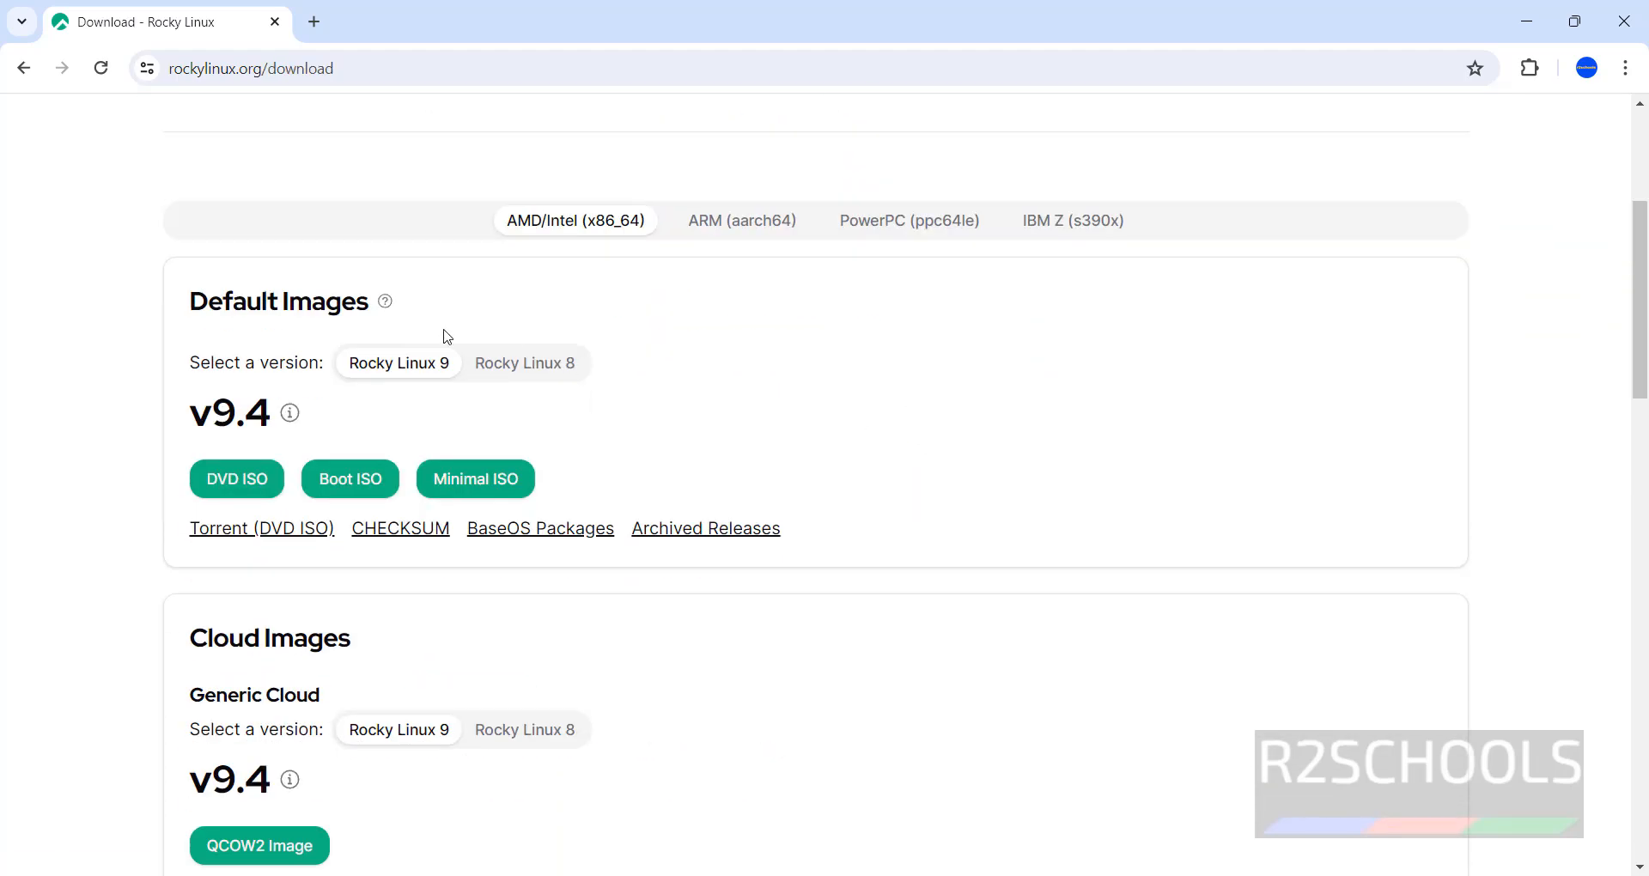
pyautogui.moveTo(255, 482)
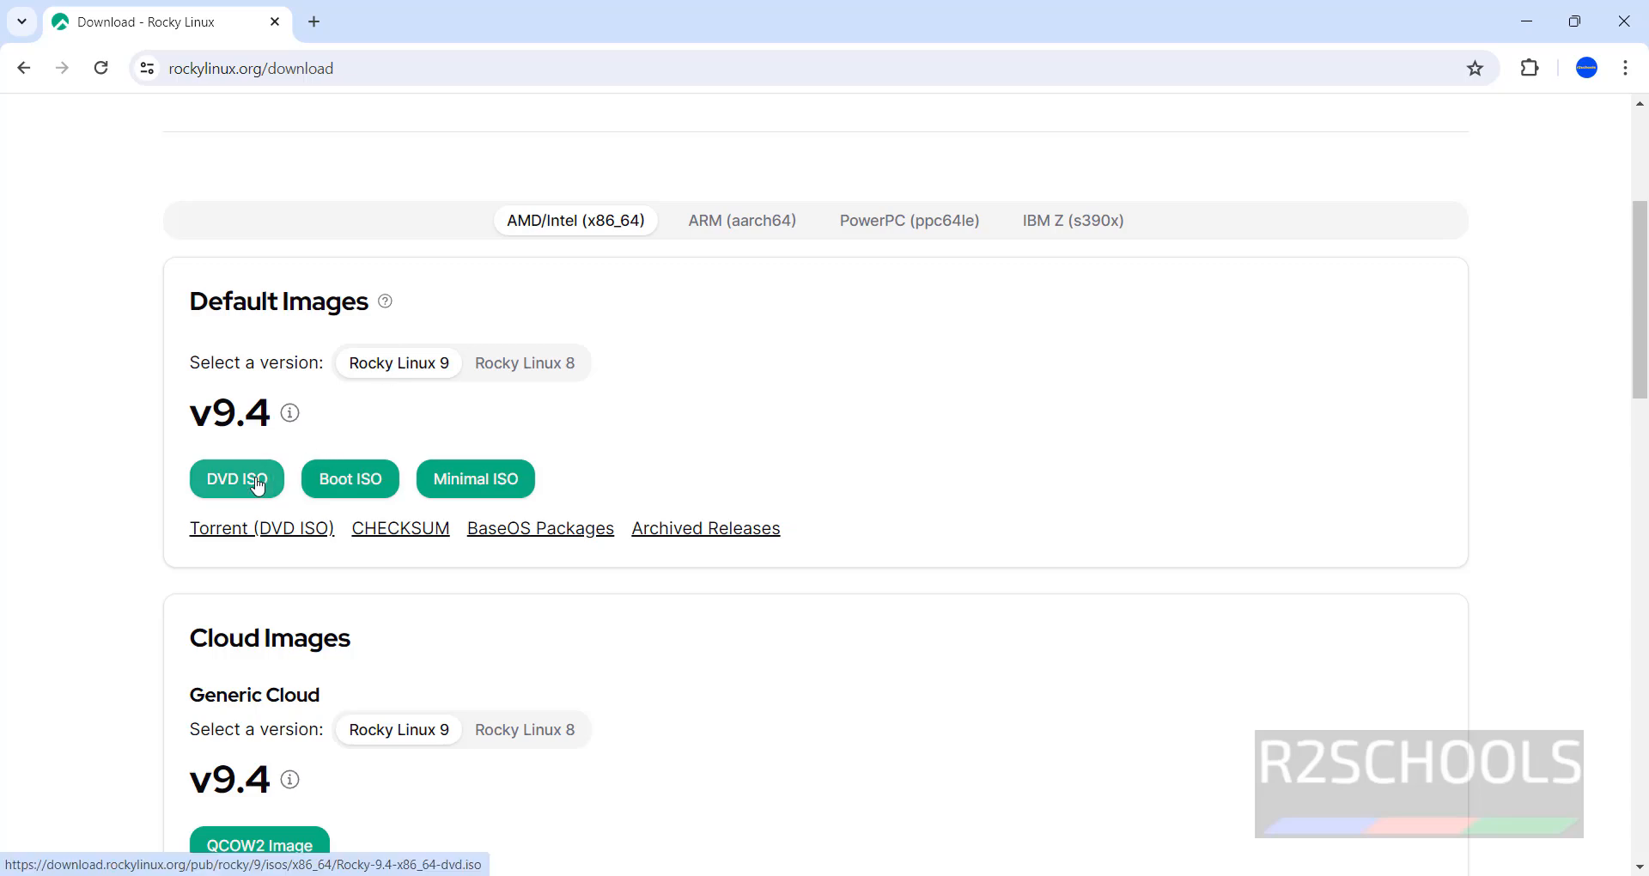
pyautogui.moveTo(630, 465)
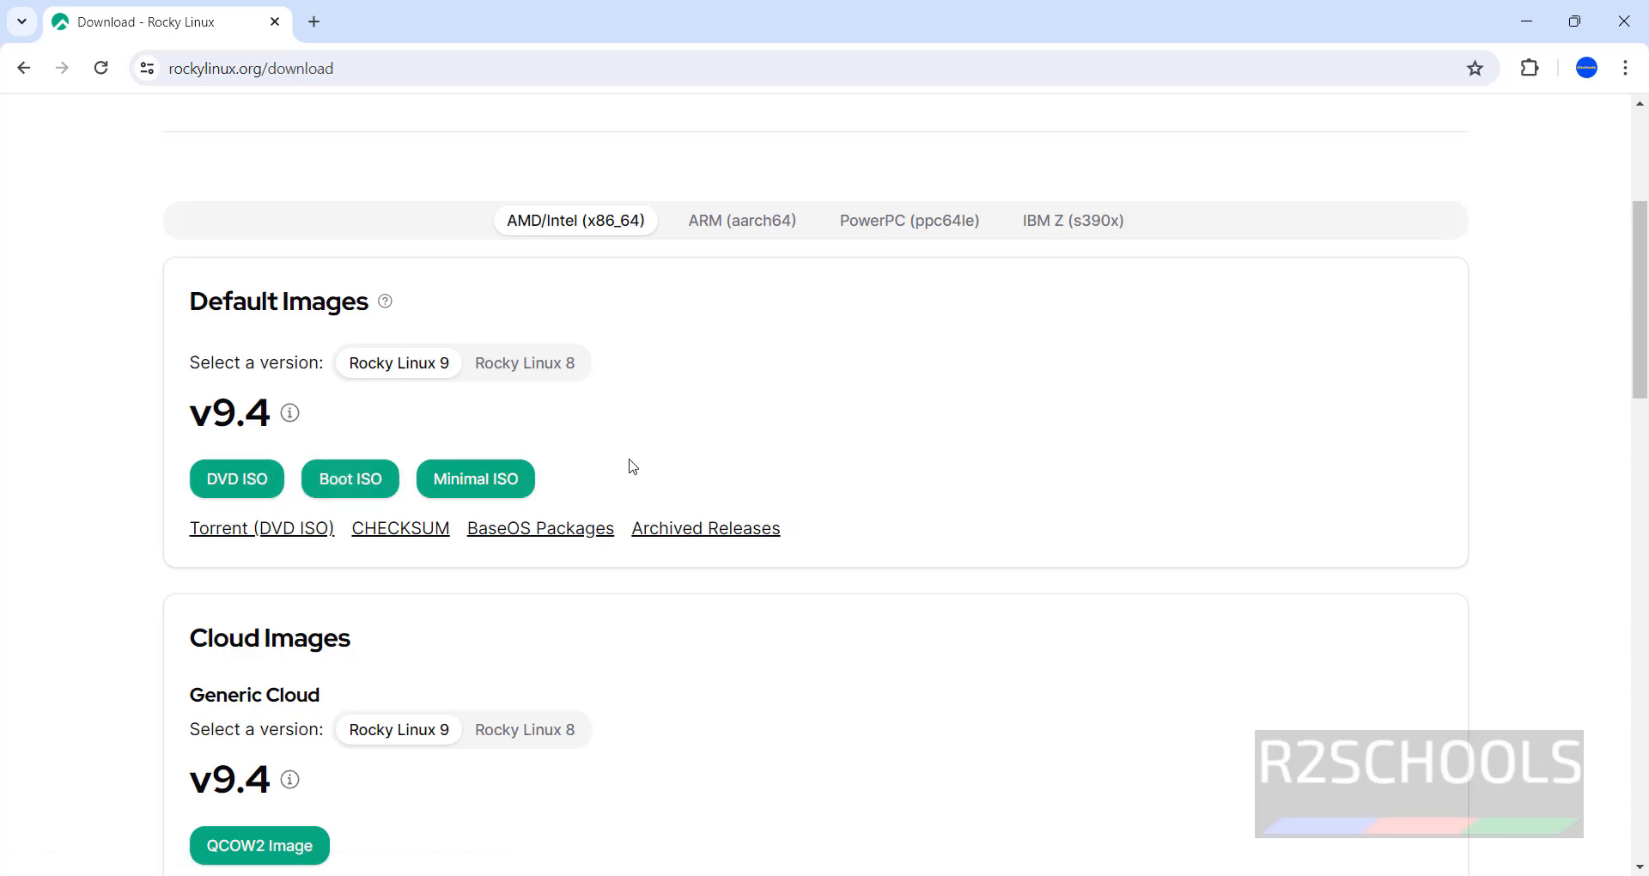
pyautogui.scroll(-3)
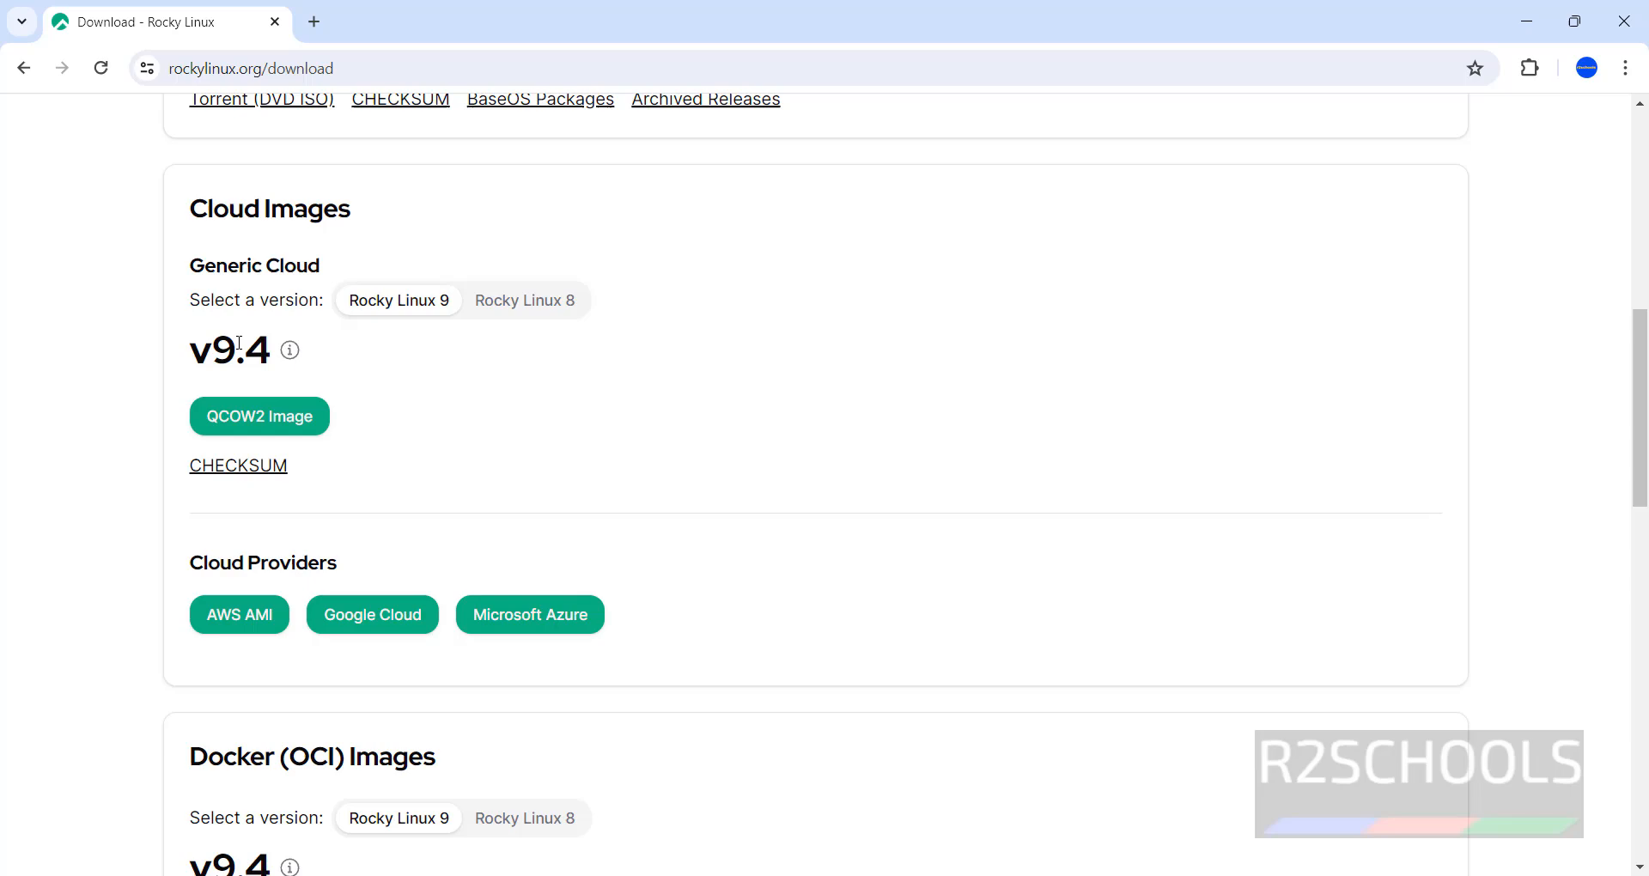
pyautogui.scroll(-3)
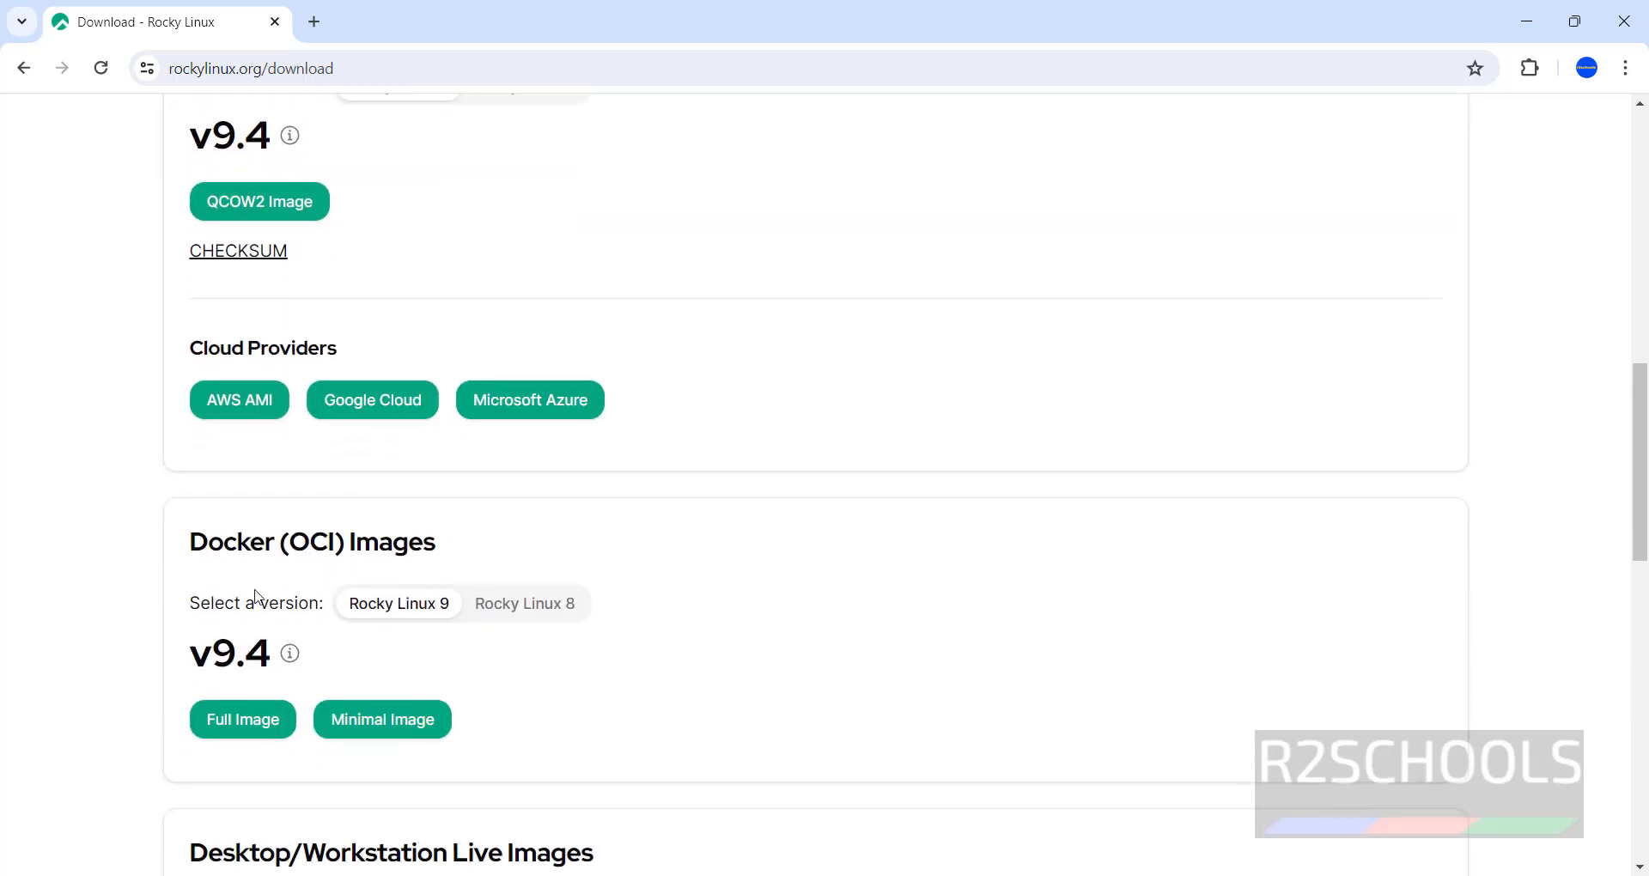
pyautogui.scroll(-3)
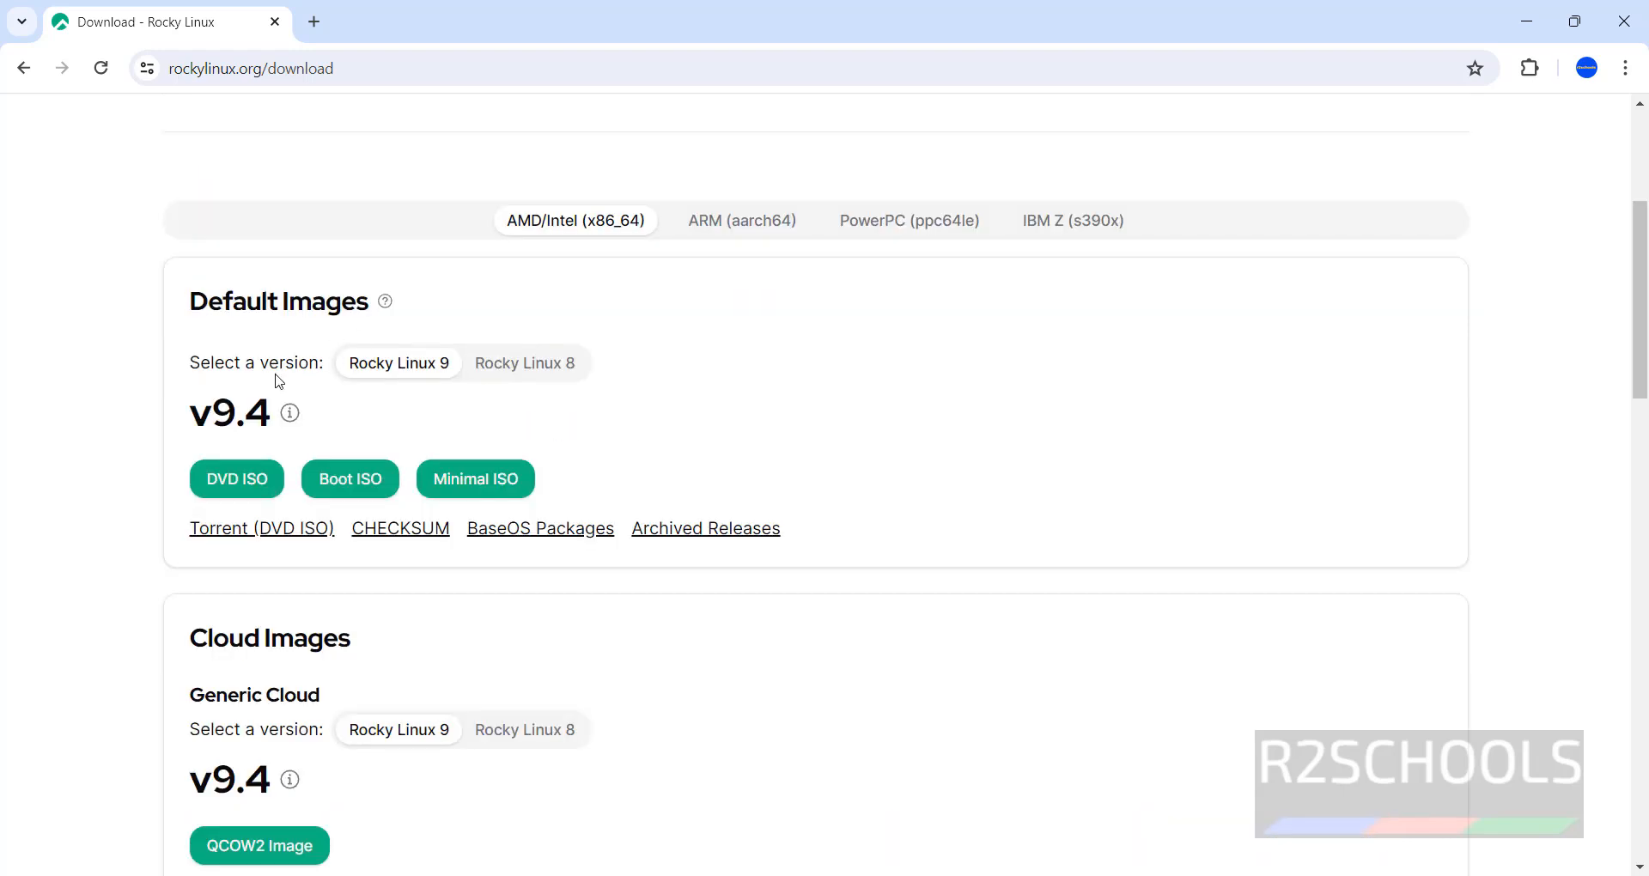
pyautogui.moveTo(490, 380)
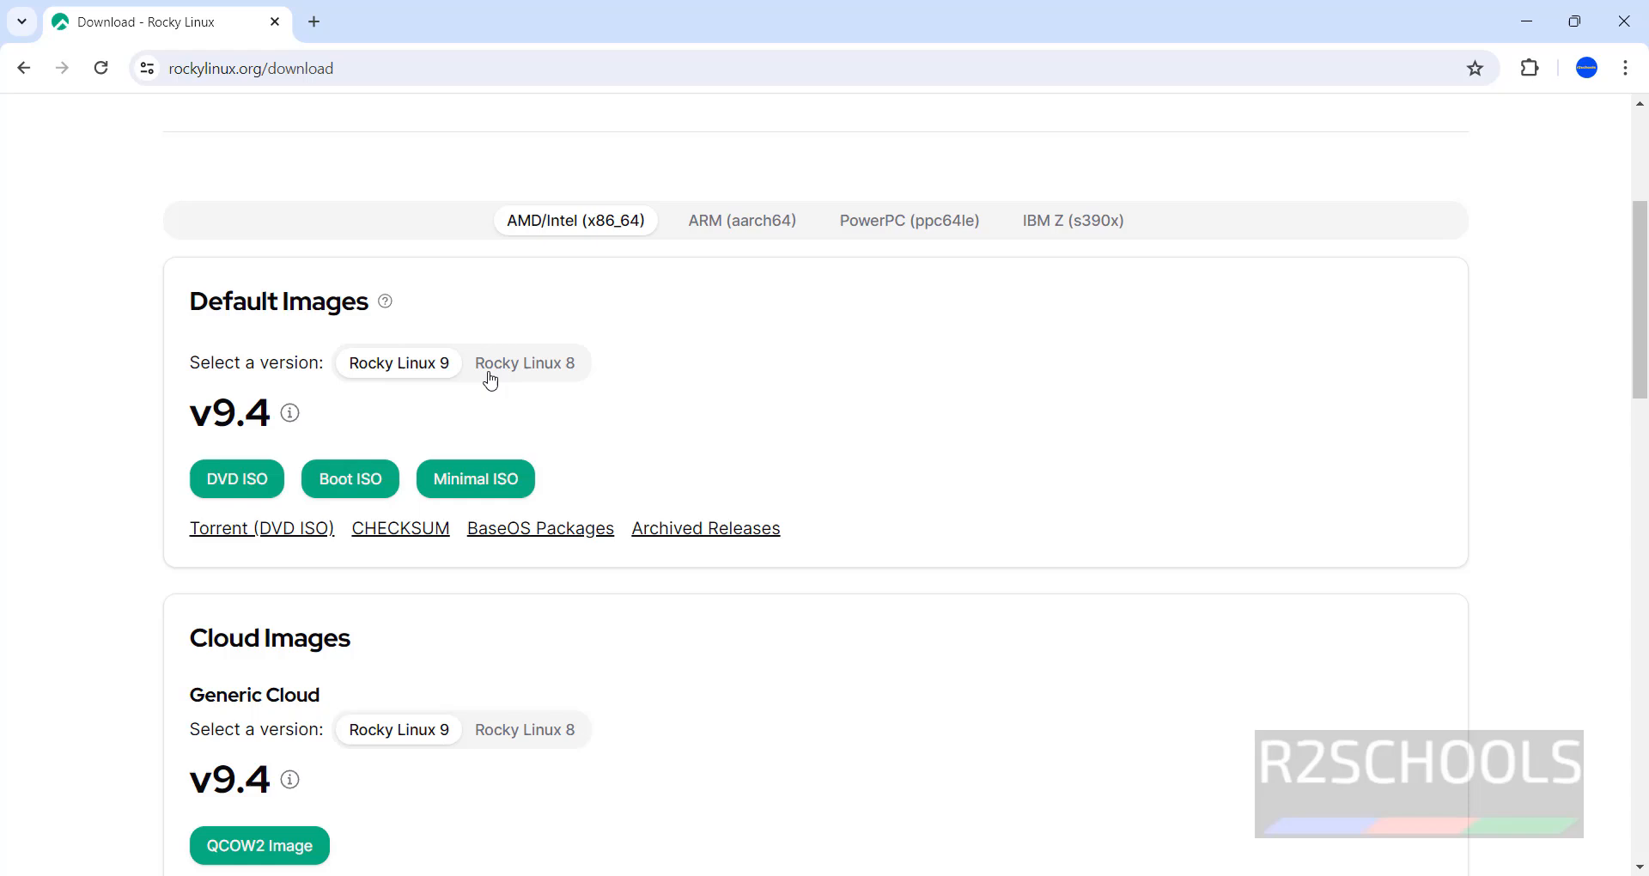
# Toggle to the Rocky Linux 8 images and back to 9, then open Archived Releases.
pyautogui.click(525, 363)
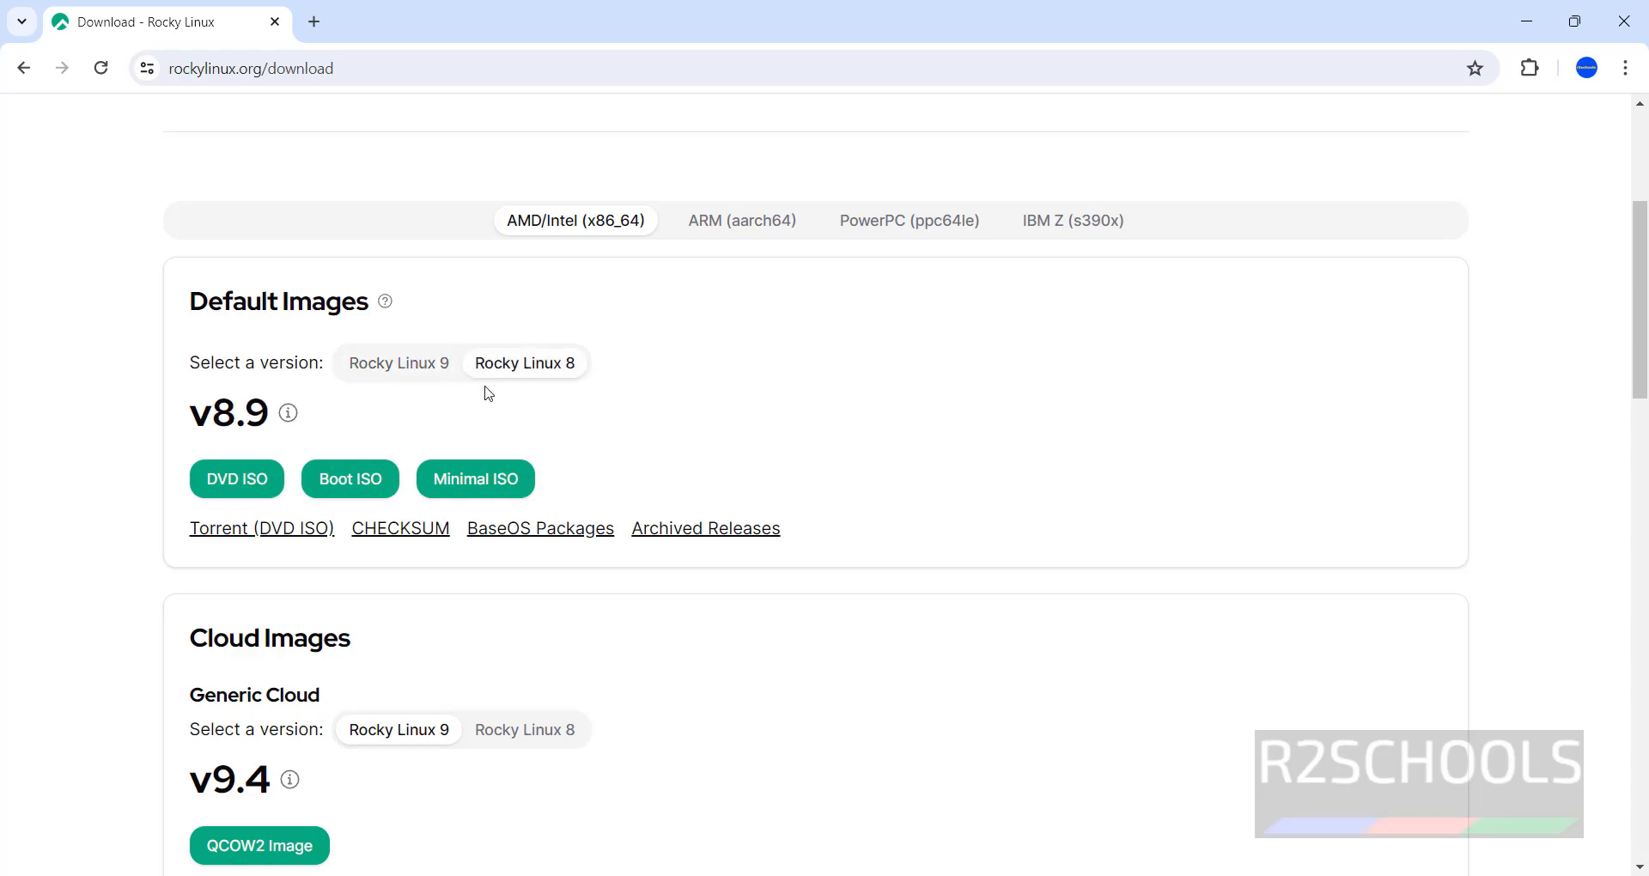
pyautogui.click(397, 363)
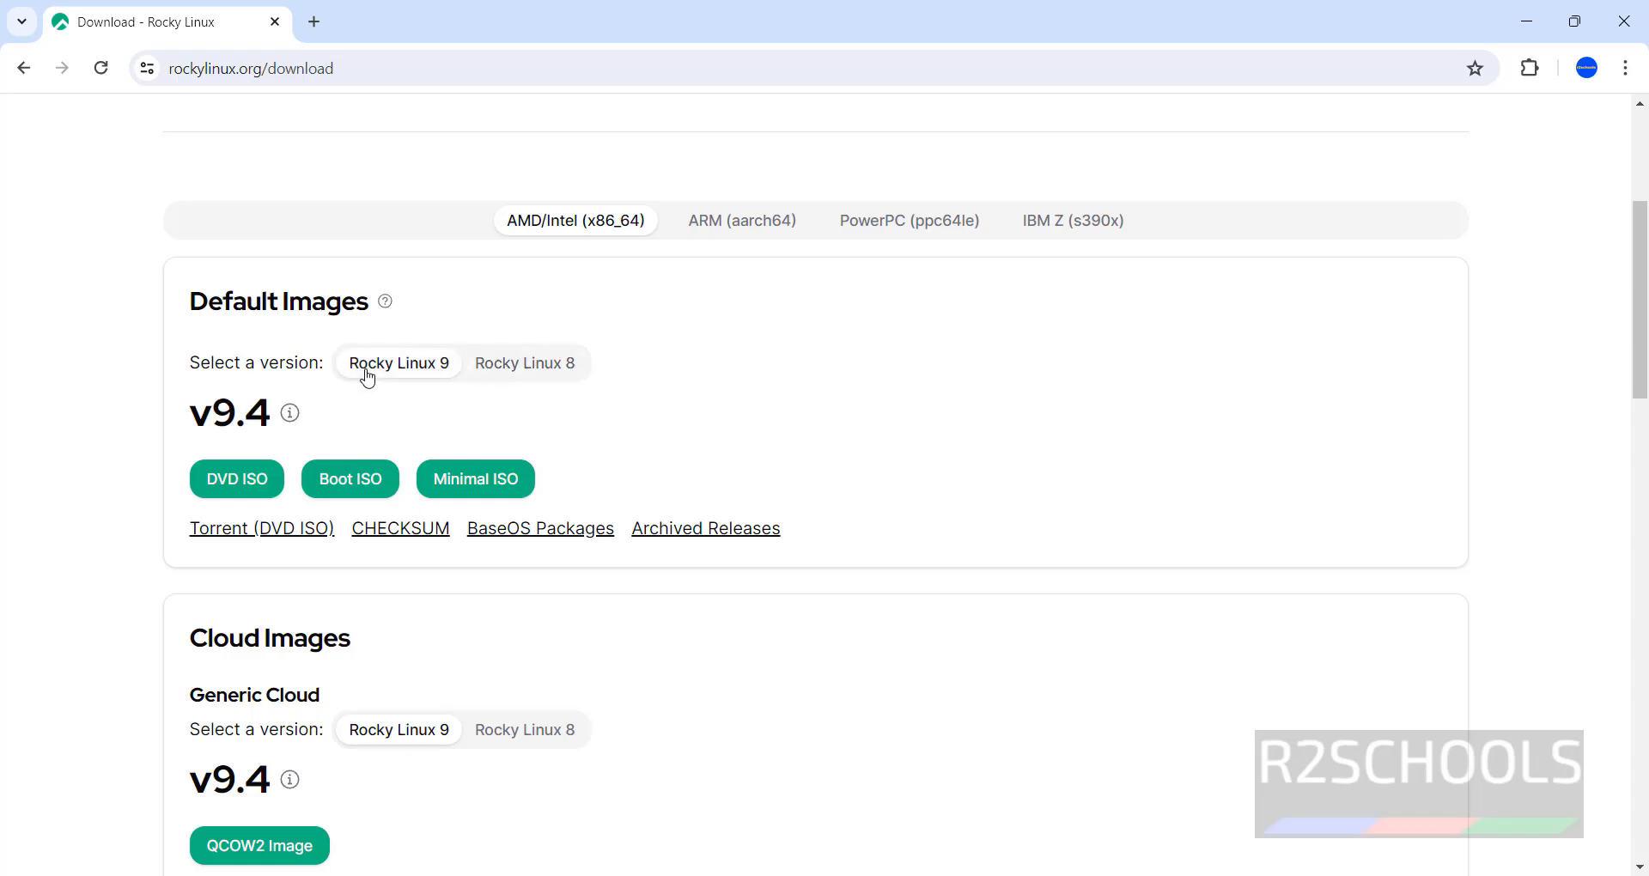
pyautogui.moveTo(692, 545)
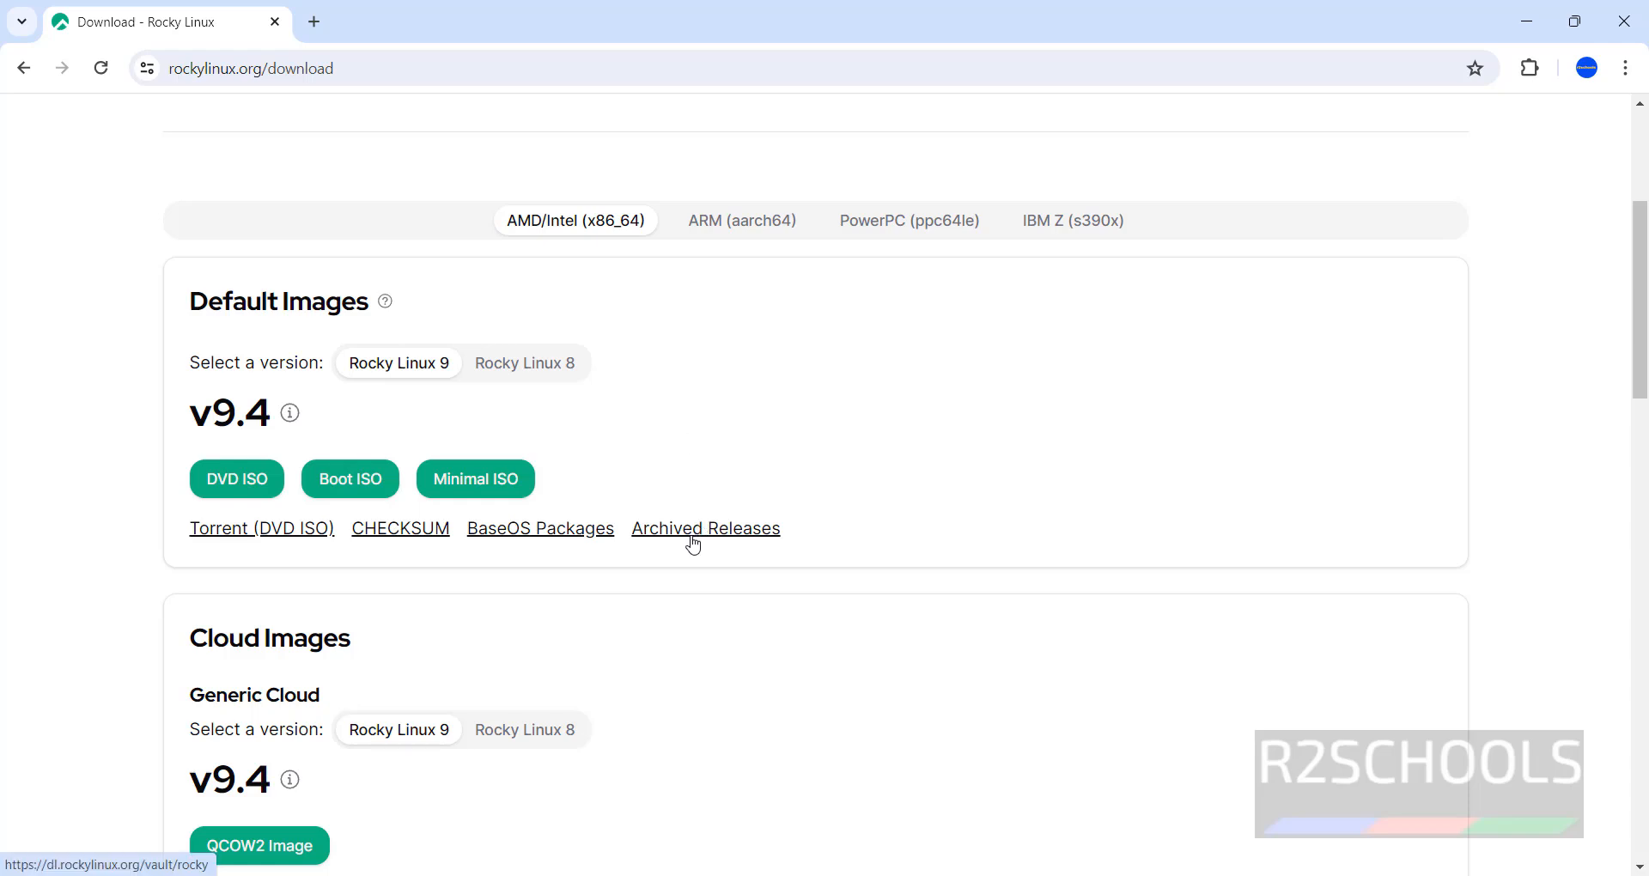
pyautogui.click(705, 529)
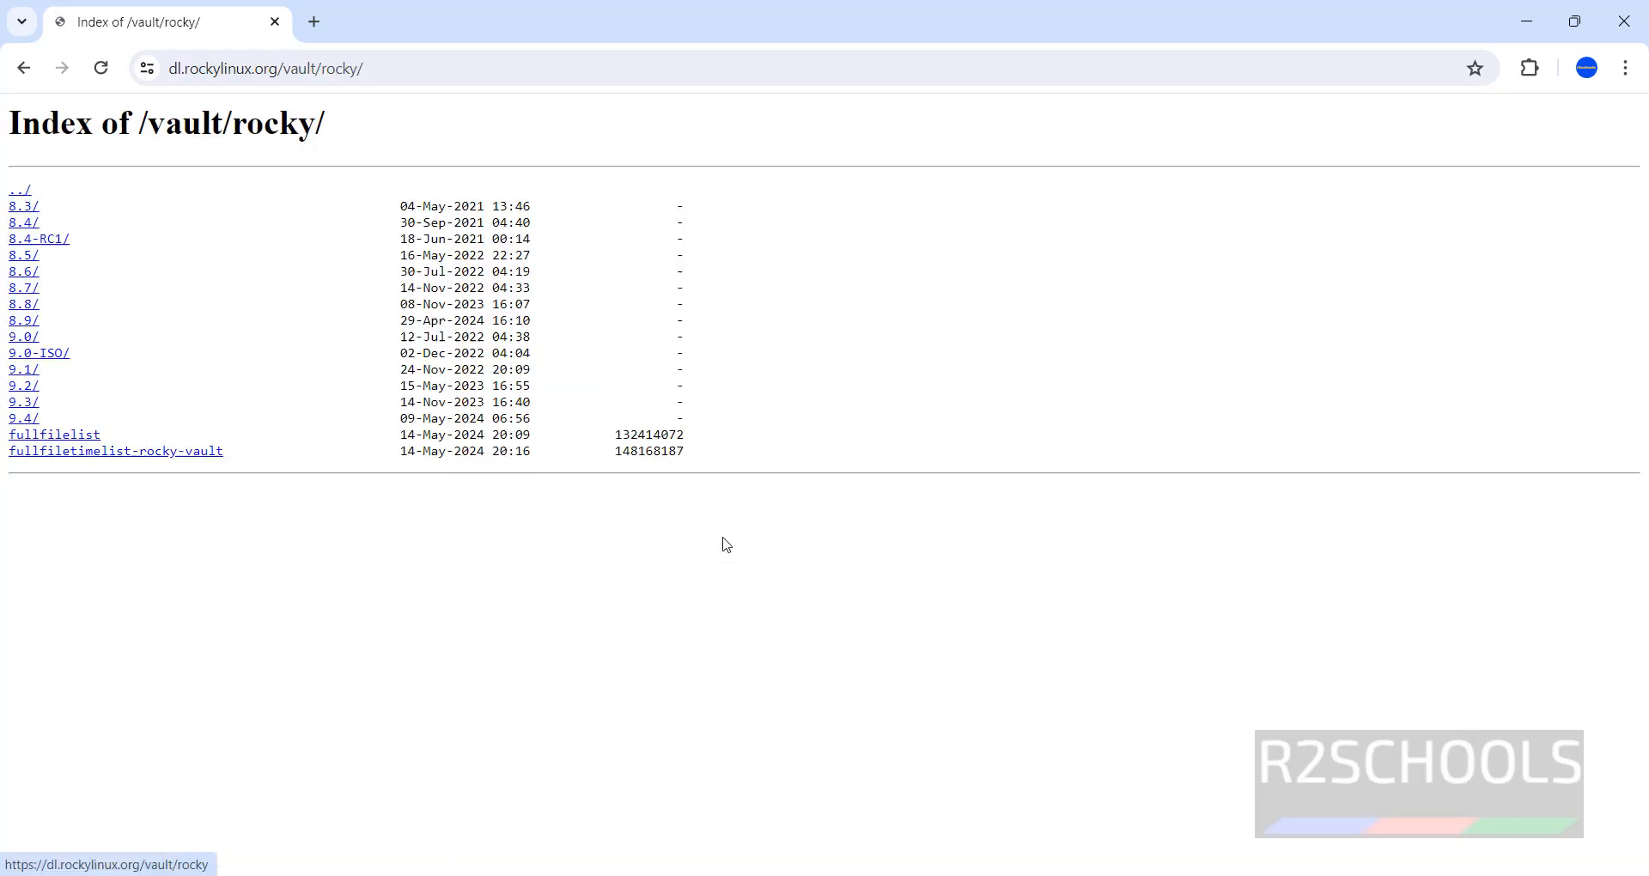
pyautogui.moveTo(24, 254)
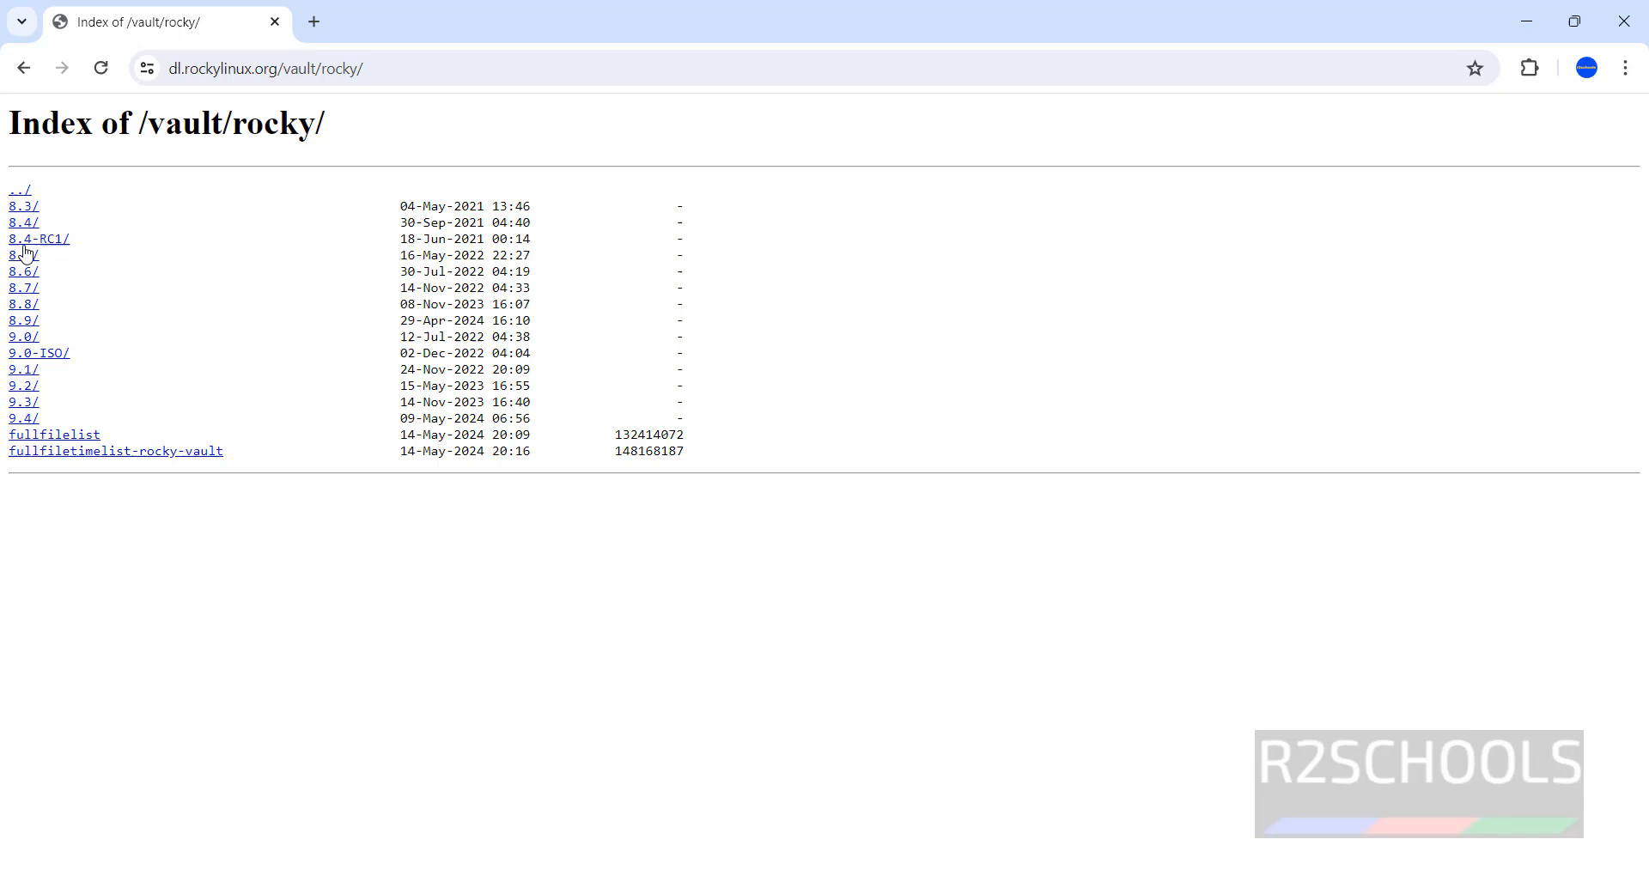
pyautogui.moveTo(23, 419)
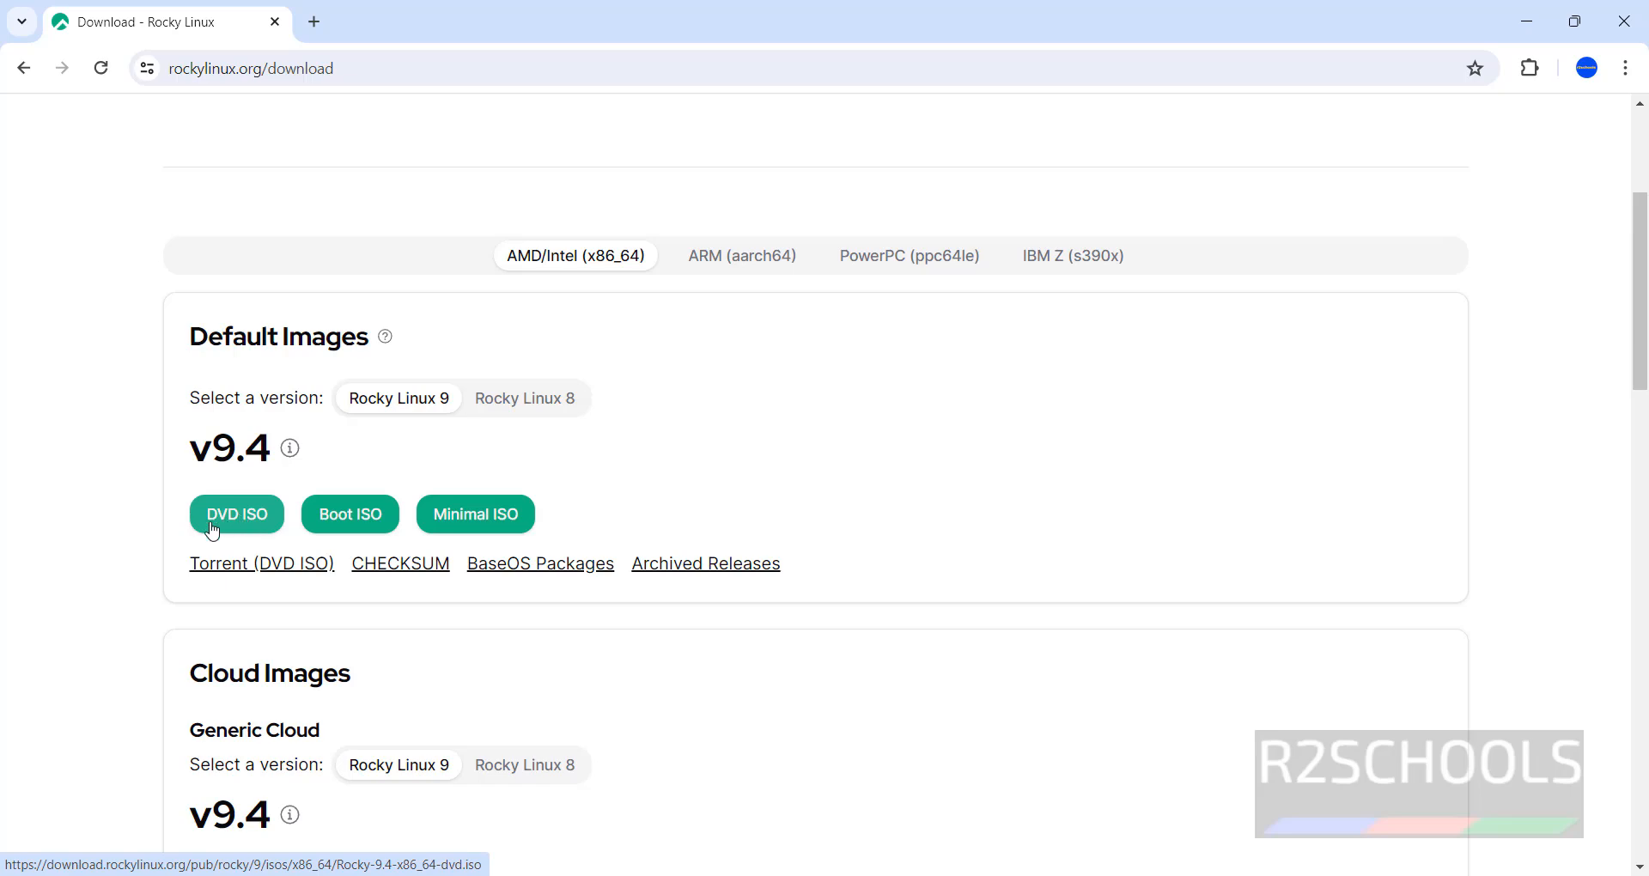
# Start the Rocky 9.4 DVD ISO download, then cancel the duplicate download in Chrome.
pyautogui.click(237, 514)
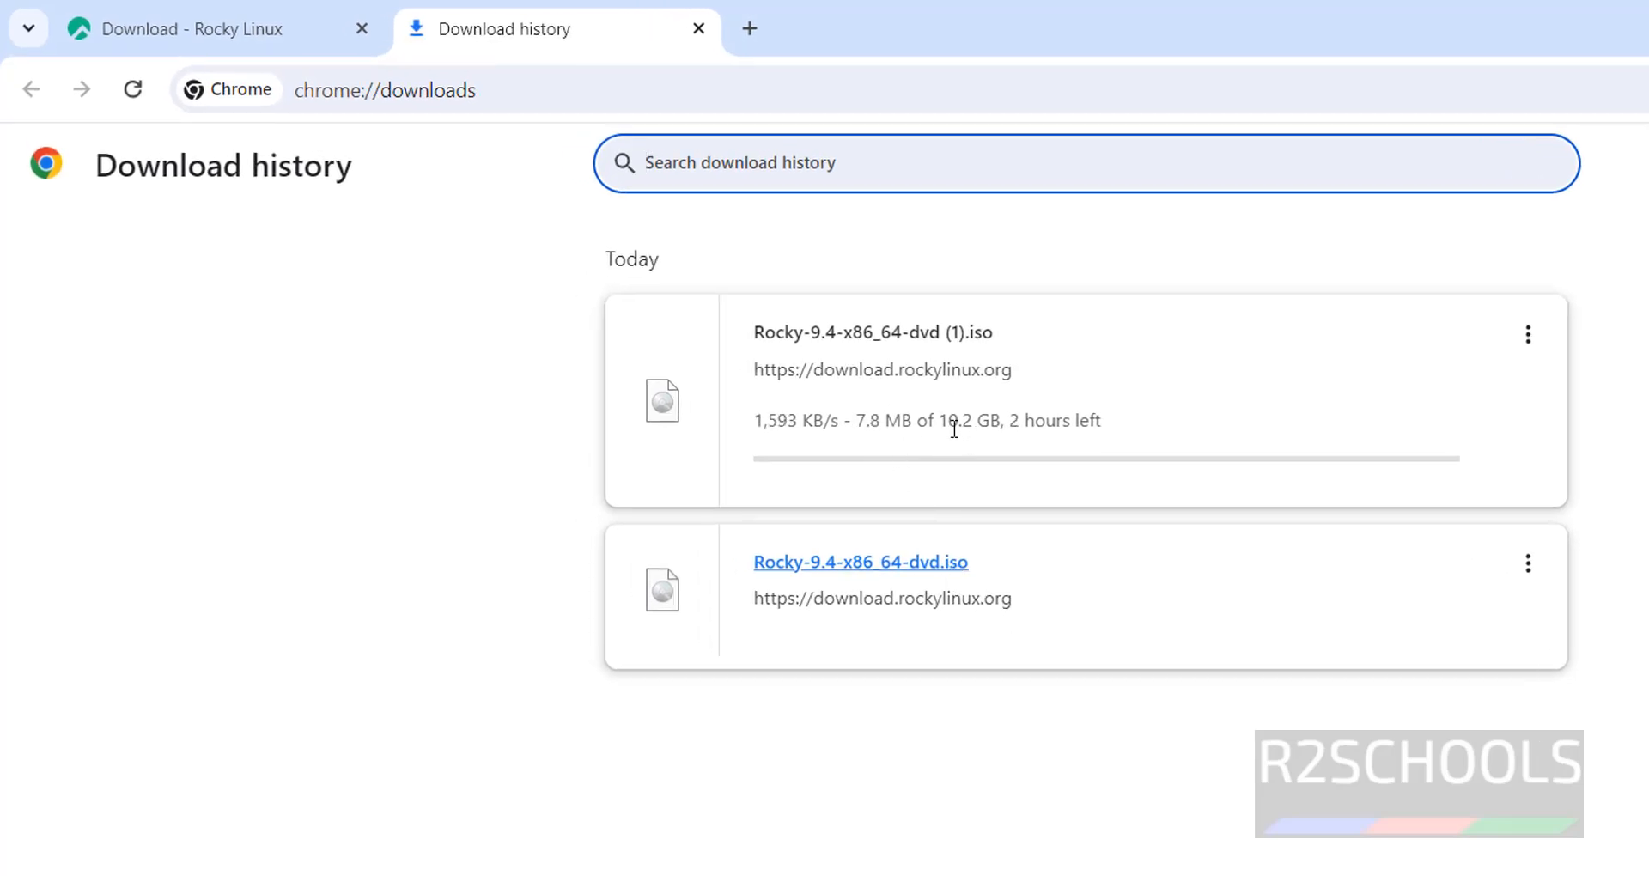
pyautogui.click(1527, 333)
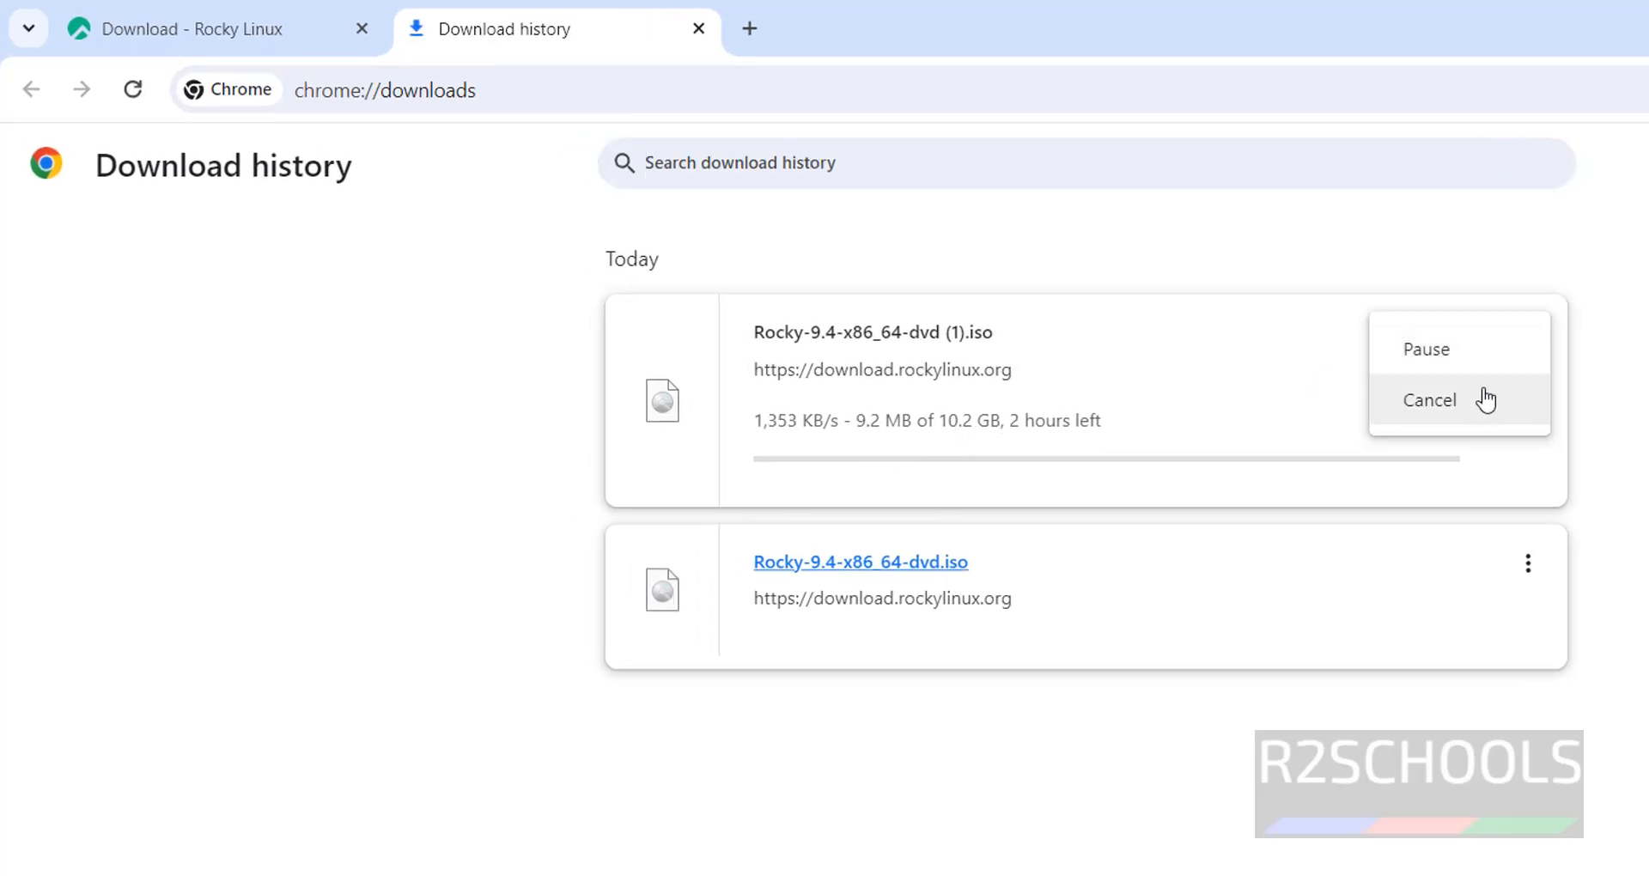
pyautogui.click(1431, 400)
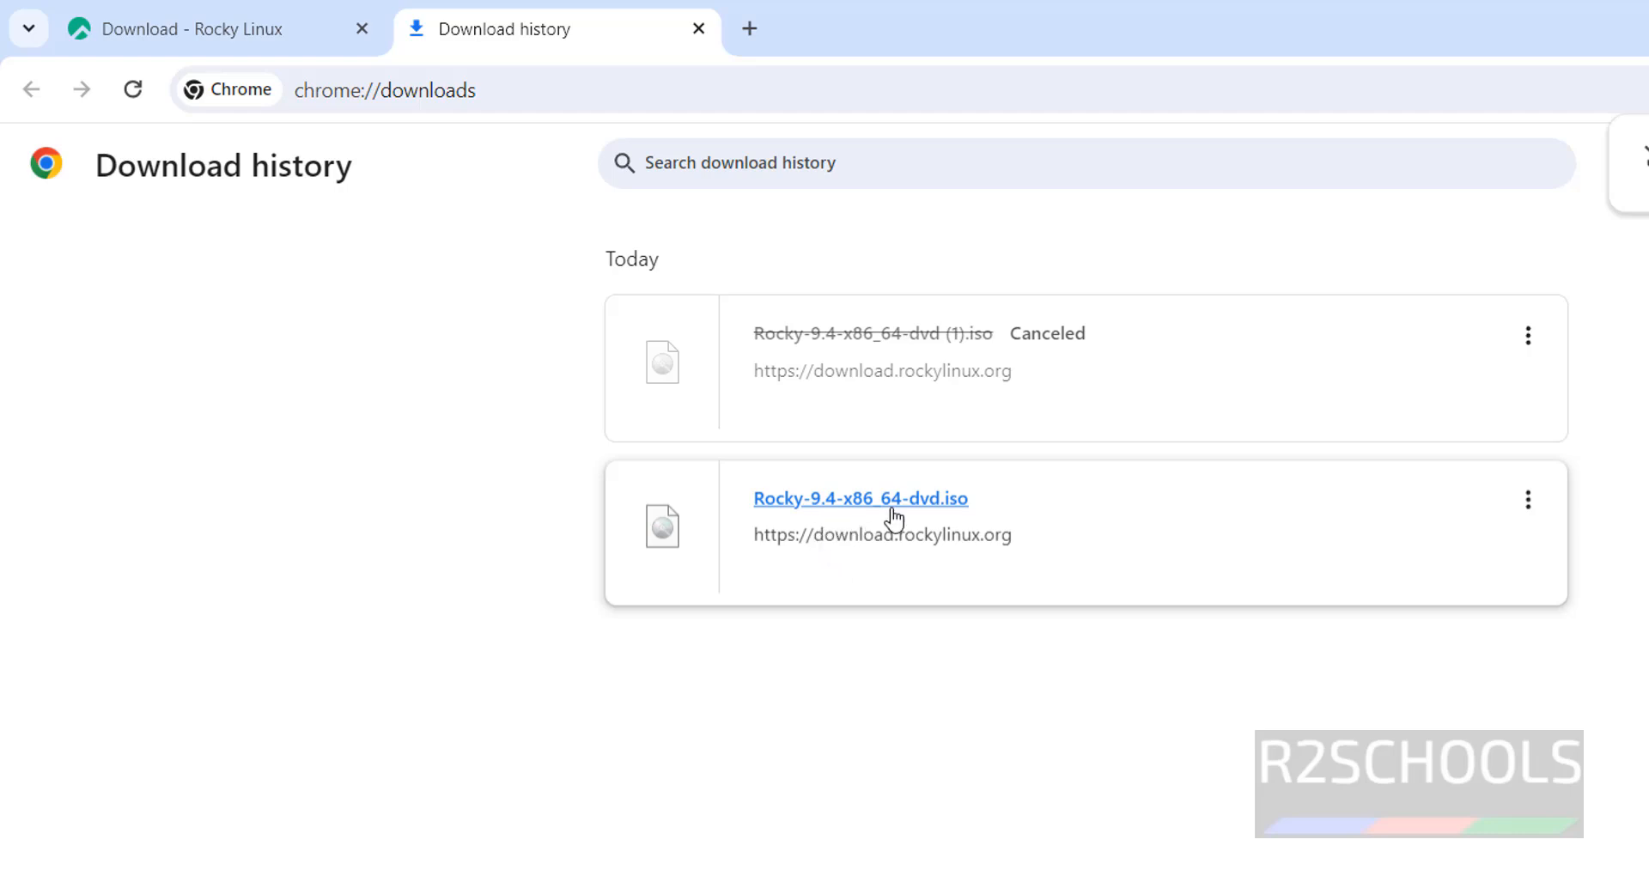
pyautogui.click(1527, 332)
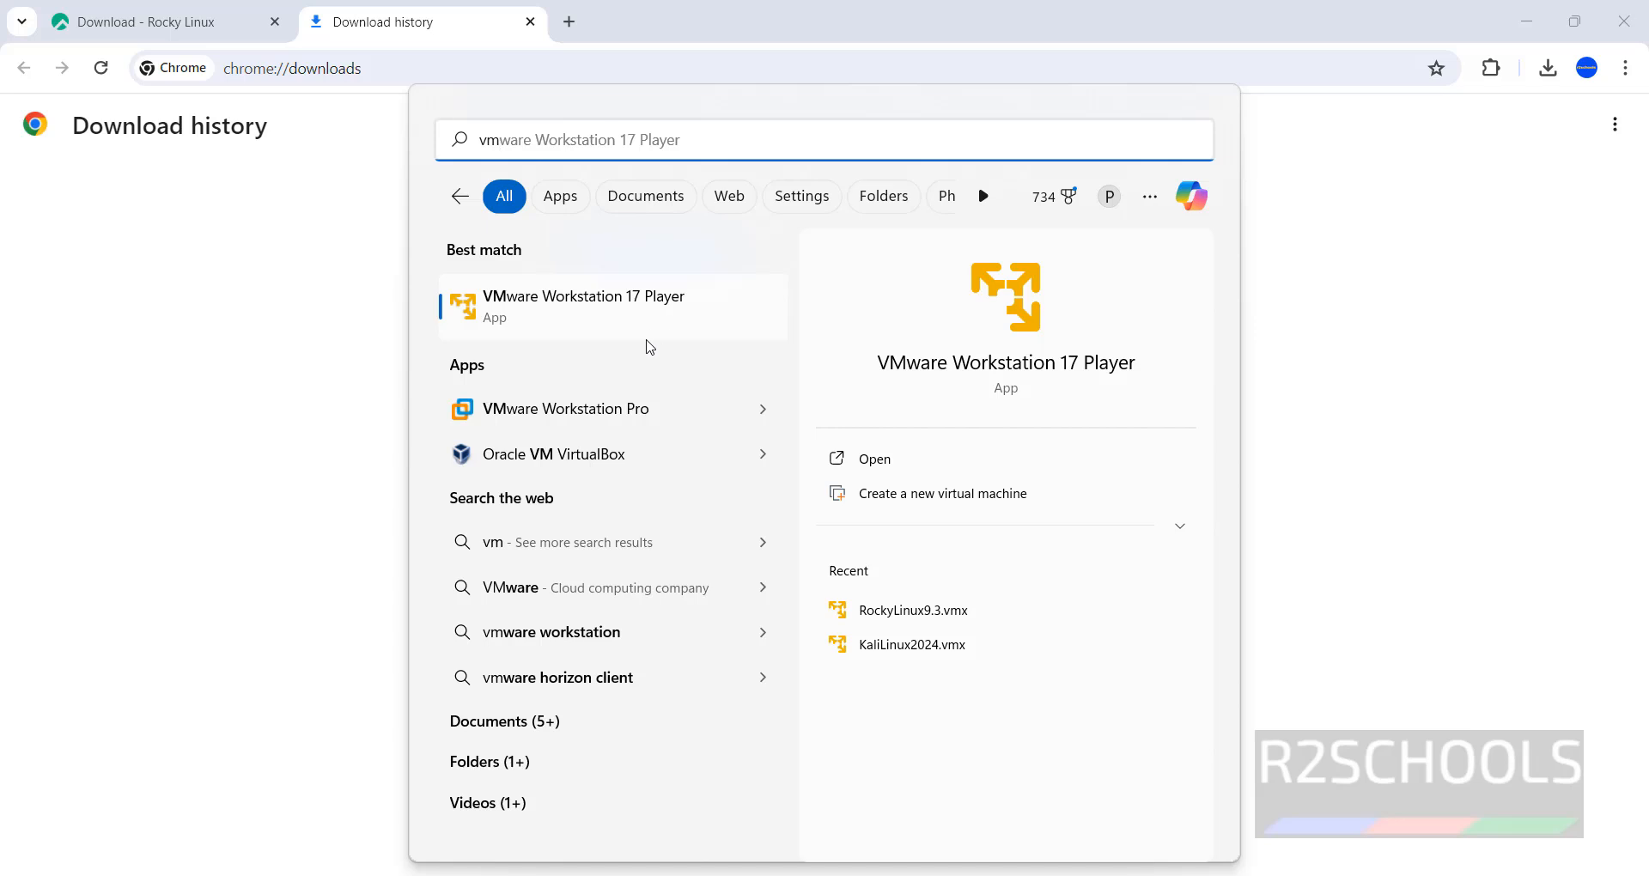
pyautogui.moveTo(639, 308)
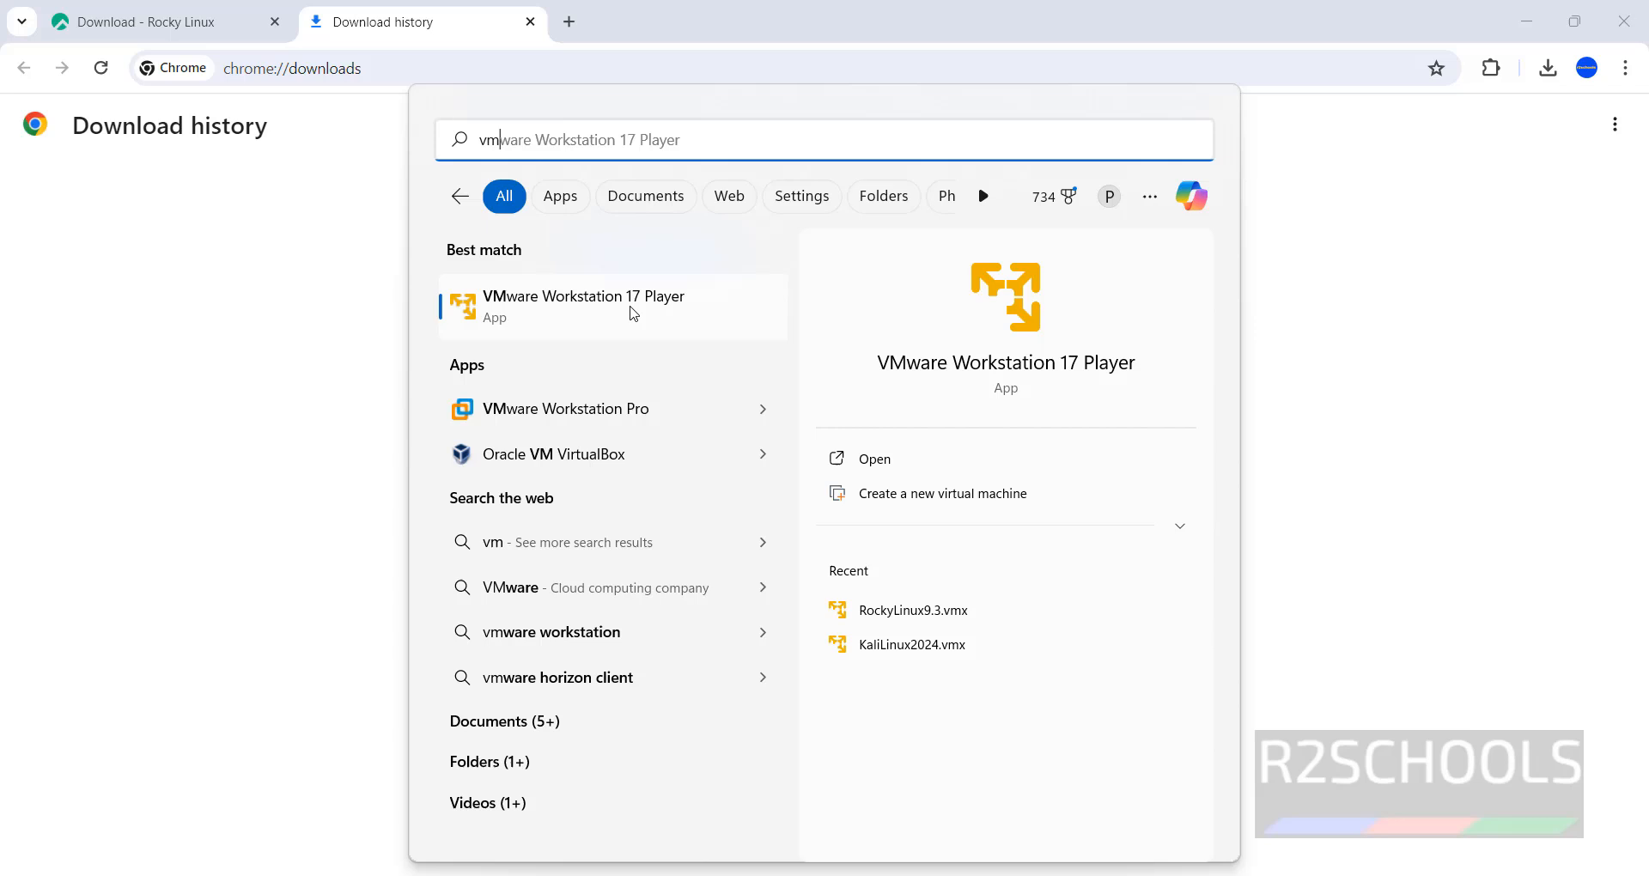
pyautogui.moveTo(586, 428)
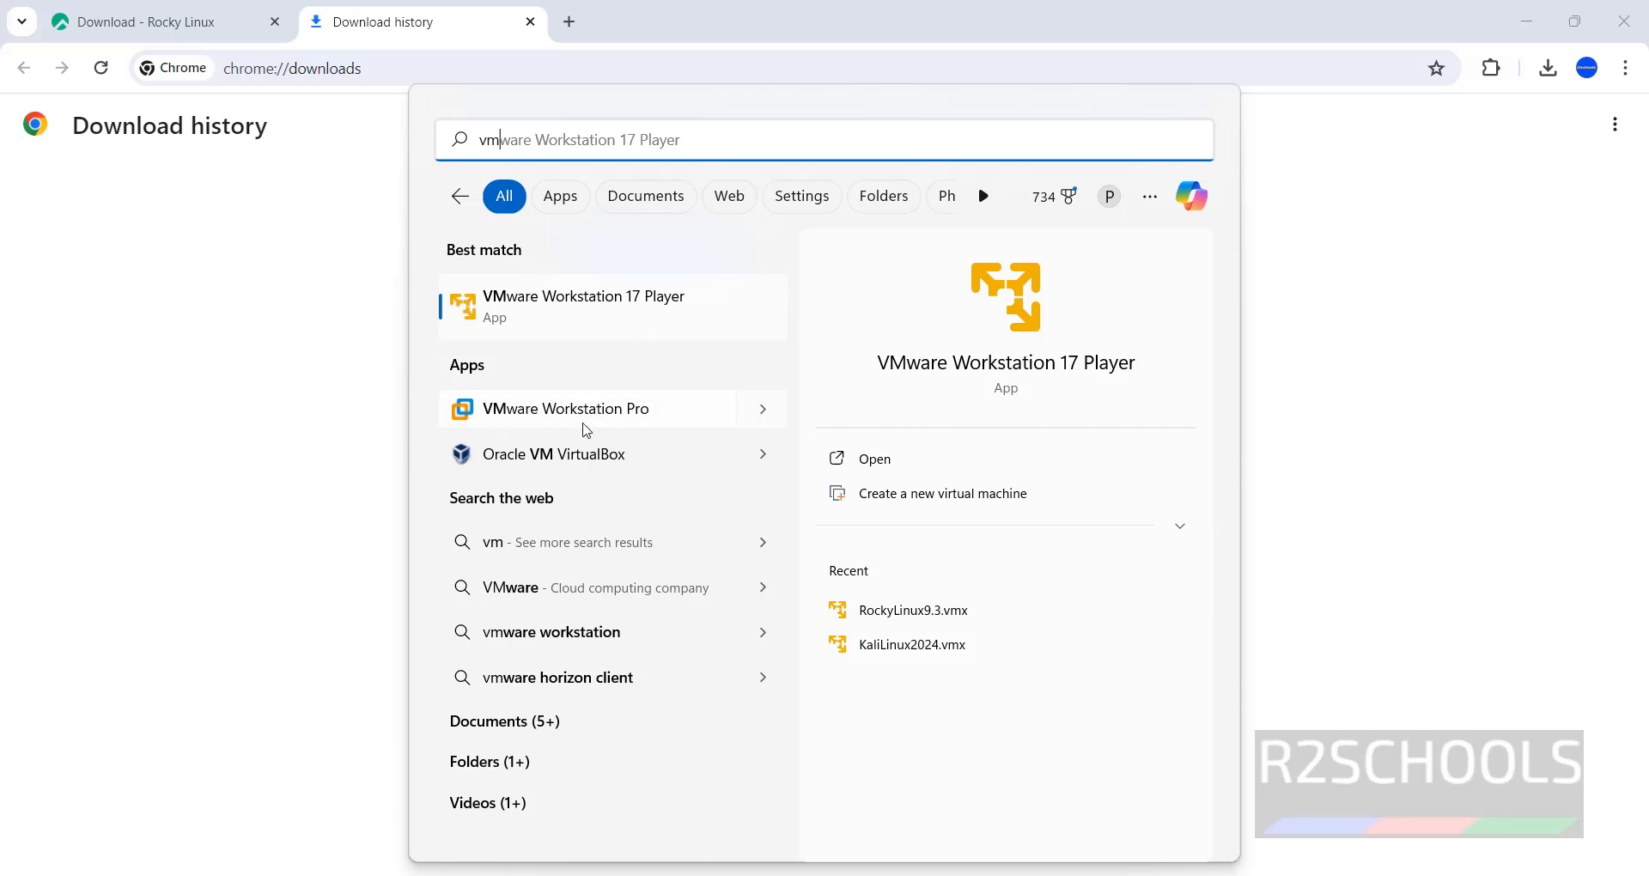
pyautogui.moveTo(591, 315)
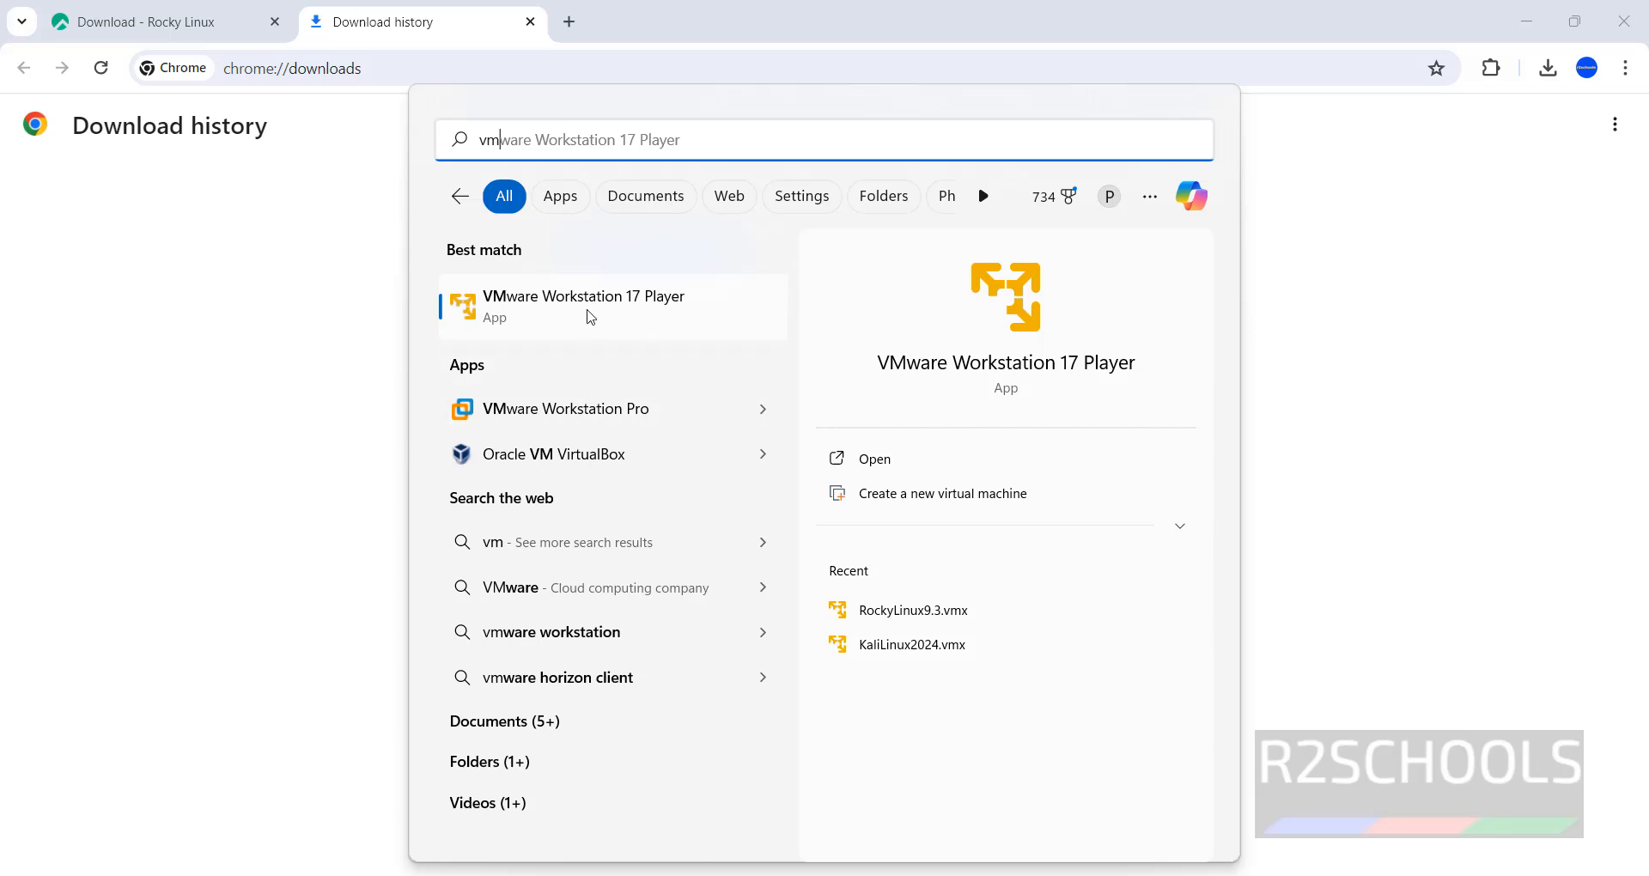
pyautogui.moveTo(593, 427)
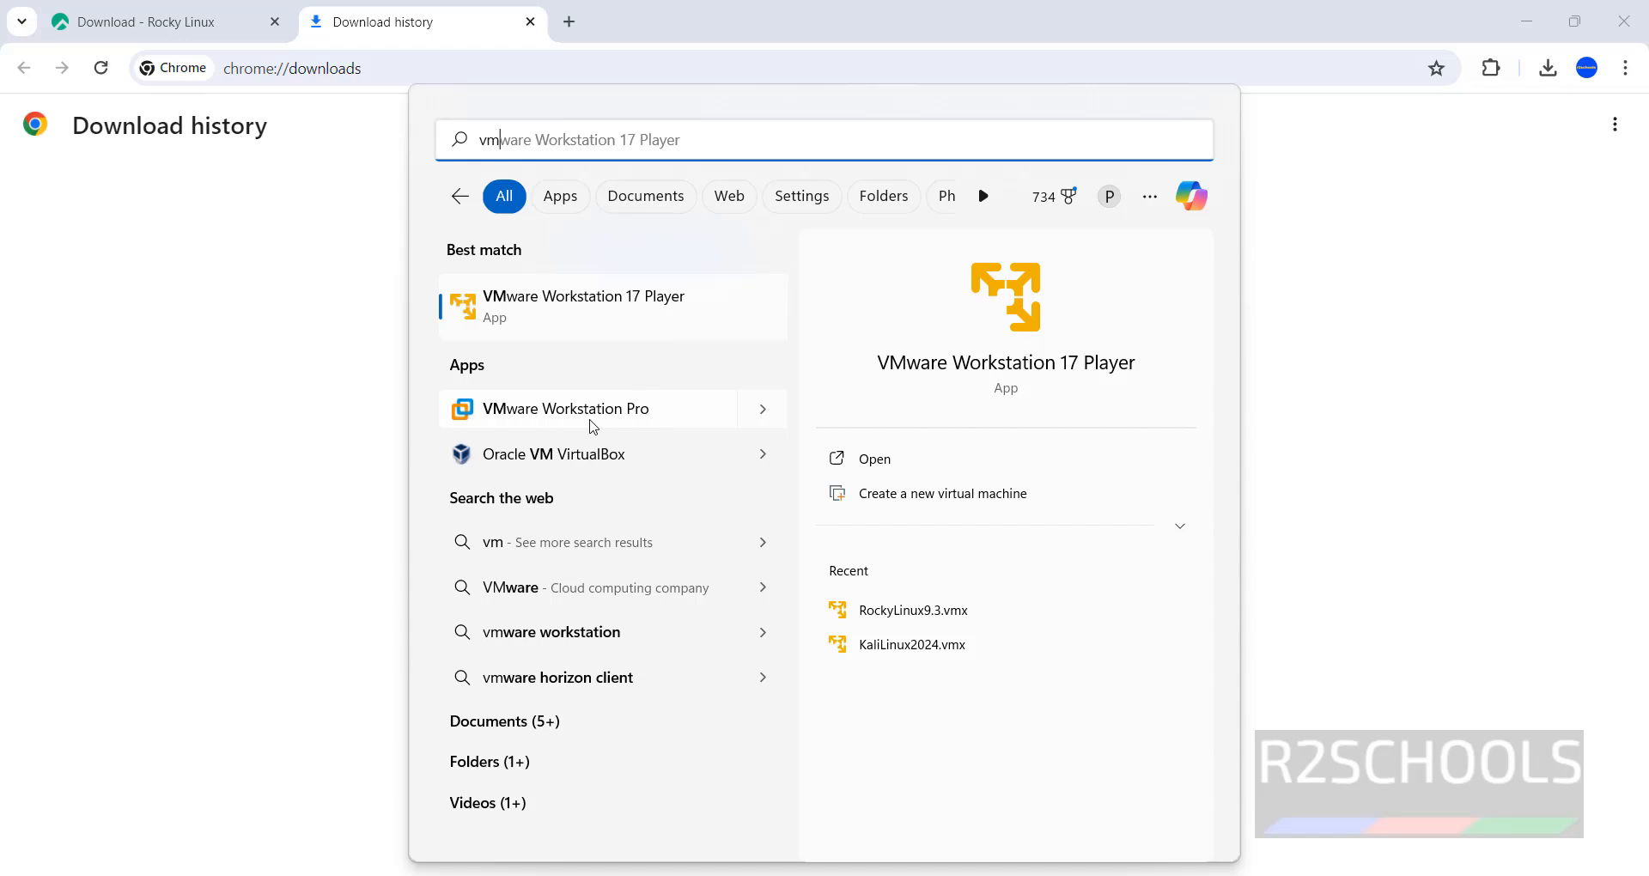
# Launch VMware Workstation and cancel the Player's new virtual machine wizard.
pyautogui.click(584, 306)
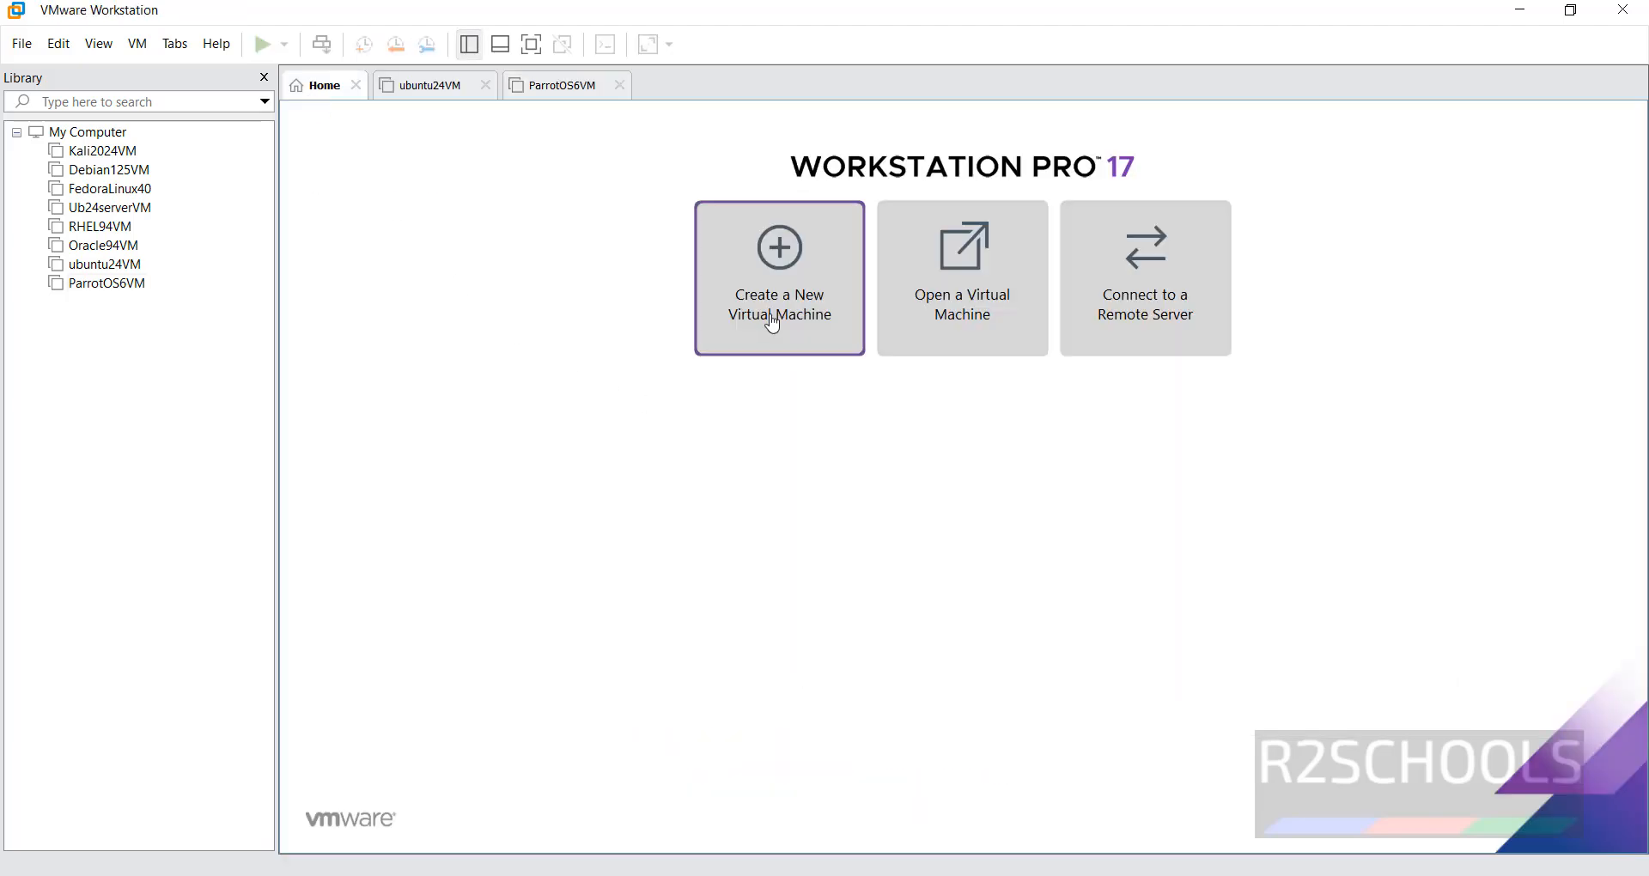
pyautogui.moveTo(1057, 257)
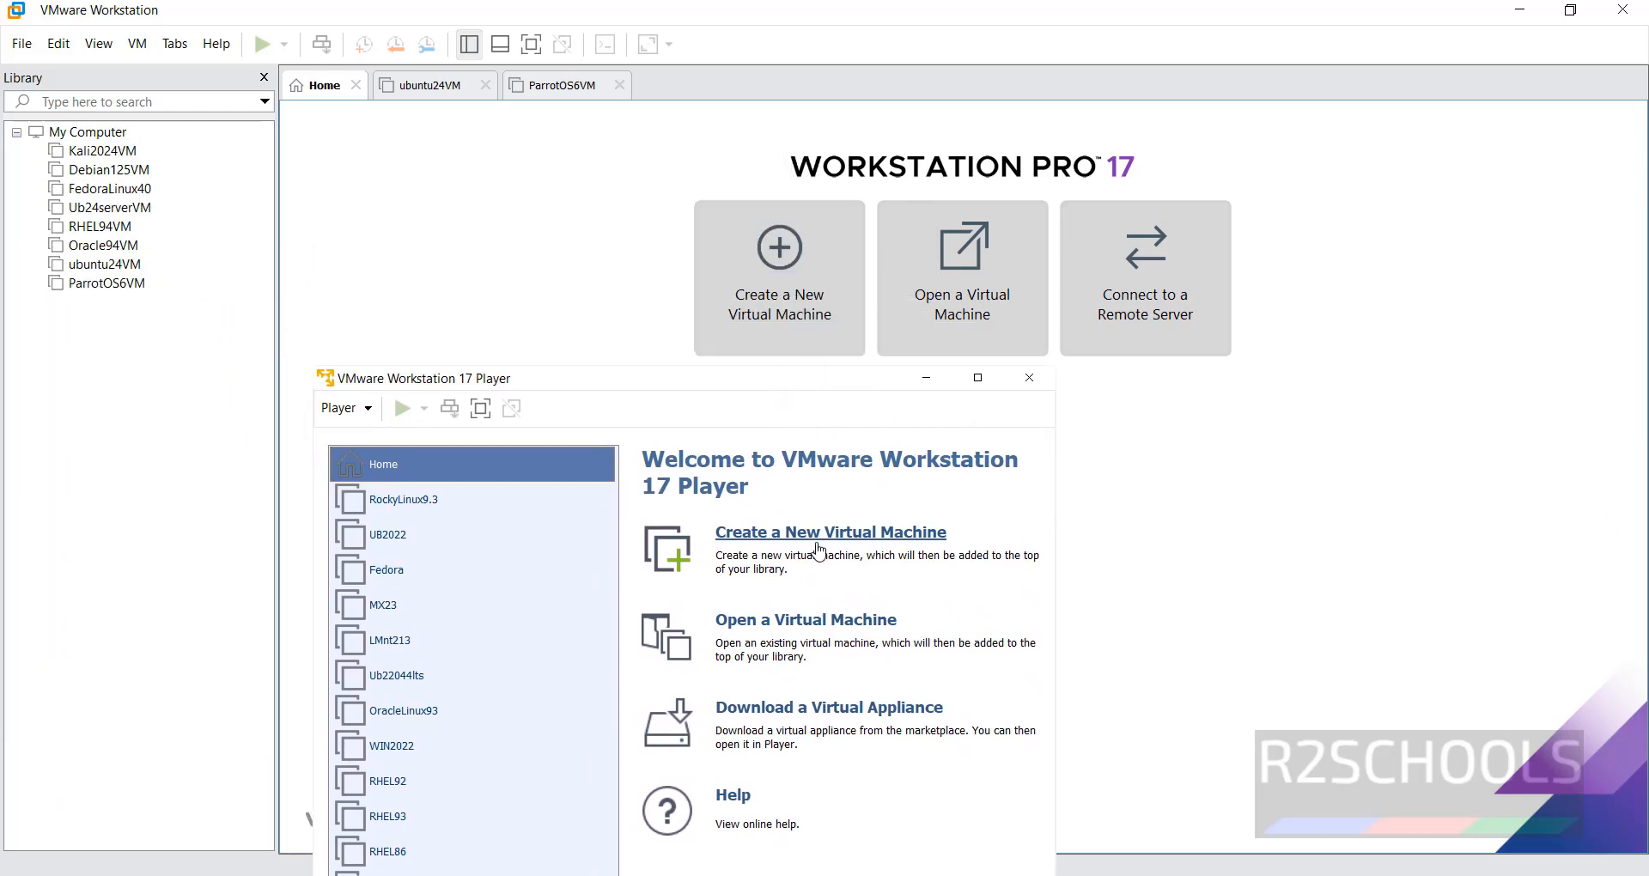
pyautogui.moveTo(834, 552)
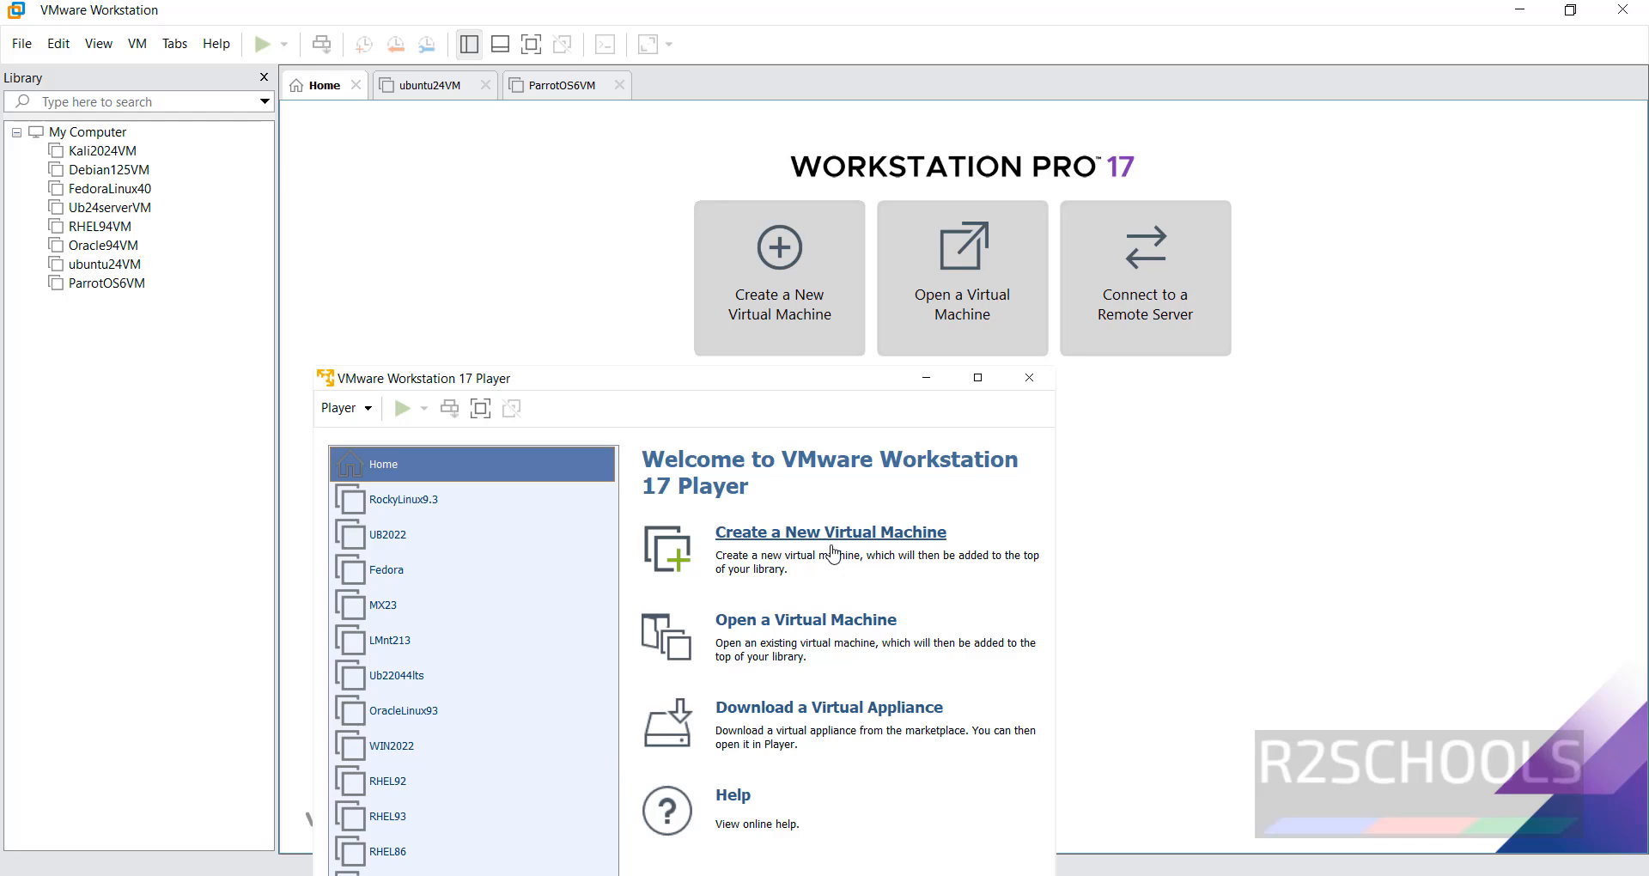
pyautogui.click(830, 532)
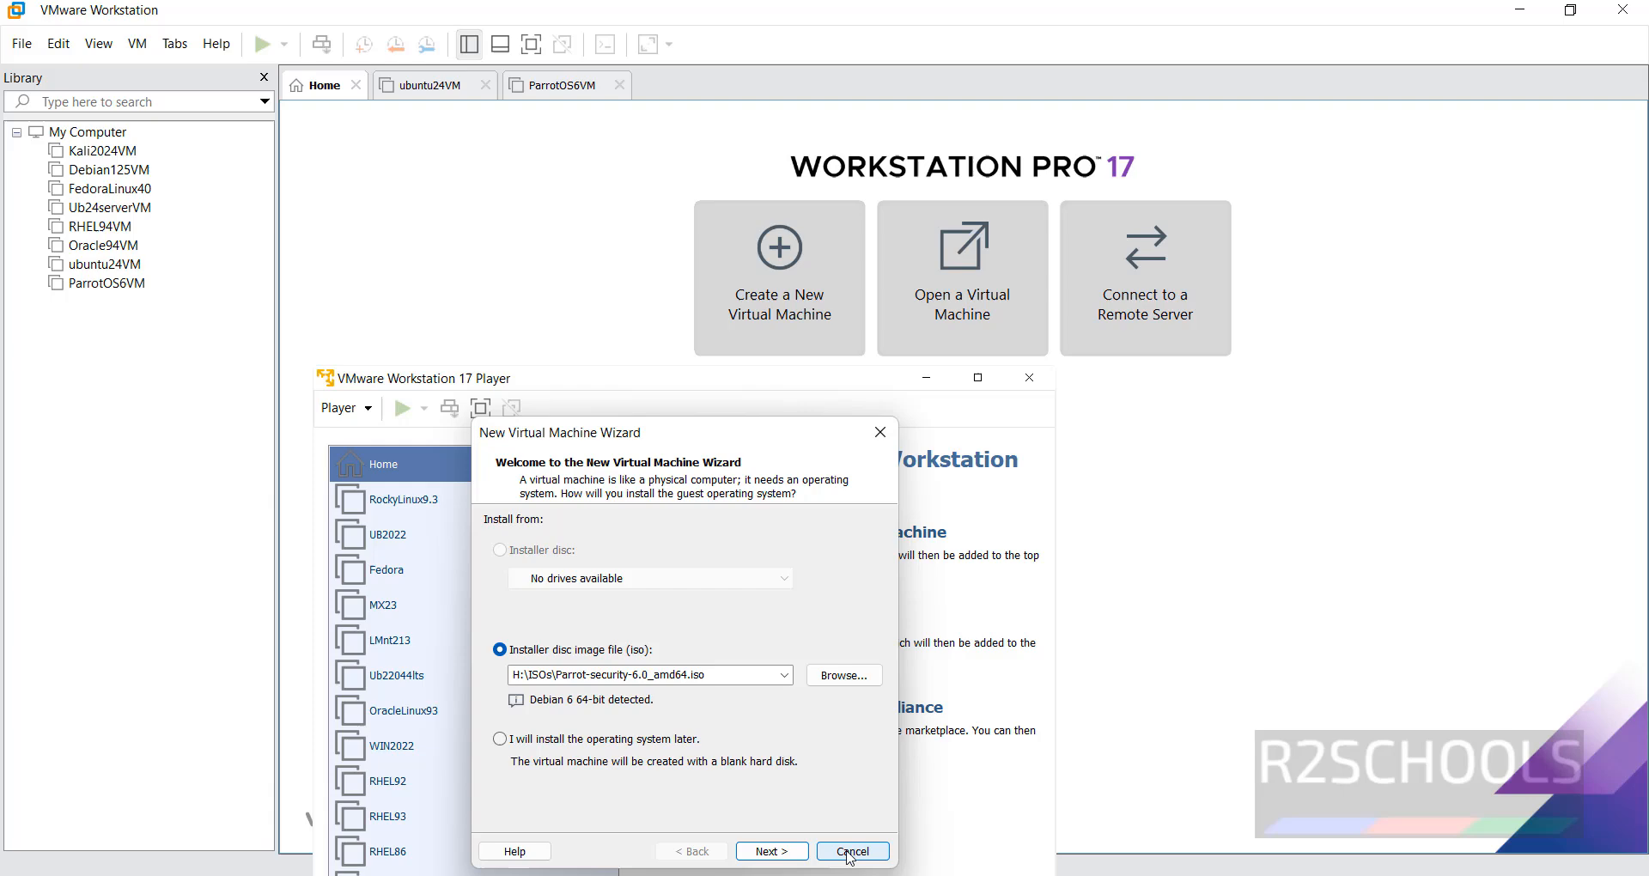
pyautogui.click(854, 851)
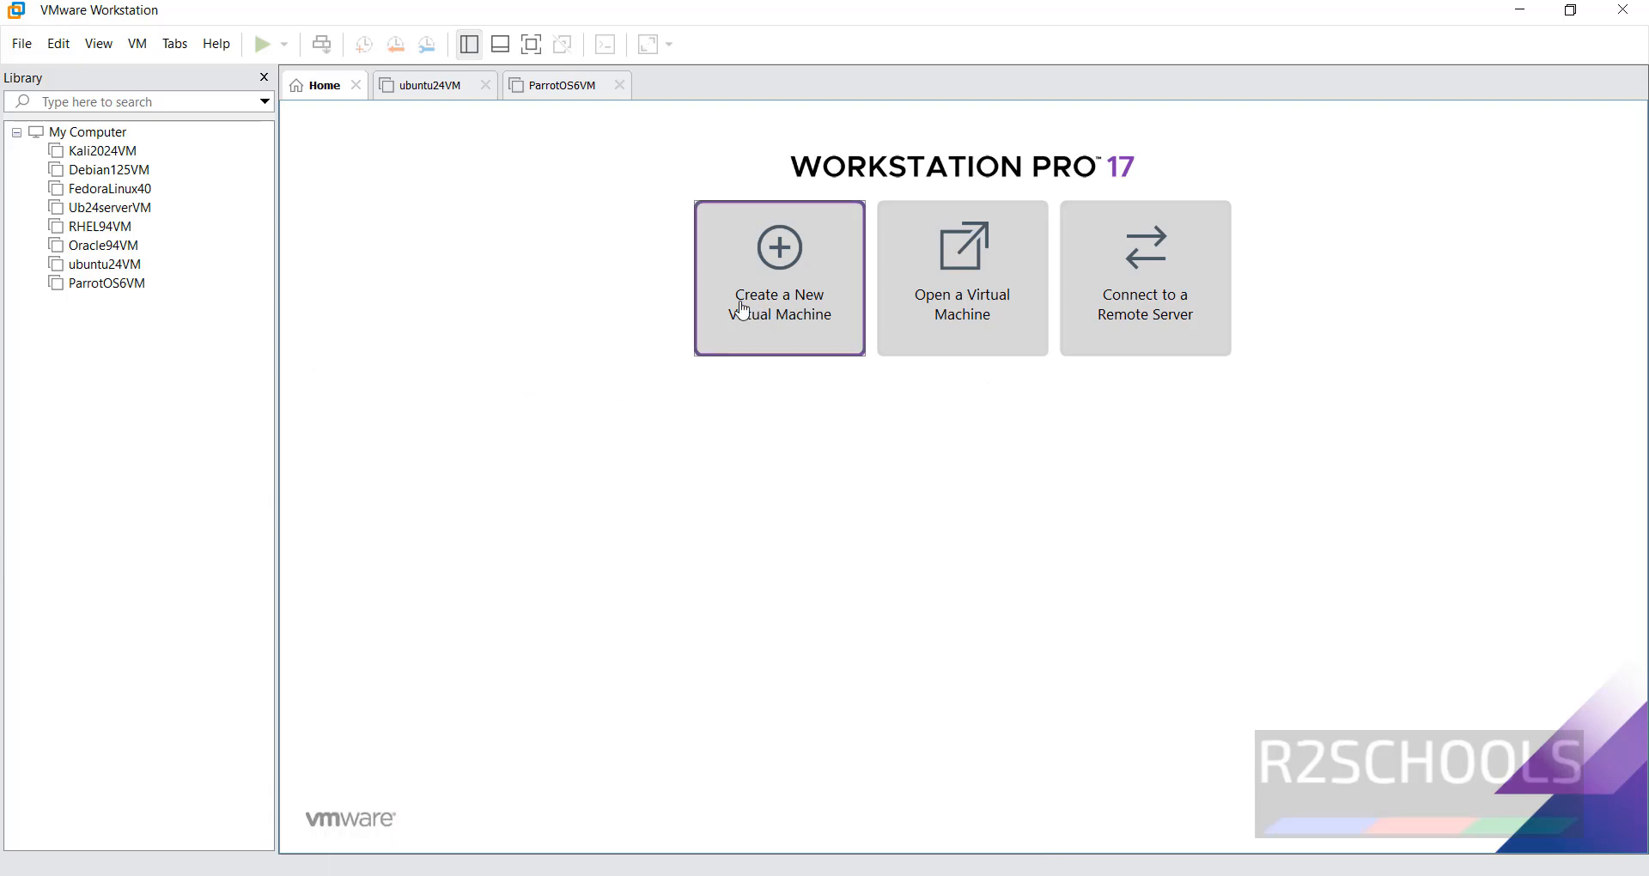
# Open the New Virtual Machine Wizard with Typical configuration, then close it.
pyautogui.click(779, 277)
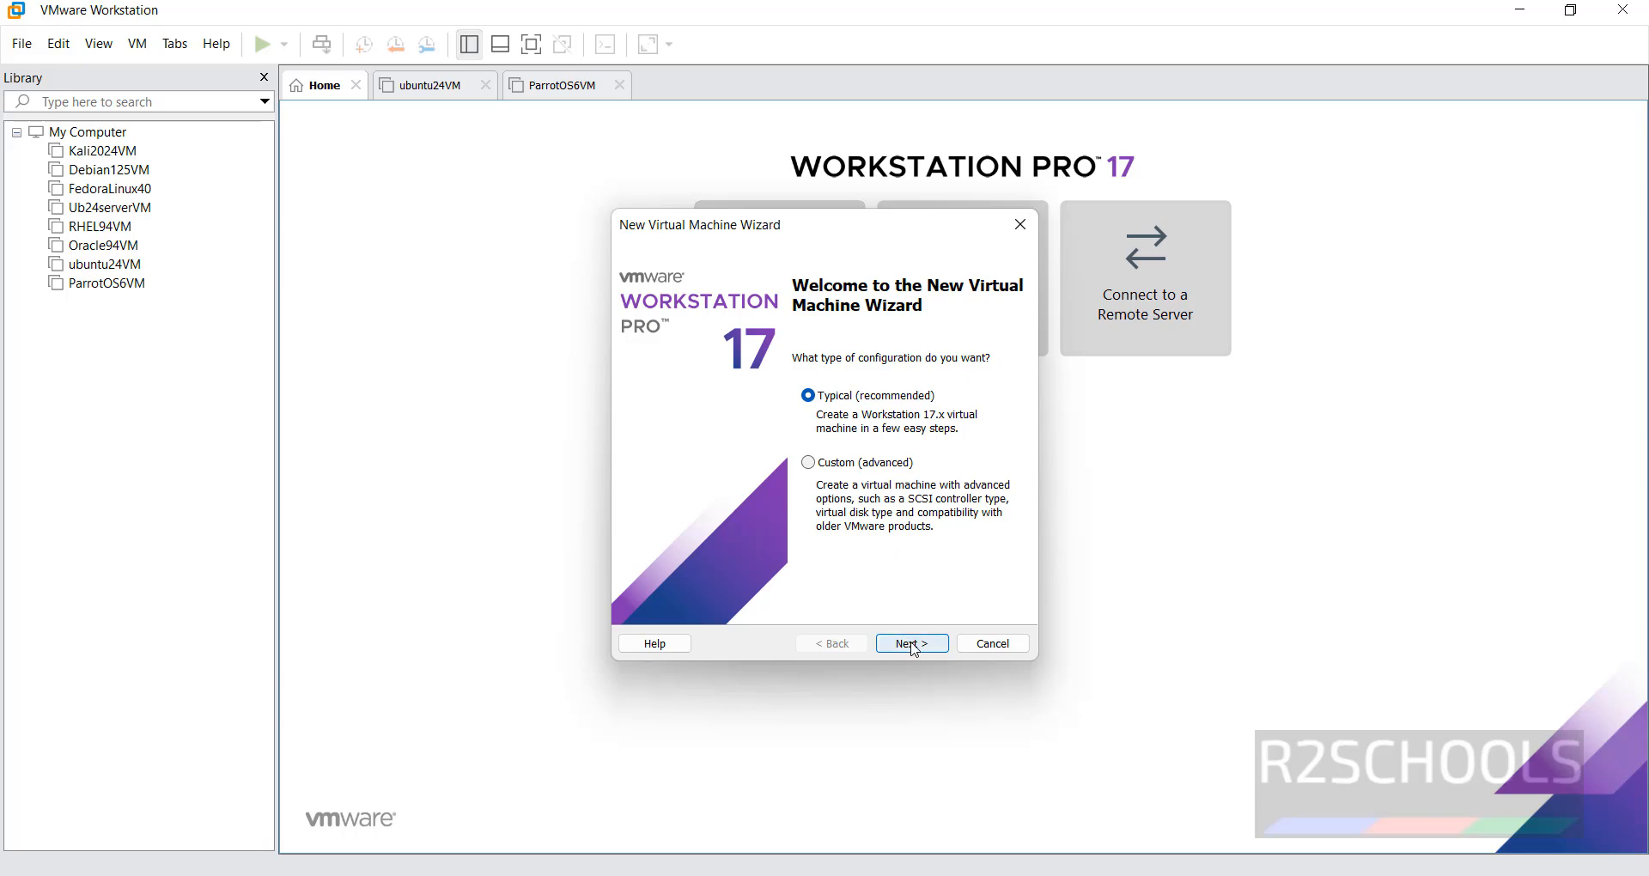
pyautogui.click(911, 643)
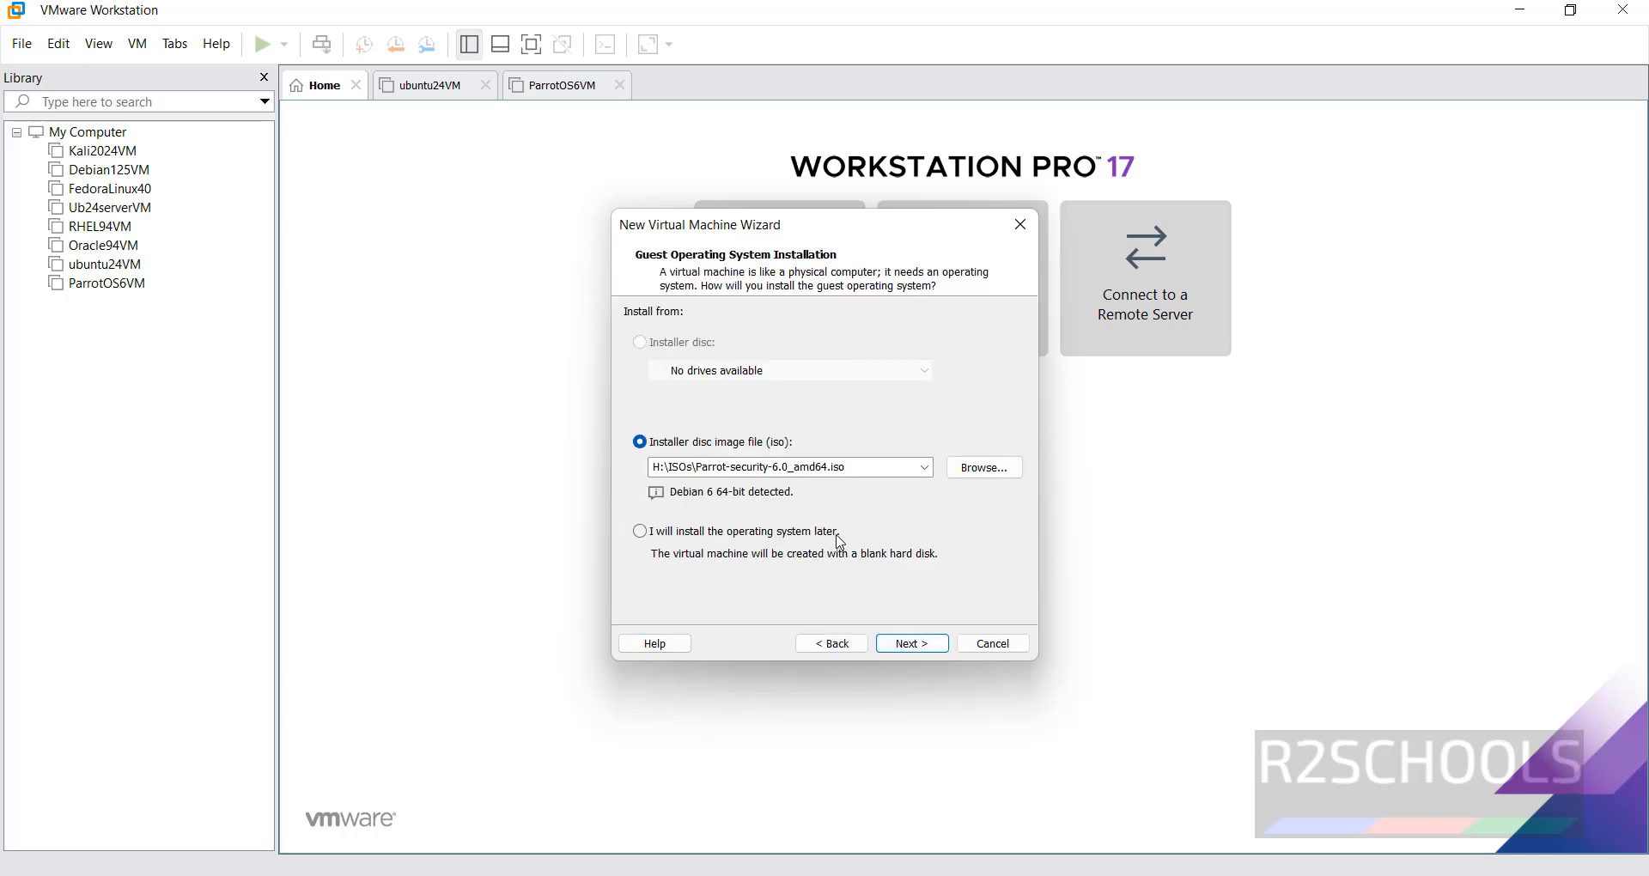
pyautogui.click(992, 643)
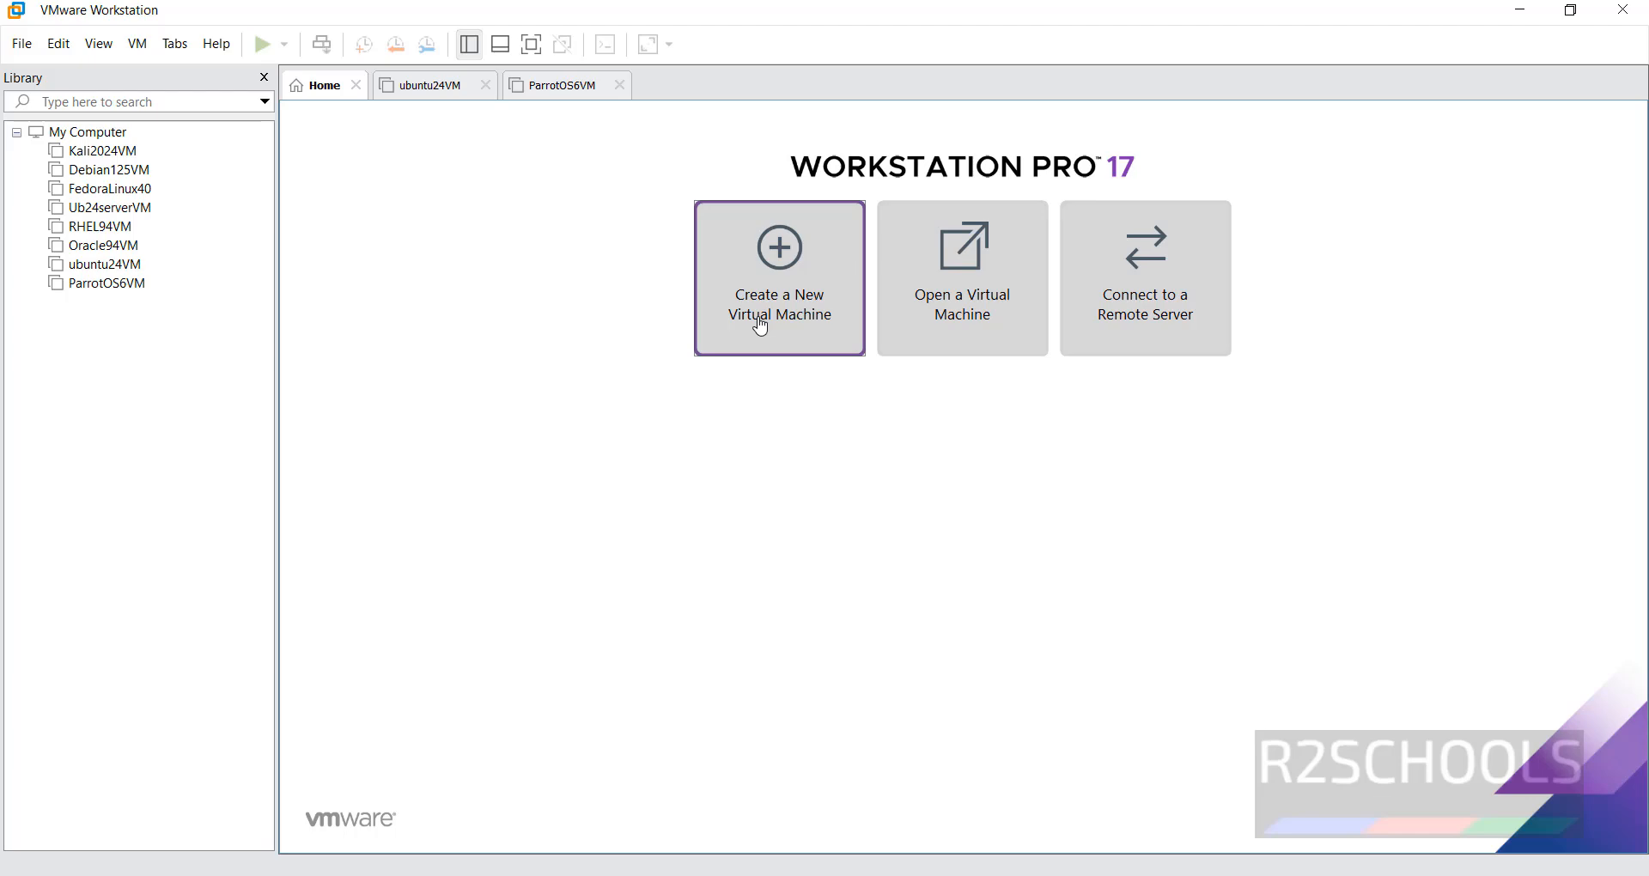
# Restart the wizard and use Rocky-9.4-x86_64-dvd.iso from Downloads as the installer disc.
pyautogui.click(779, 277)
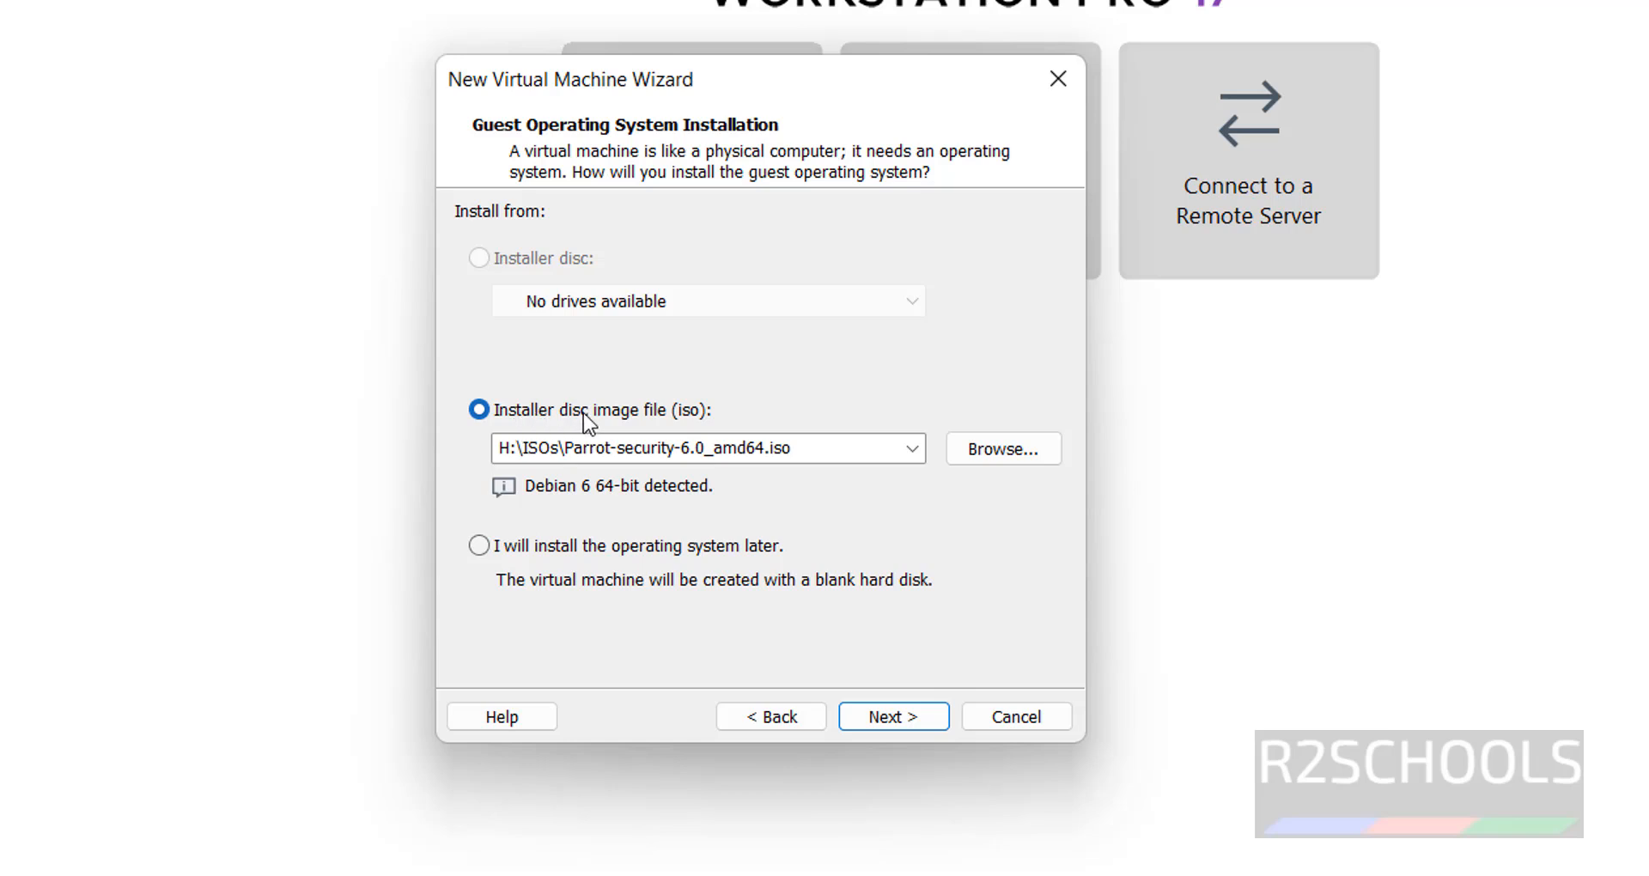
pyautogui.moveTo(657, 444)
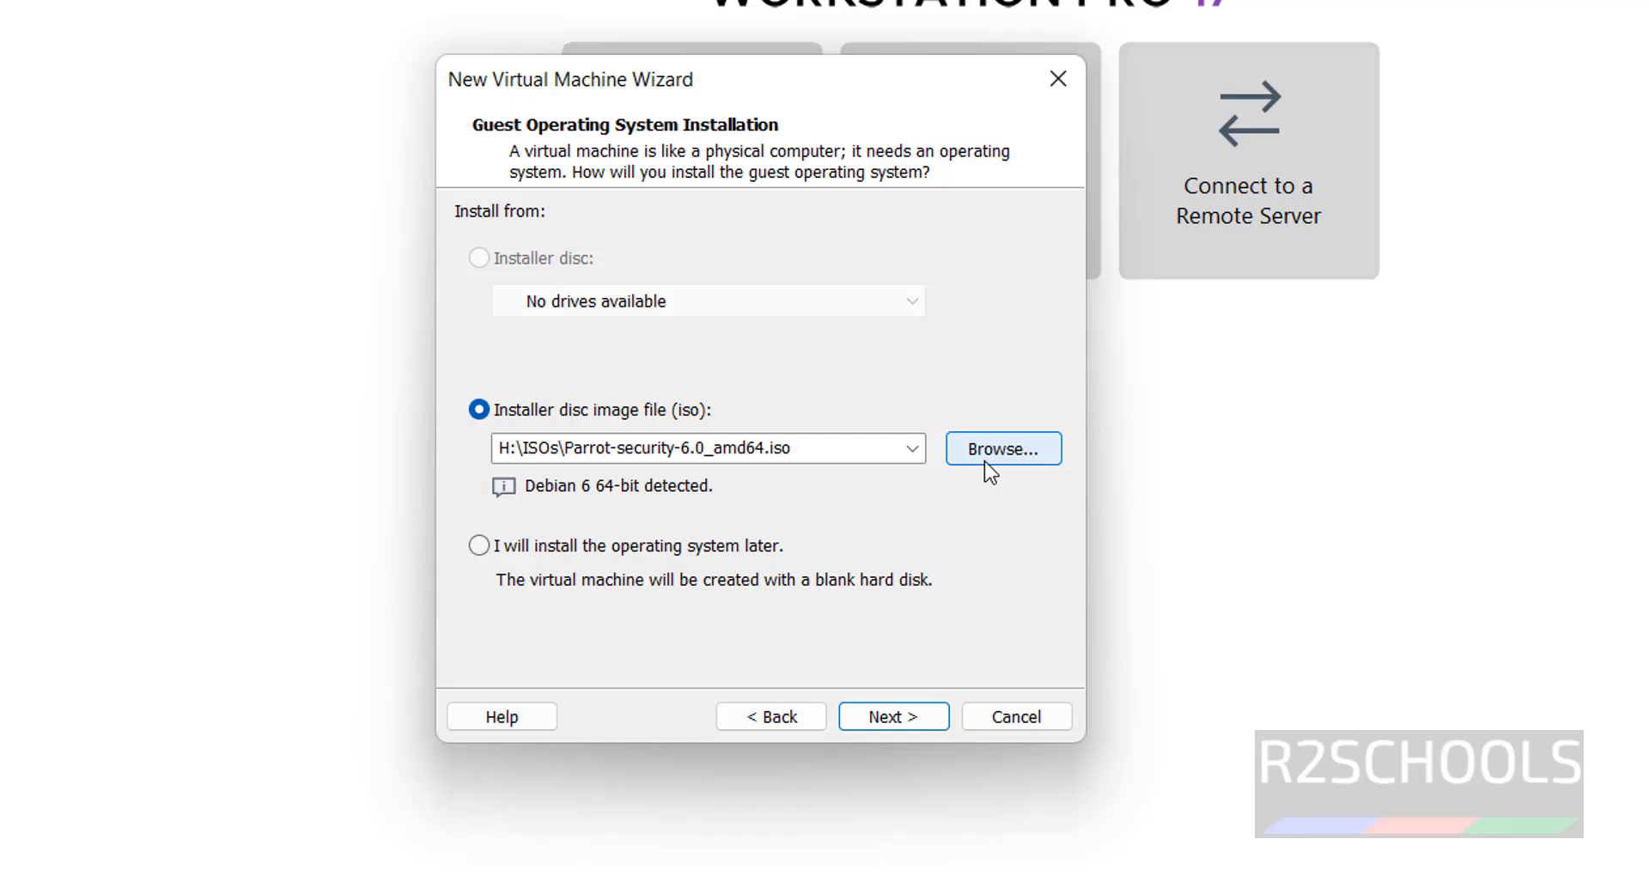
pyautogui.click(1002, 448)
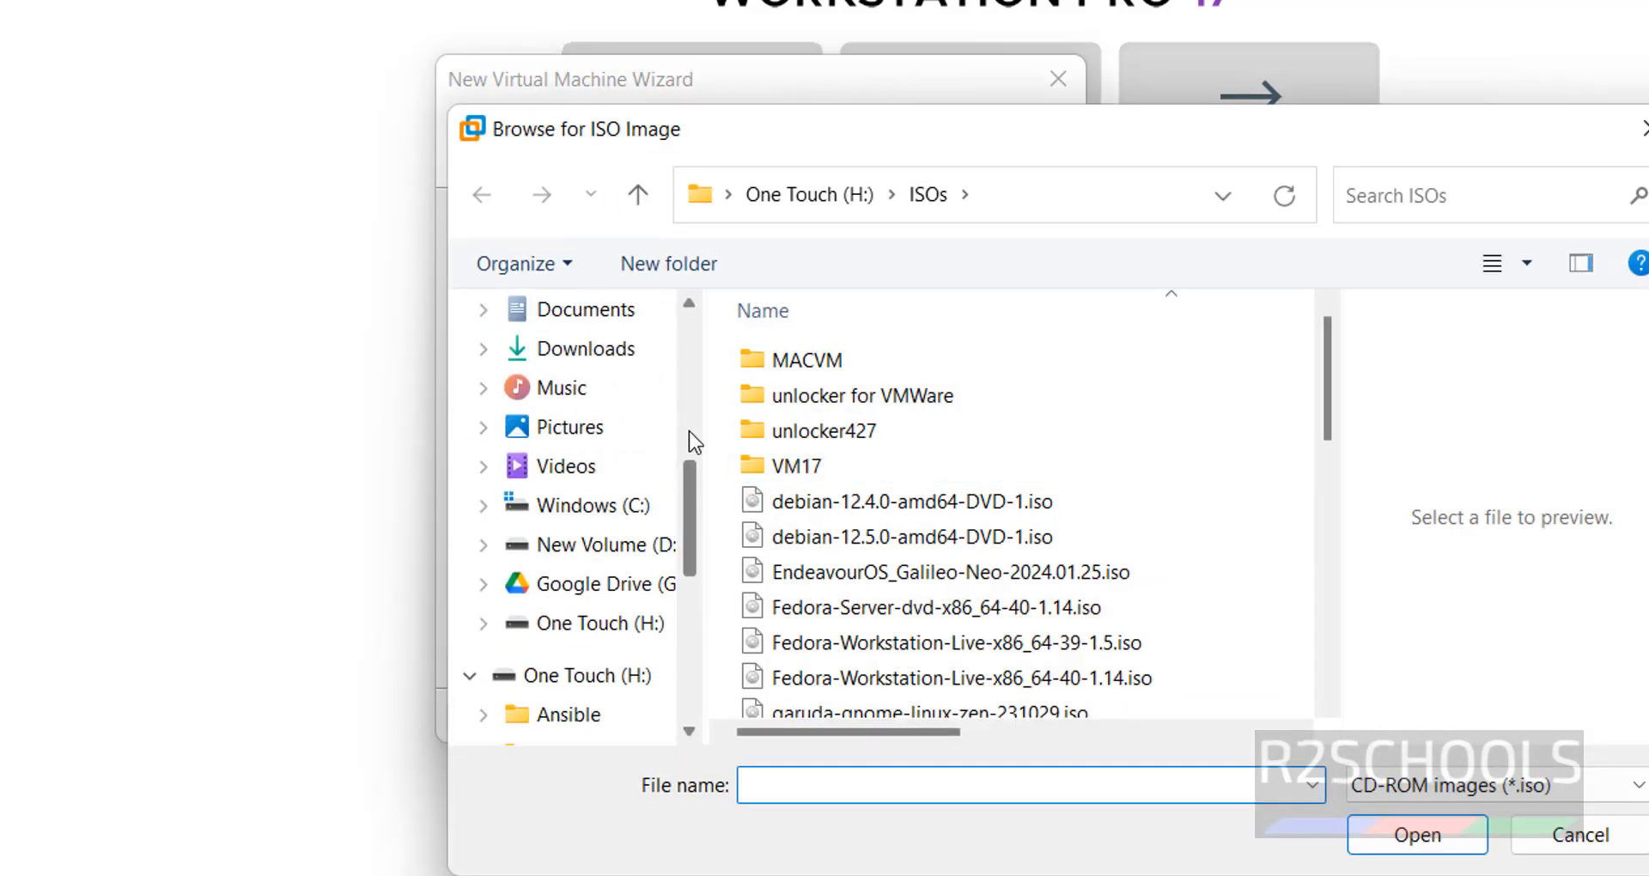
pyautogui.click(585, 349)
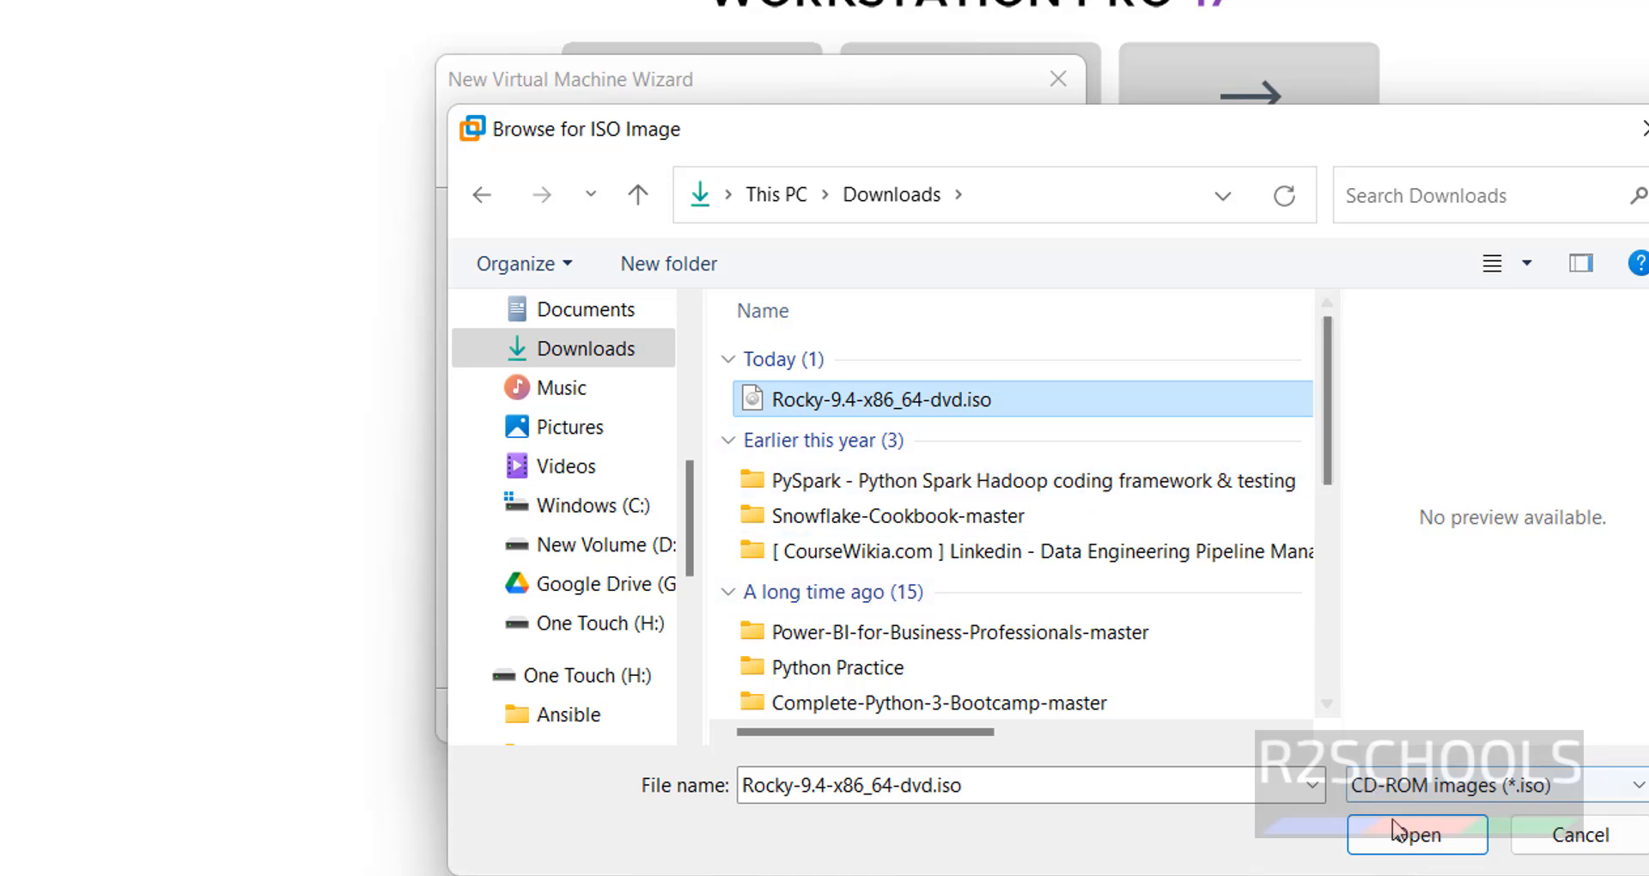
pyautogui.click(1415, 857)
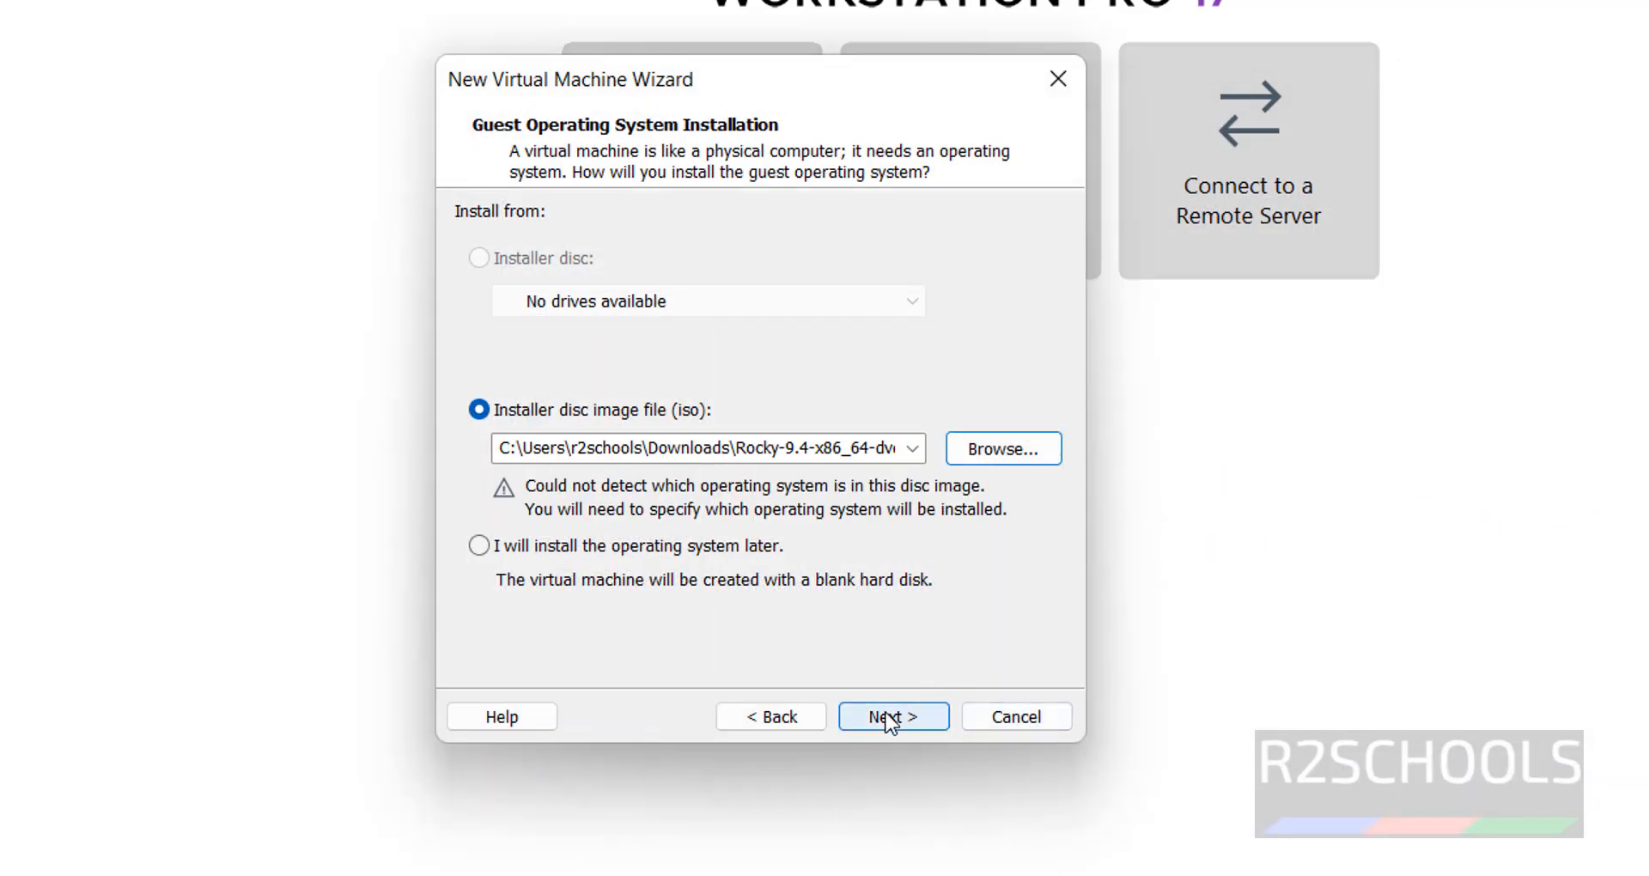
pyautogui.click(893, 716)
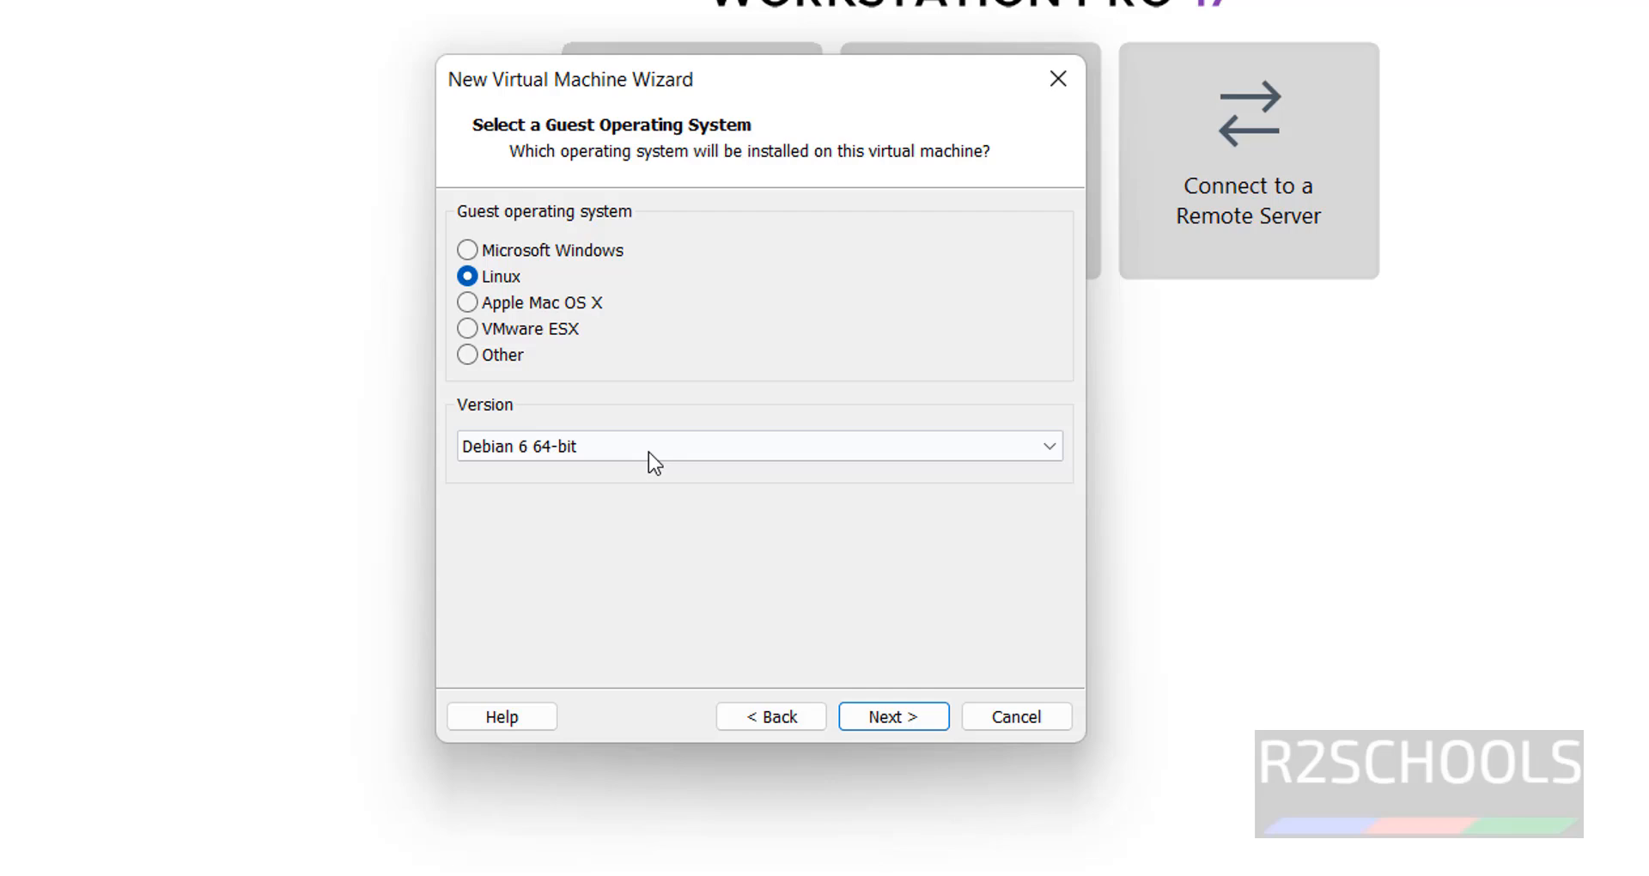
# Set the guest version to Red Hat Enterprise Linux 9 64-bit and name the VM Rocky94VM.
pyautogui.click(756, 446)
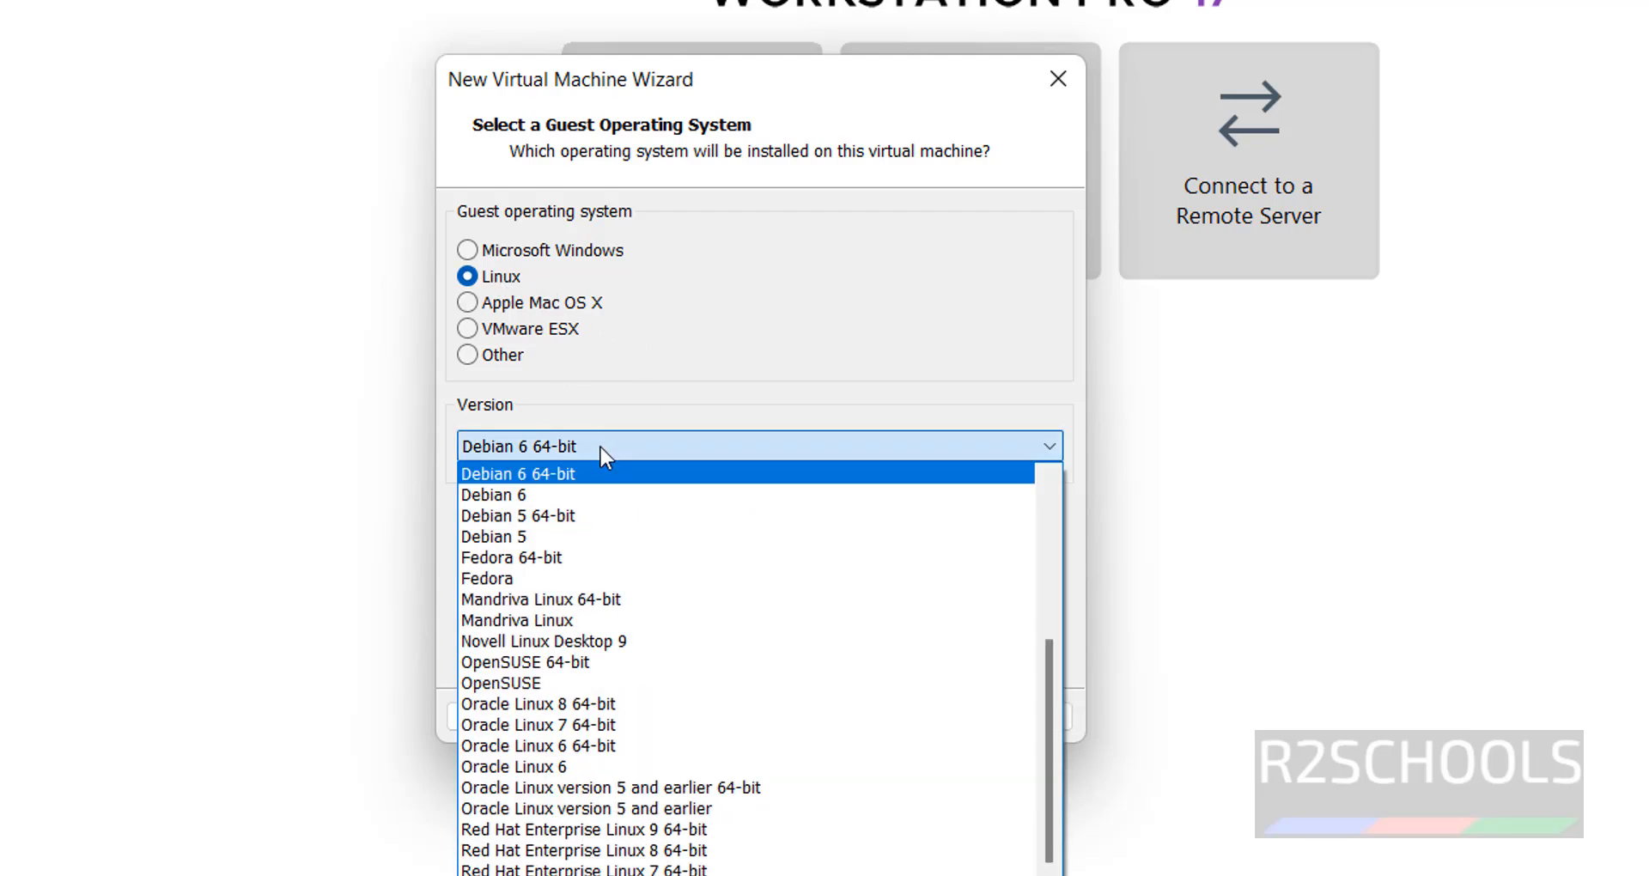
pyautogui.scroll(-3)
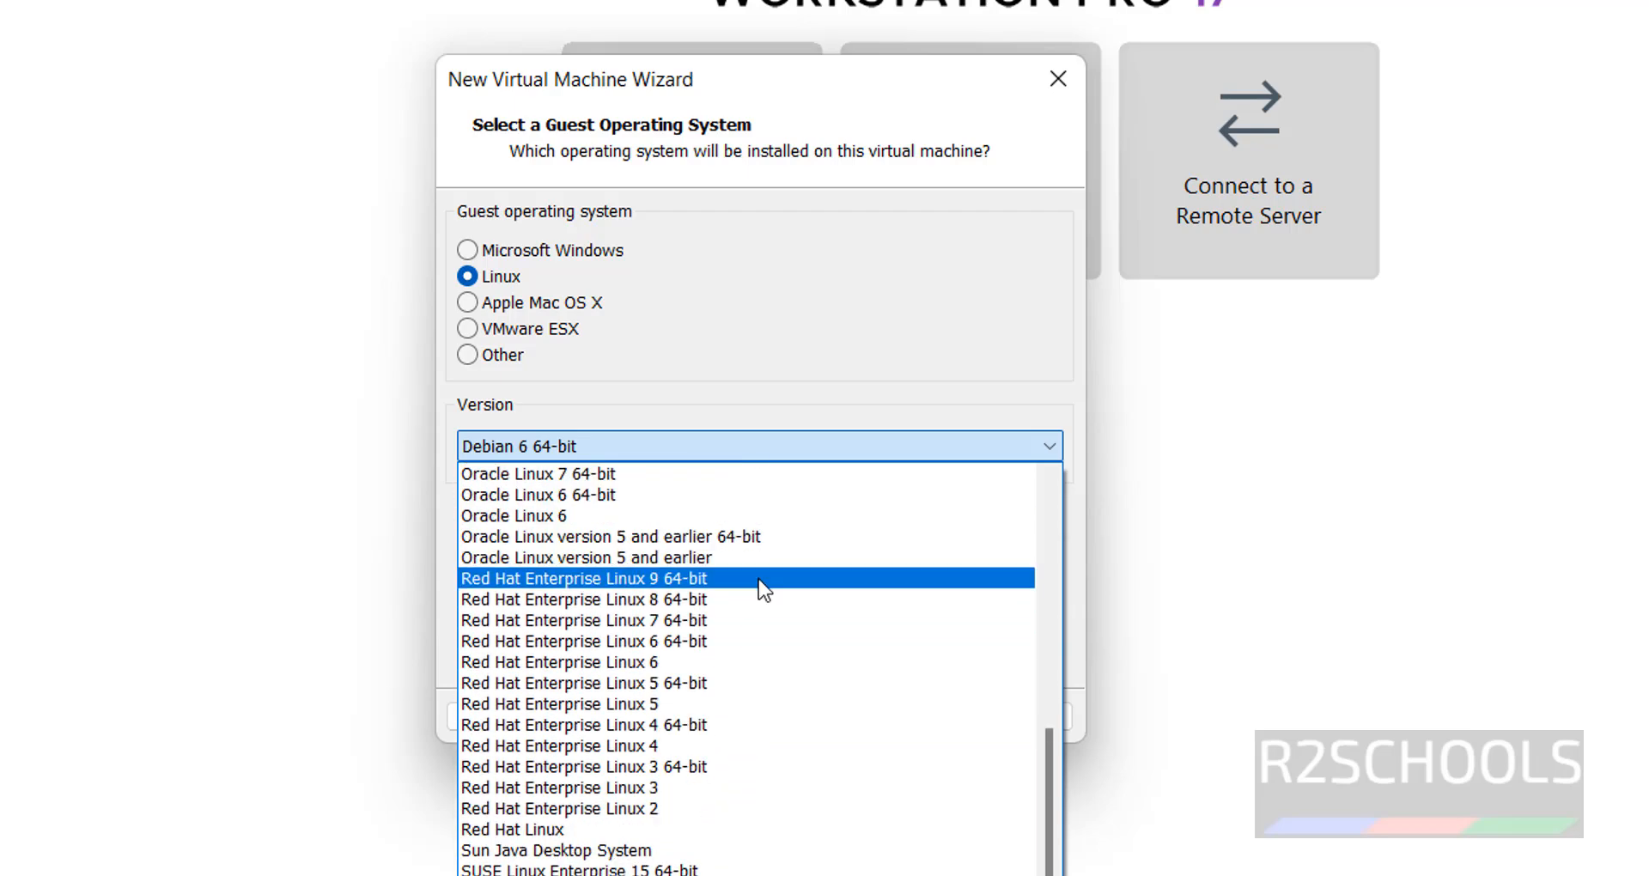
pyautogui.click(603, 578)
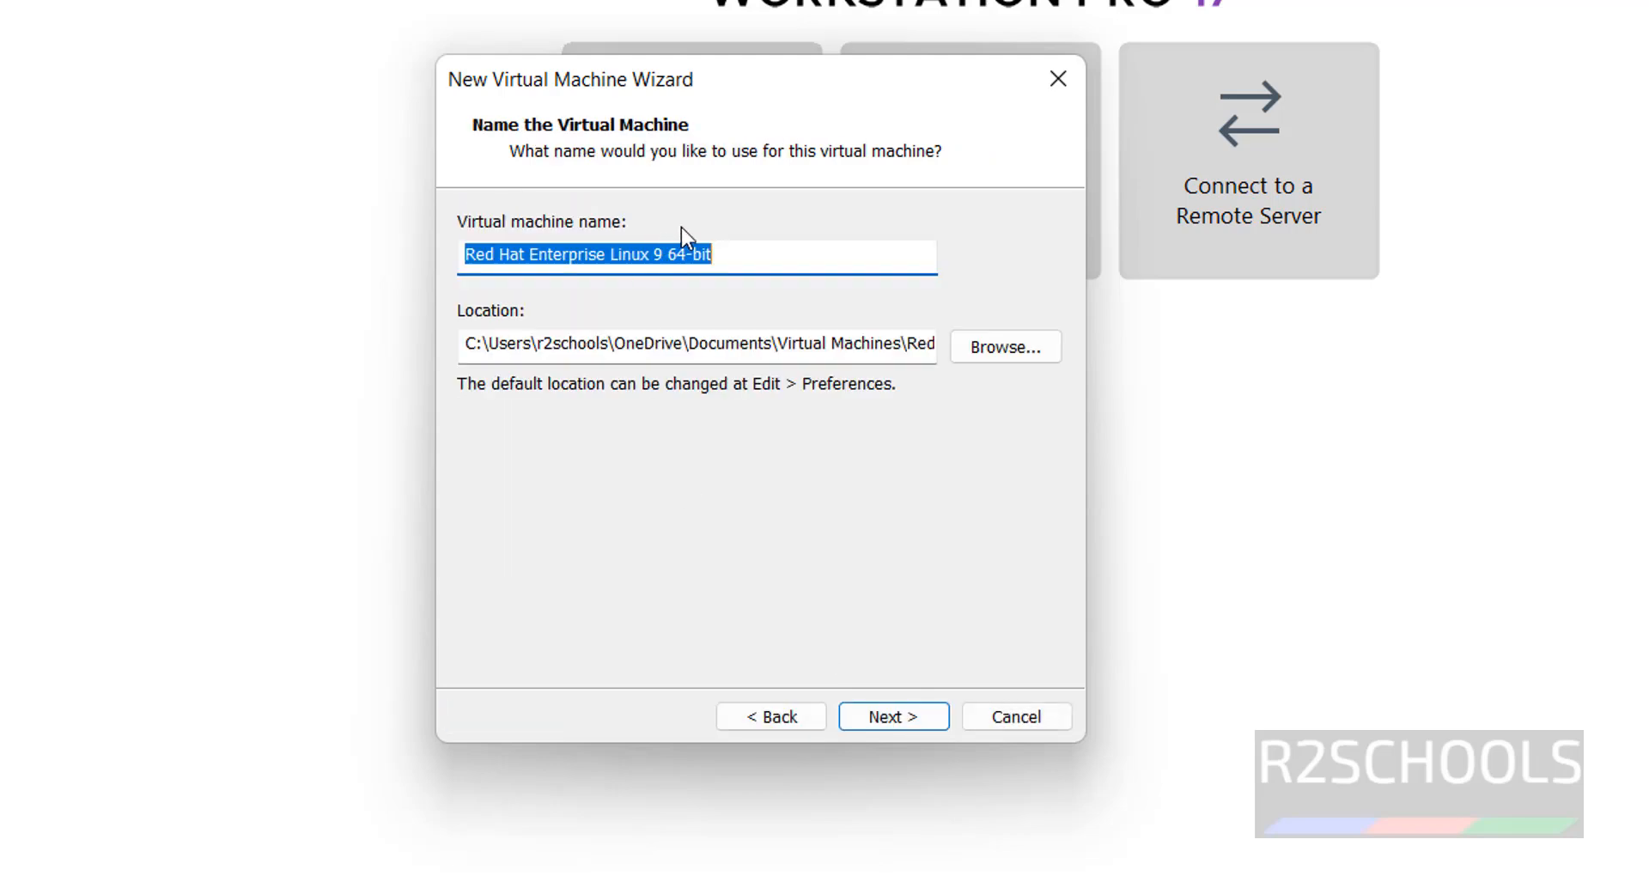
pyautogui.write('Rock')
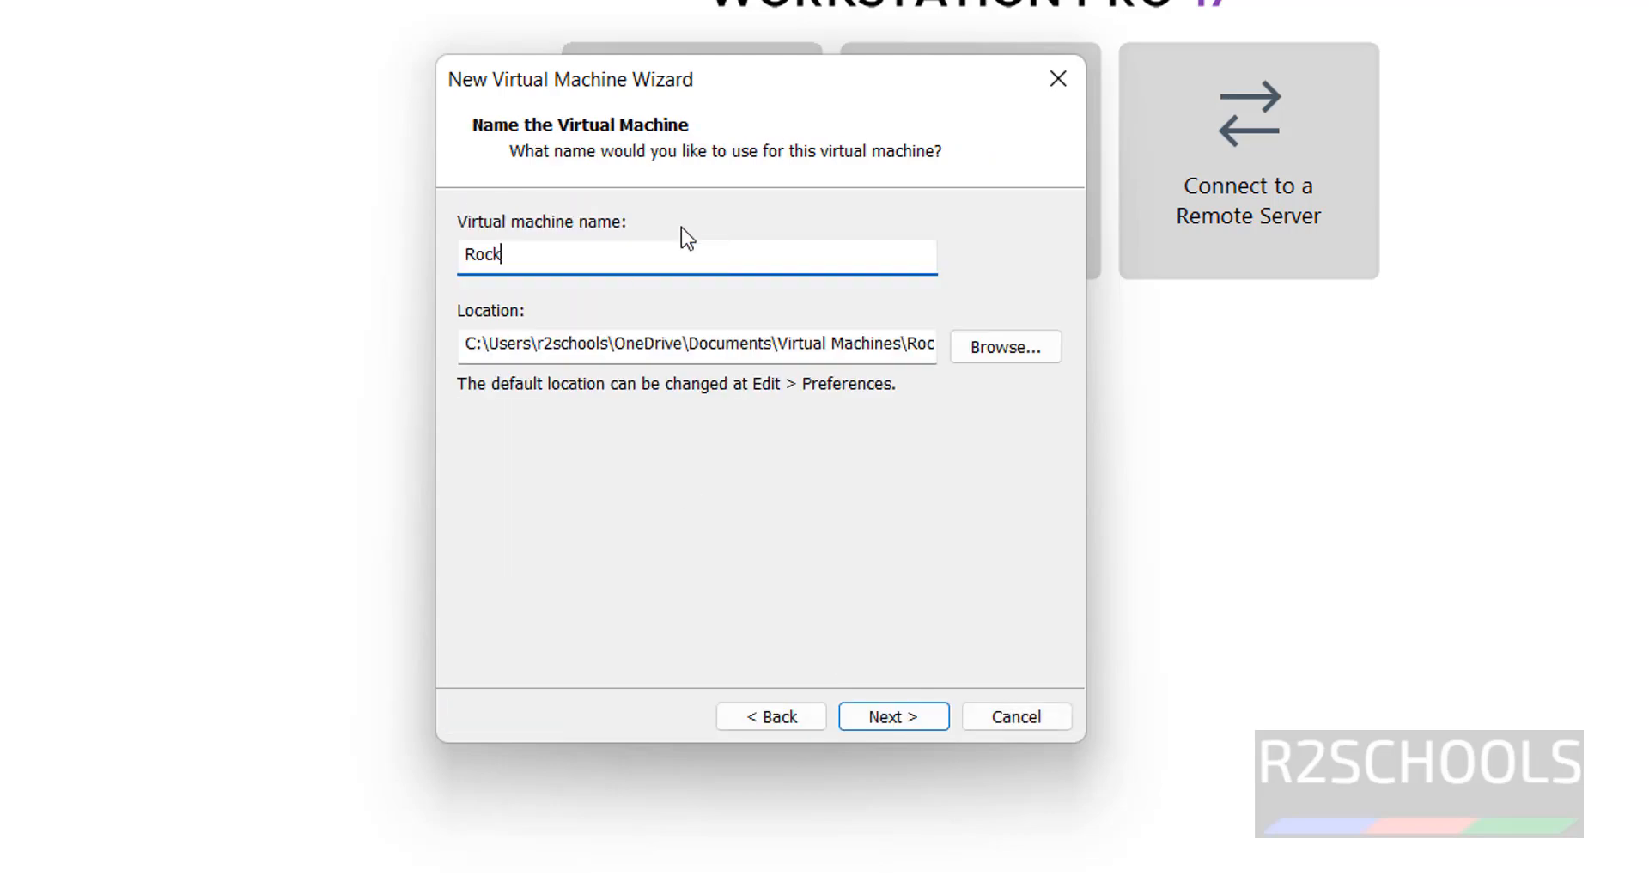
pyautogui.write('y94VM')
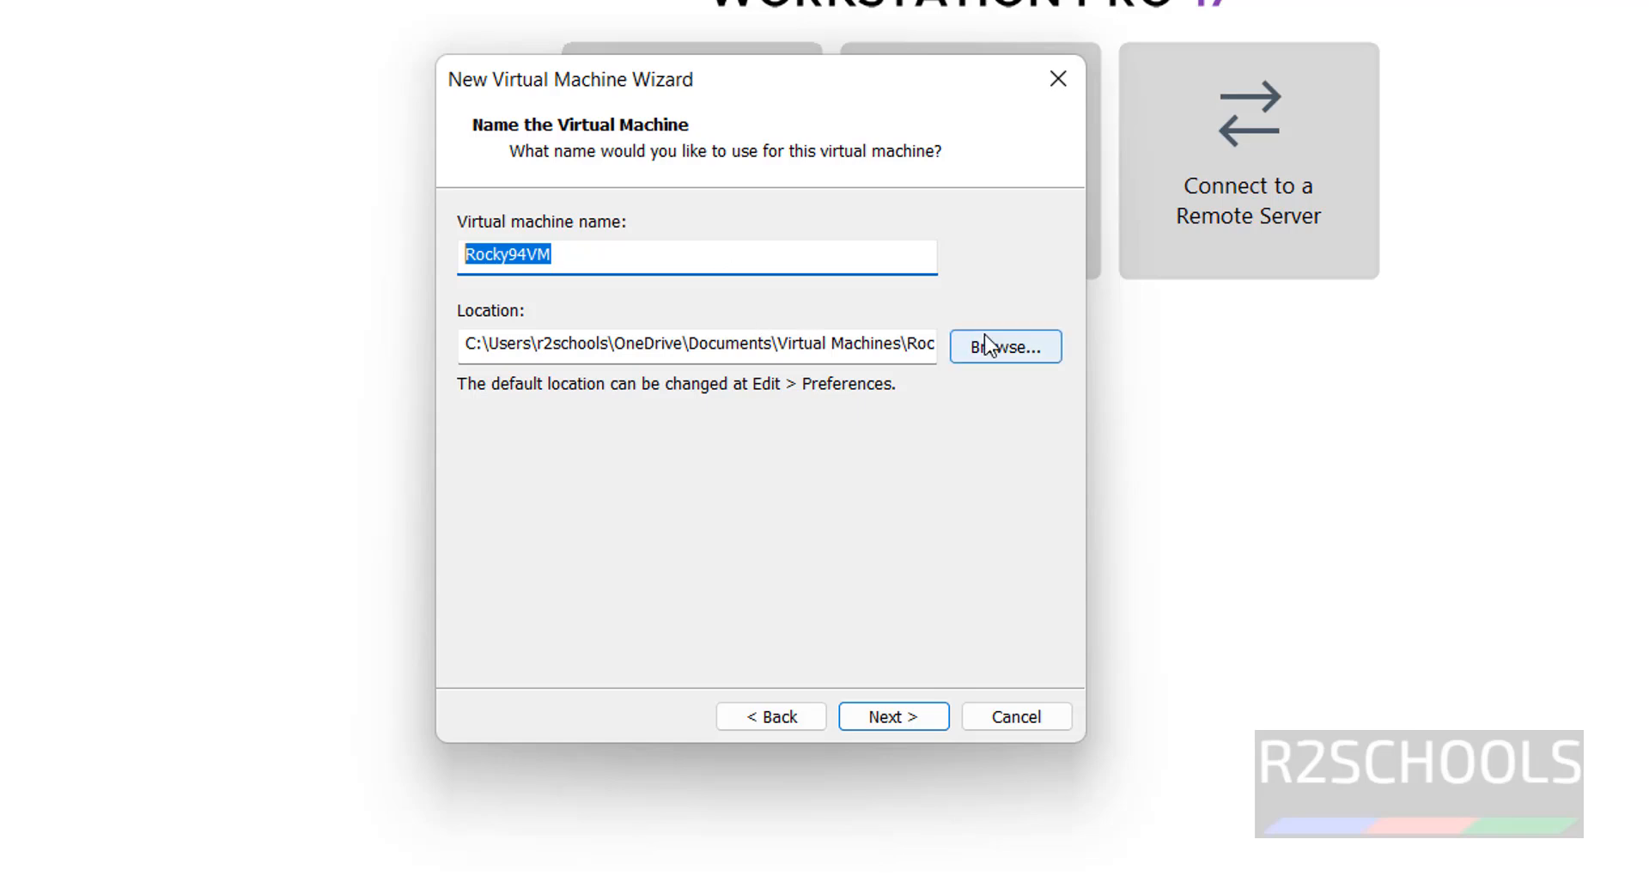
# Store the VM under H:\VMS\Rocky94VM and continue to disk capacity.
pyautogui.click(1005, 346)
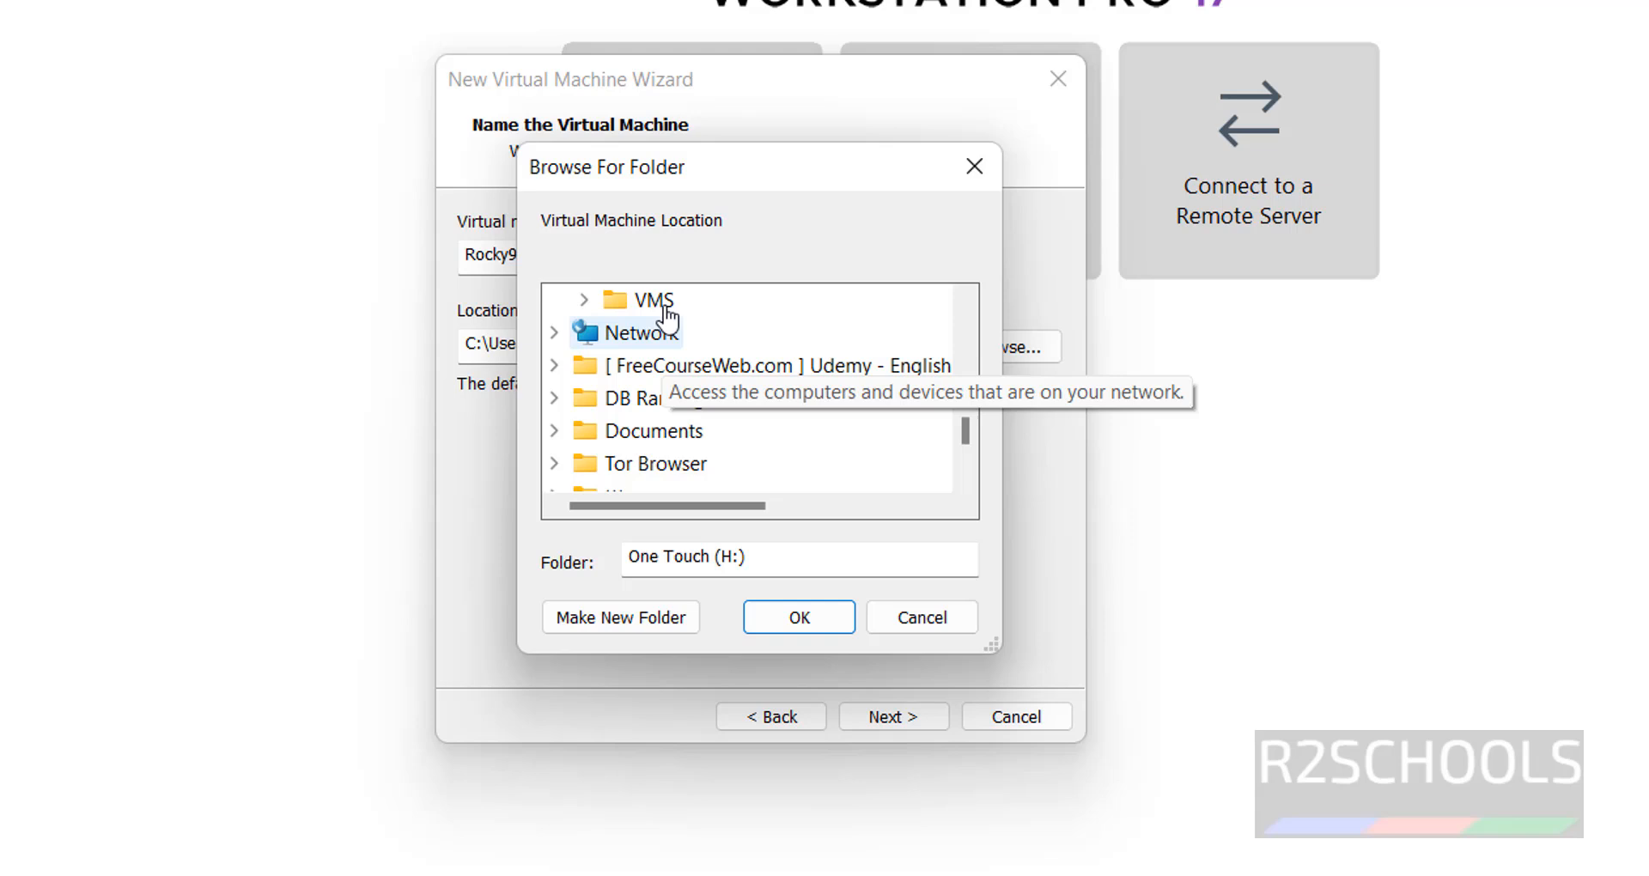
pyautogui.click(620, 616)
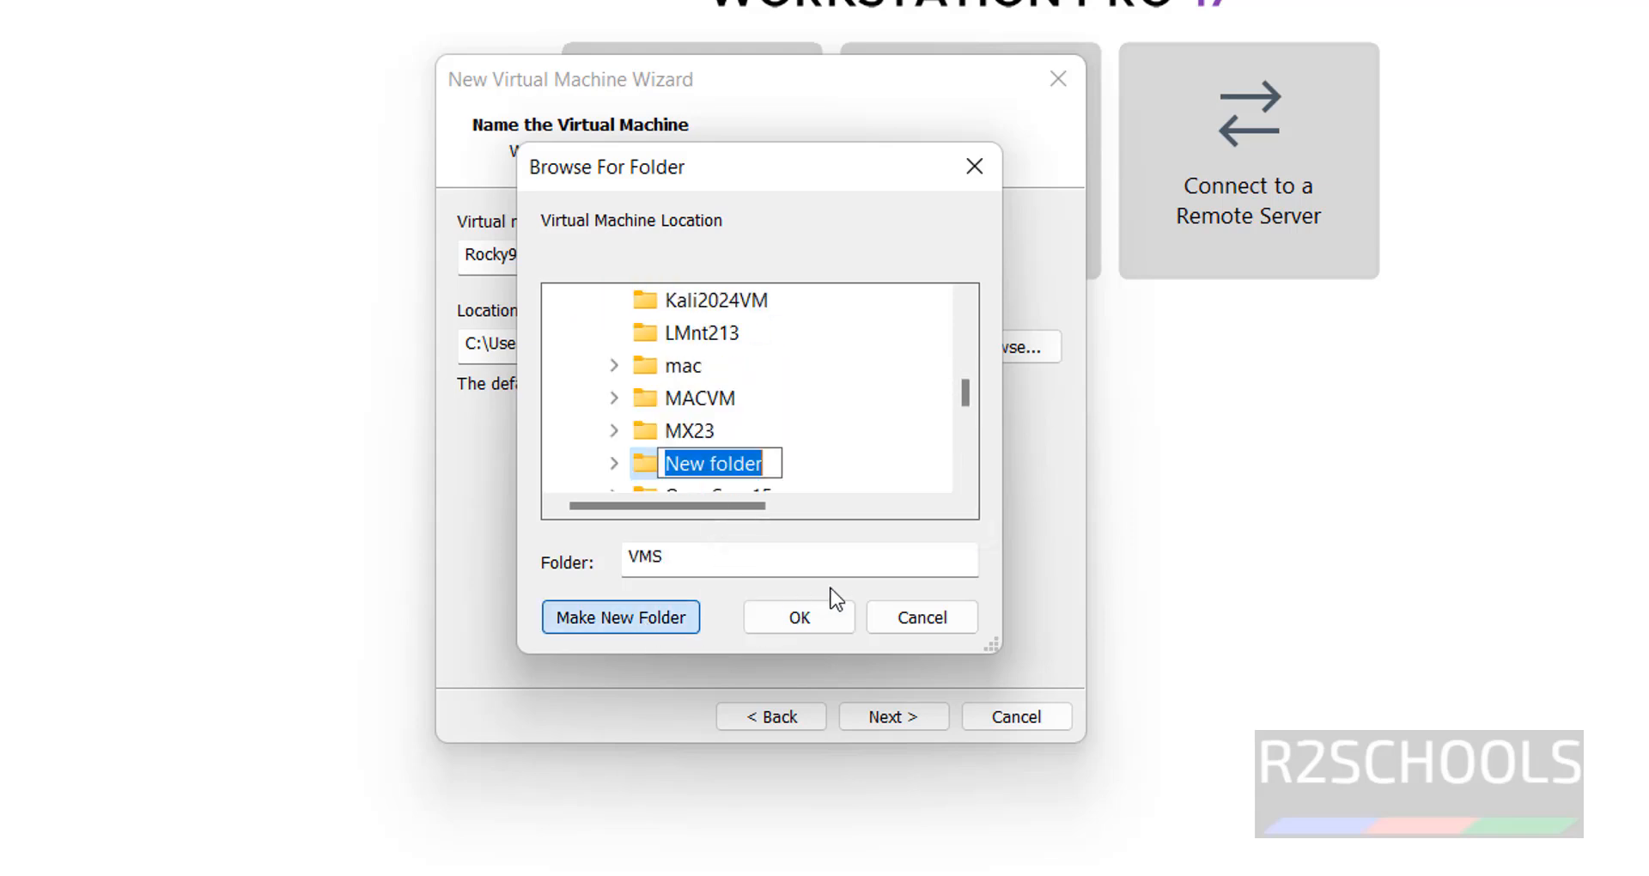
pyautogui.click(797, 615)
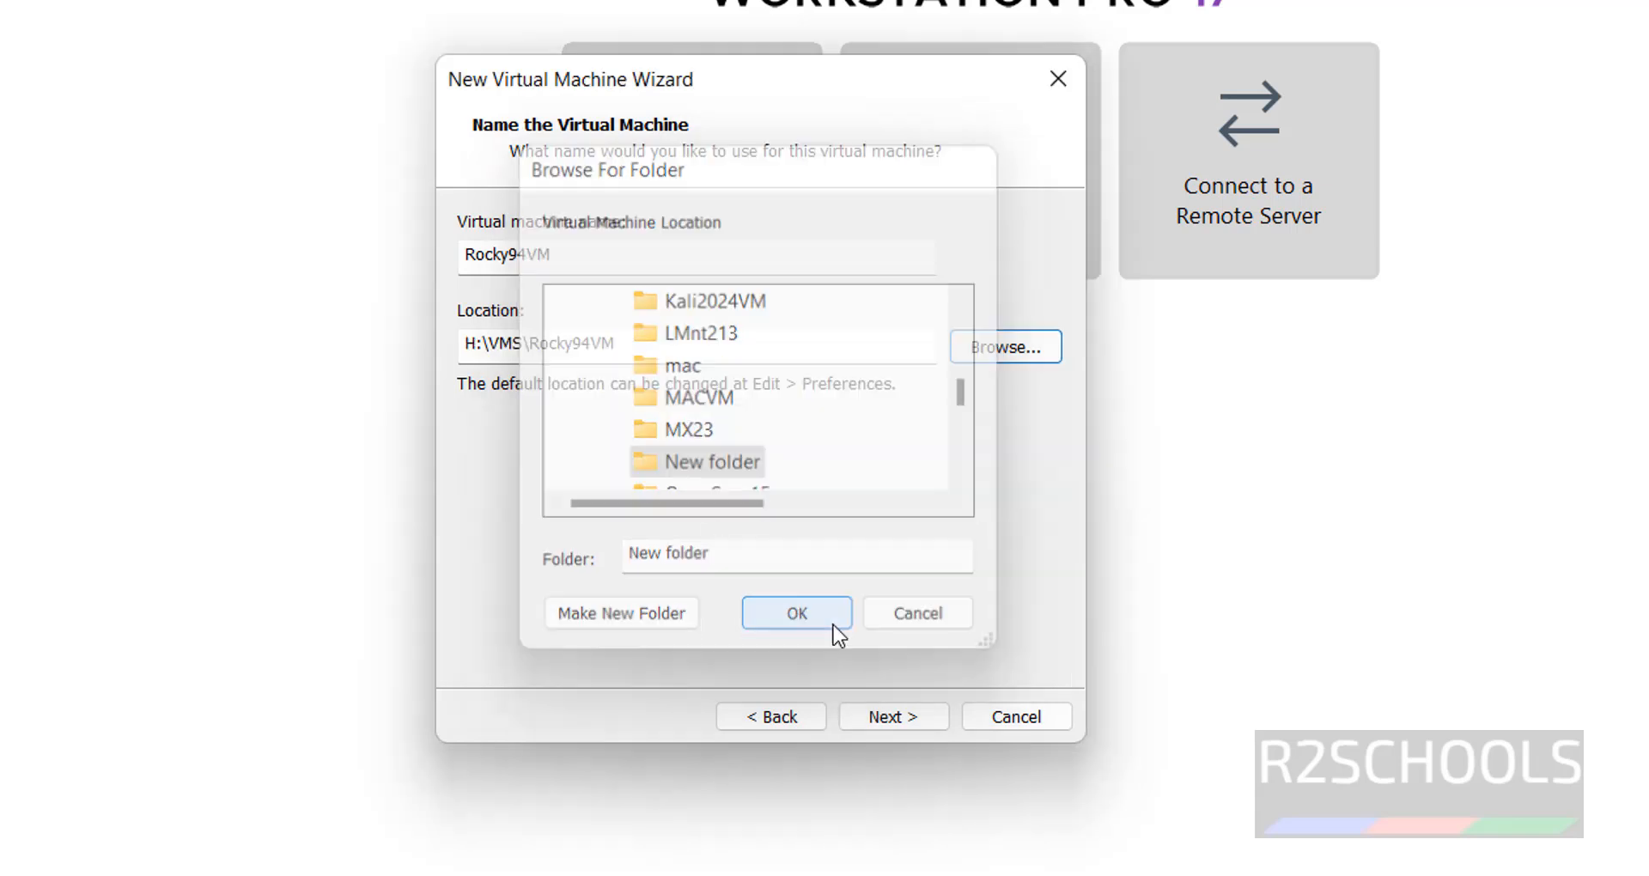
pyautogui.click(796, 612)
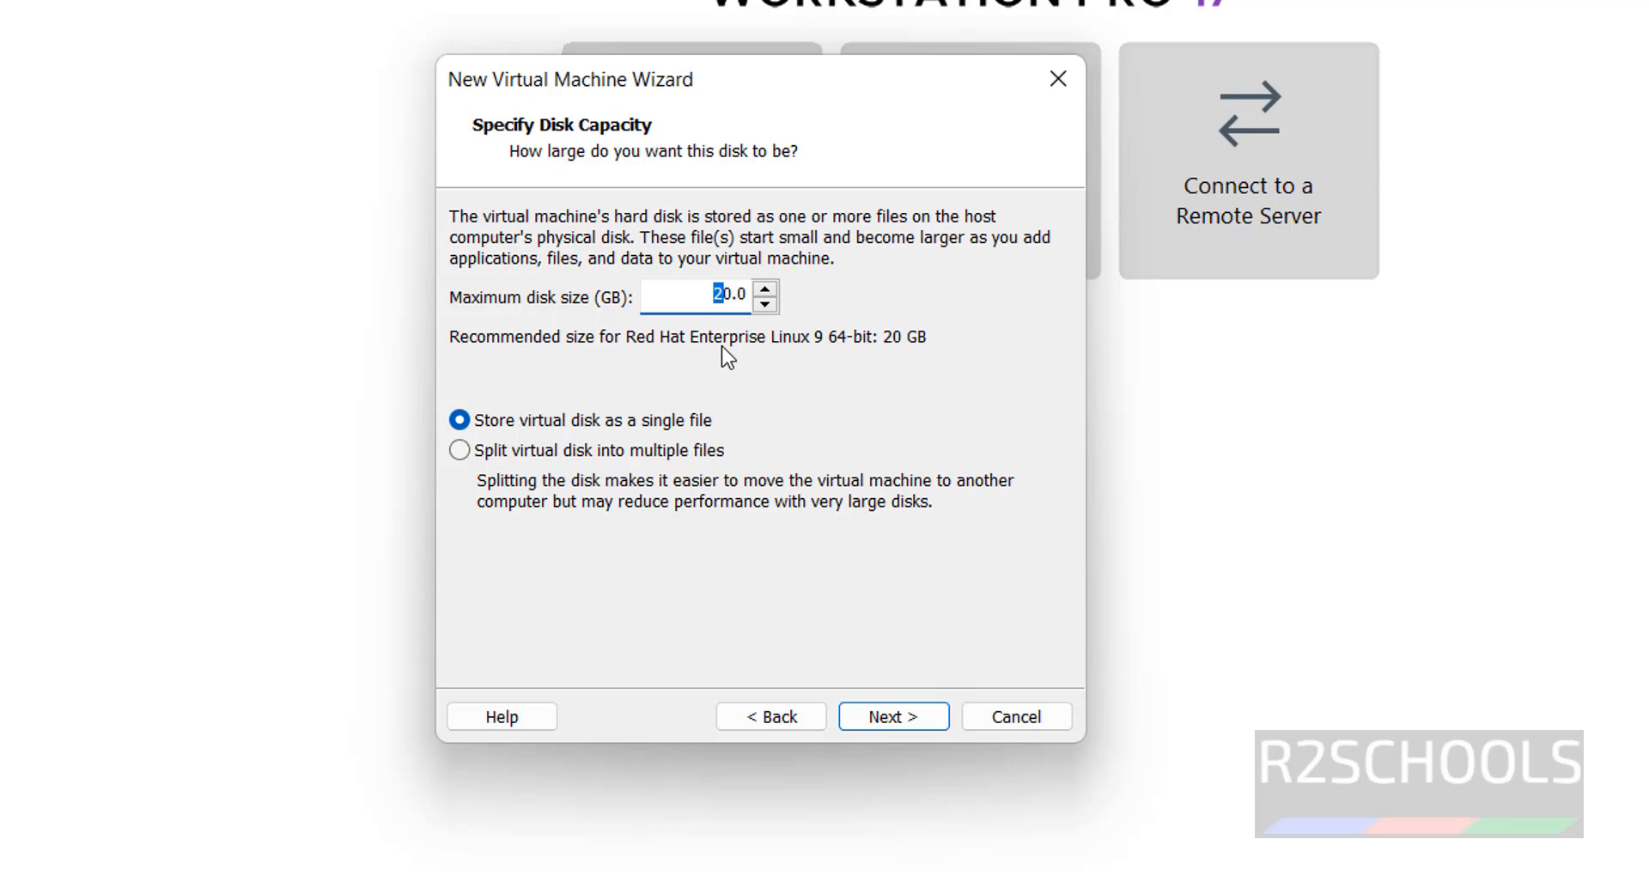
# Set the maximum disk size to 100 GB and reach the Ready to Create summary.
pyautogui.write('100.0')
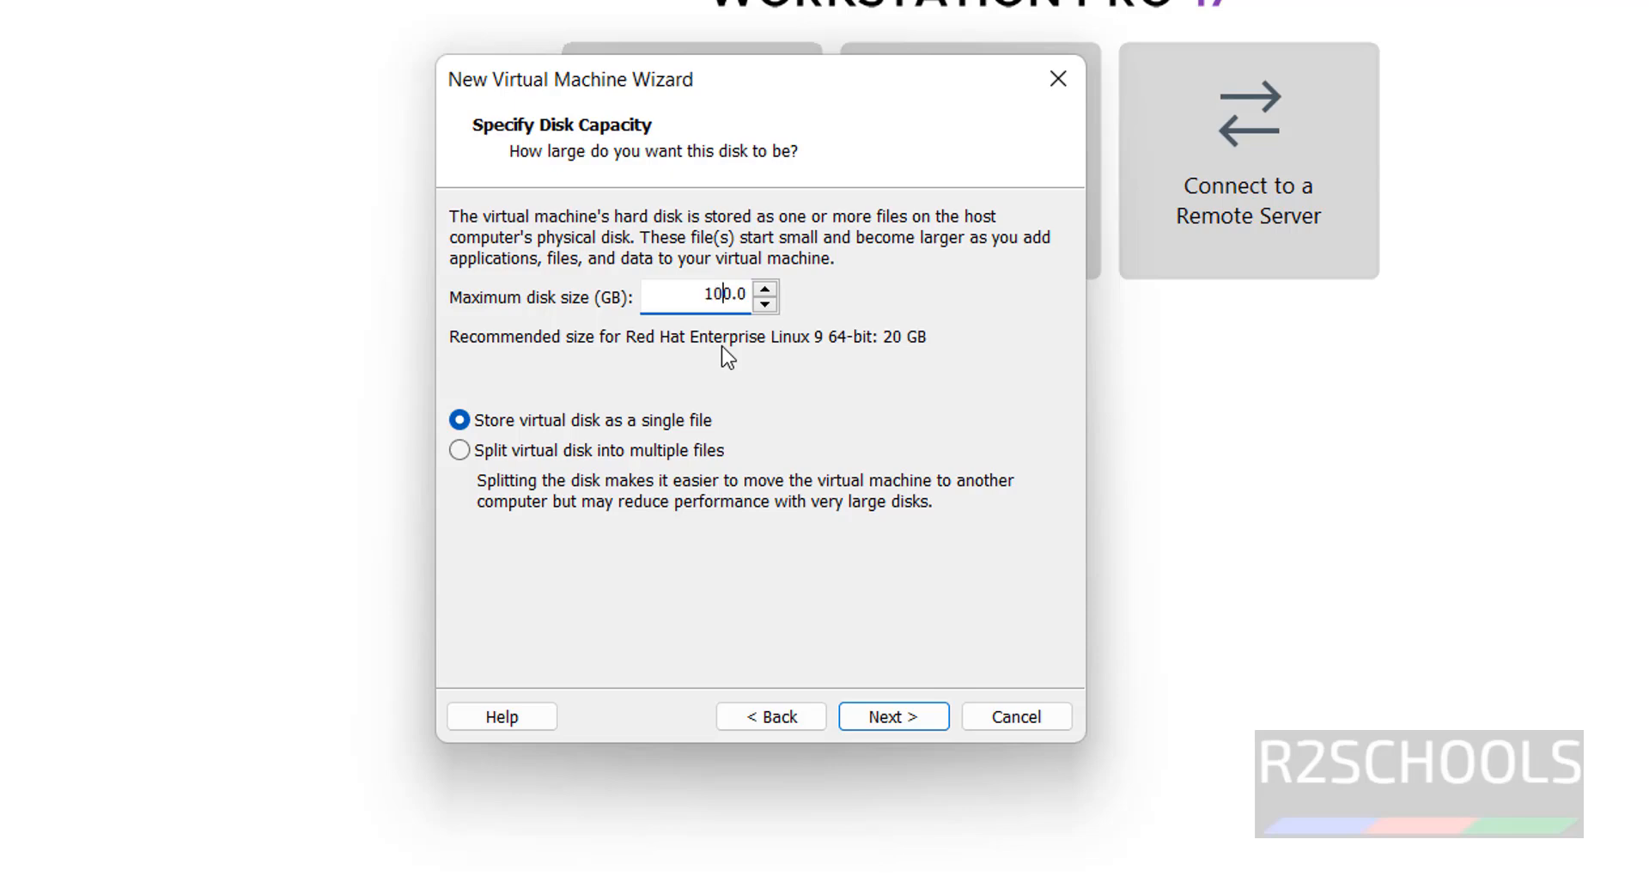
pyautogui.click(893, 716)
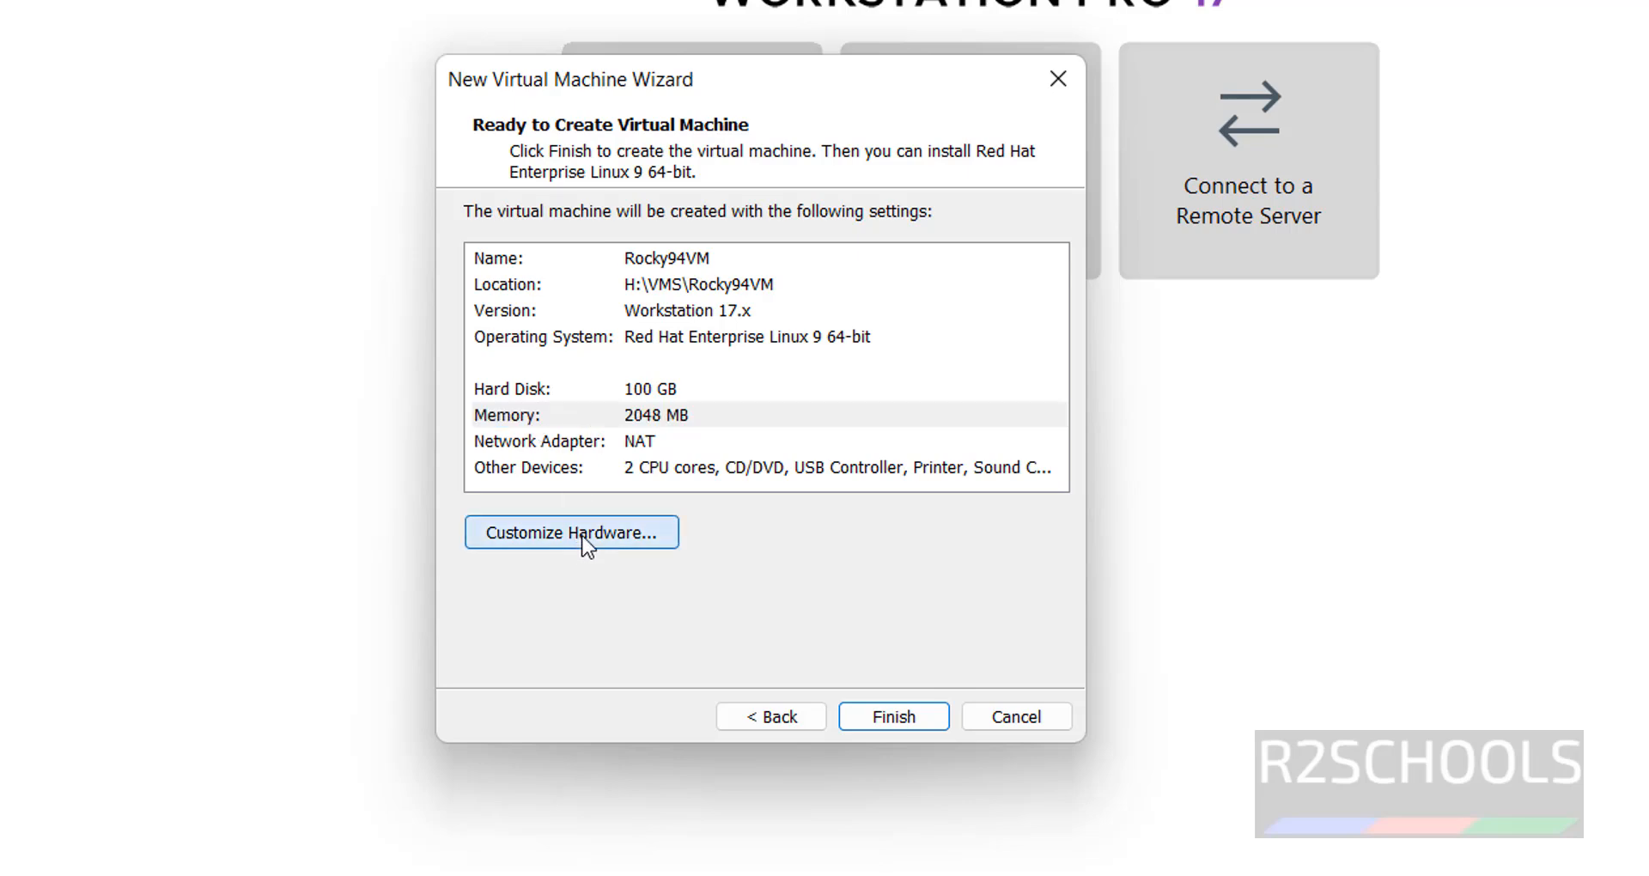
# Raise Rocky94VM's memory to 4096 MB and enable VT-x/EPT hardware virtualization.
pyautogui.click(571, 533)
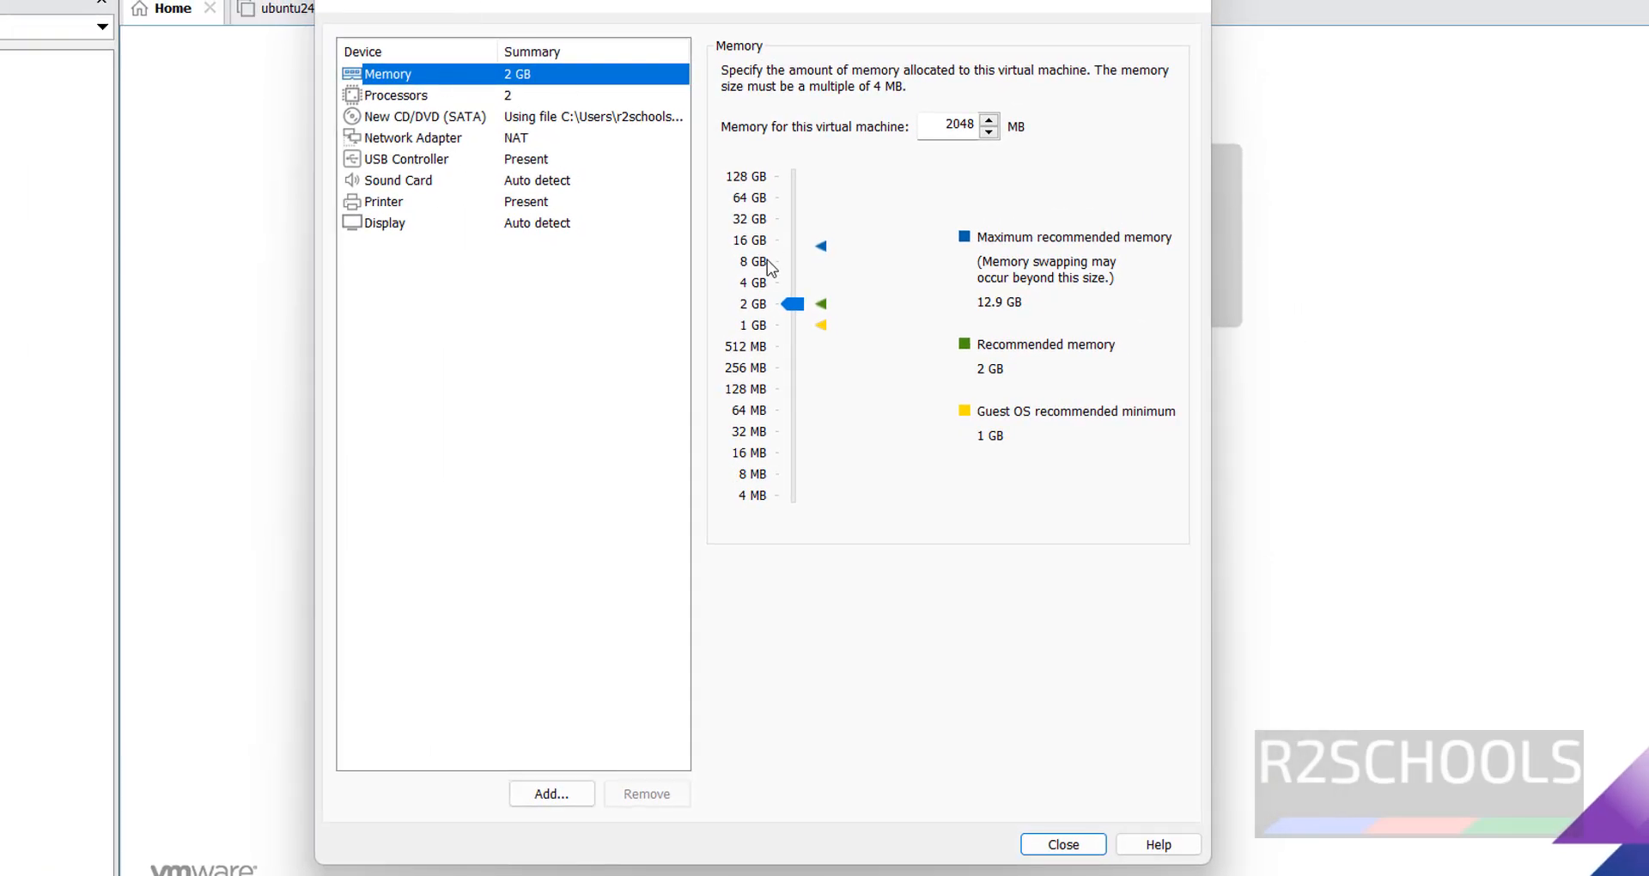
pyautogui.moveTo(792, 304); pyautogui.dragTo(793, 285)
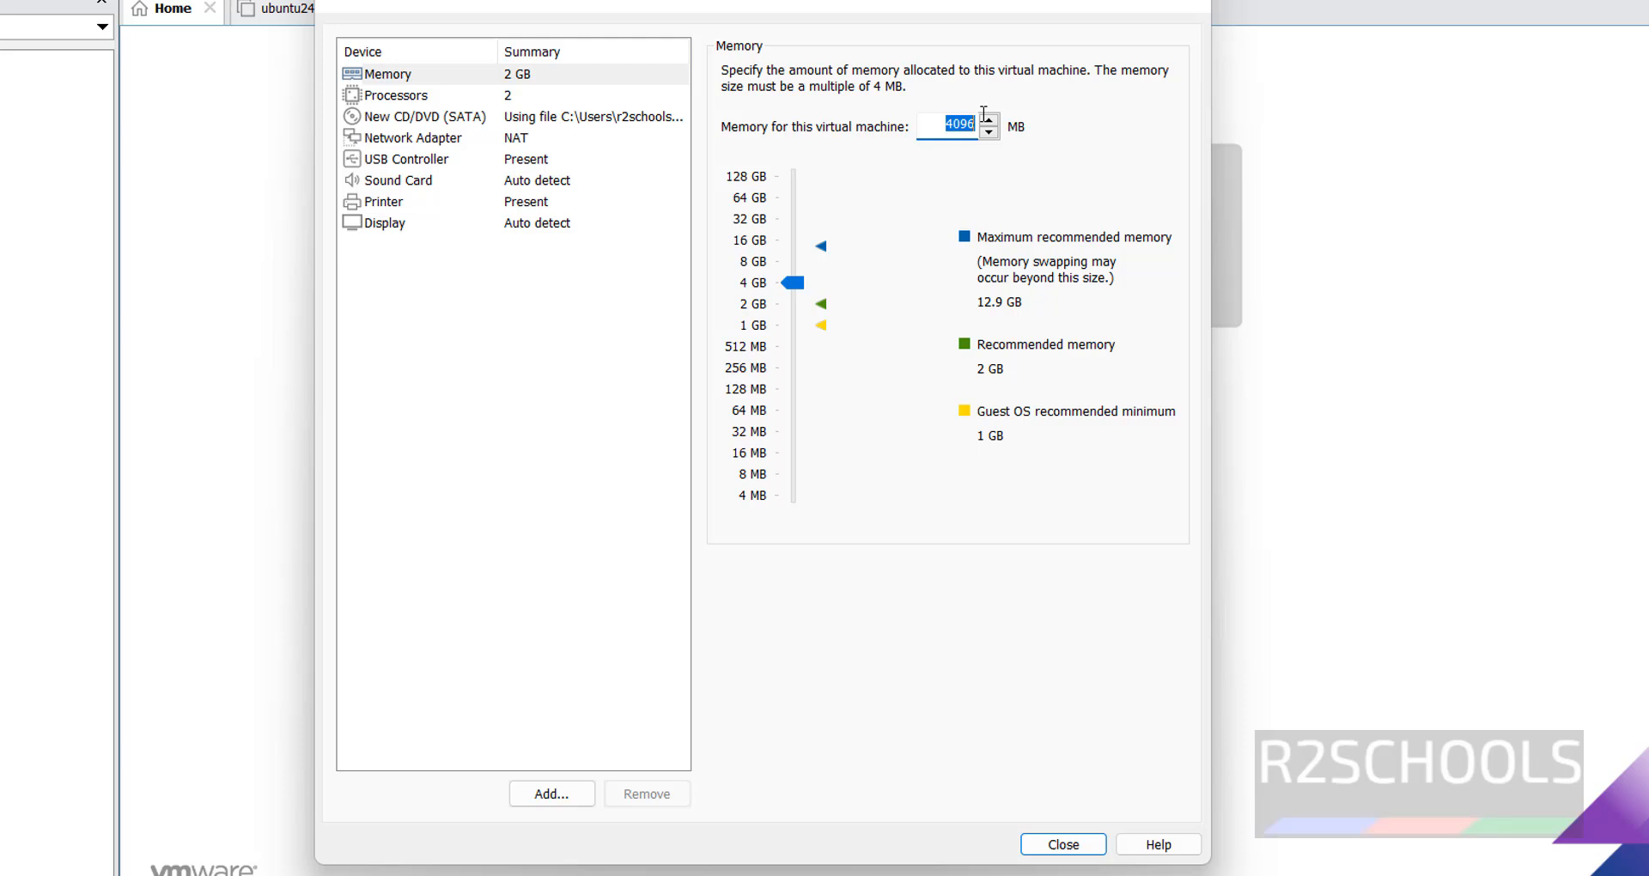
pyautogui.click(405, 95)
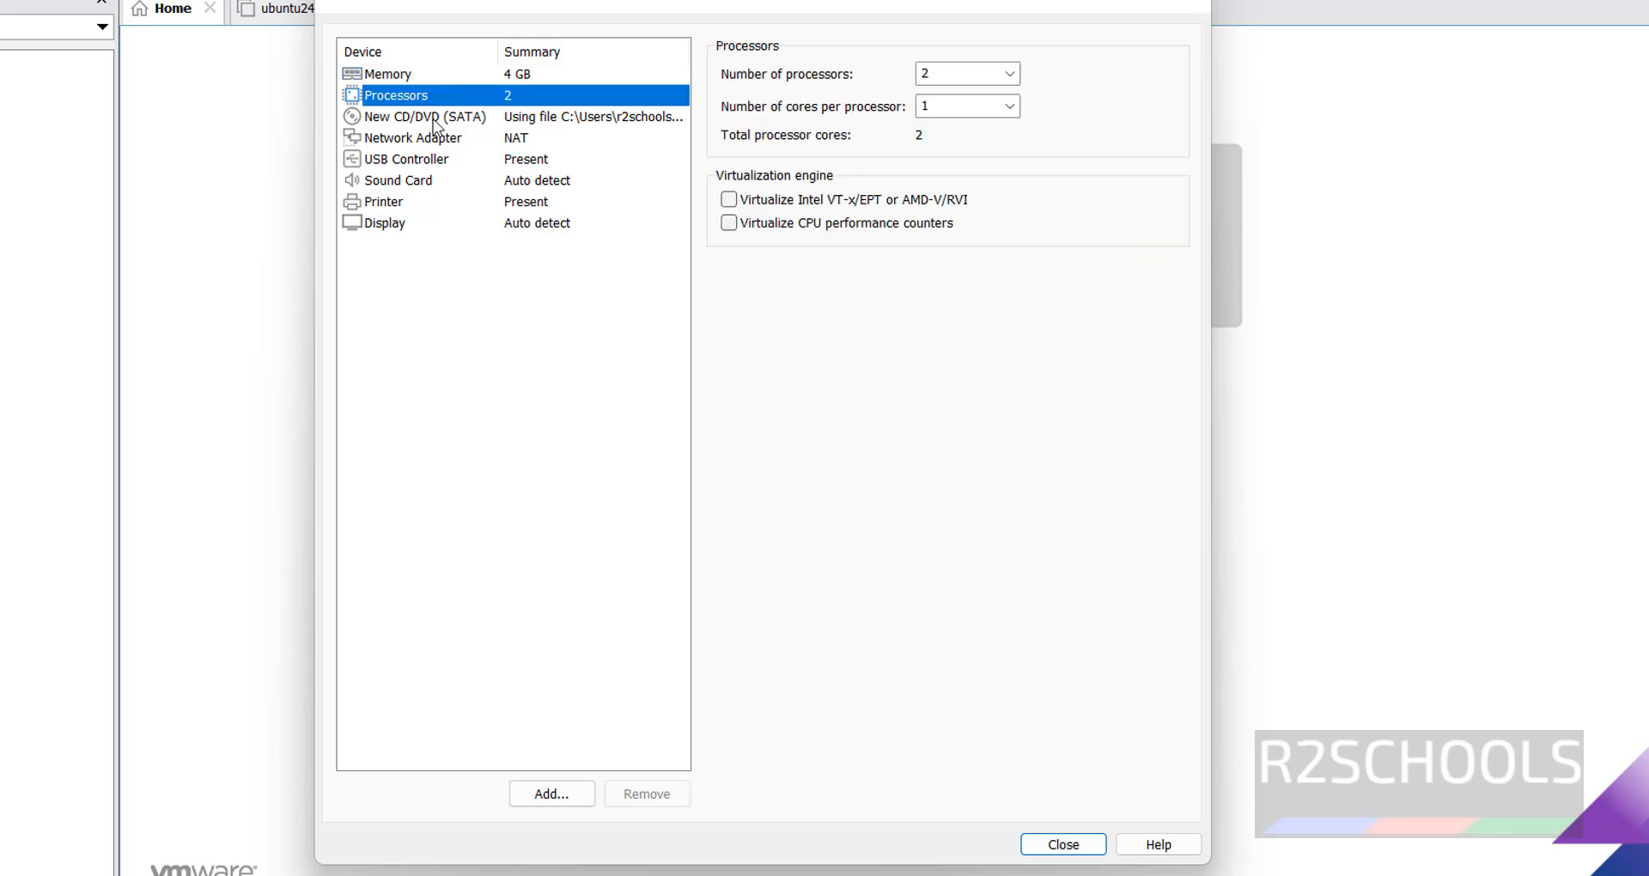
pyautogui.click(390, 223)
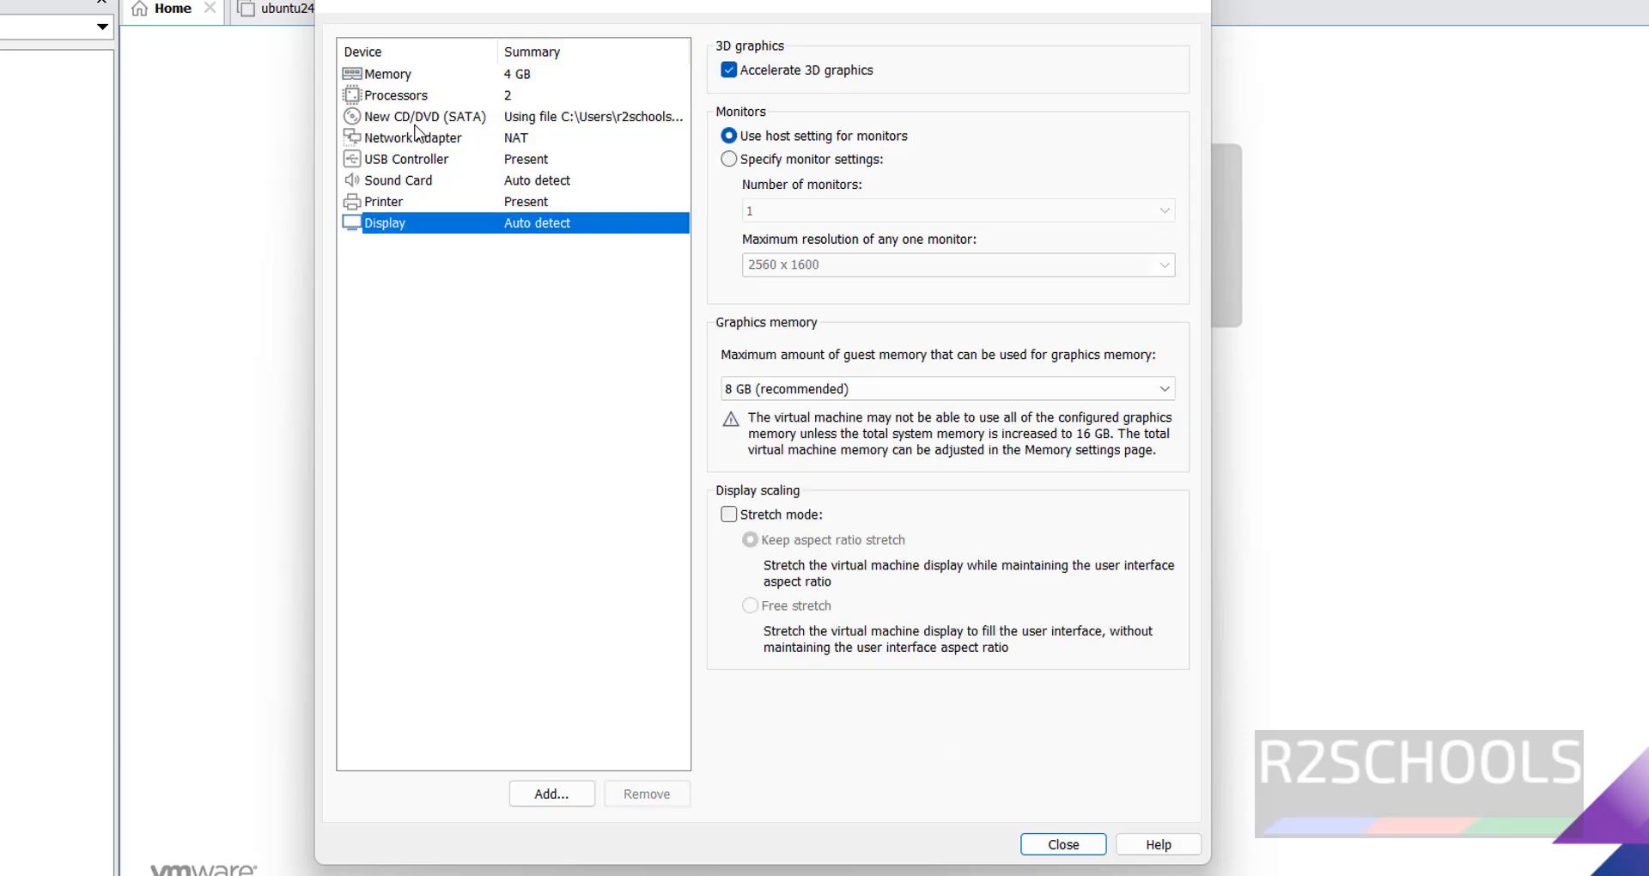
pyautogui.click(392, 96)
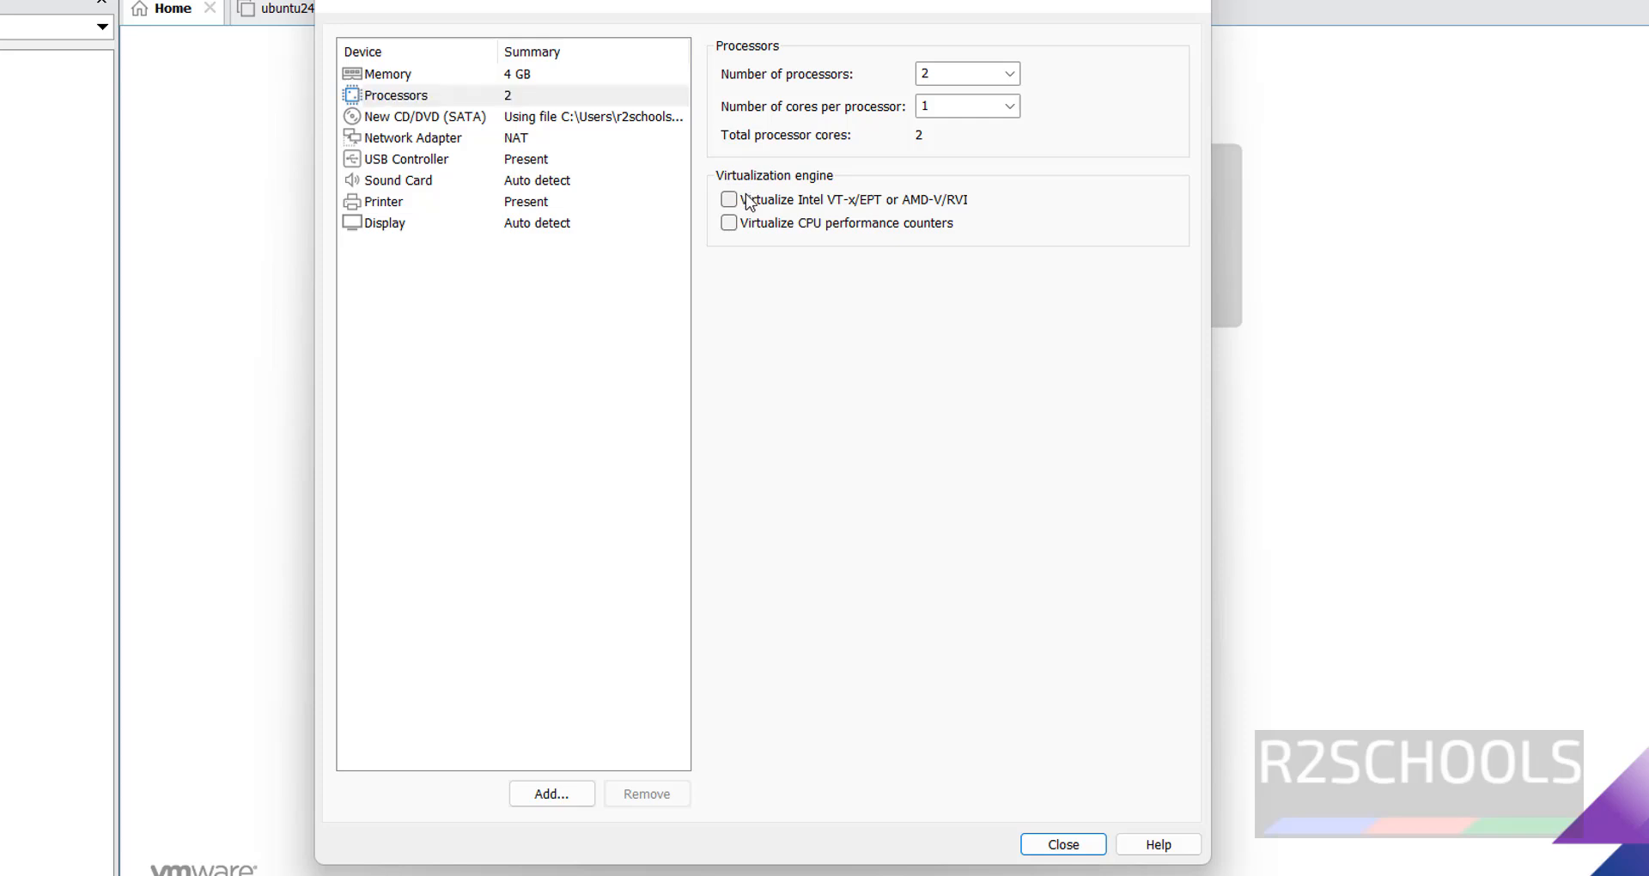
pyautogui.click(727, 199)
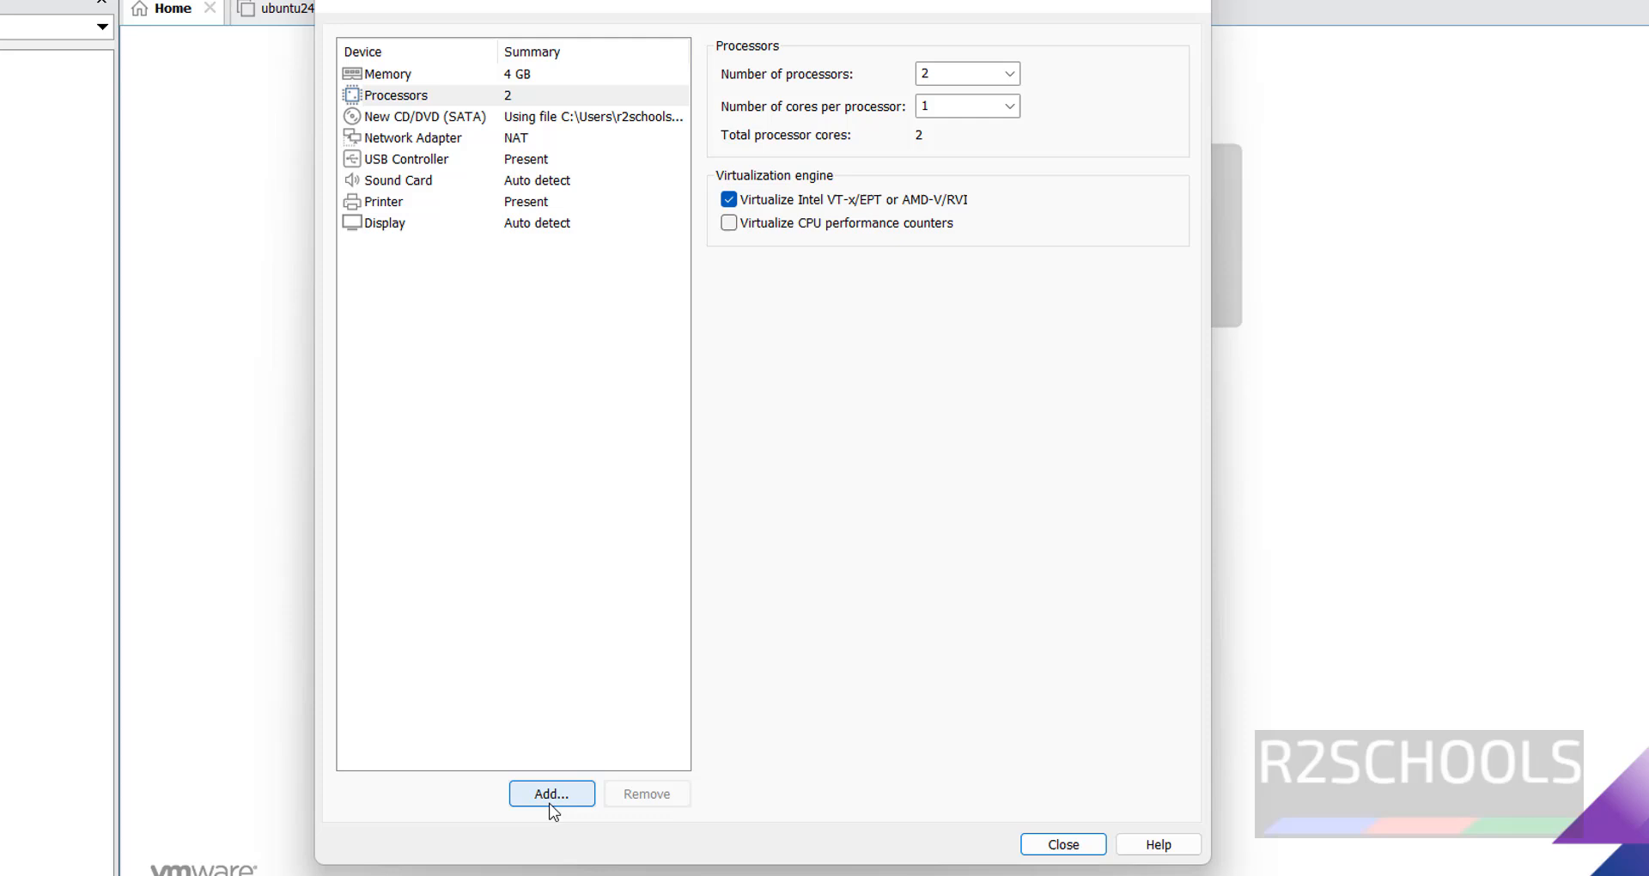
pyautogui.click(550, 794)
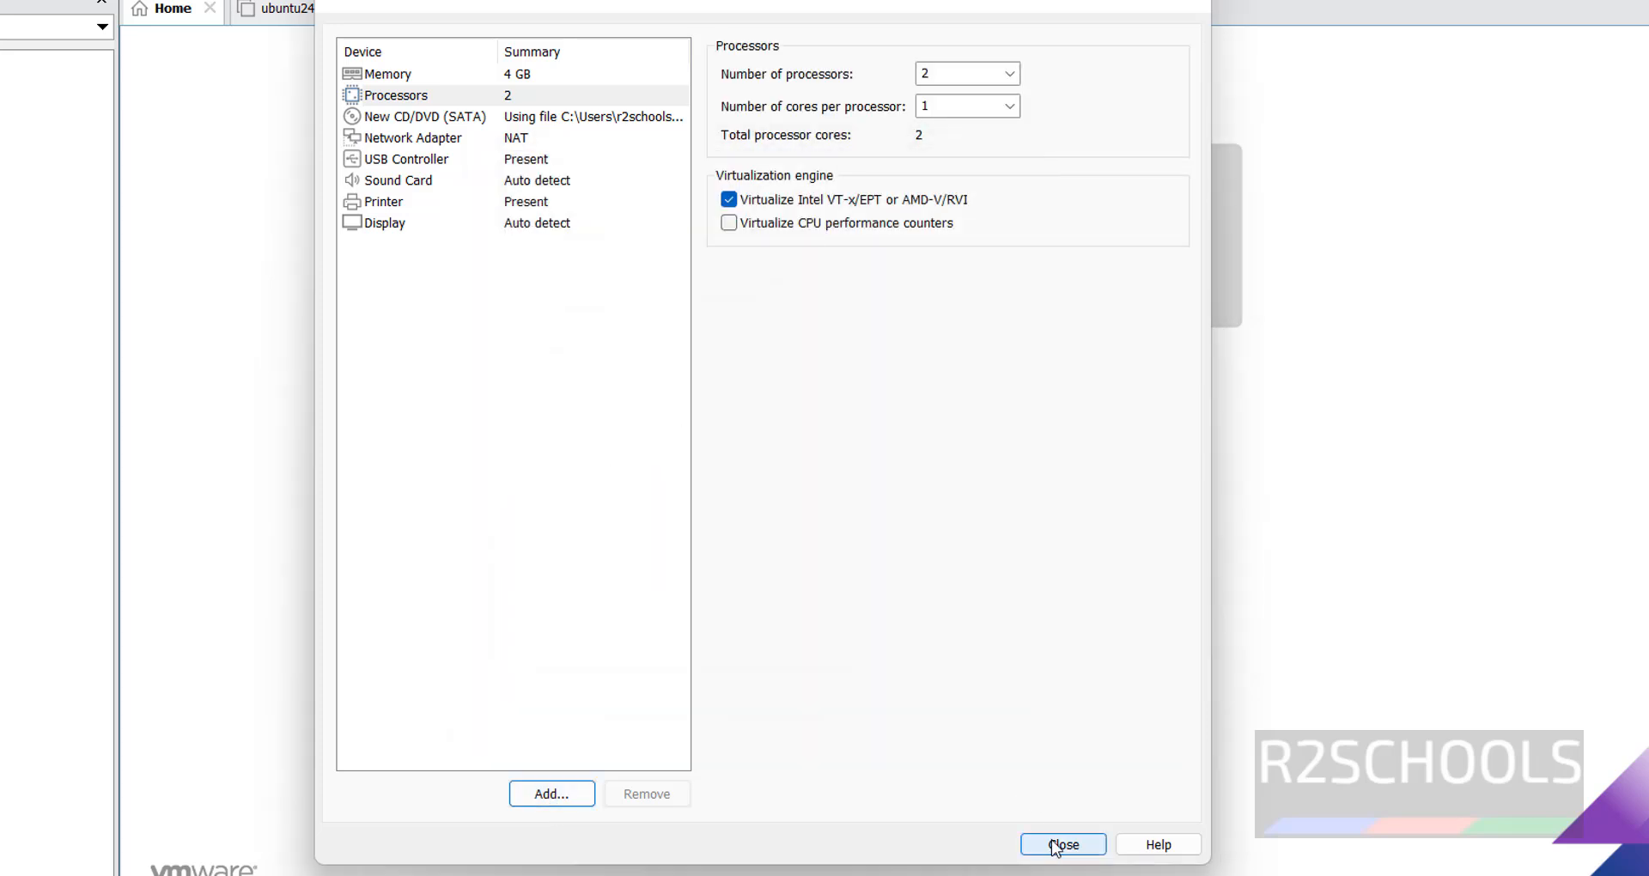
# Enable CPU performance counters and apply the hardware changes.
pyautogui.click(390, 73)
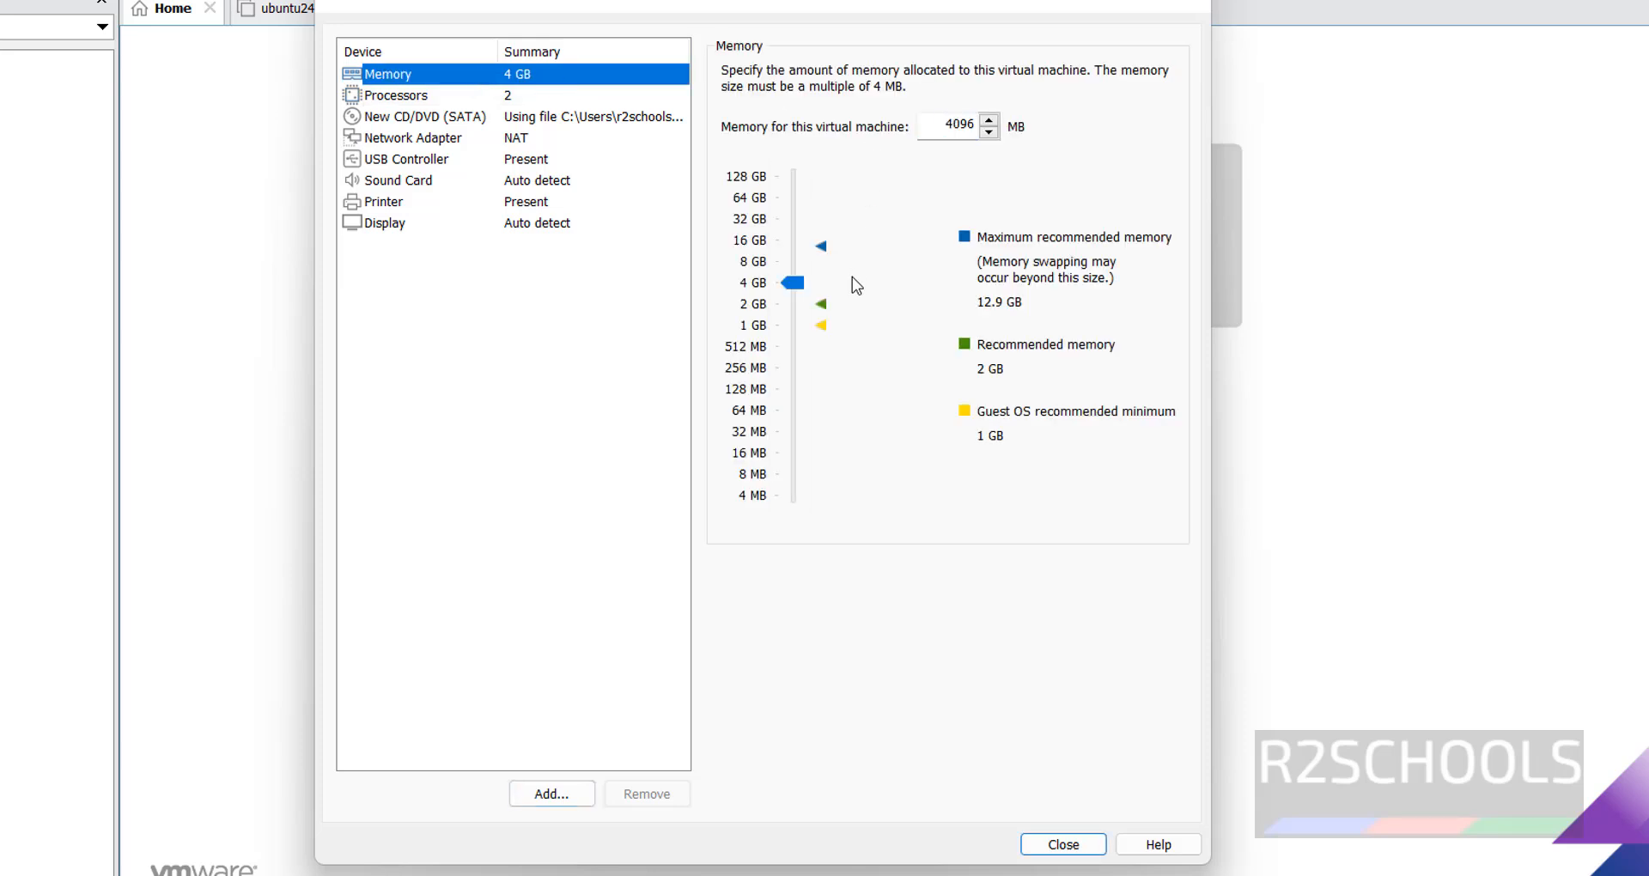
pyautogui.click(396, 96)
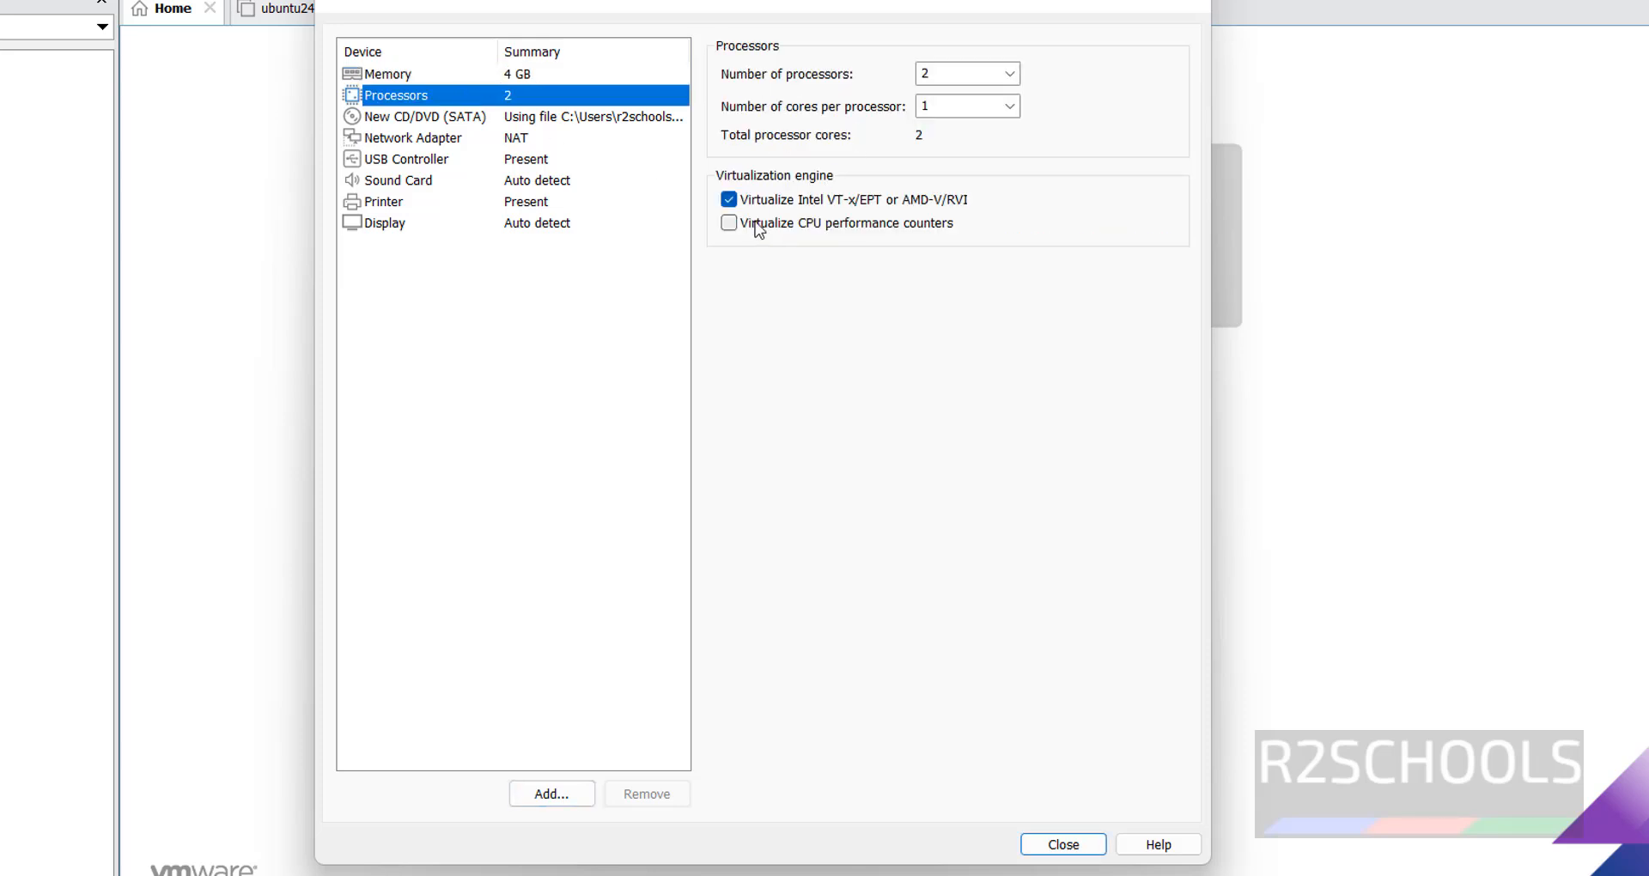
pyautogui.click(728, 223)
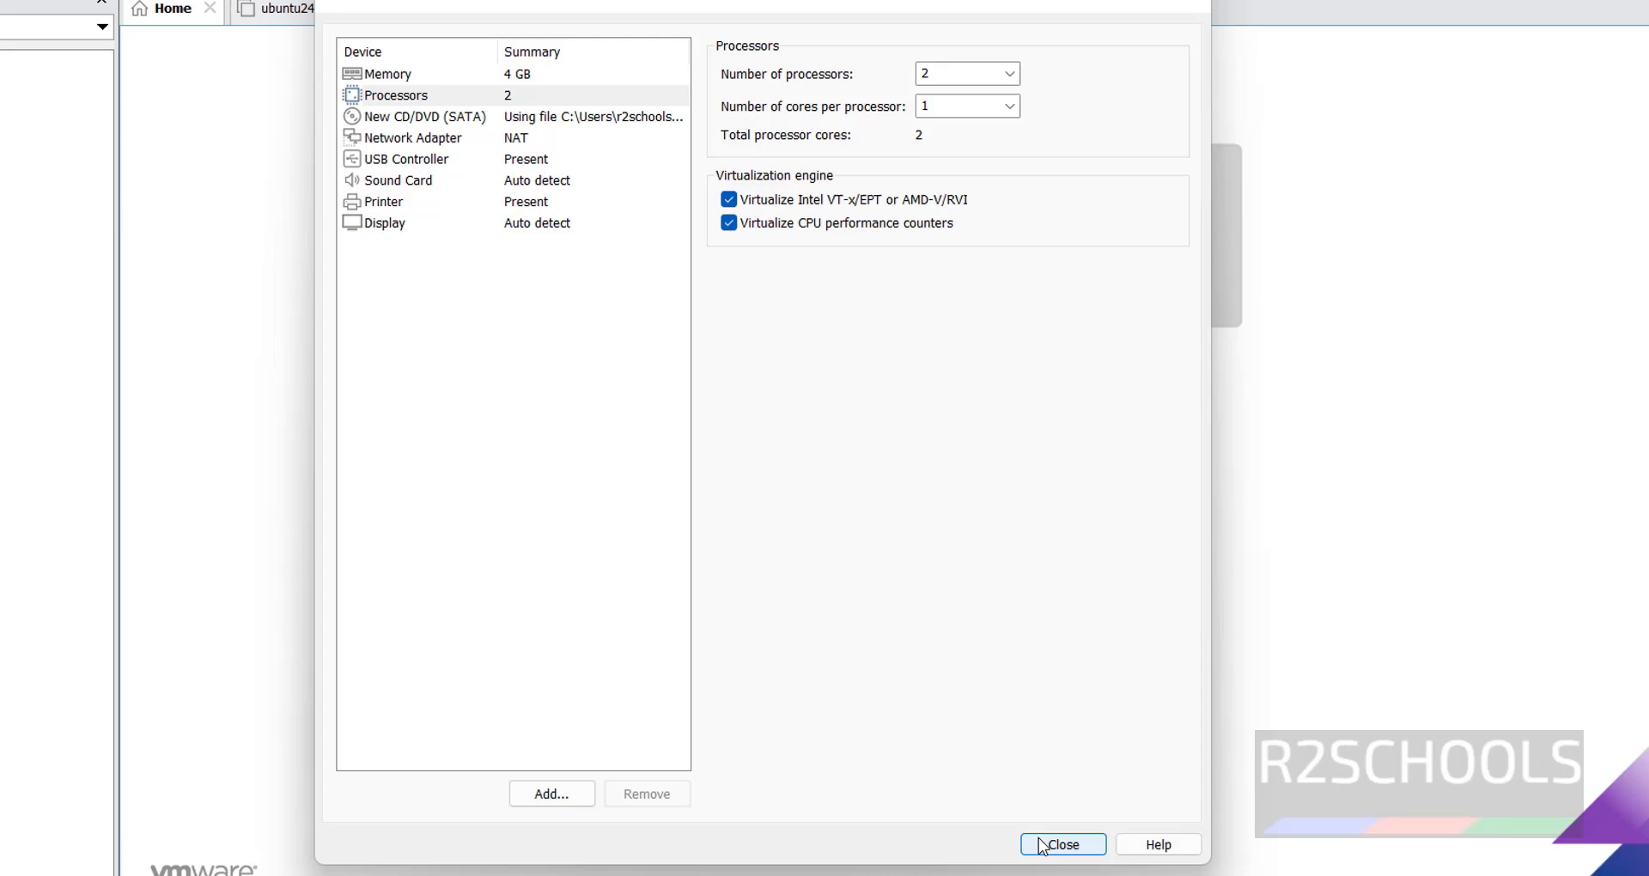
pyautogui.click(1062, 844)
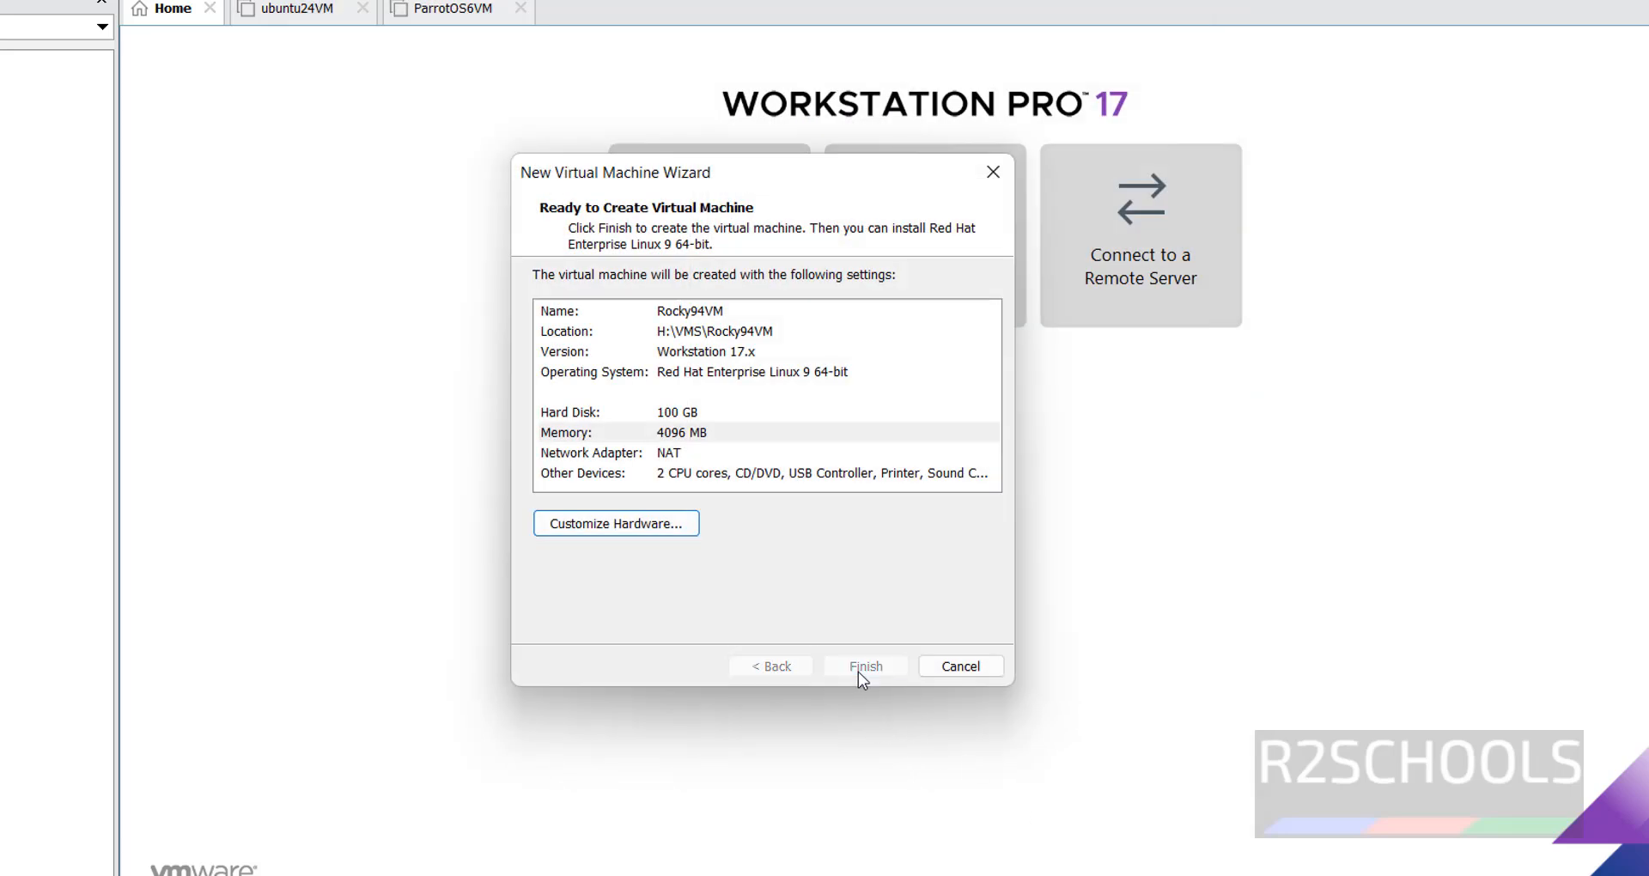
# Create the Rocky94VM virtual machine and power it on from the Library.
pyautogui.click(866, 665)
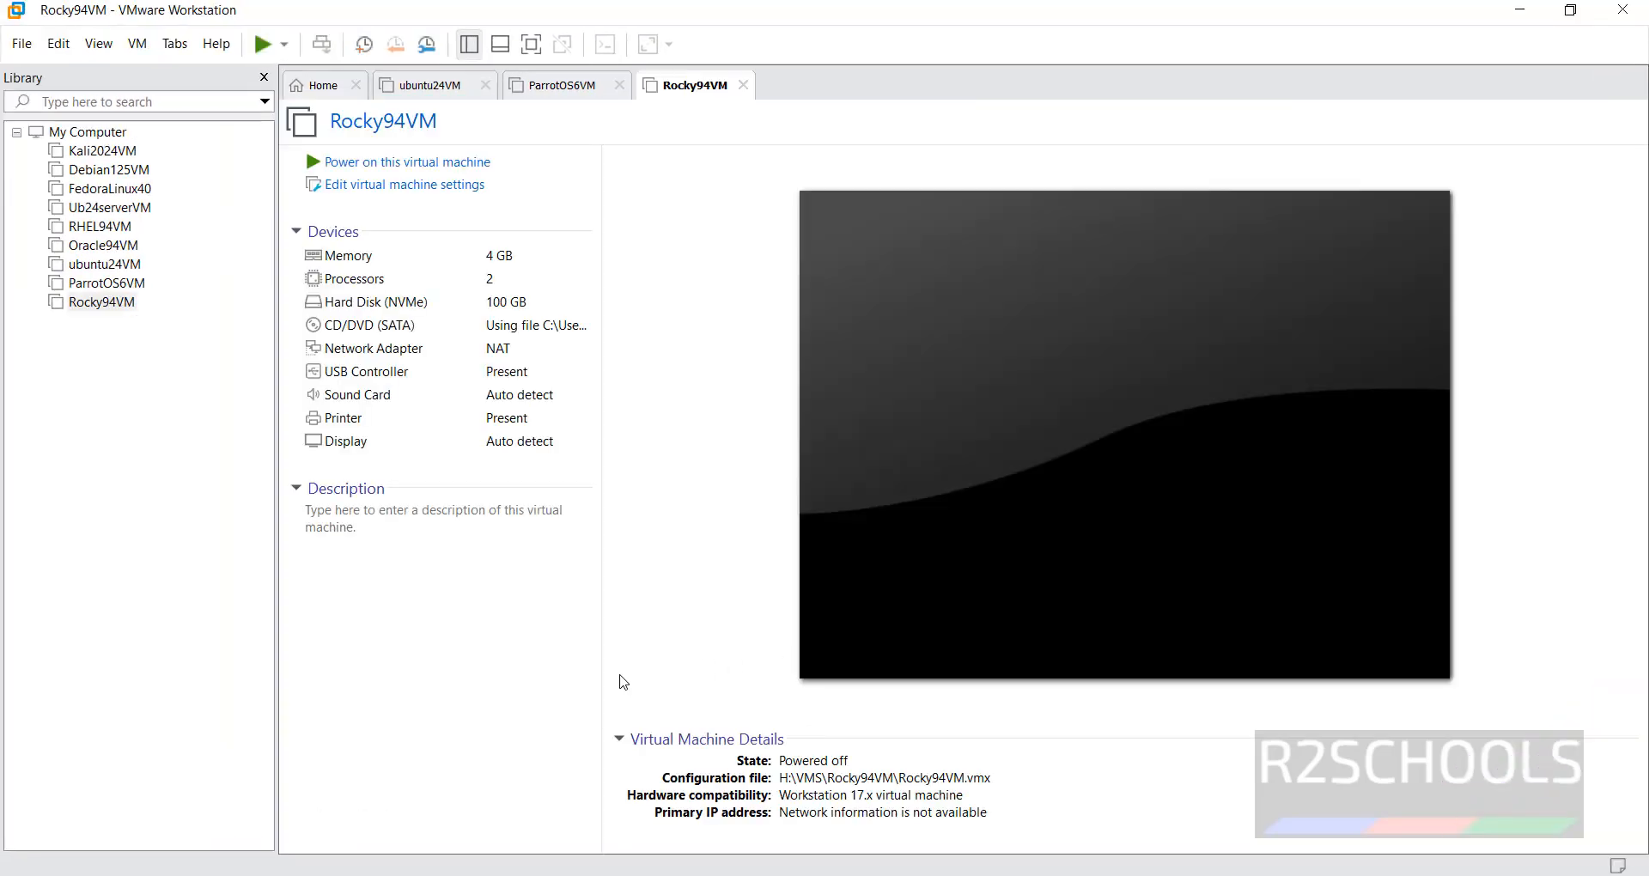
pyautogui.moveTo(816, 715)
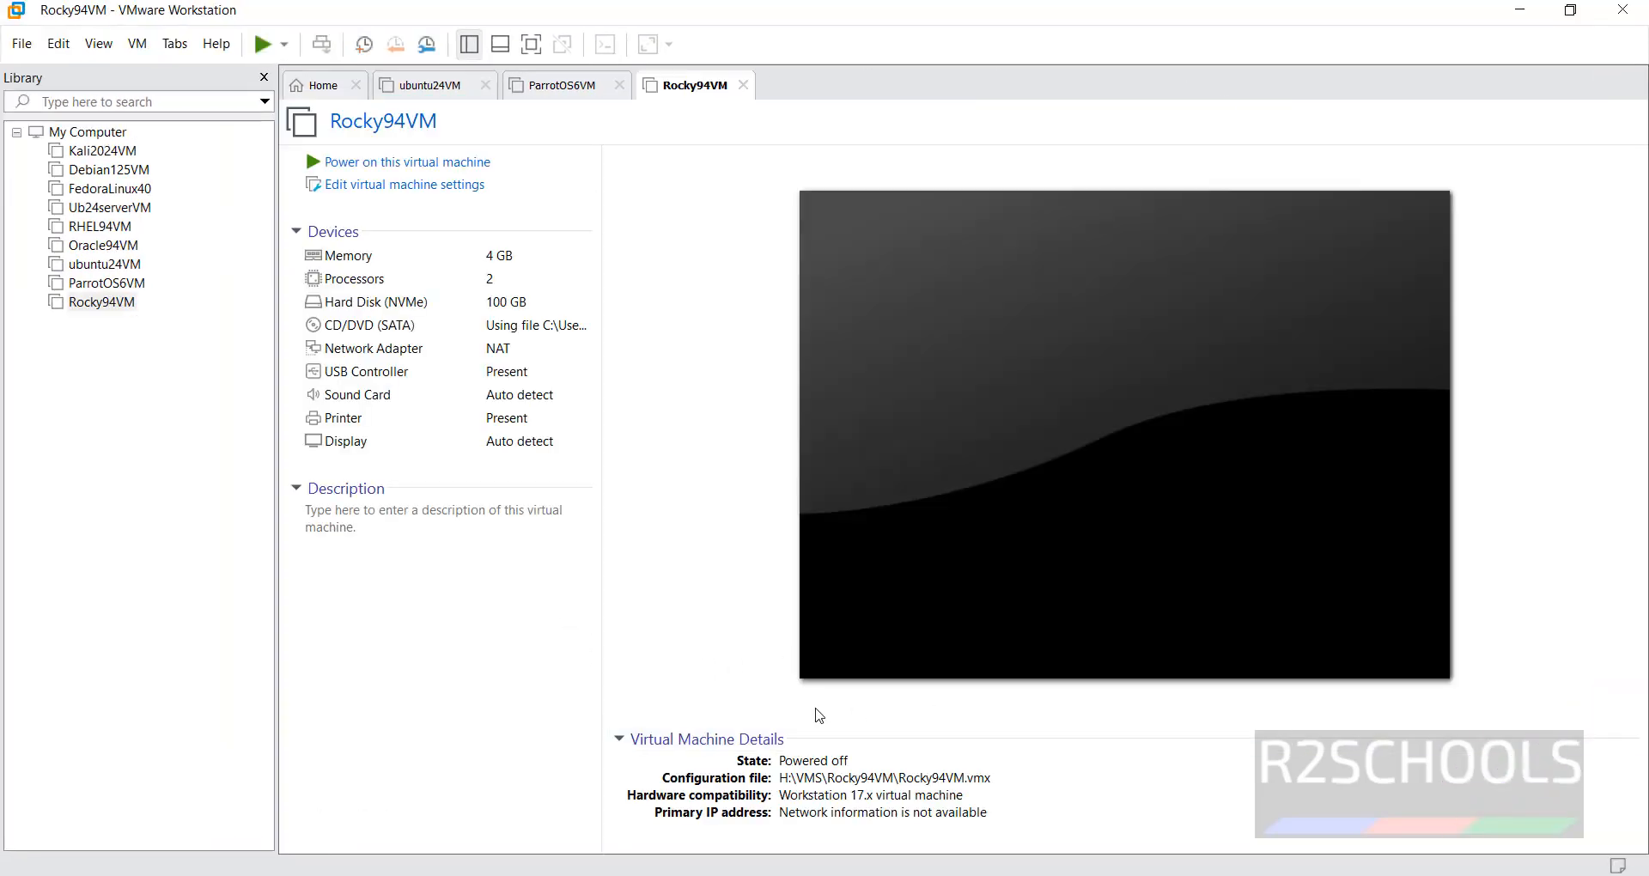
pyautogui.moveTo(422, 187)
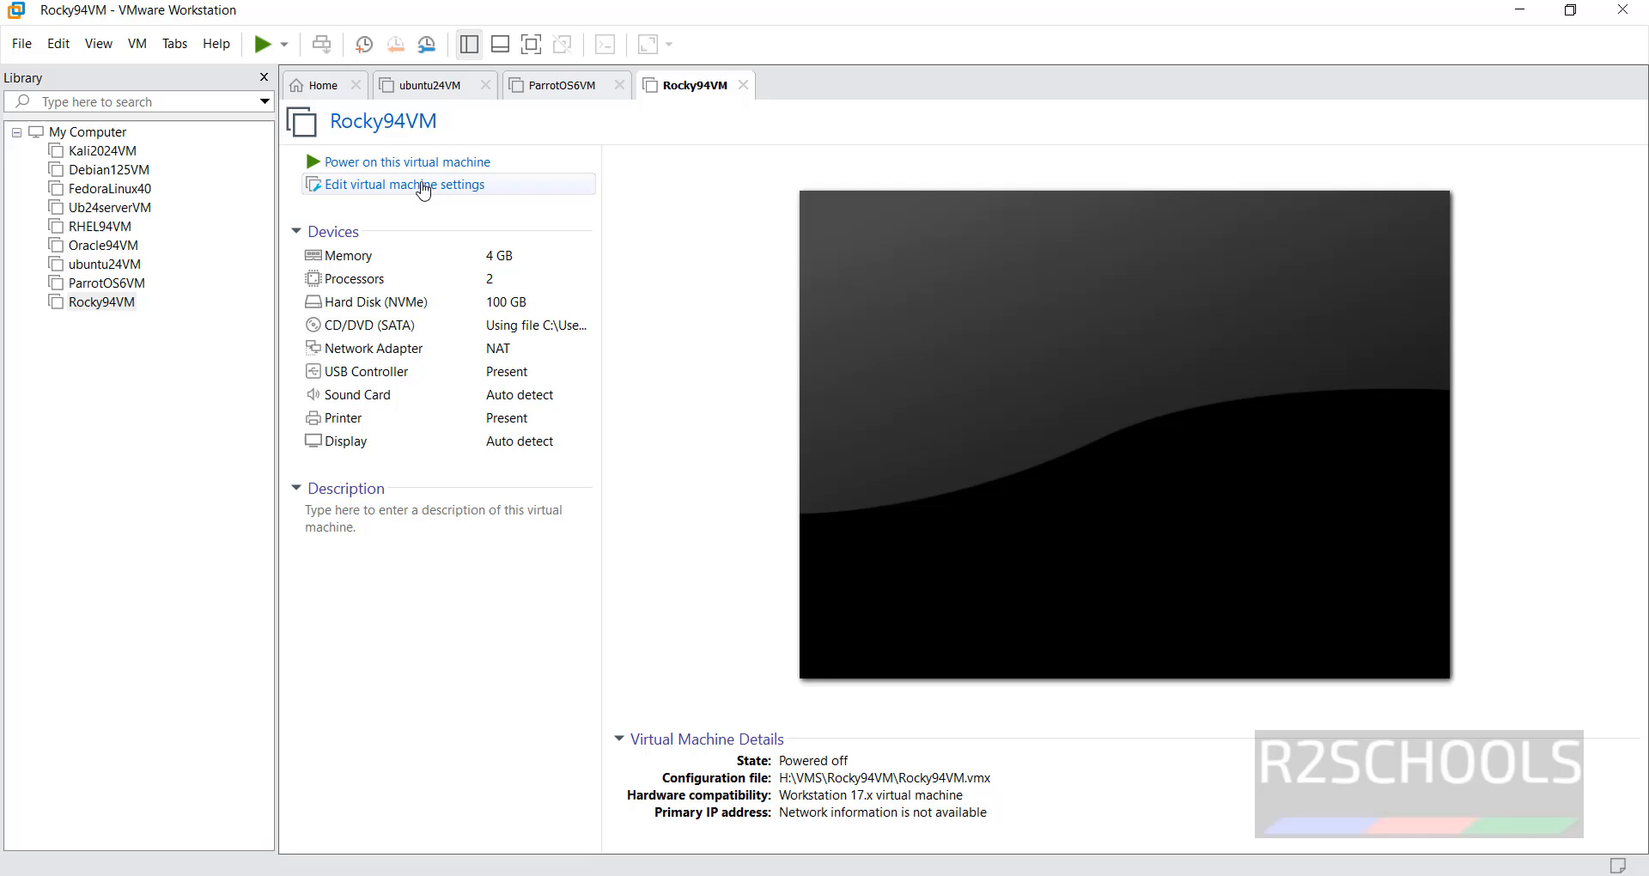
pyautogui.moveTo(103, 305)
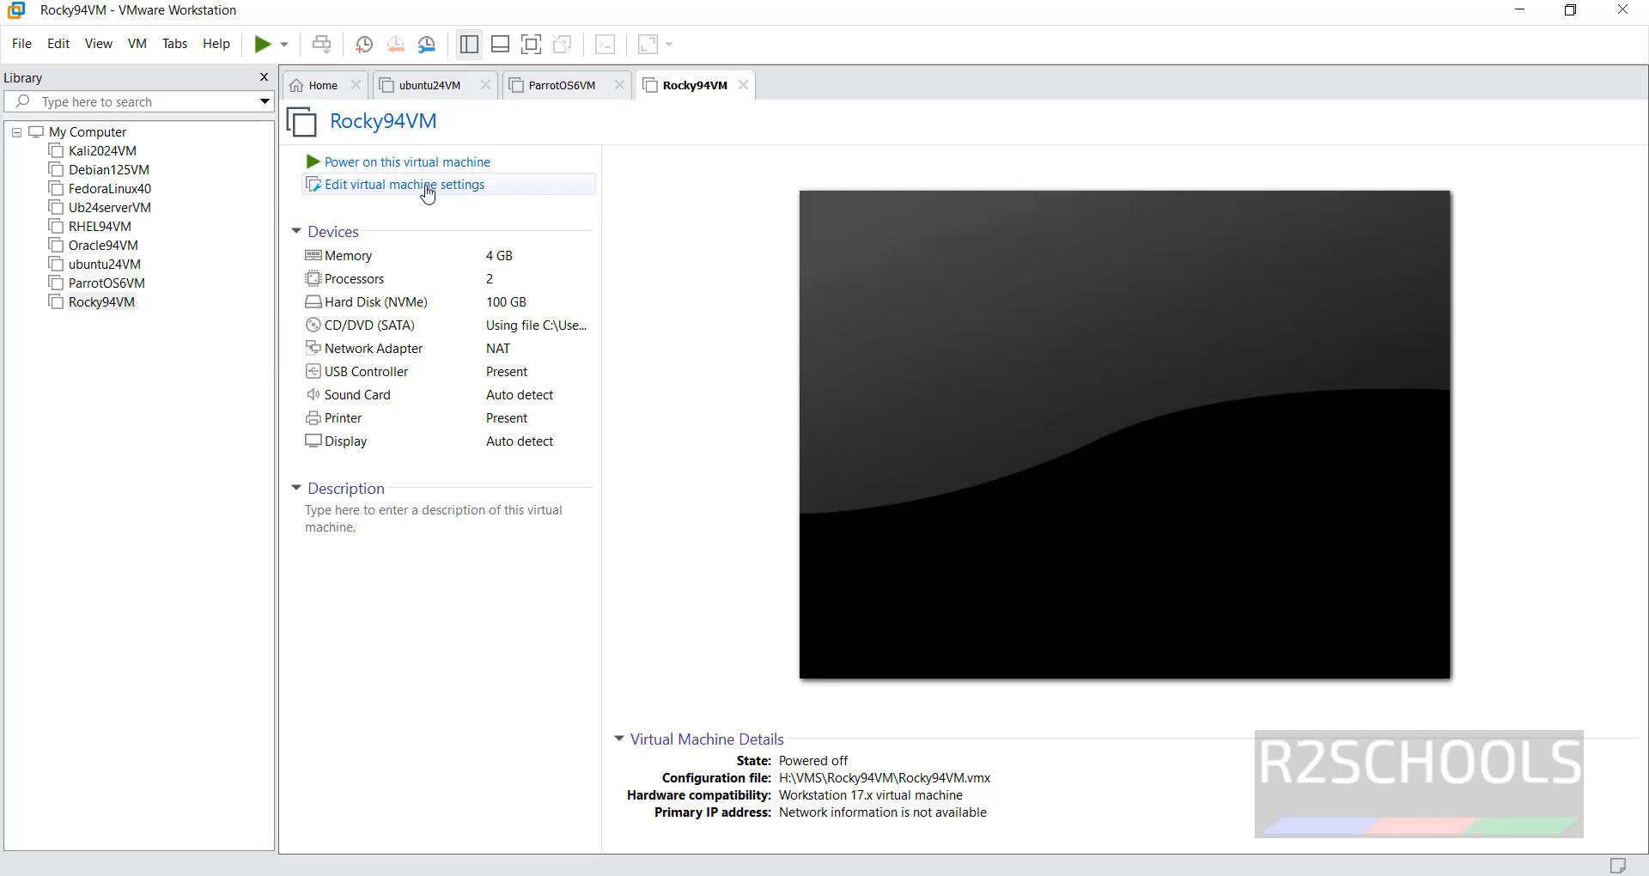
pyautogui.moveTo(99, 308)
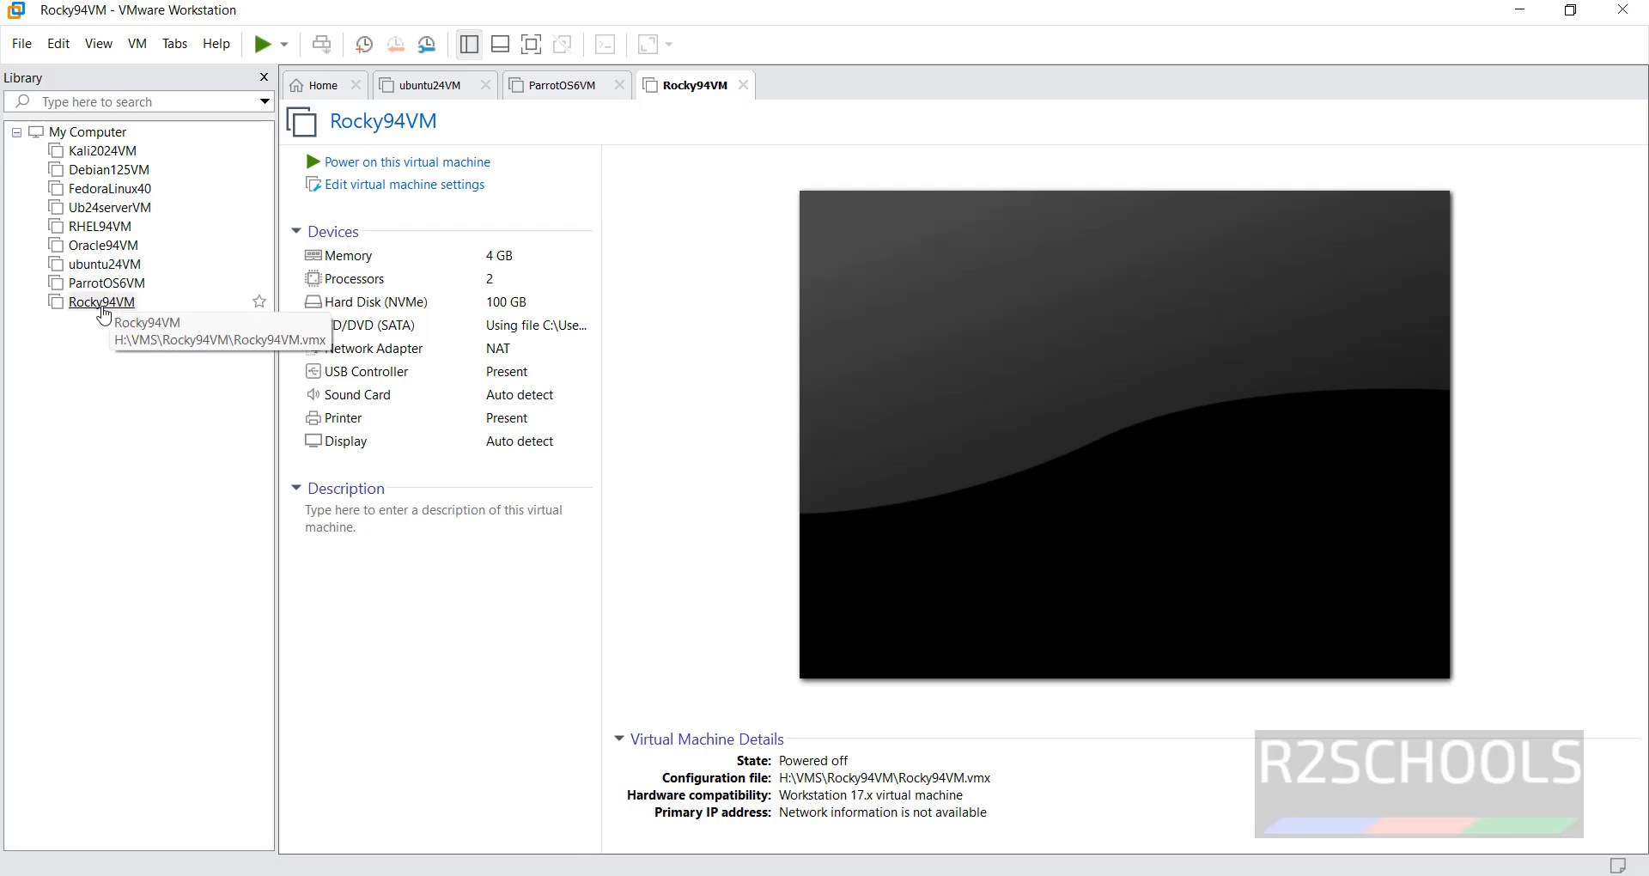
pyautogui.rightClick(100, 301)
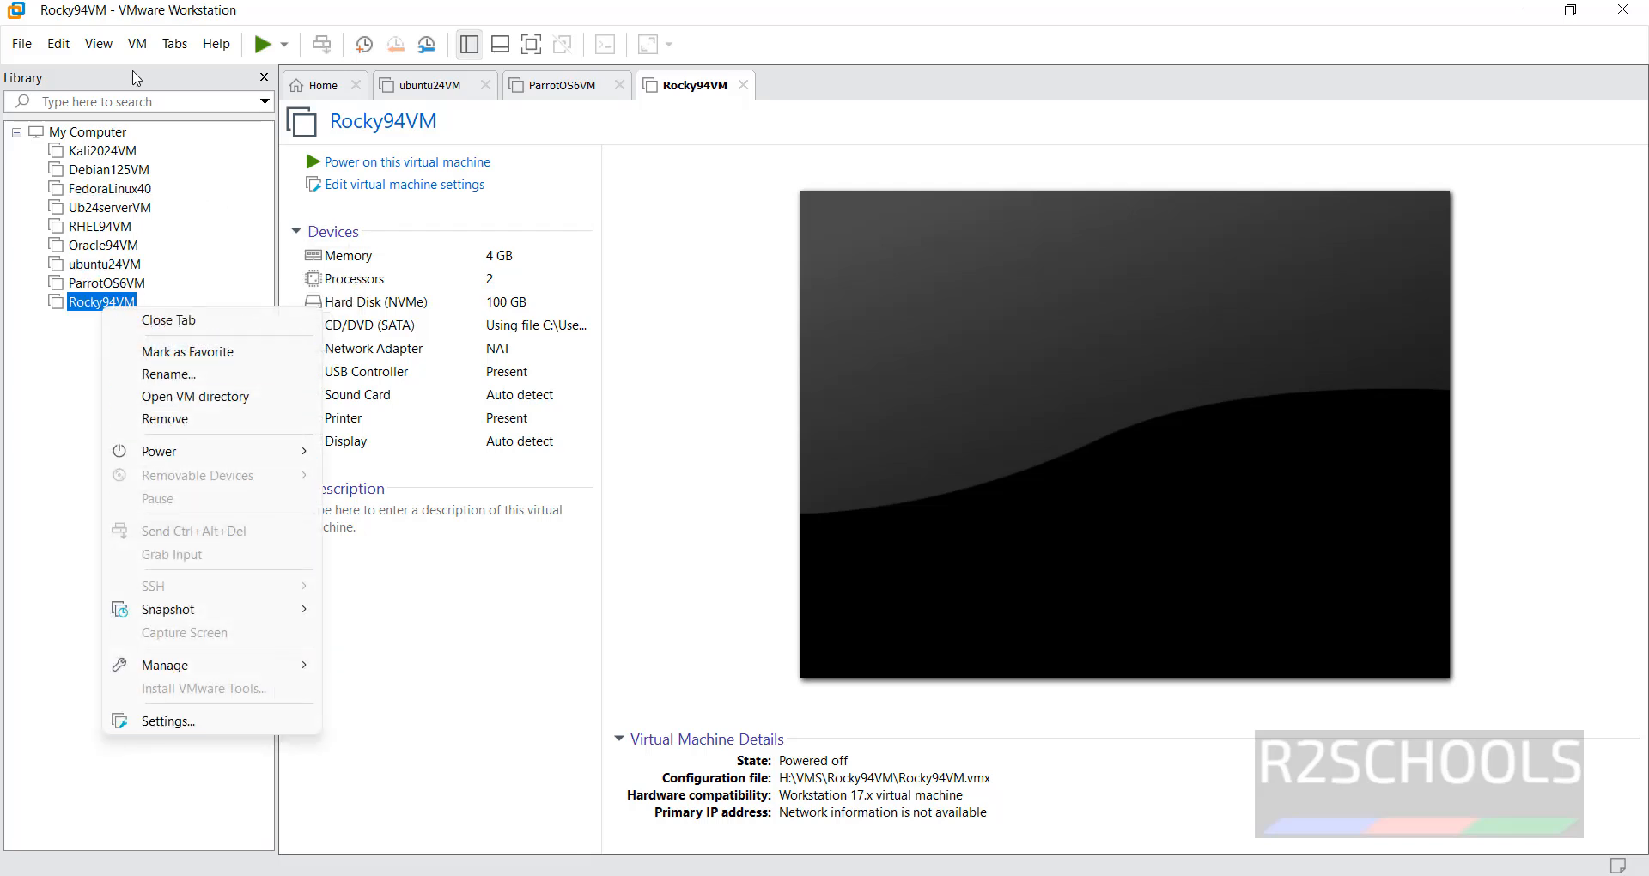
pyautogui.click(135, 43)
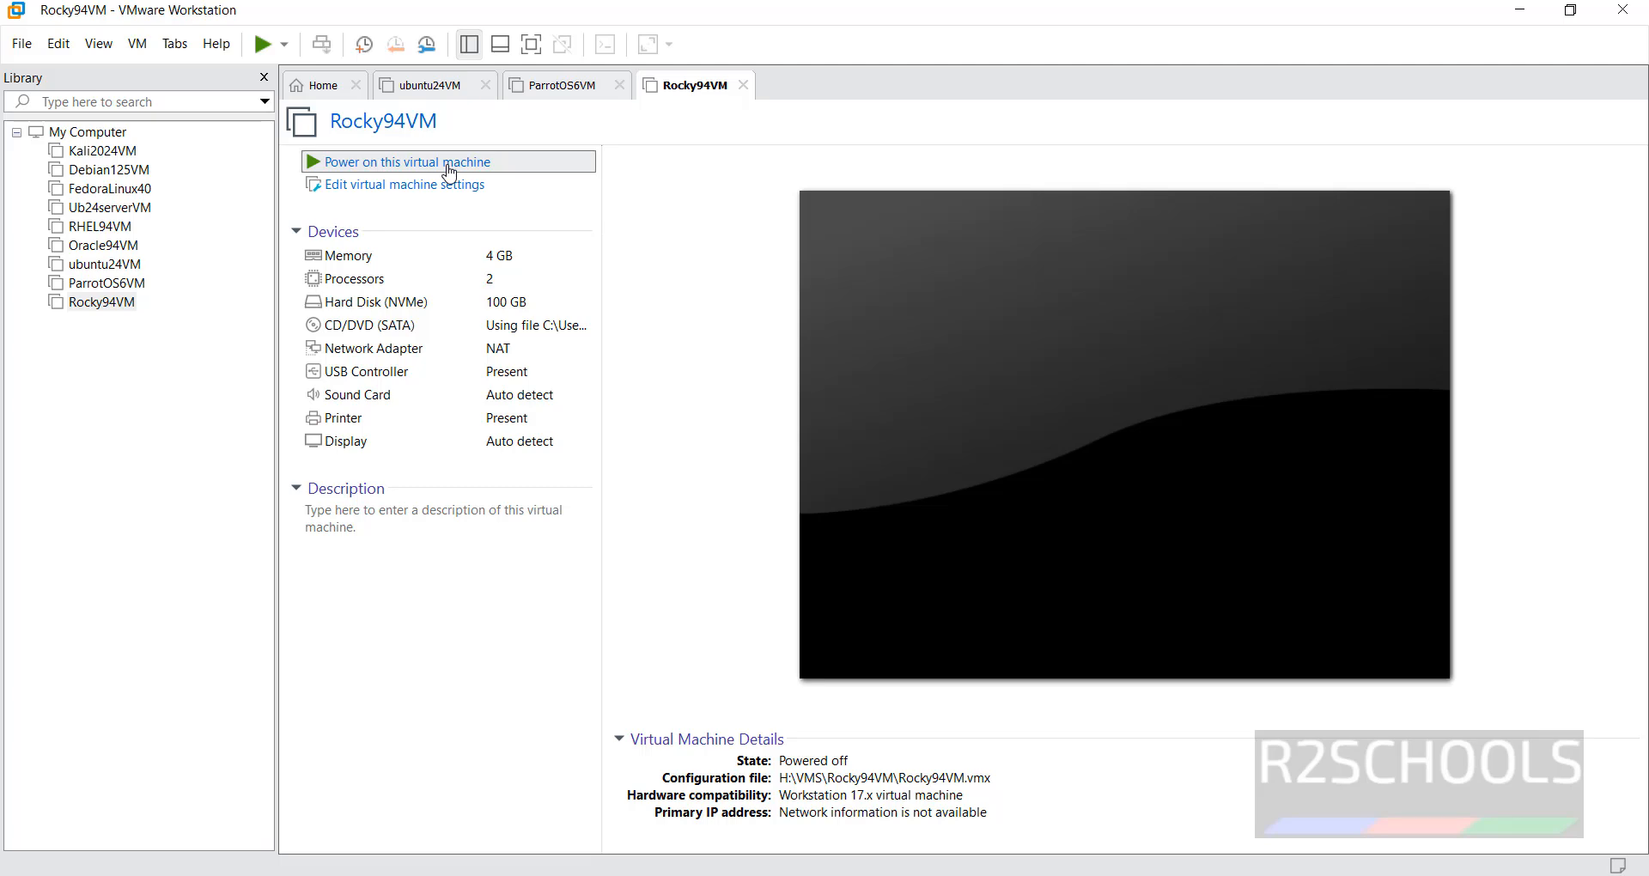
pyautogui.click(406, 161)
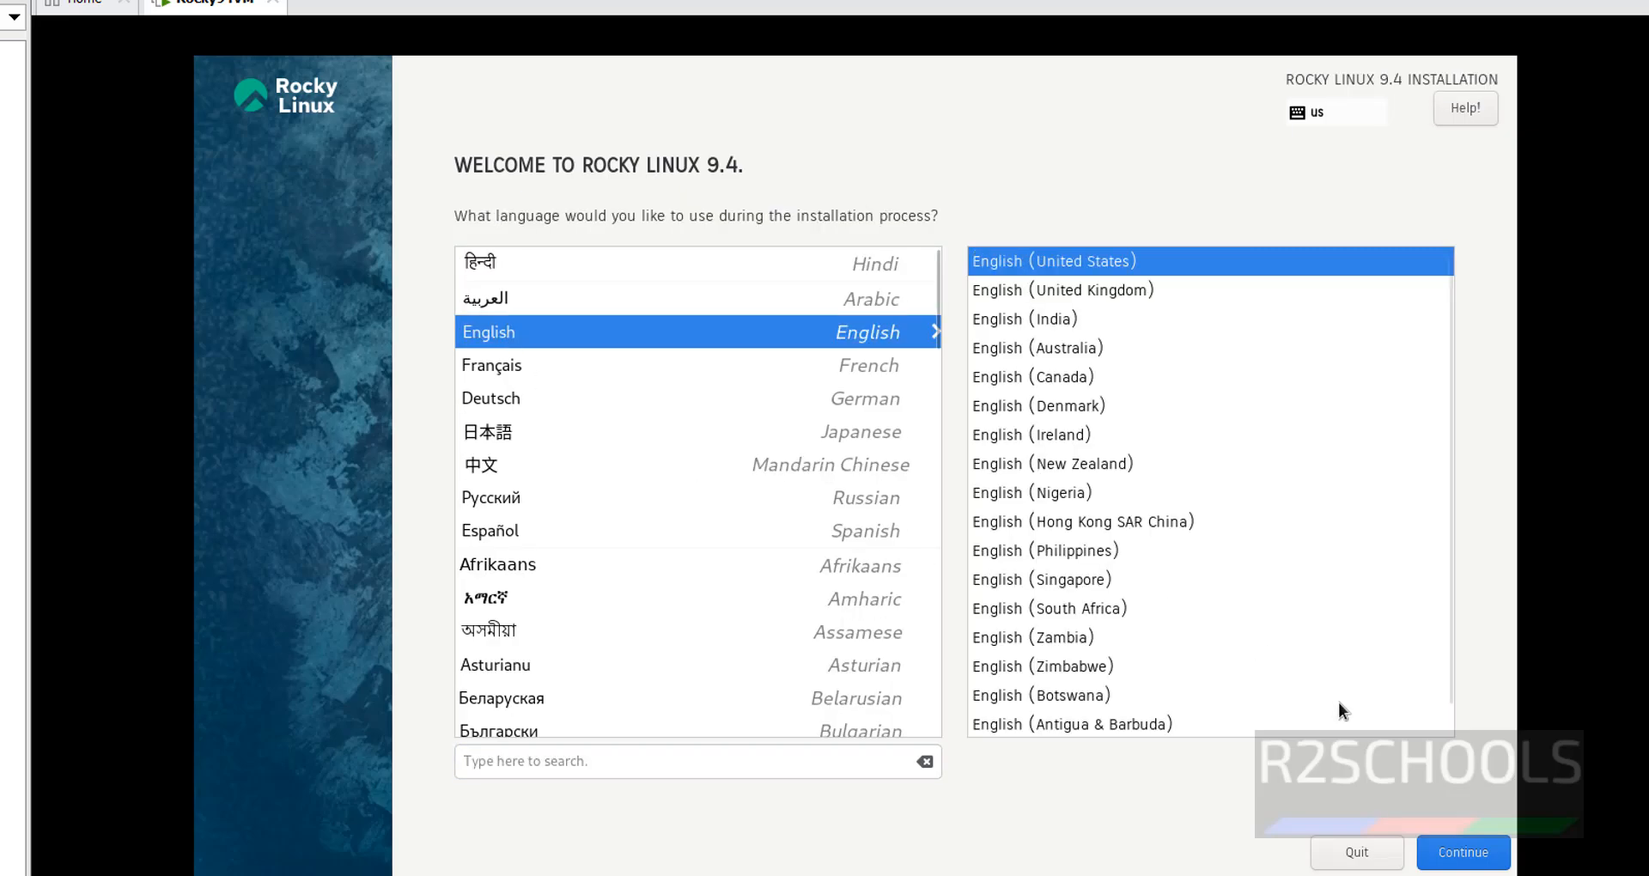
pyautogui.moveTo(1288, 696)
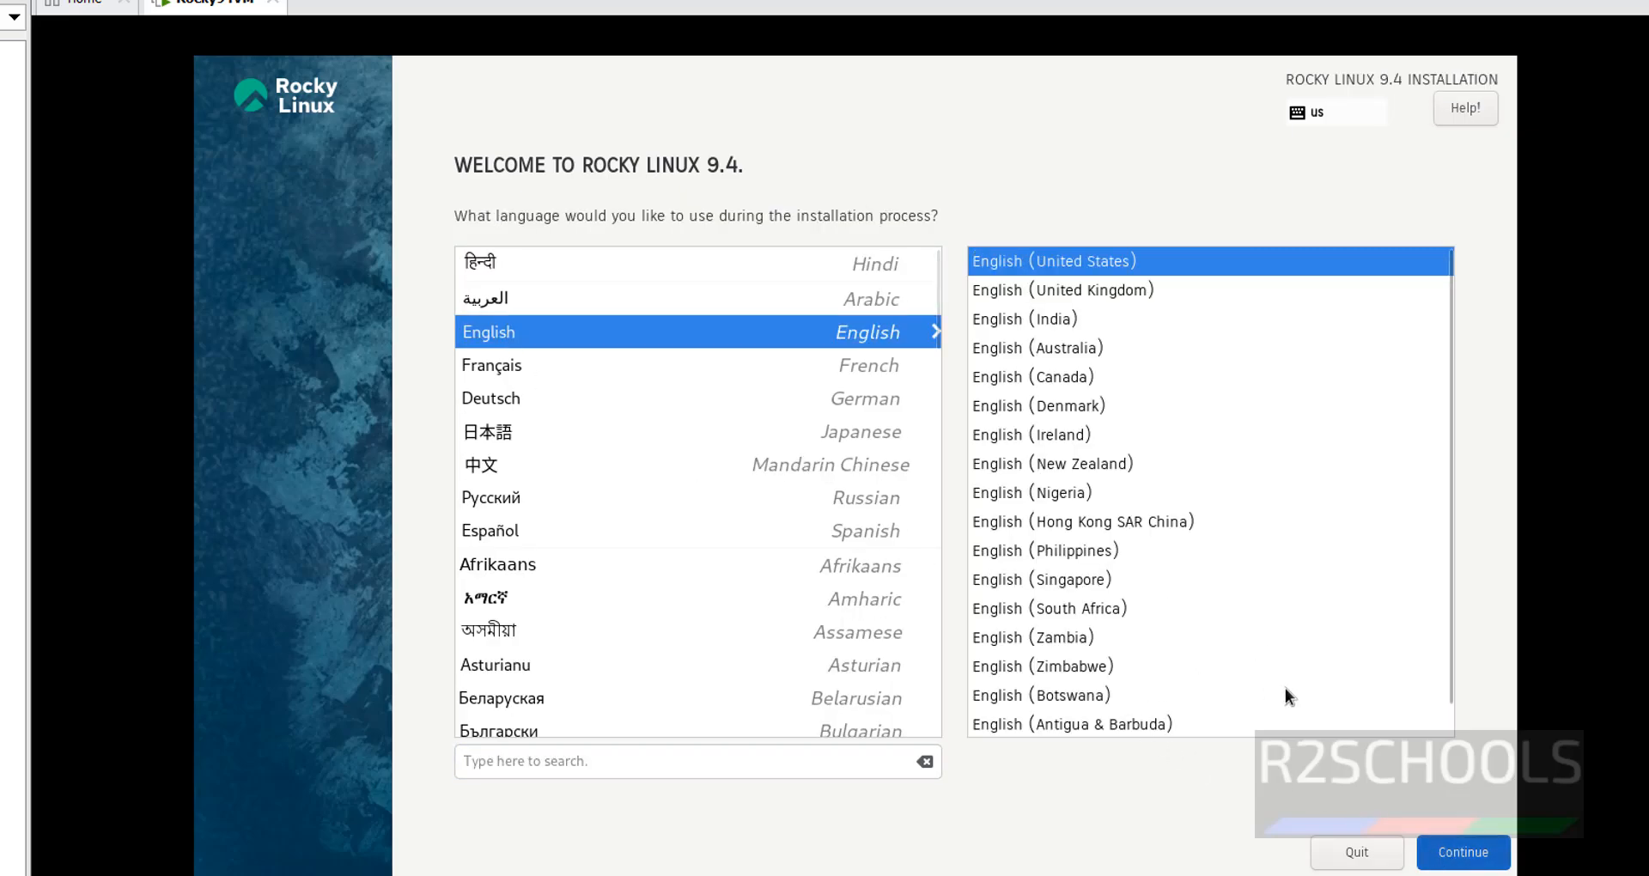
pyautogui.moveTo(1420, 782)
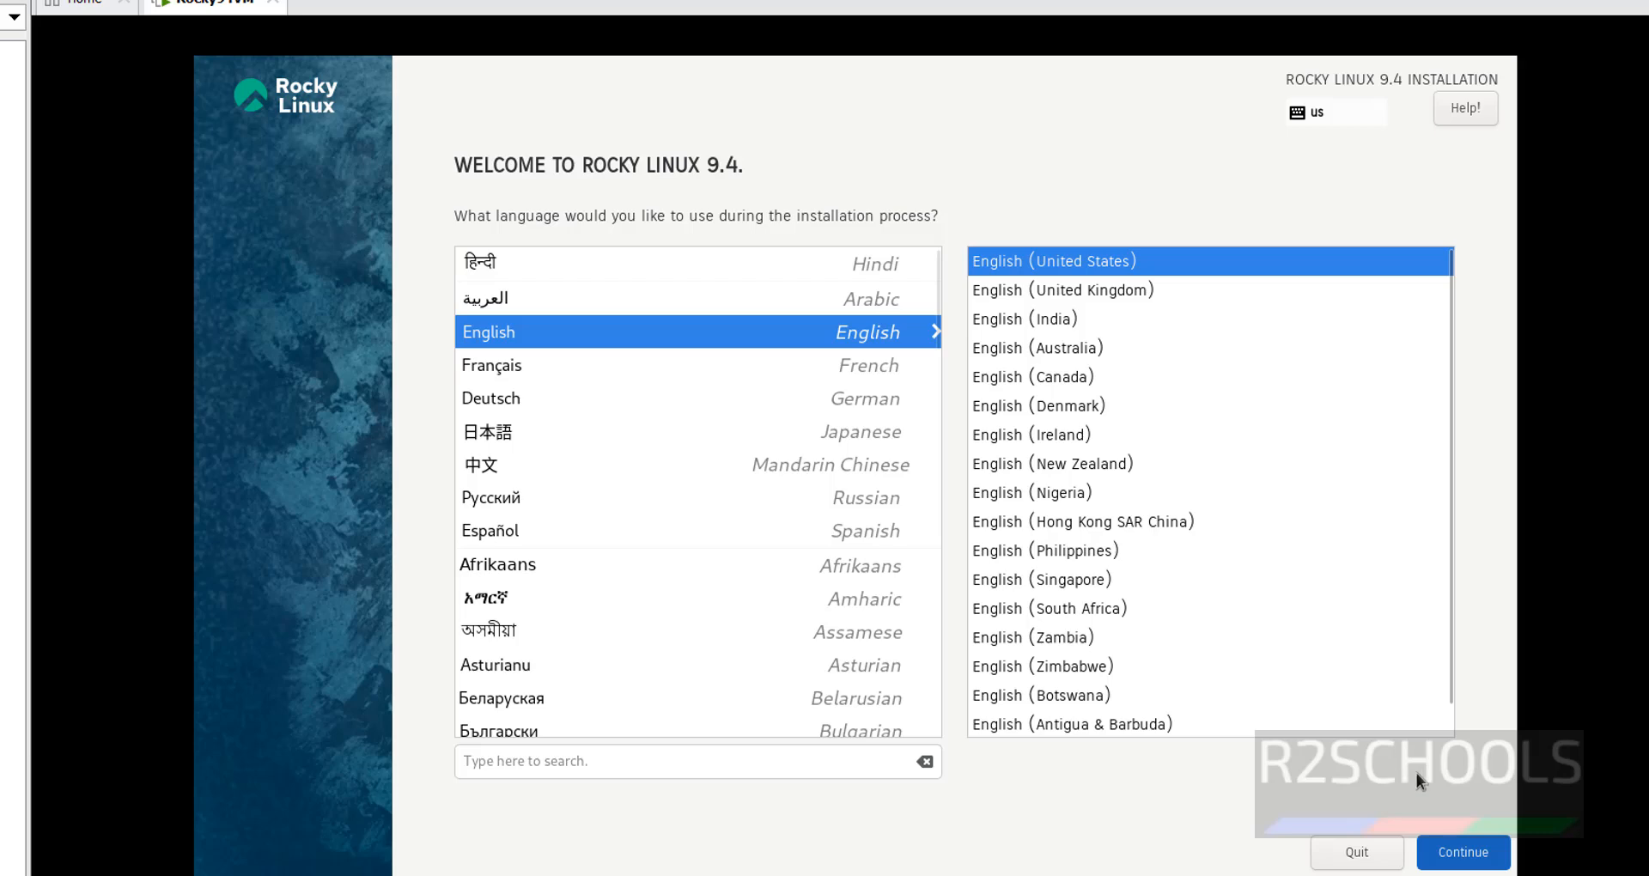
# Accept English (United States) as the installer language and continue.
pyautogui.click(1463, 852)
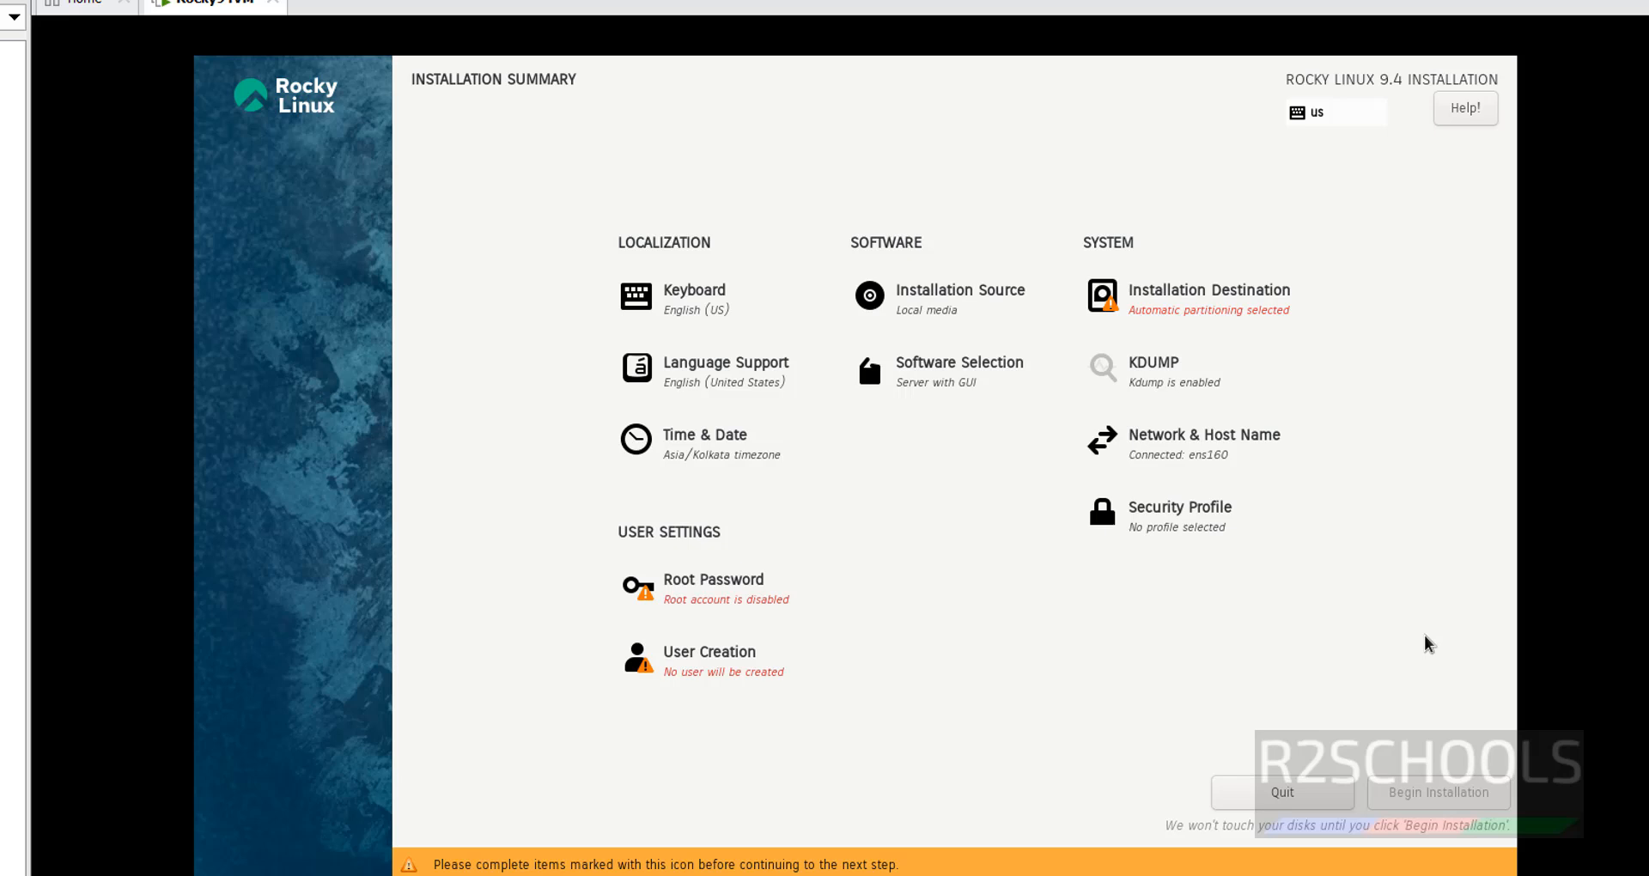
pyautogui.moveTo(1169, 292)
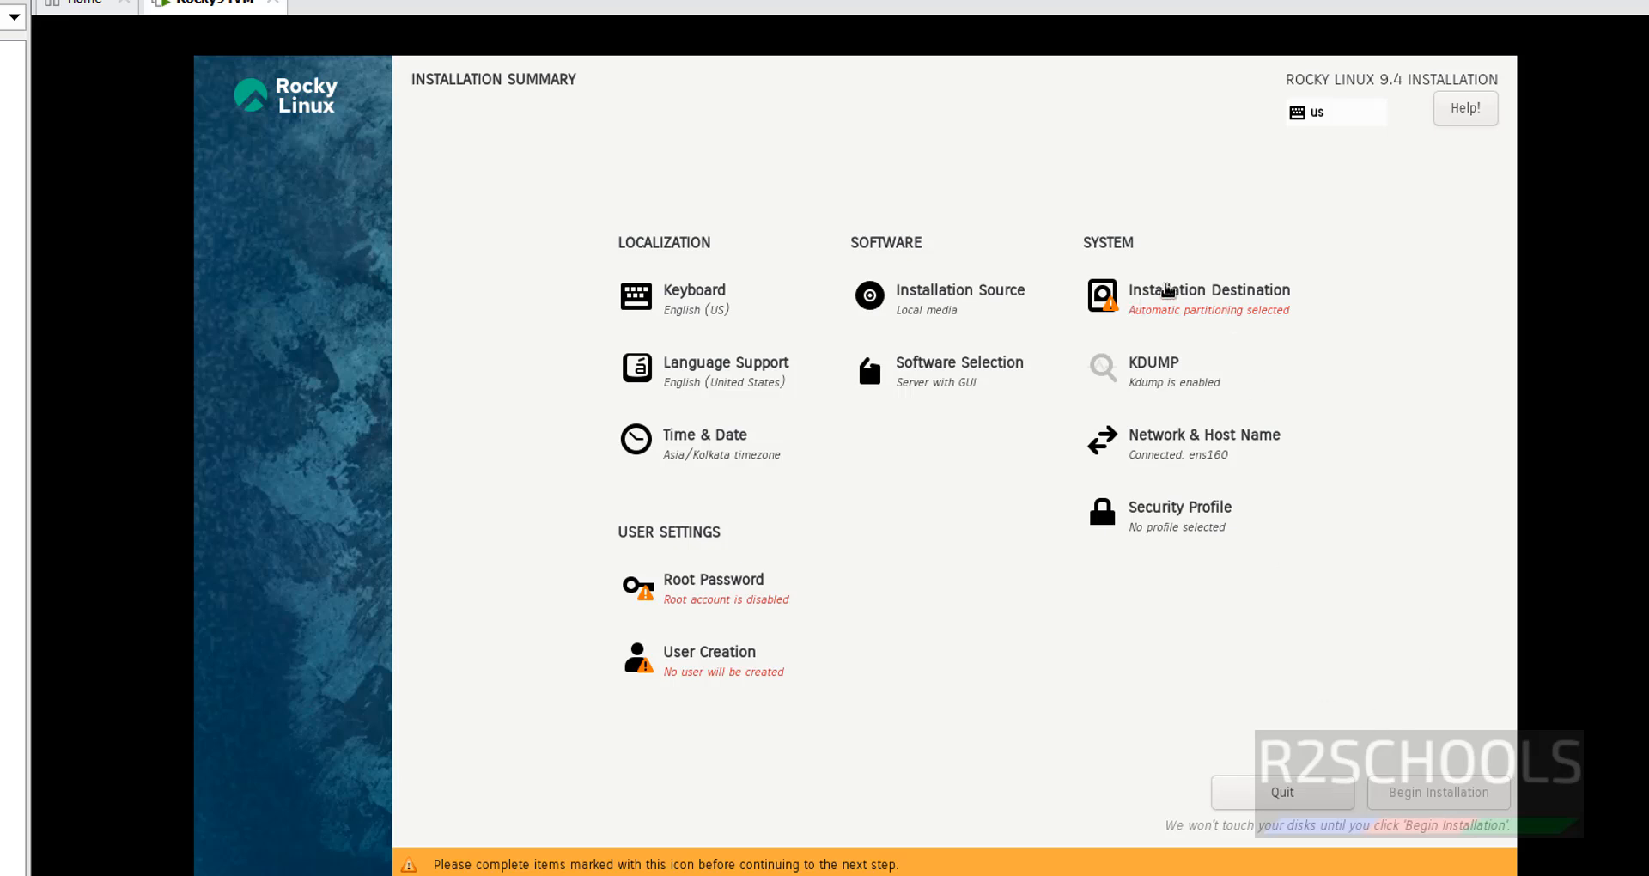
pyautogui.moveTo(1257, 254)
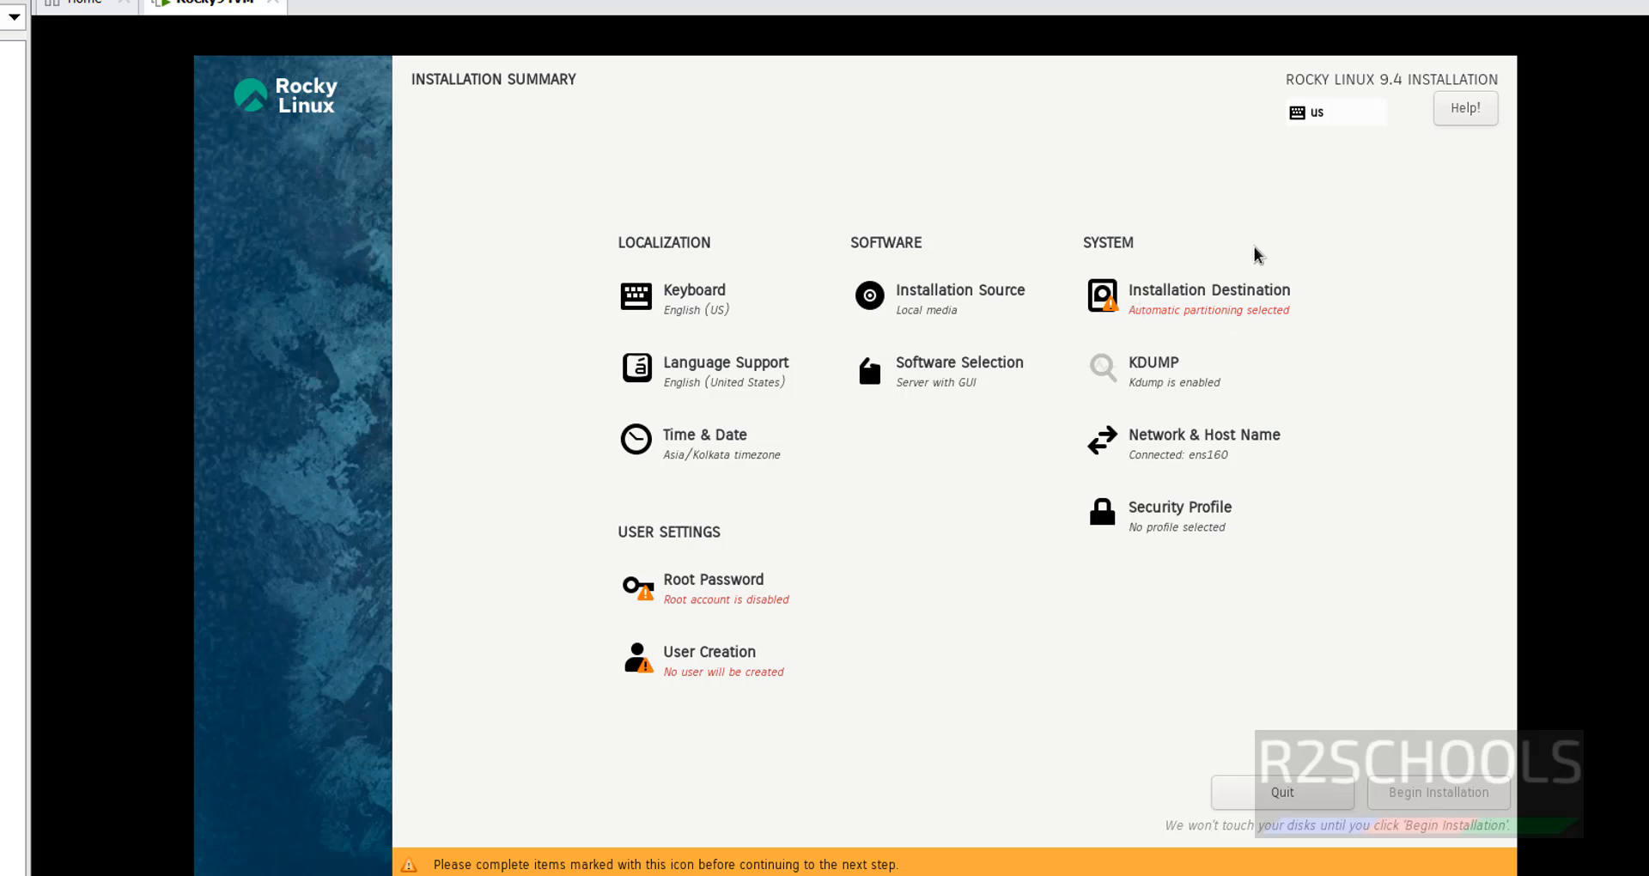
pyautogui.moveTo(954, 368)
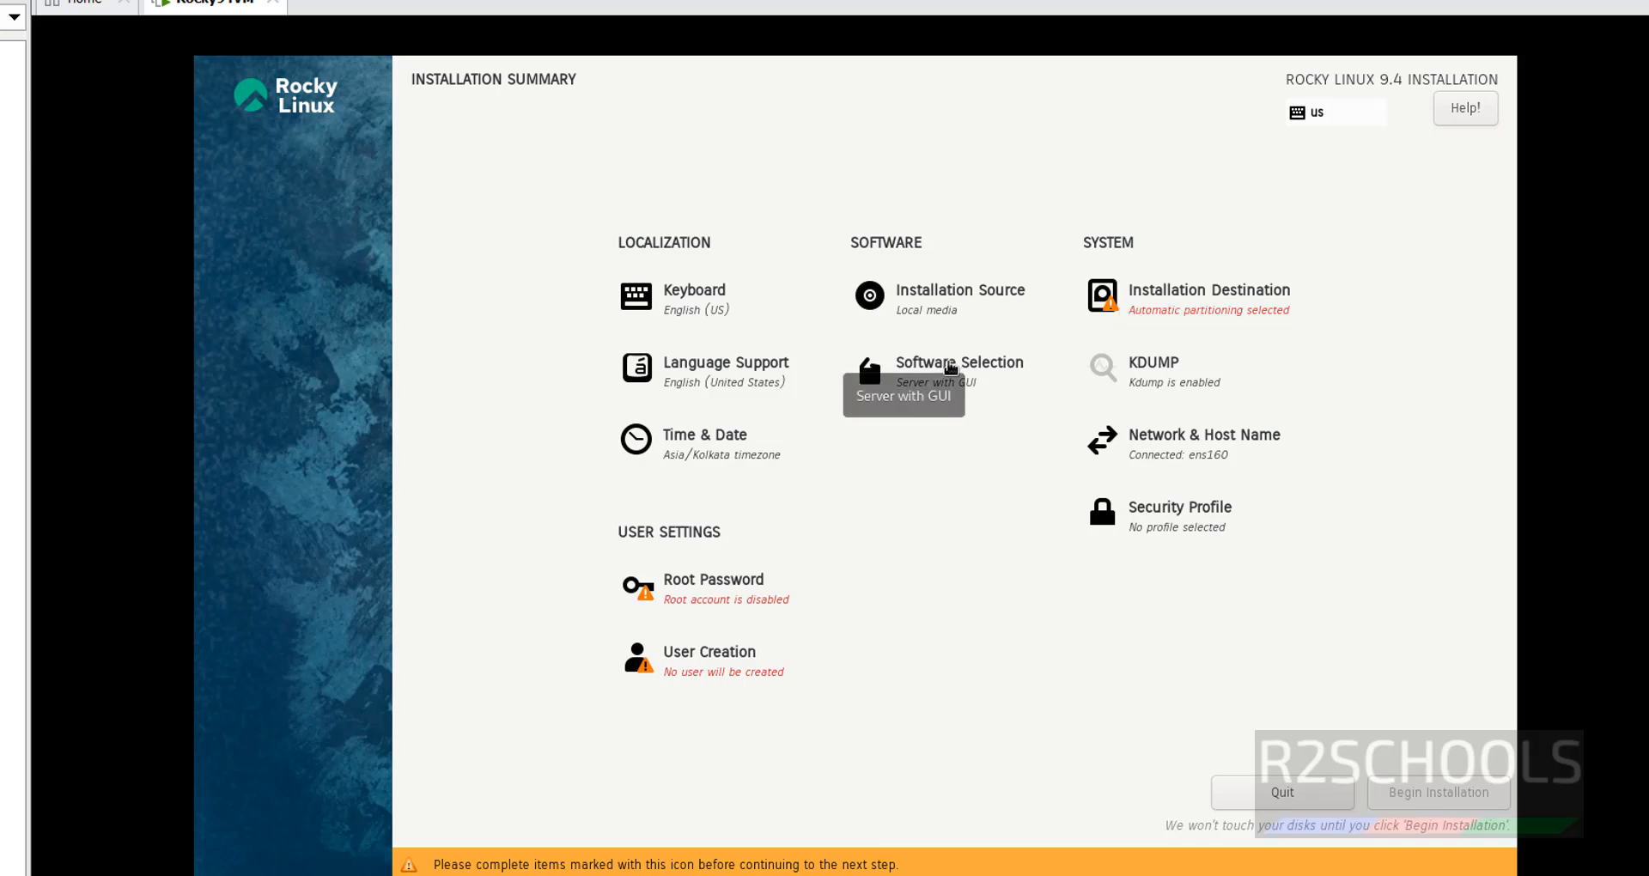
# Keep Server with GUI and confirm automatic partitioning on the 100 GiB NVMe disk.
pyautogui.click(960, 362)
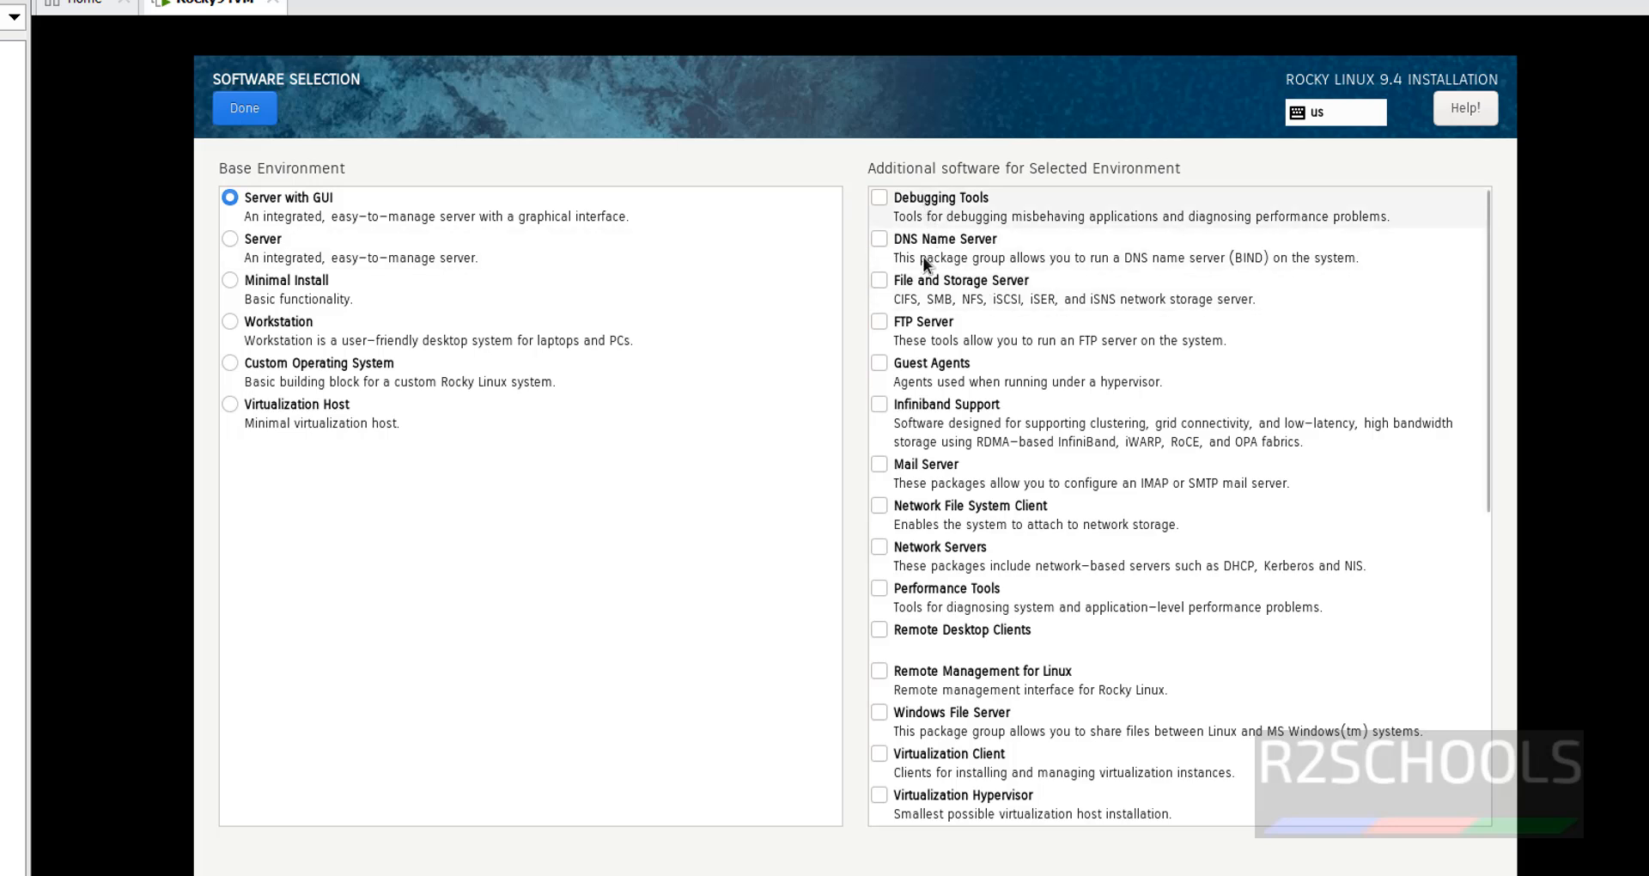
pyautogui.scroll(-3)
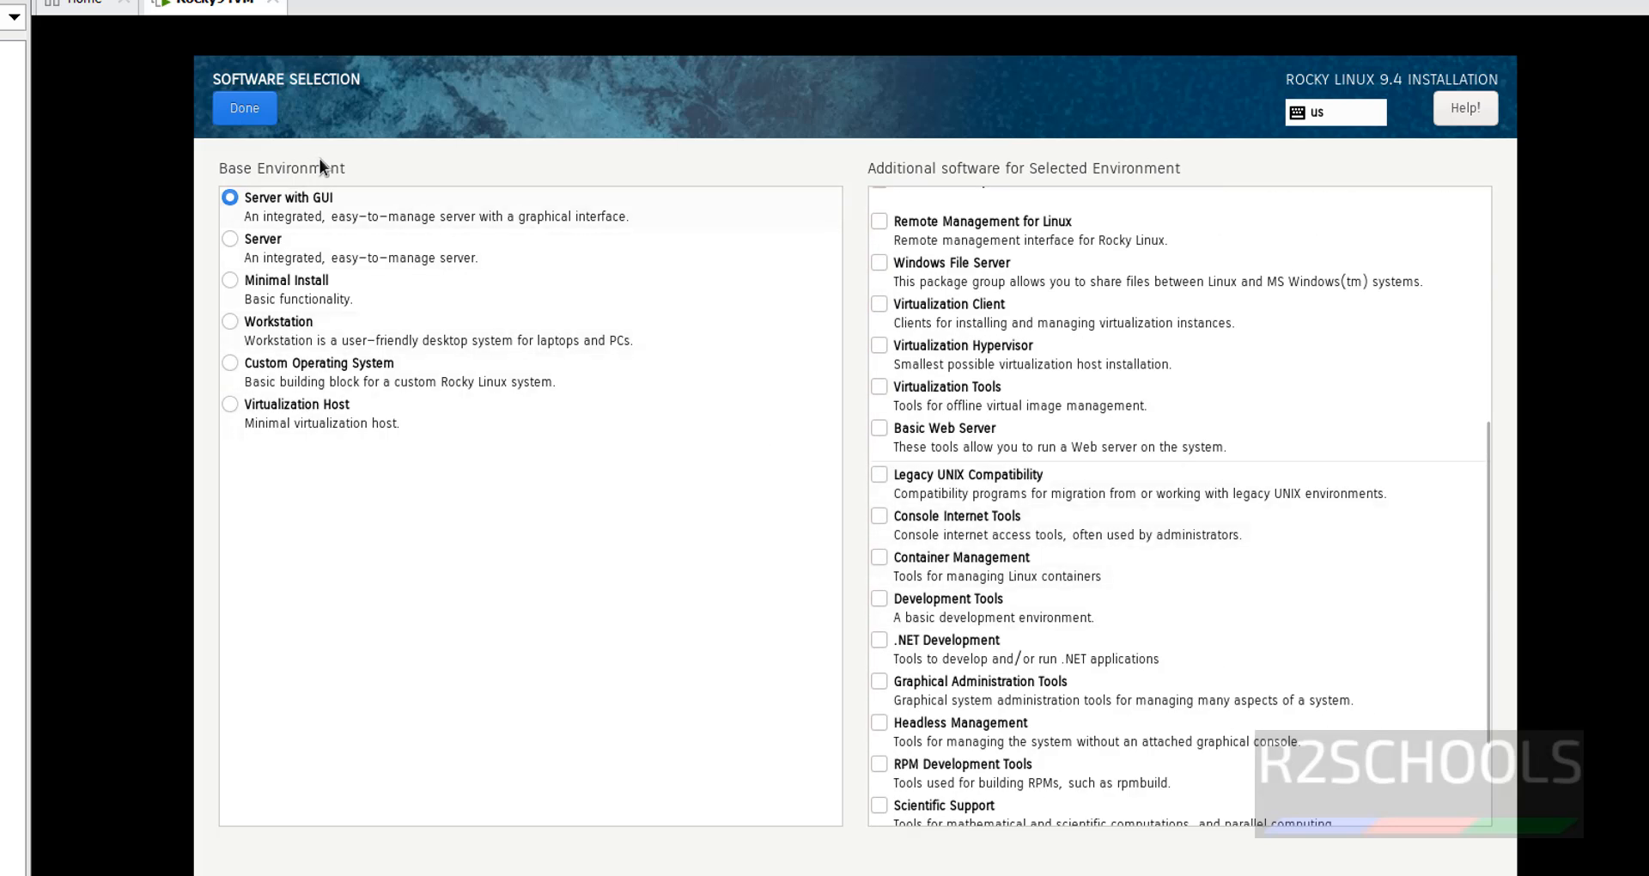
pyautogui.click(245, 108)
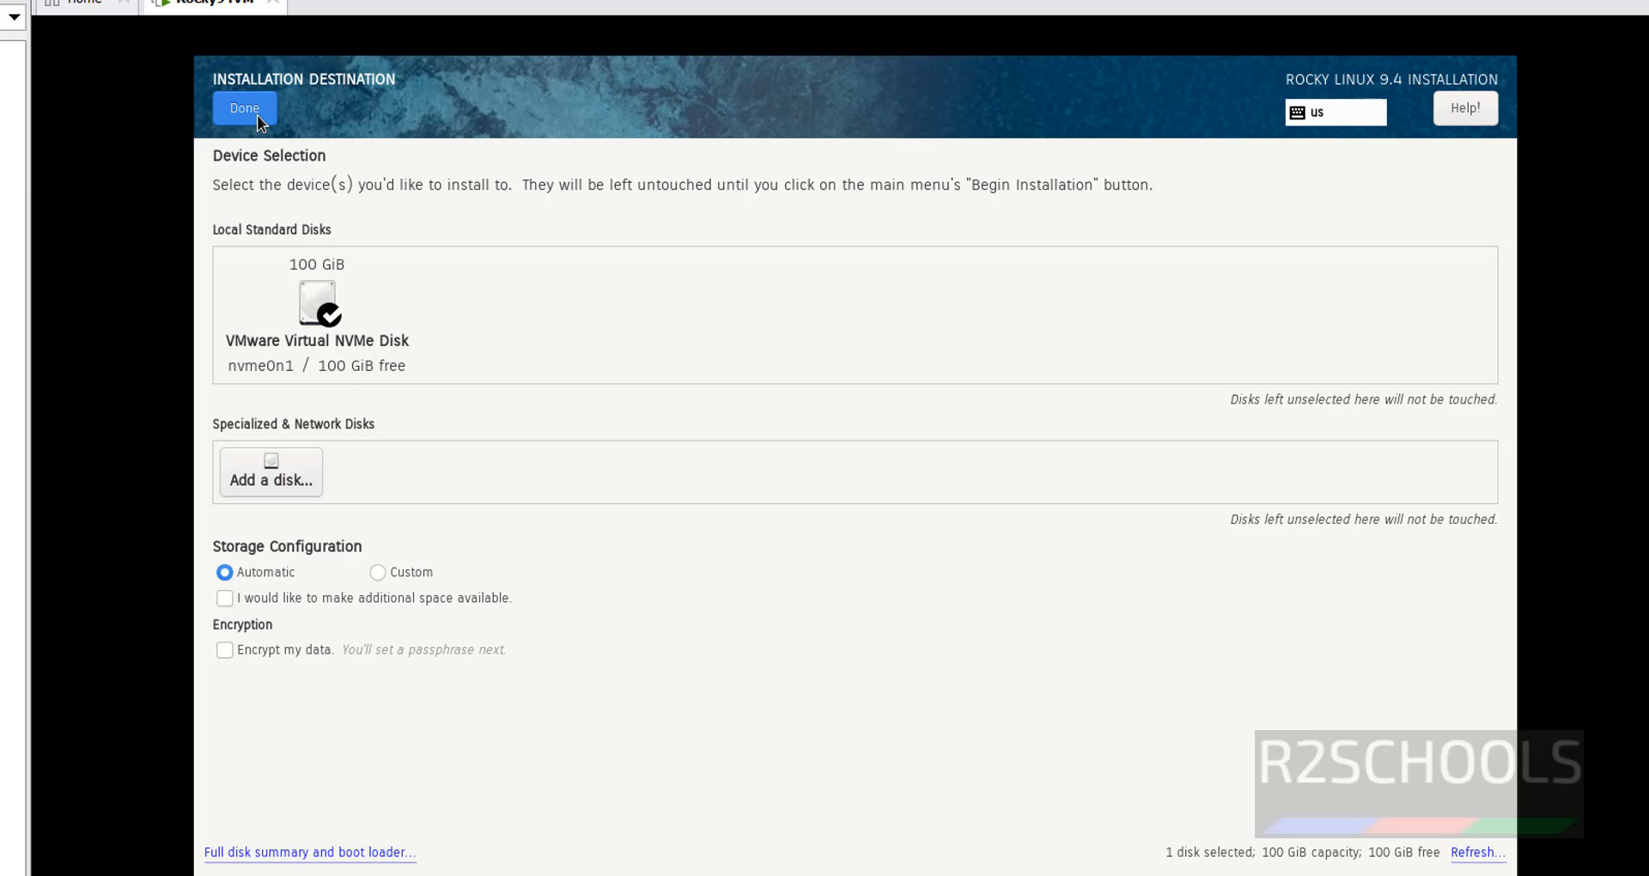
pyautogui.click(244, 108)
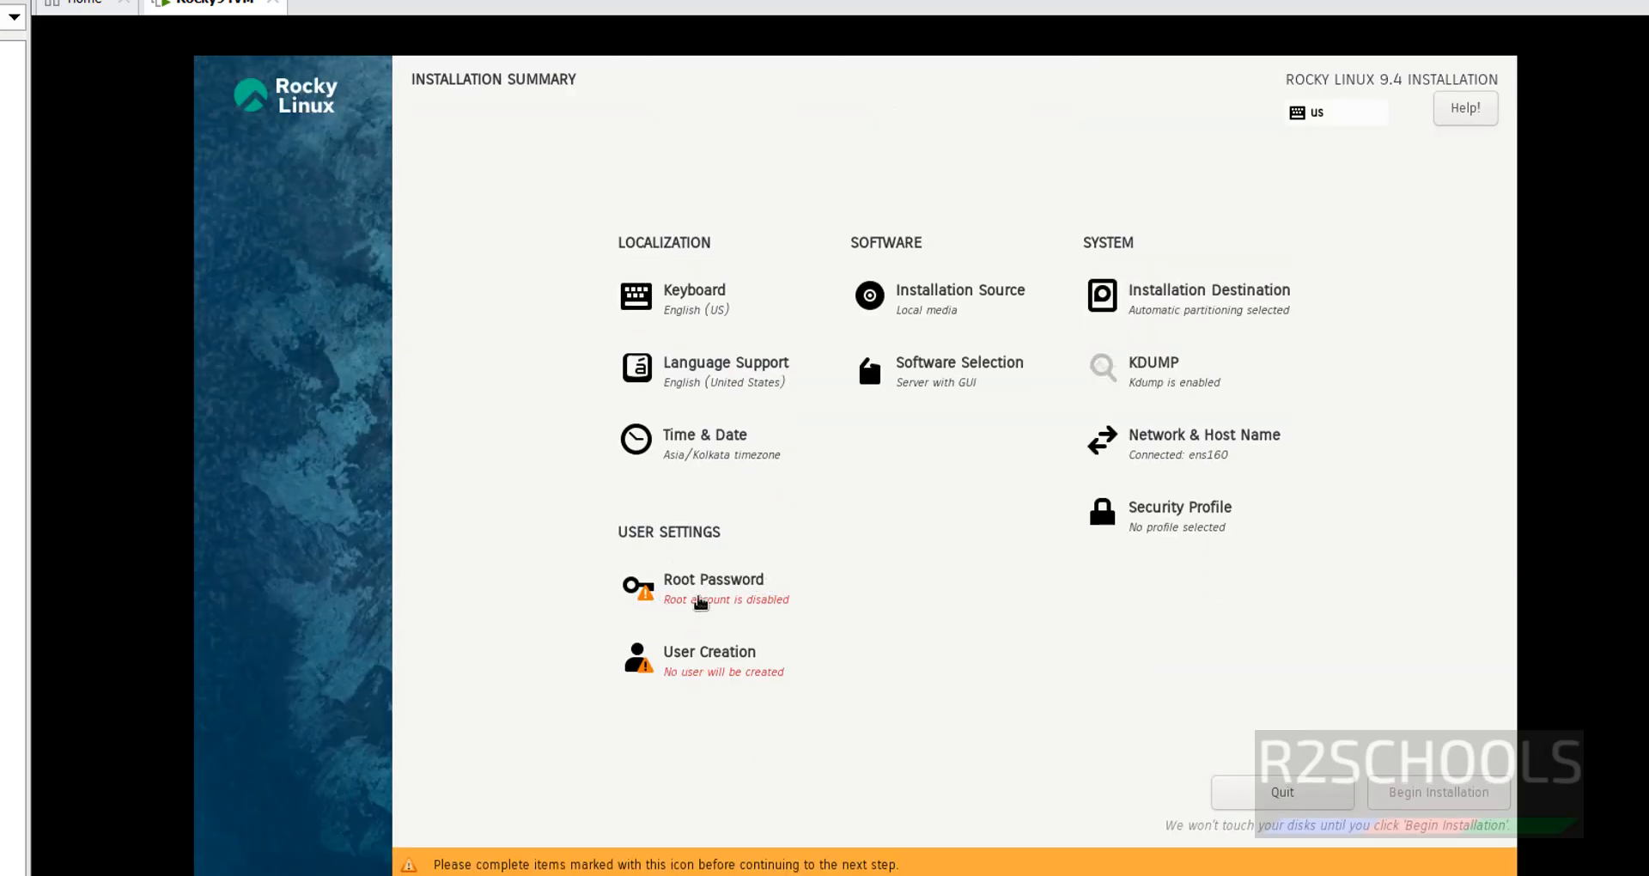
pyautogui.moveTo(748, 593)
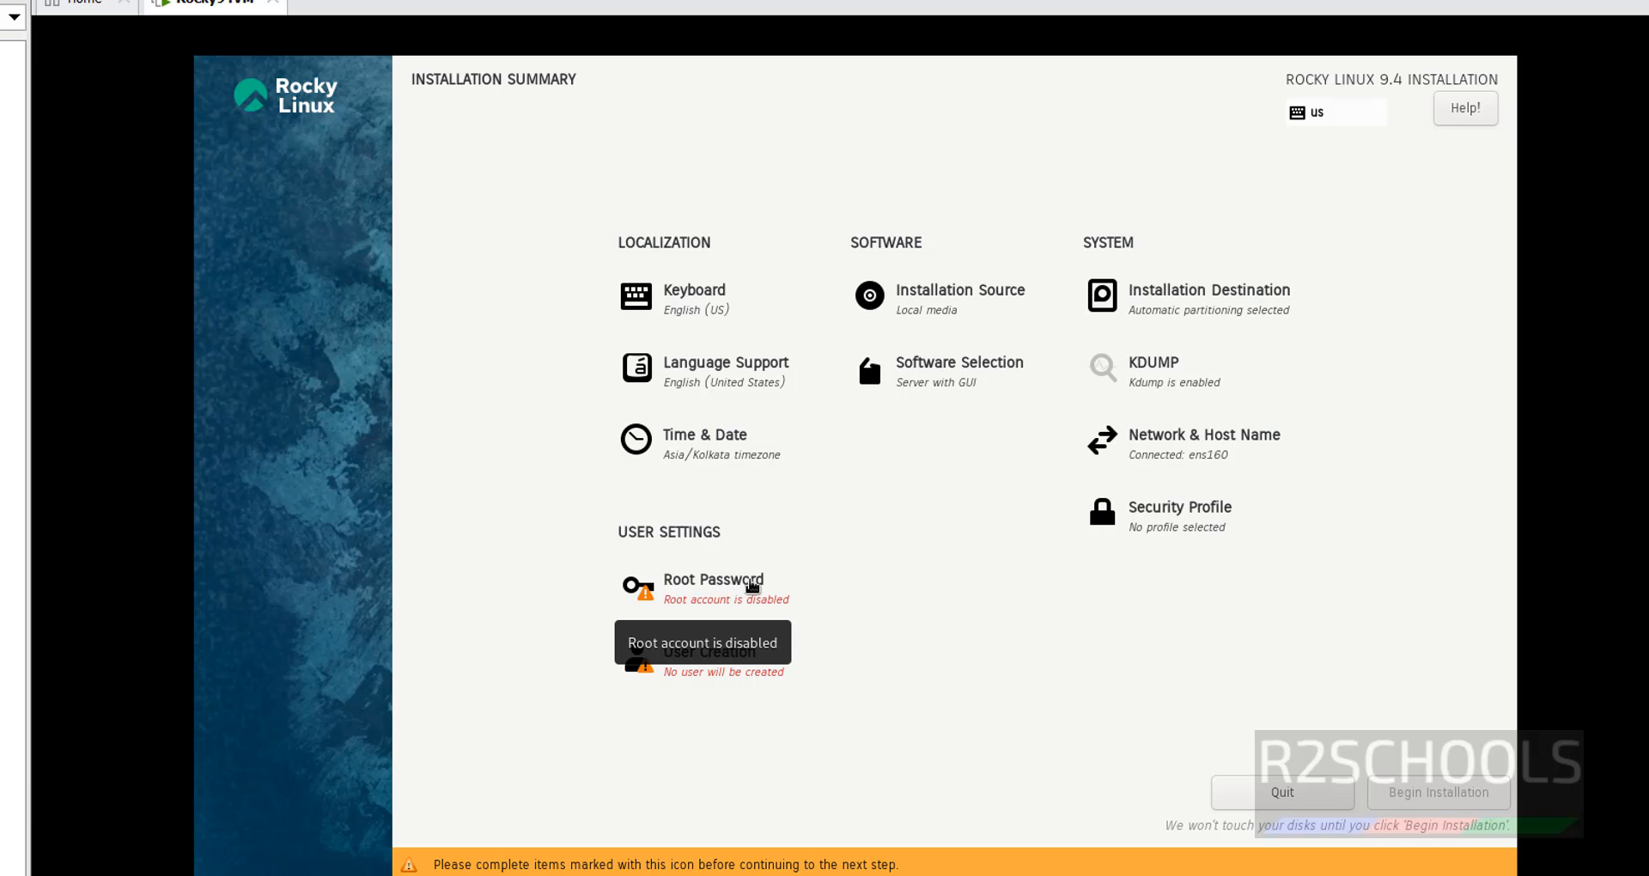
# Enter and confirm the installer's root password.
pyautogui.click(714, 579)
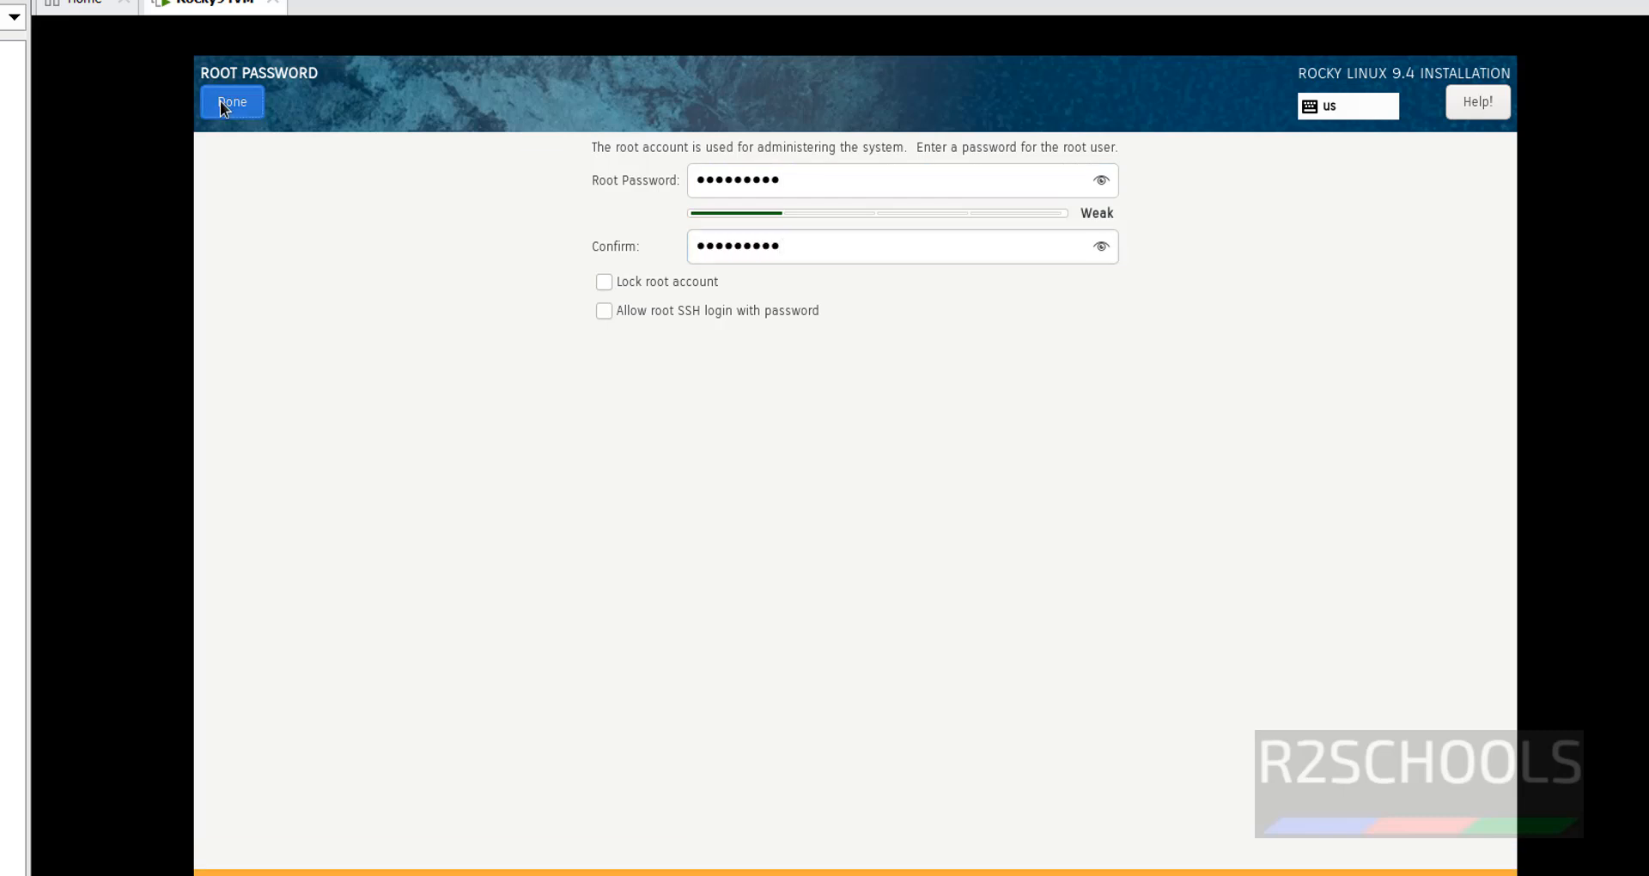
pyautogui.click(232, 101)
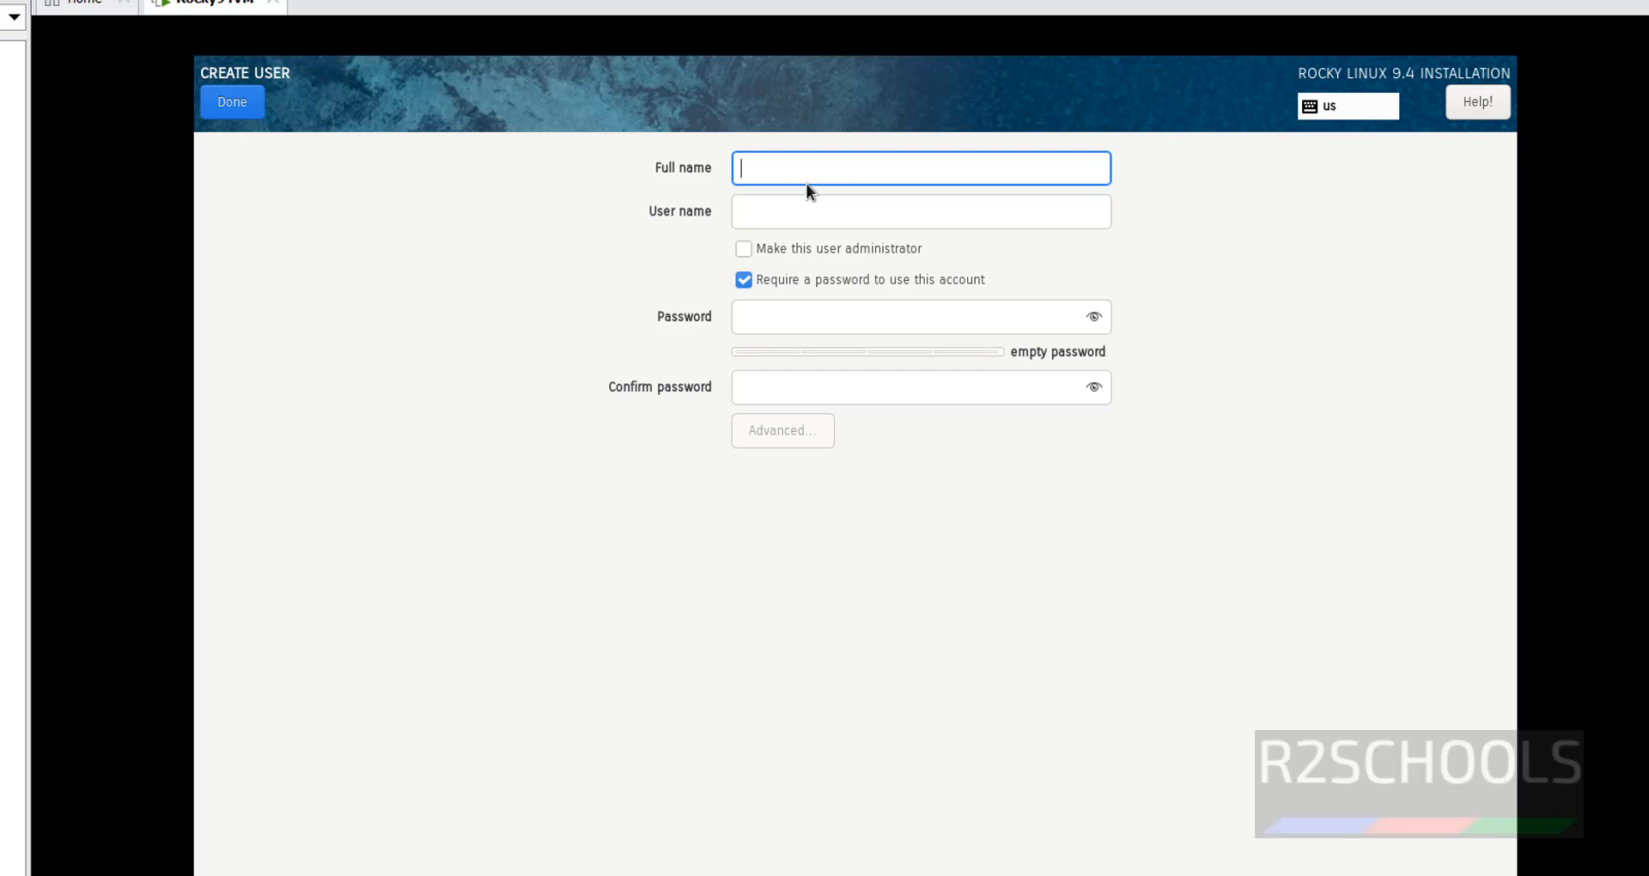
# Create administrator user r2schools with a confirmed password.
pyautogui.write('r2schools')
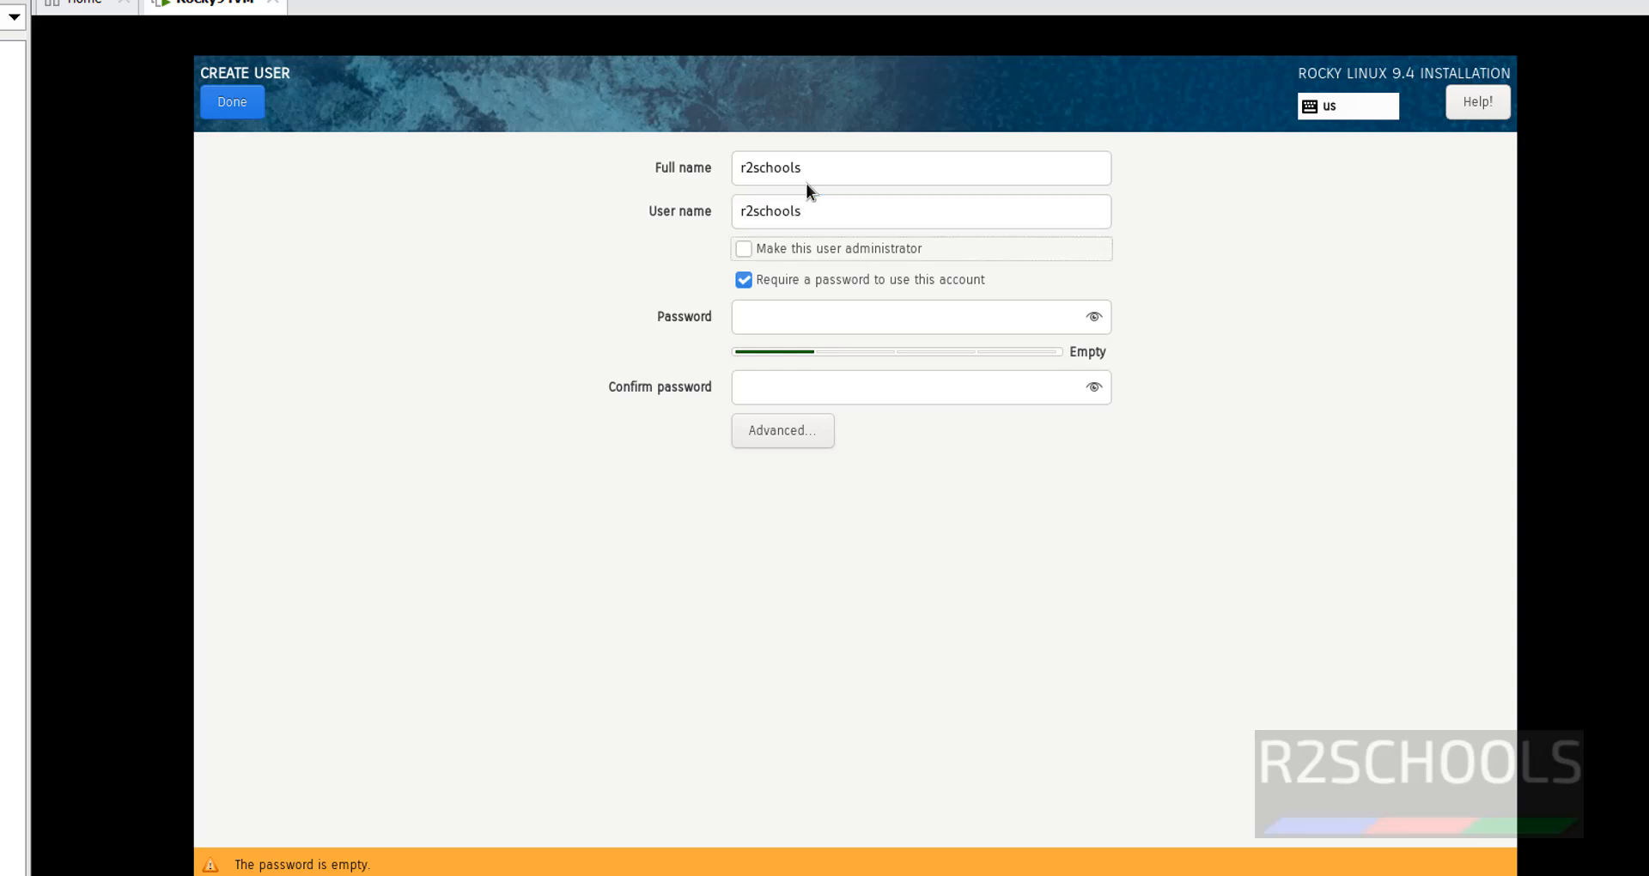
pyautogui.click(919, 317)
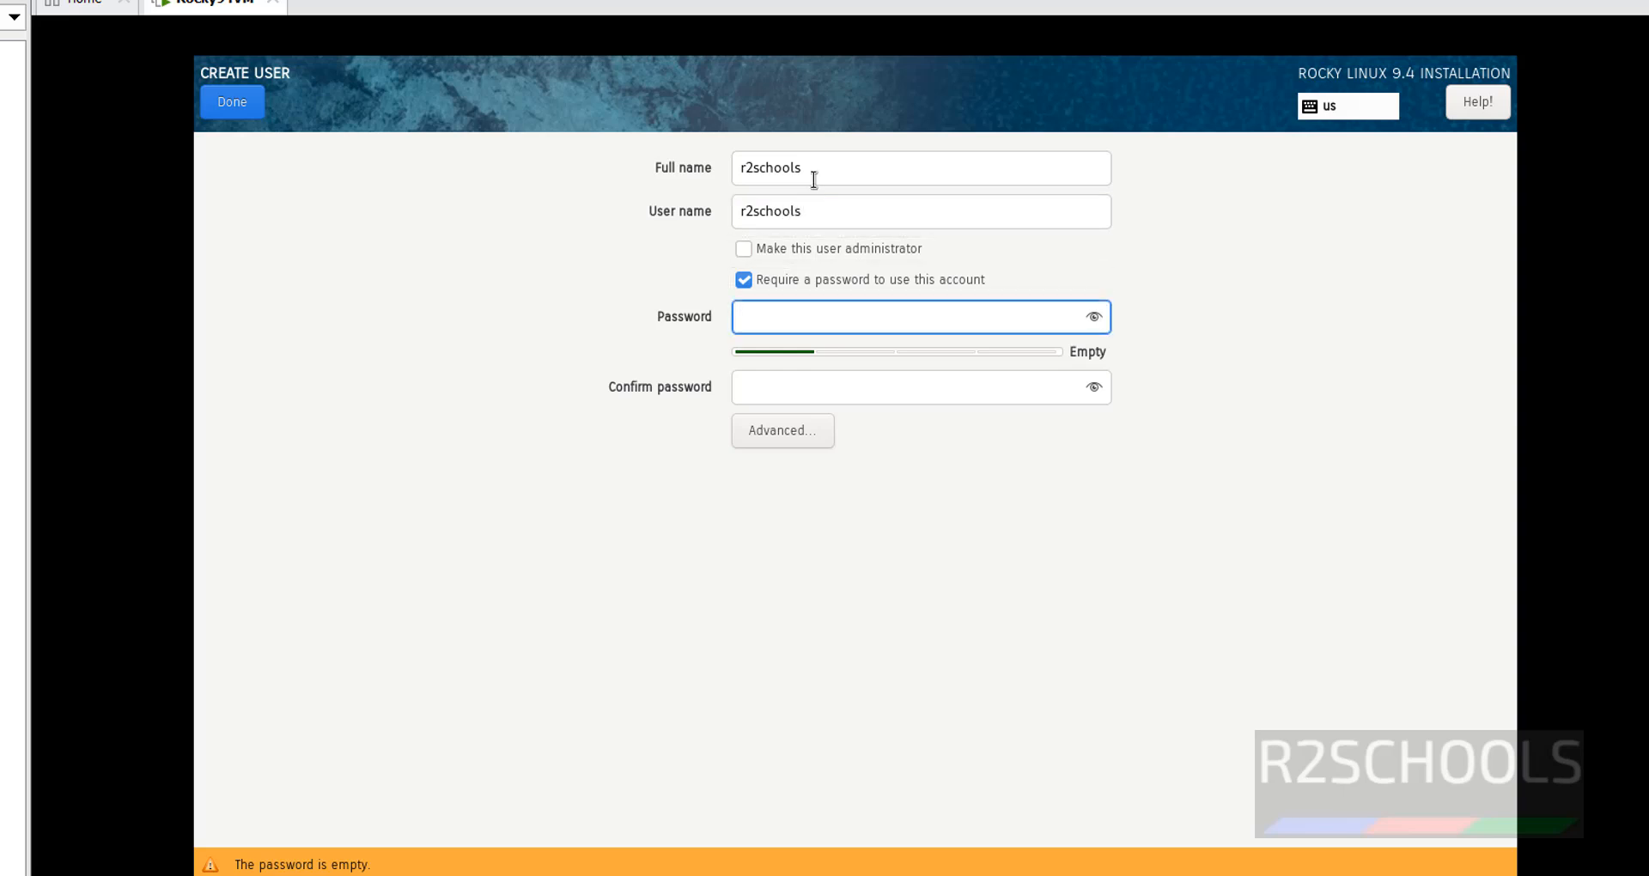
pyautogui.click(744, 248)
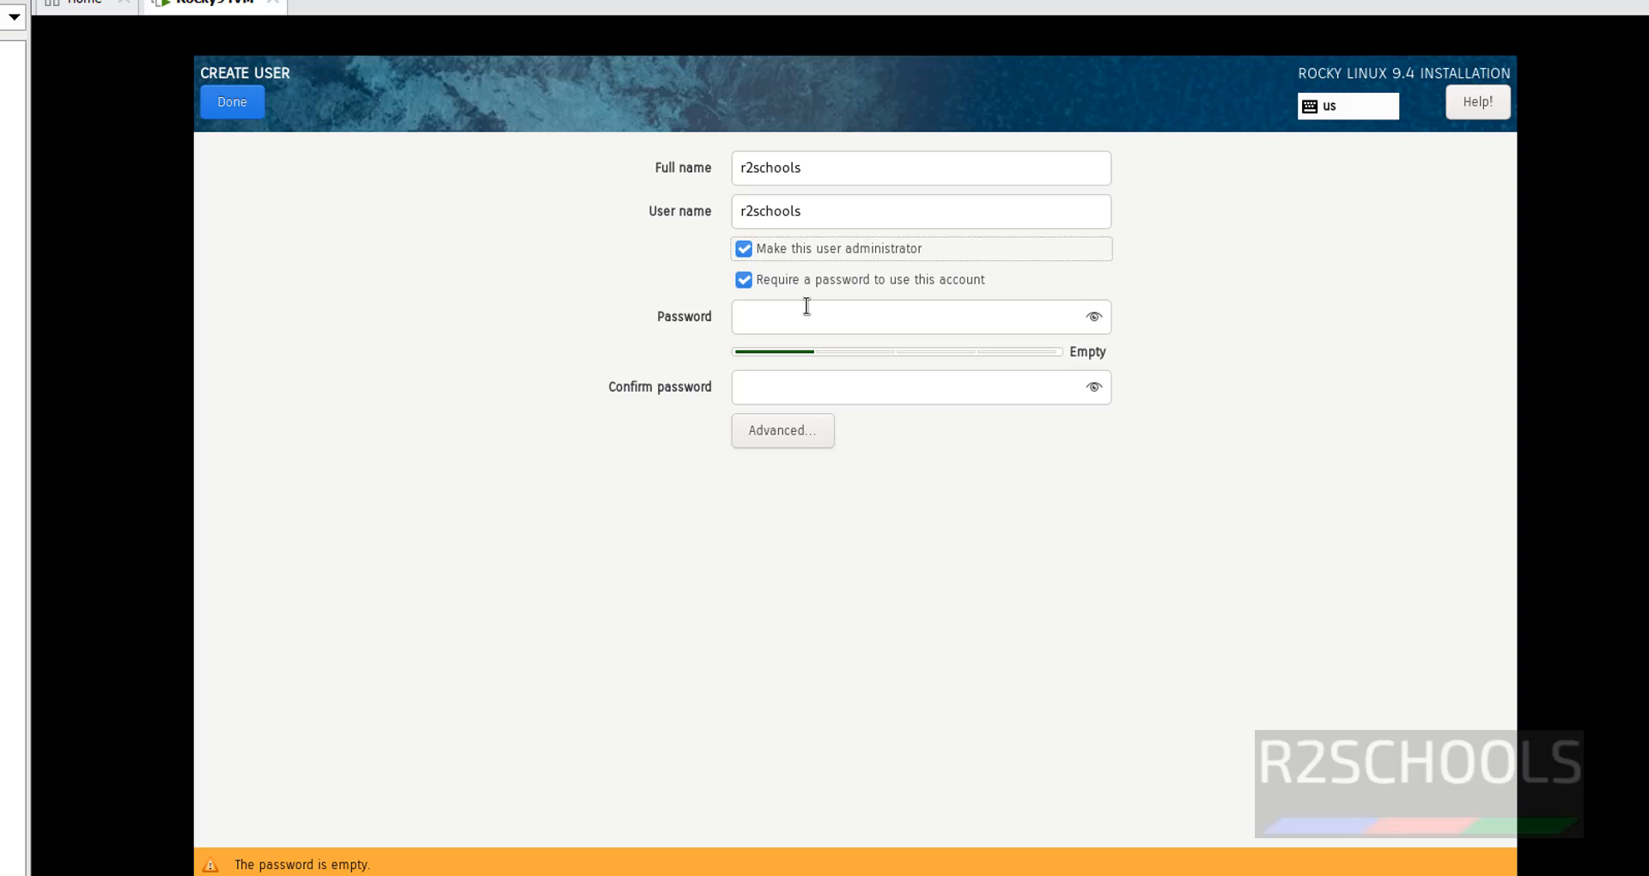
pyautogui.click(921, 316)
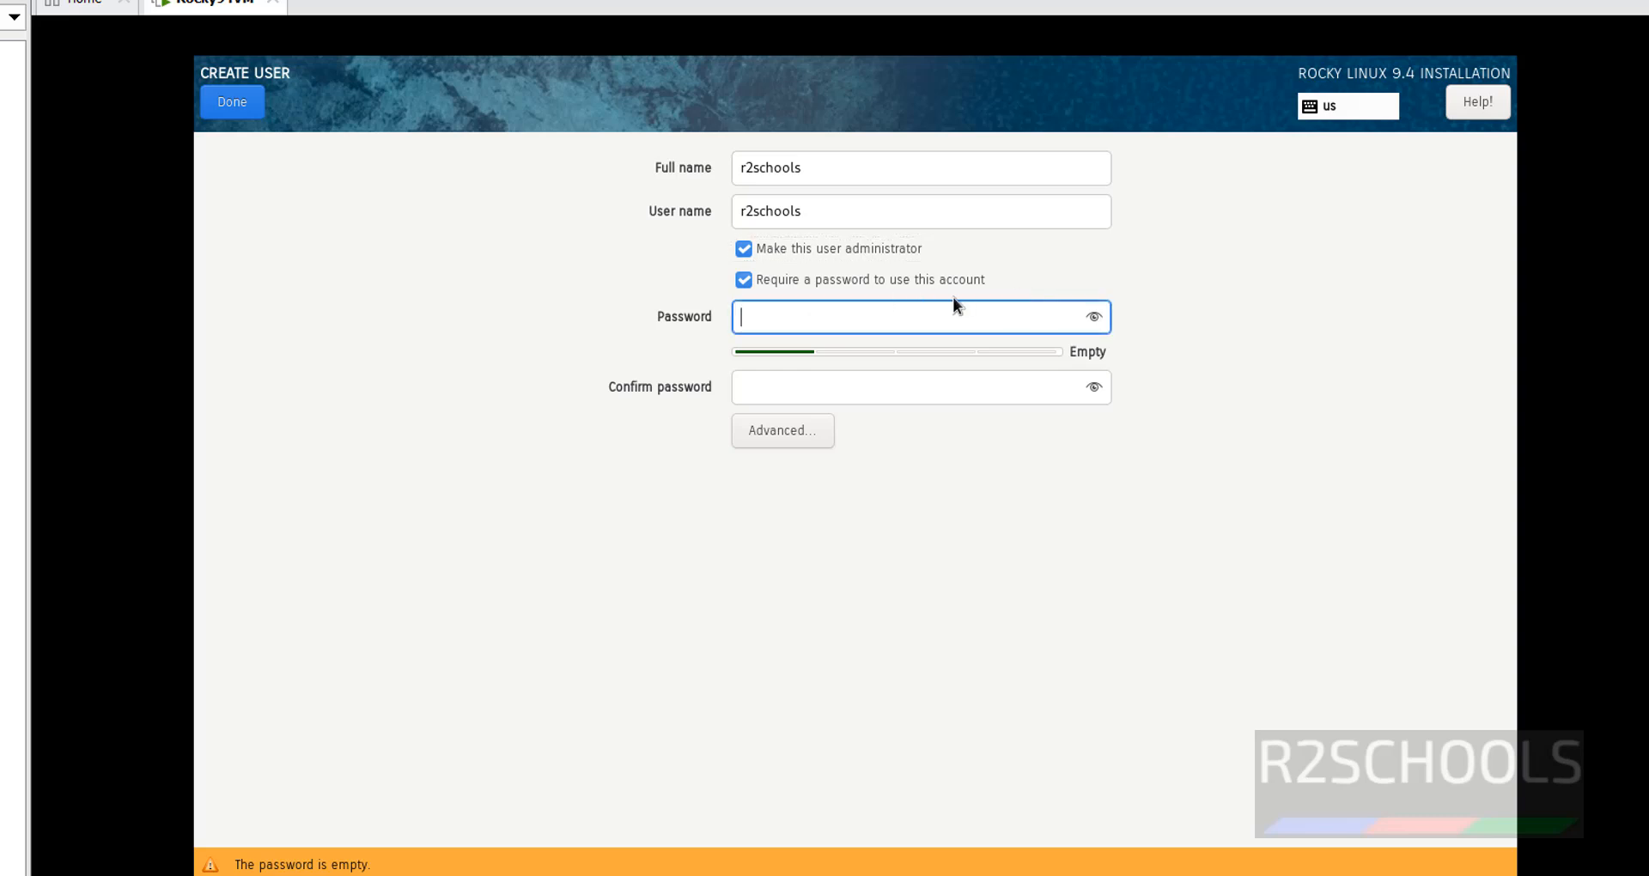
pyautogui.write('••')
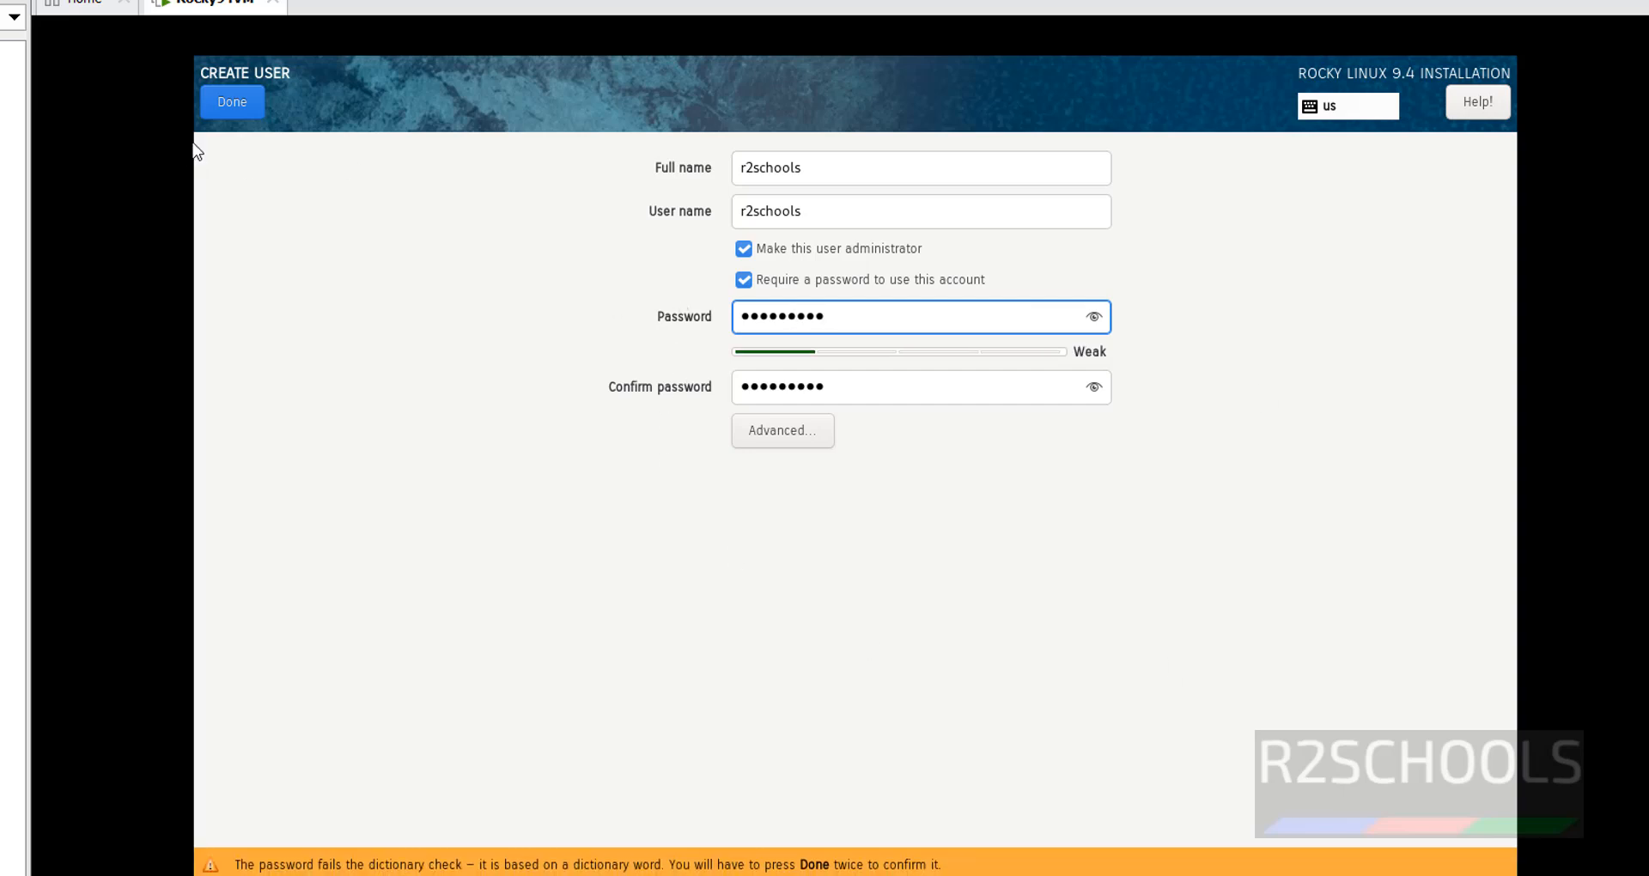
pyautogui.click(232, 101)
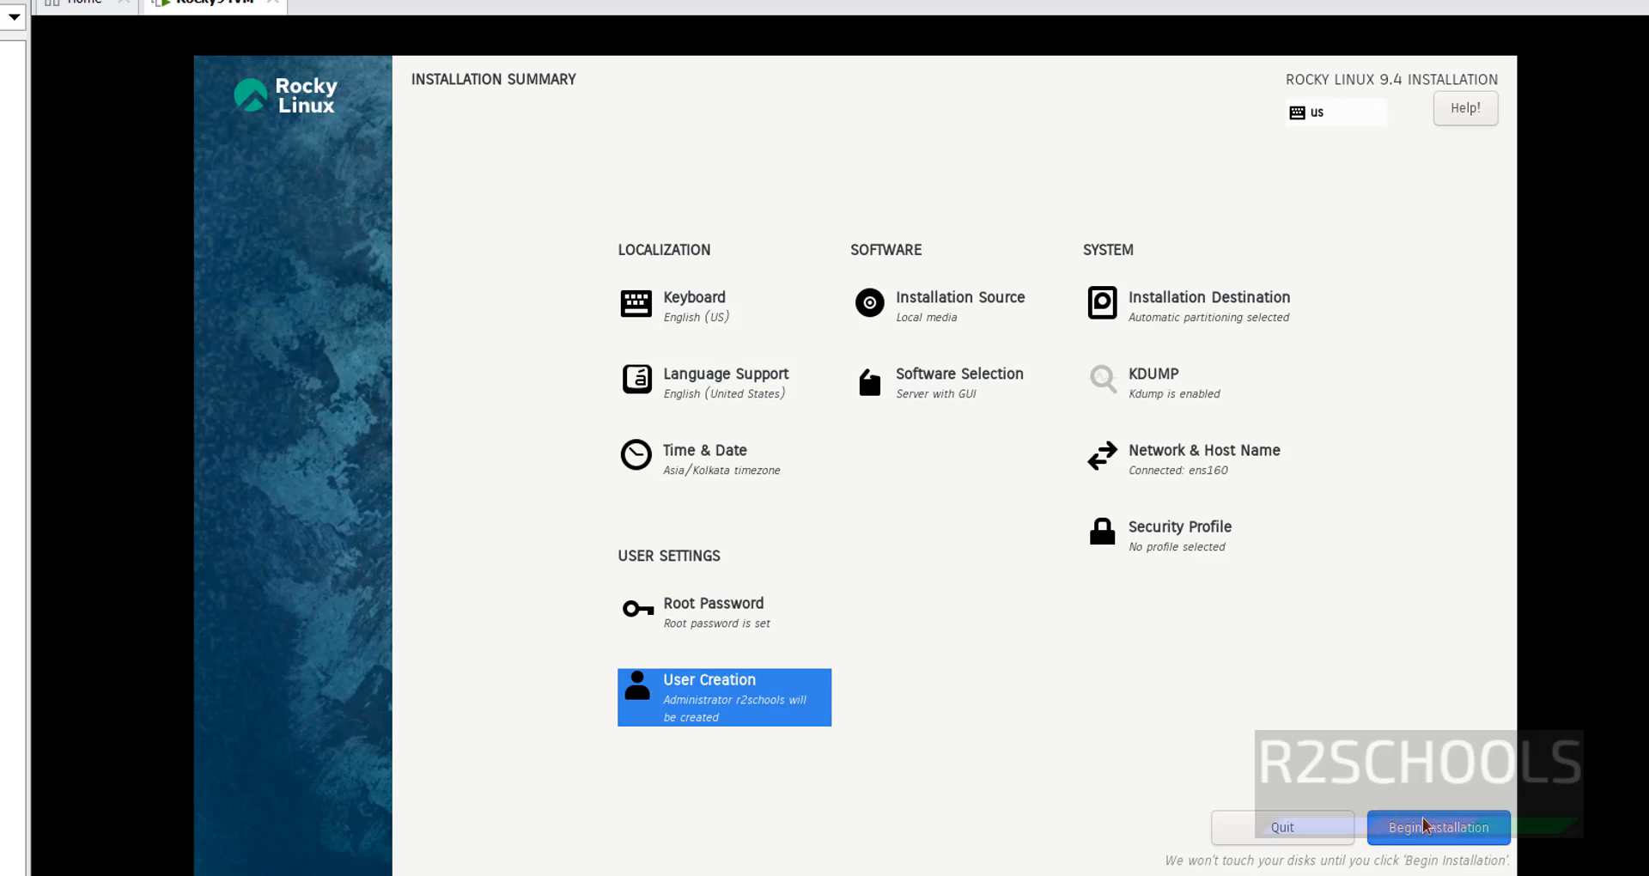
pyautogui.moveTo(513, 436)
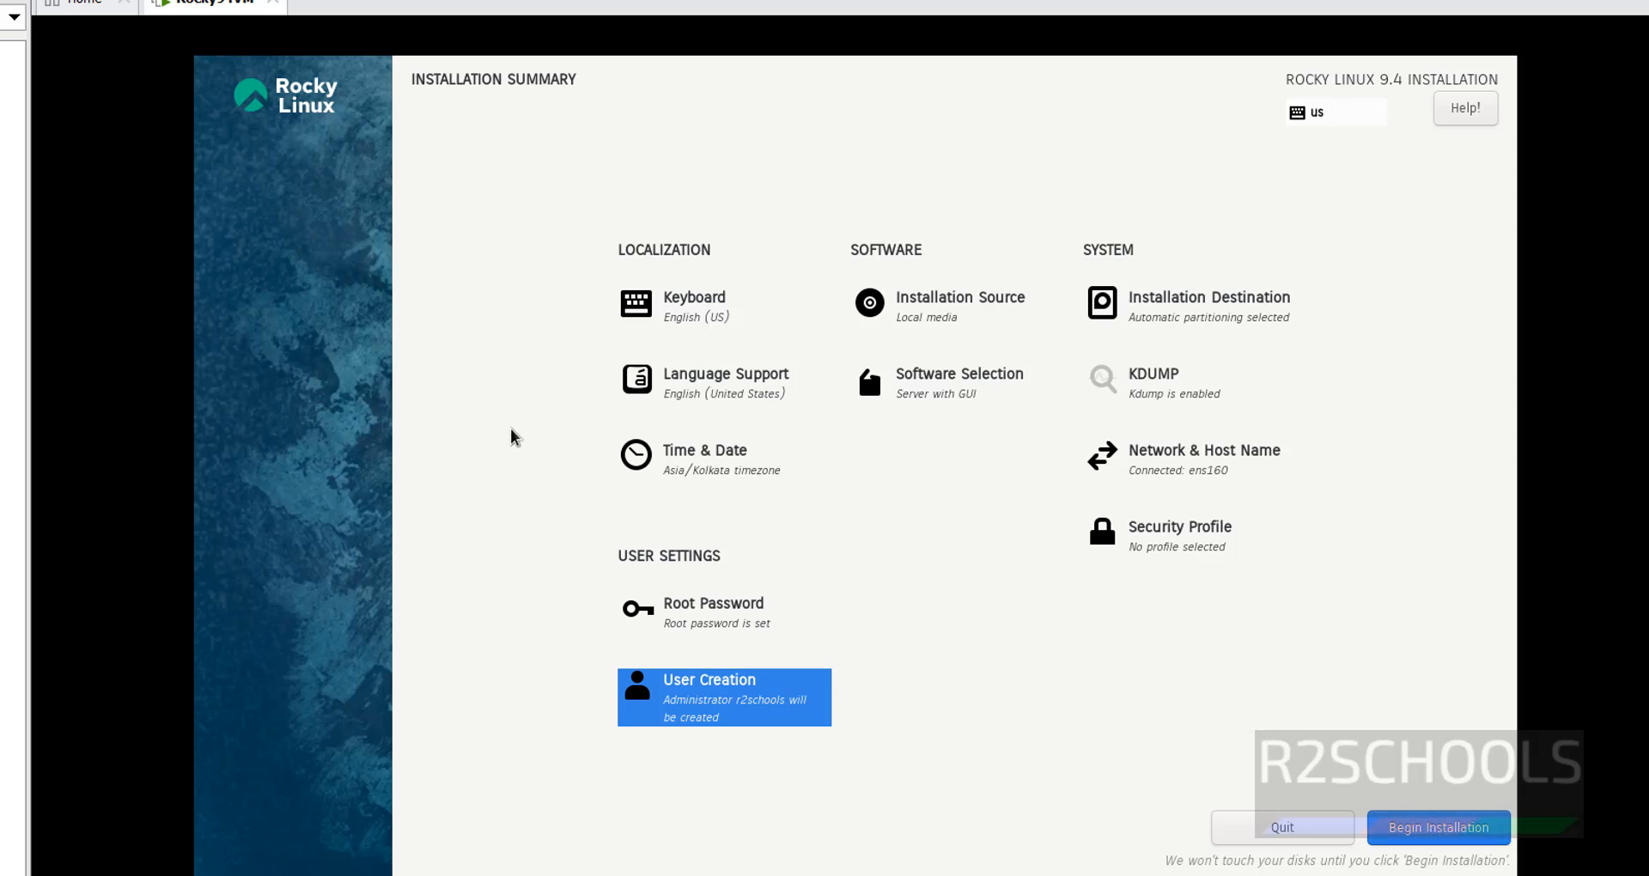
pyautogui.moveTo(1271, 215)
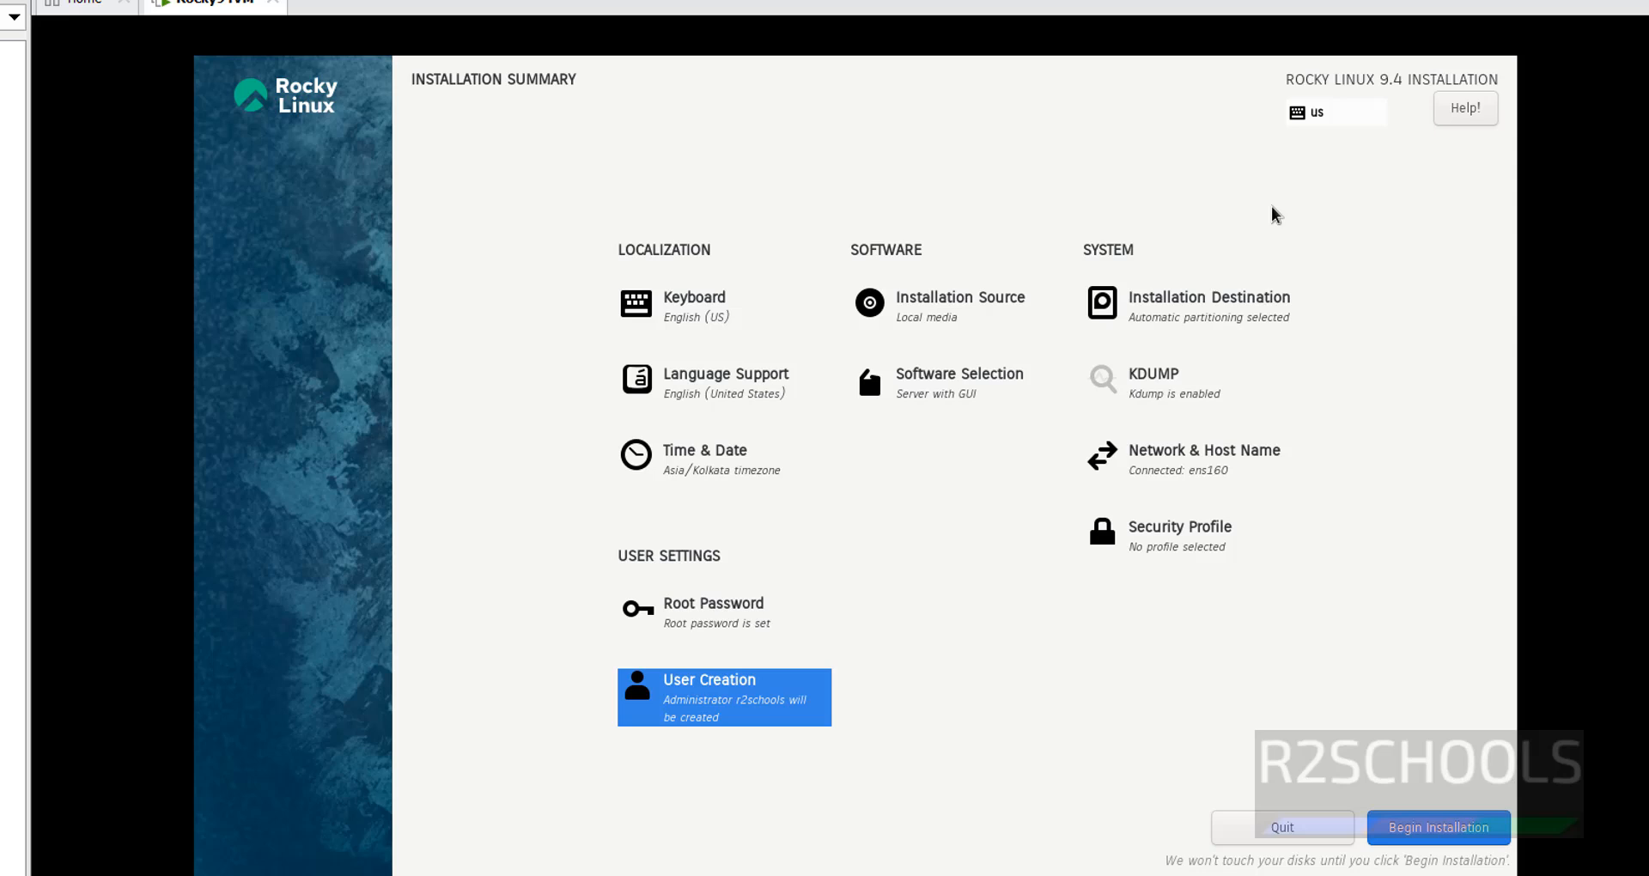
pyautogui.moveTo(1436, 846)
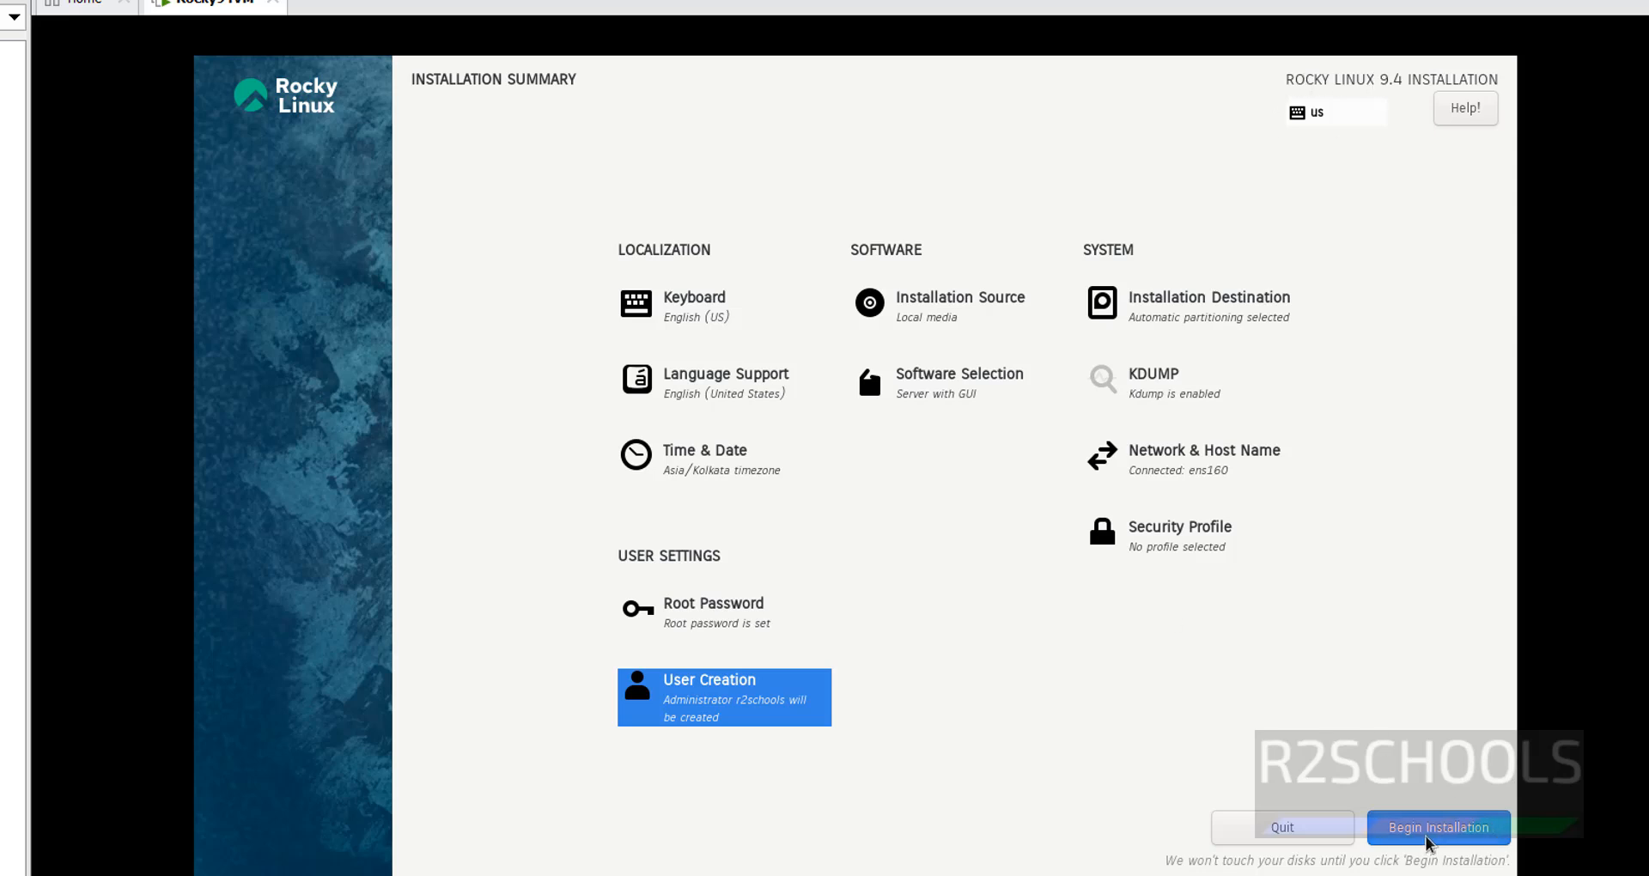
# Begin installing Rocky Linux 9.4 to the virtual disk.
pyautogui.click(1438, 850)
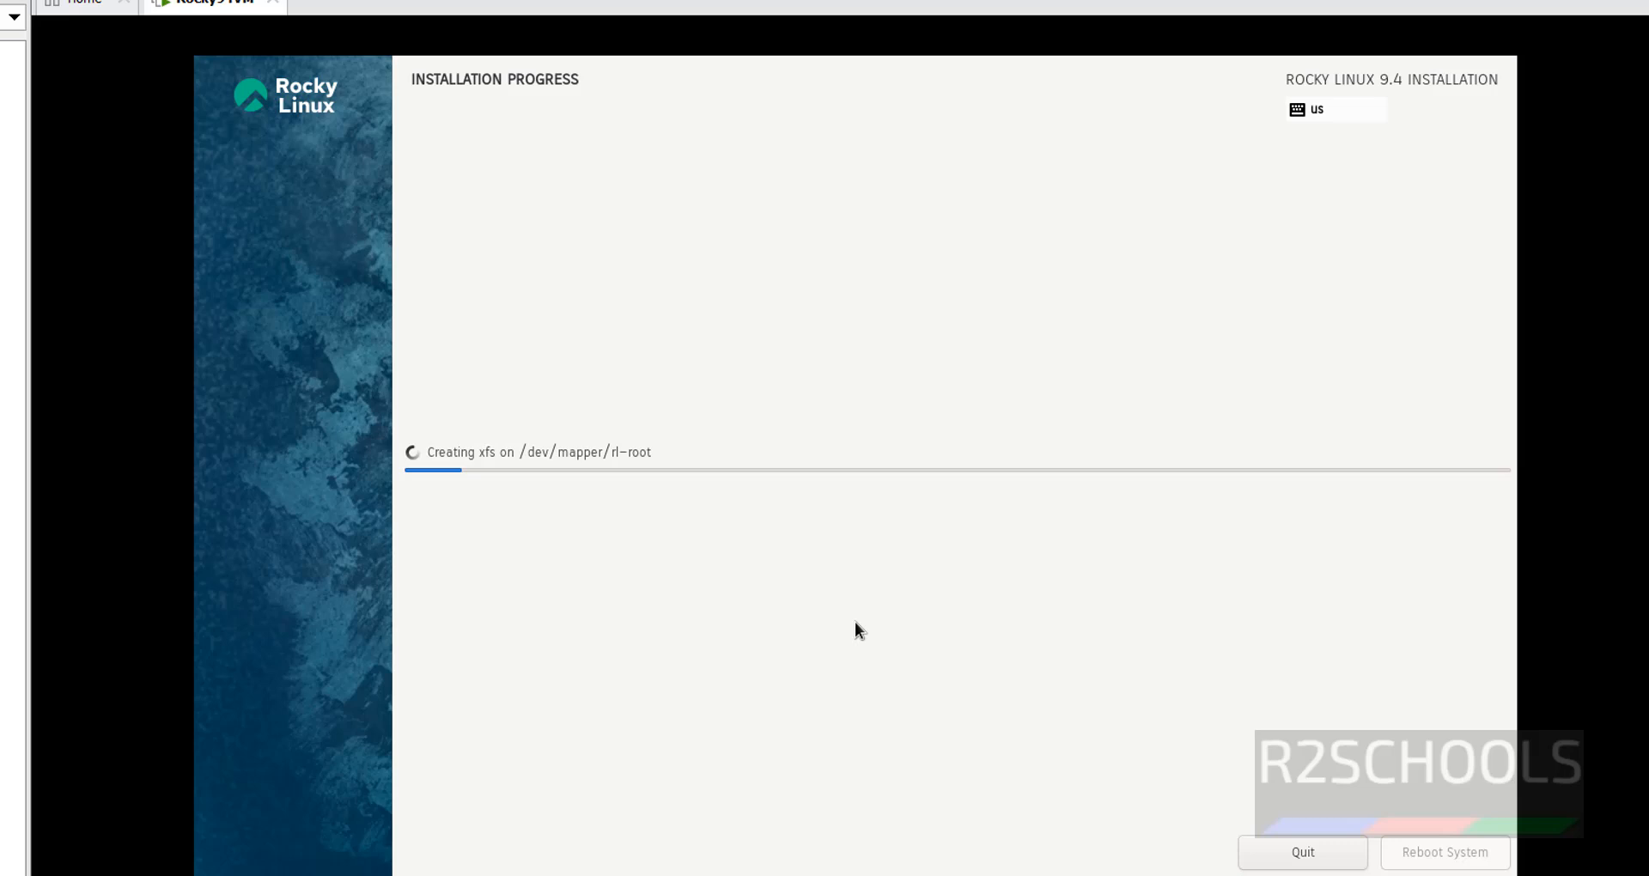
pyautogui.moveTo(565, 609)
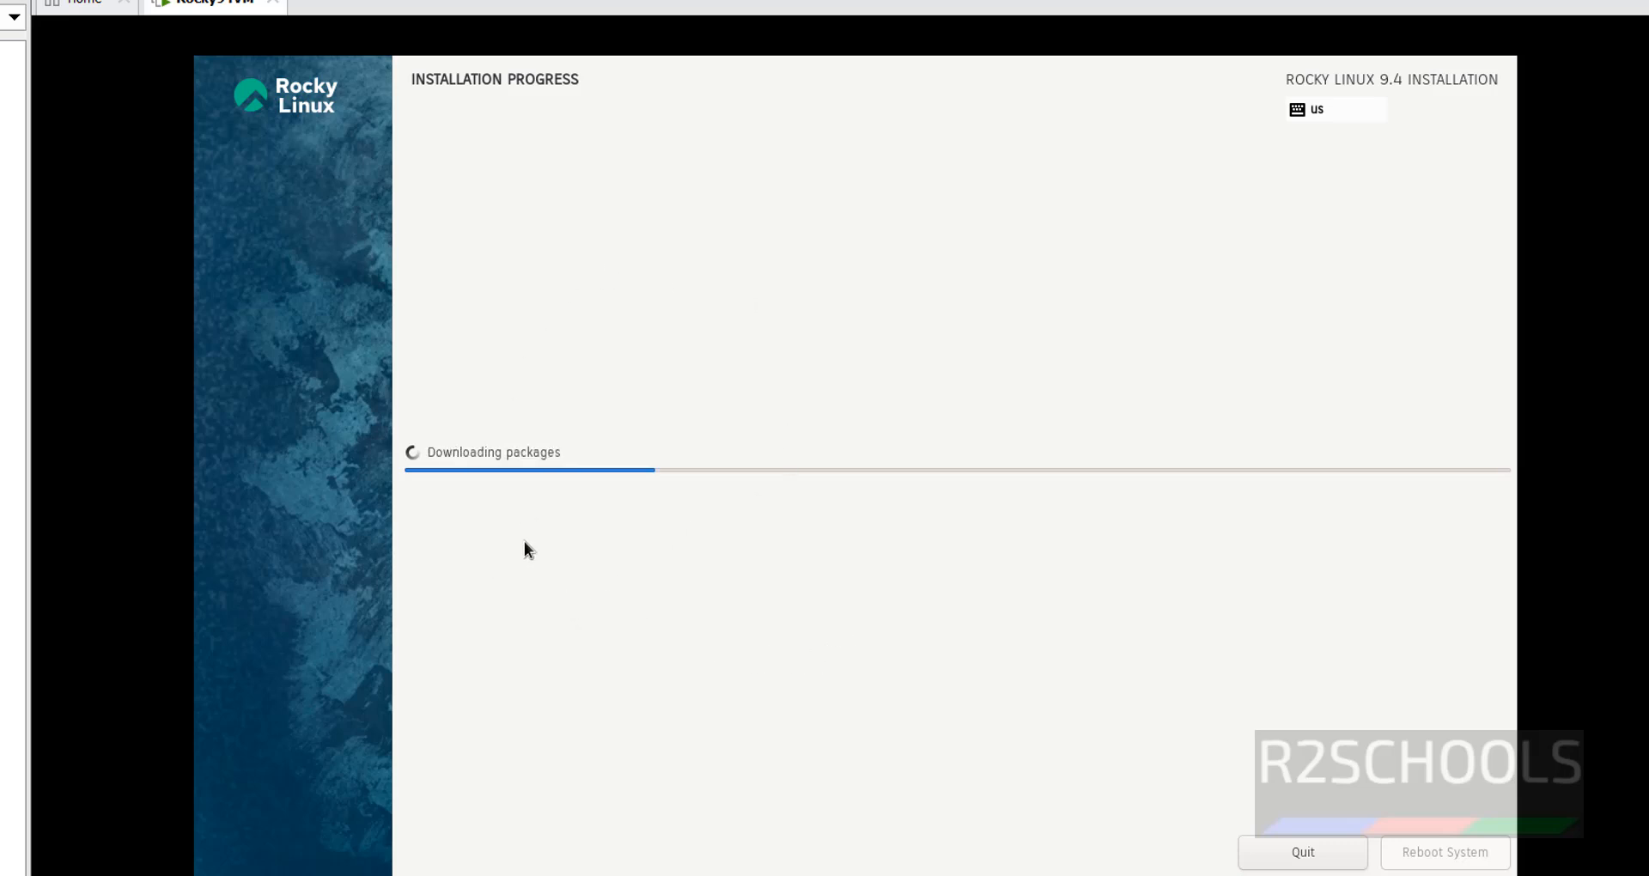
pyautogui.moveTo(576, 542)
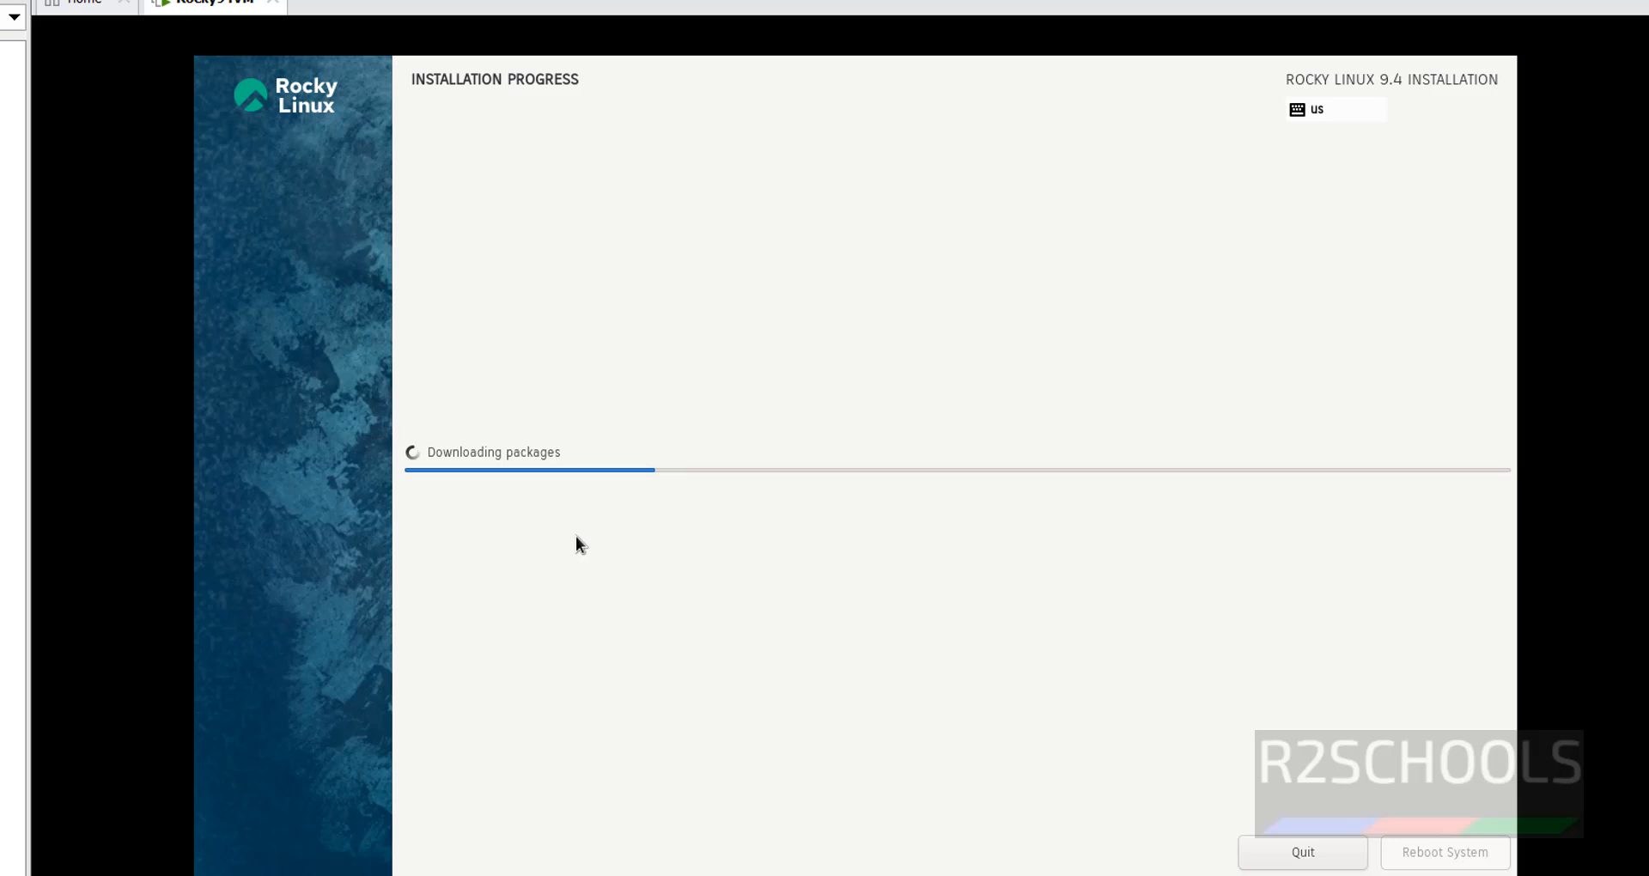
pyautogui.moveTo(1284, 583)
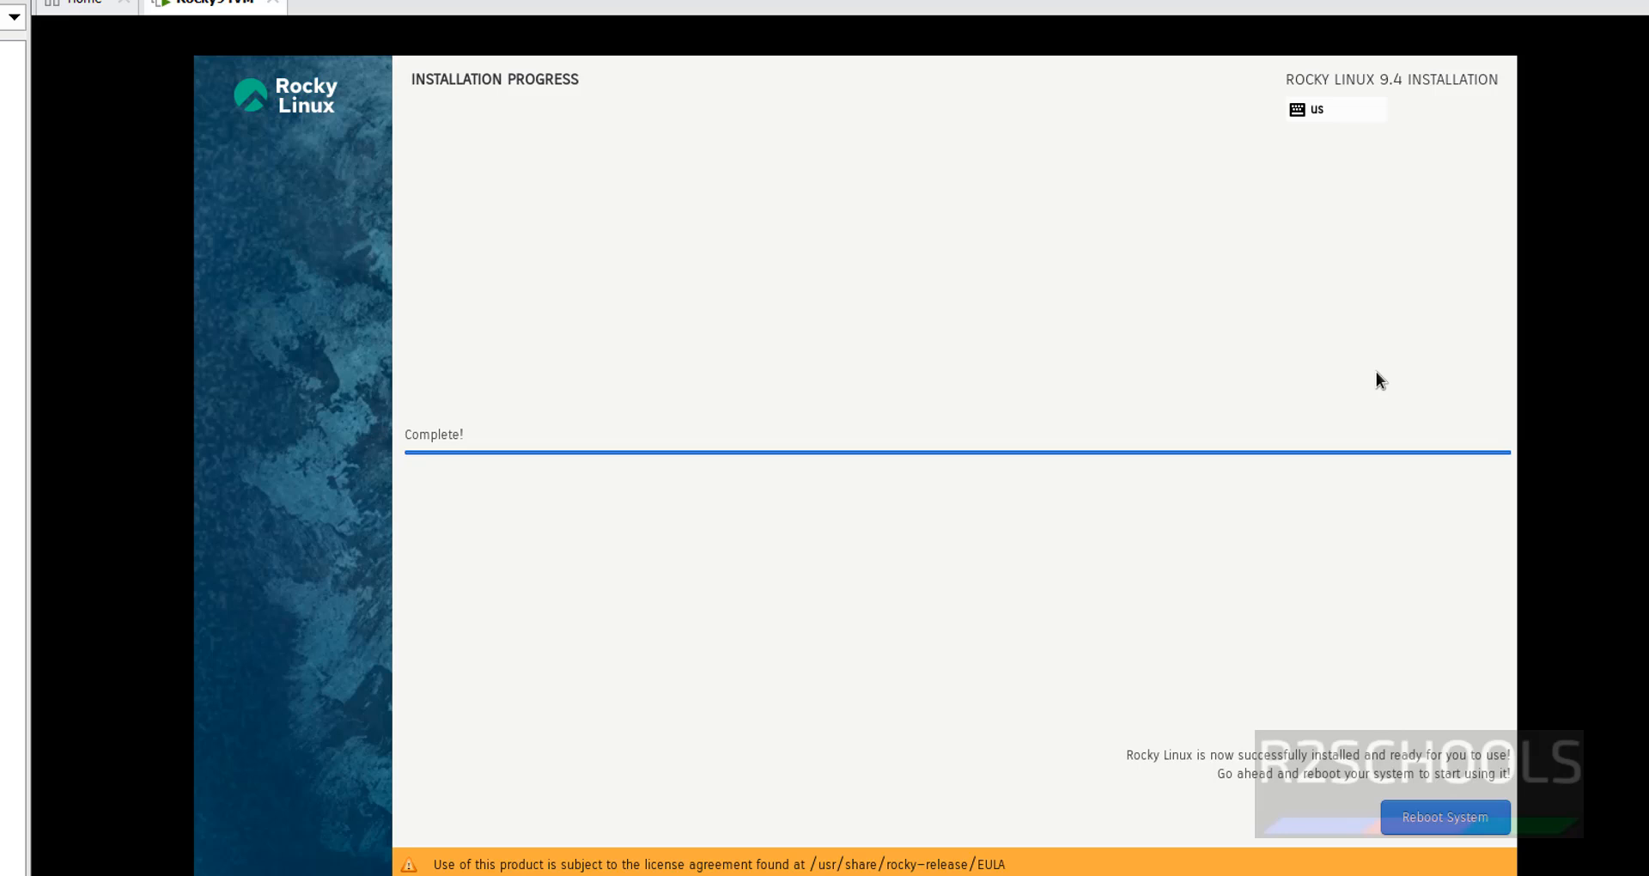
pyautogui.moveTo(1246, 811)
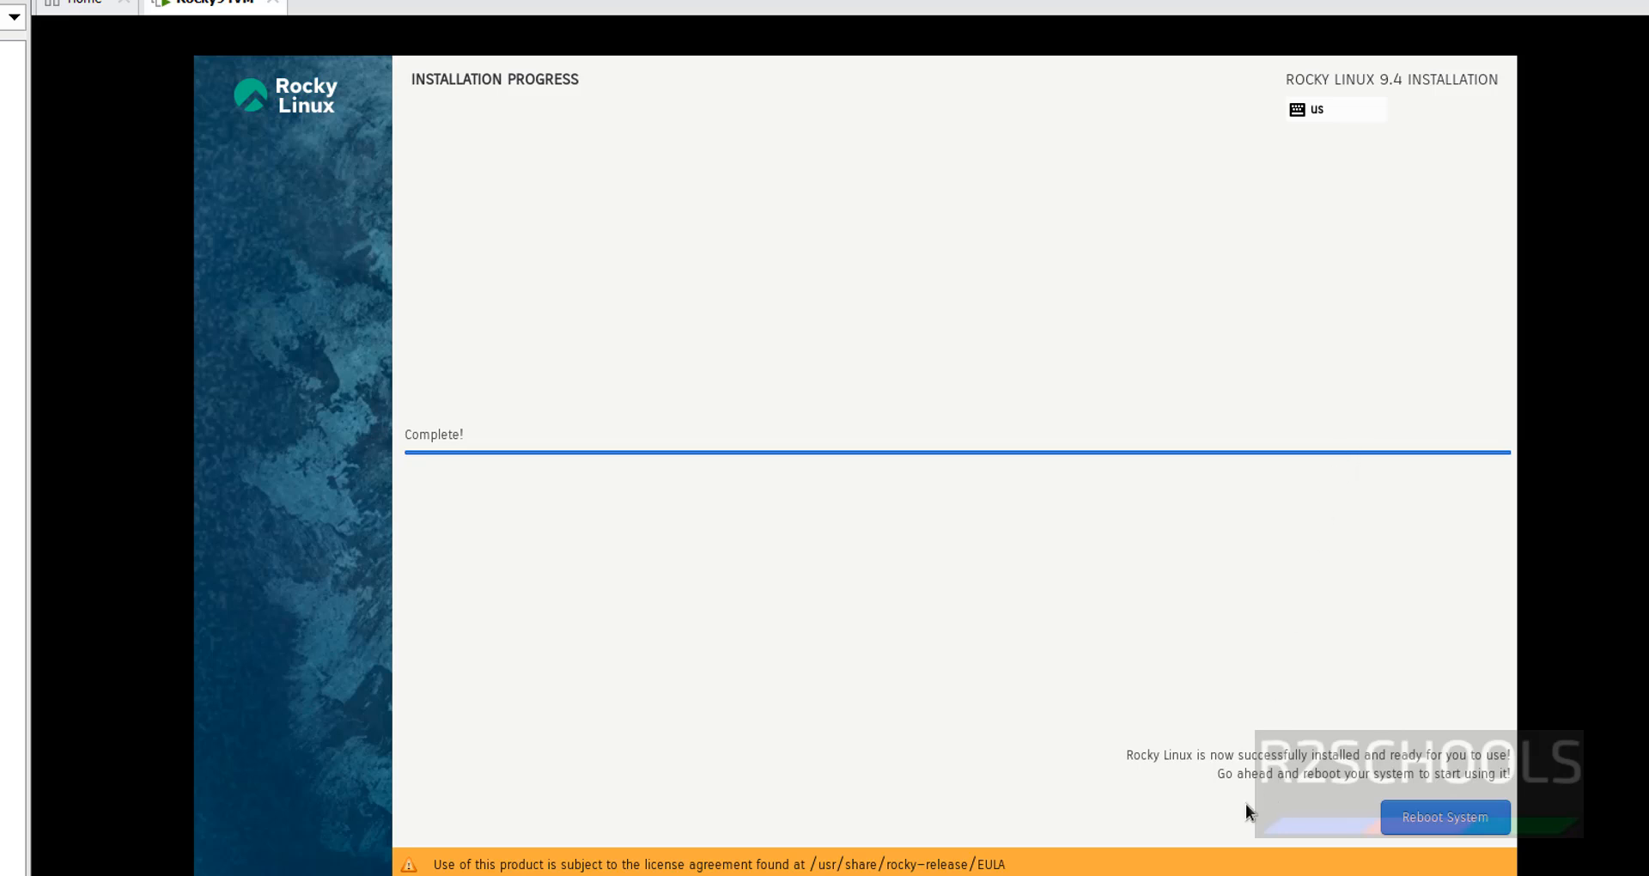
pyautogui.moveTo(1090, 579)
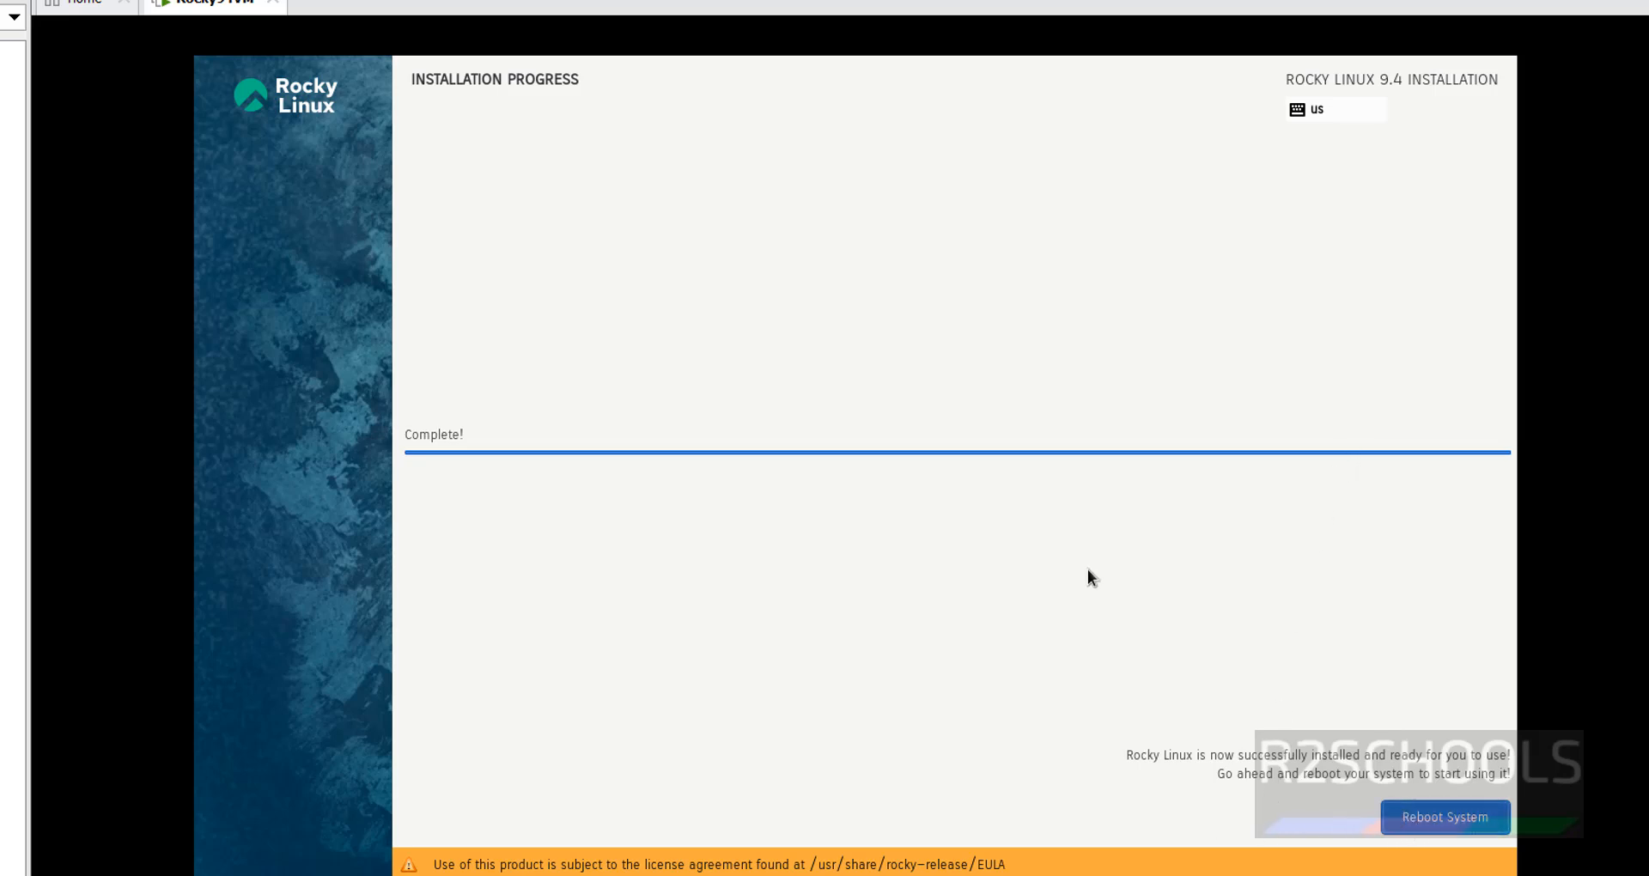
# Reboot into Rocky Linux, log in as r2schools, and decline the welcome tour.
pyautogui.click(1445, 816)
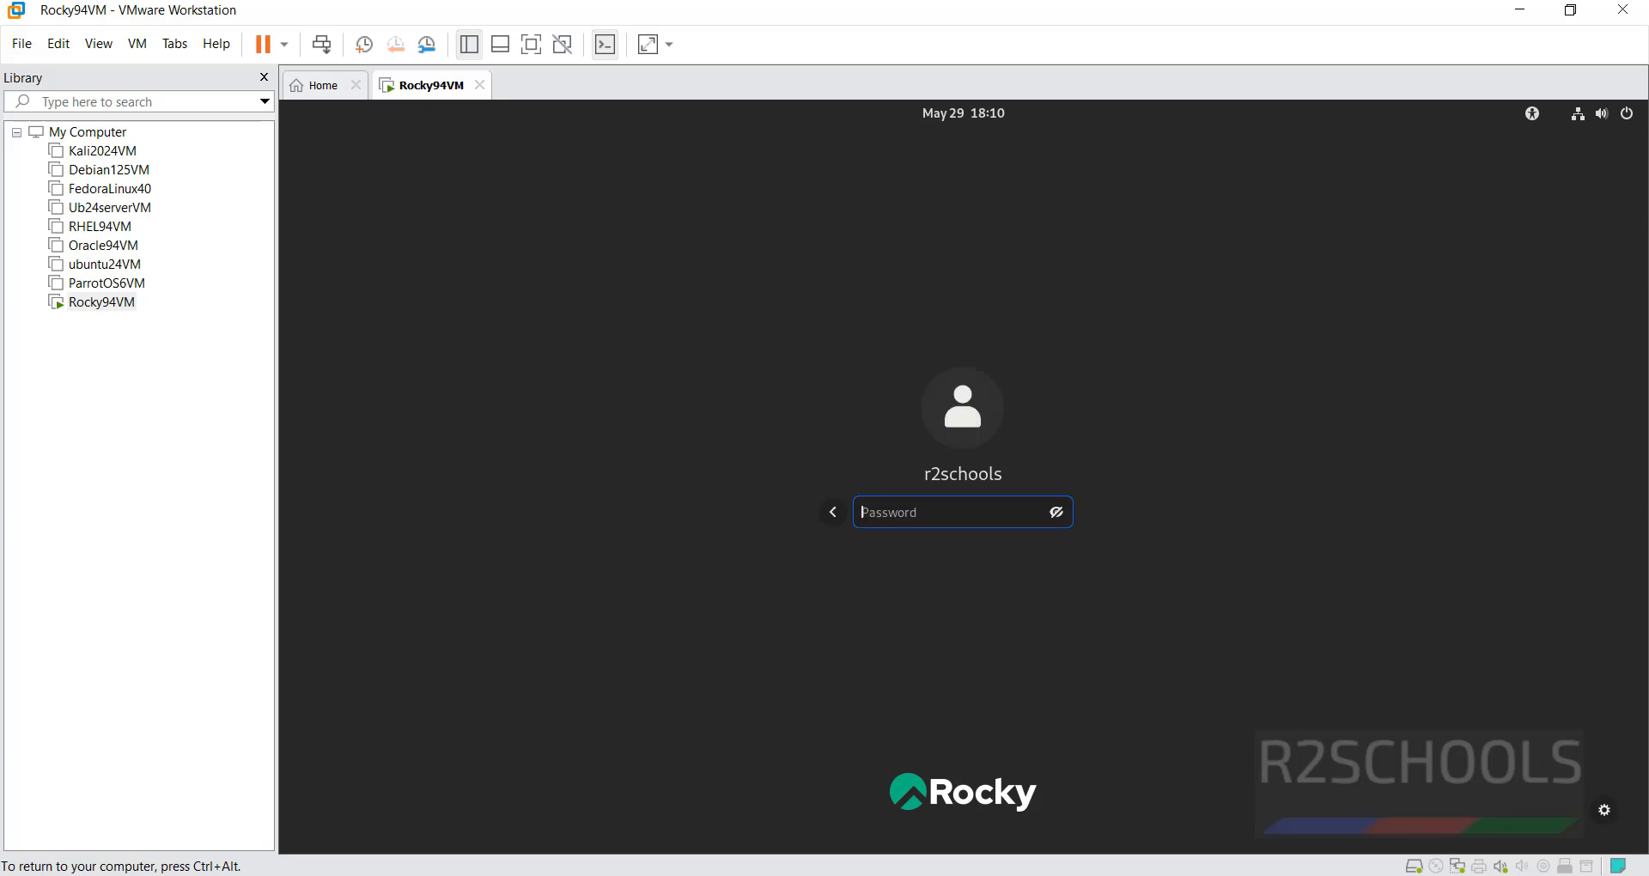
pyautogui.write('password')
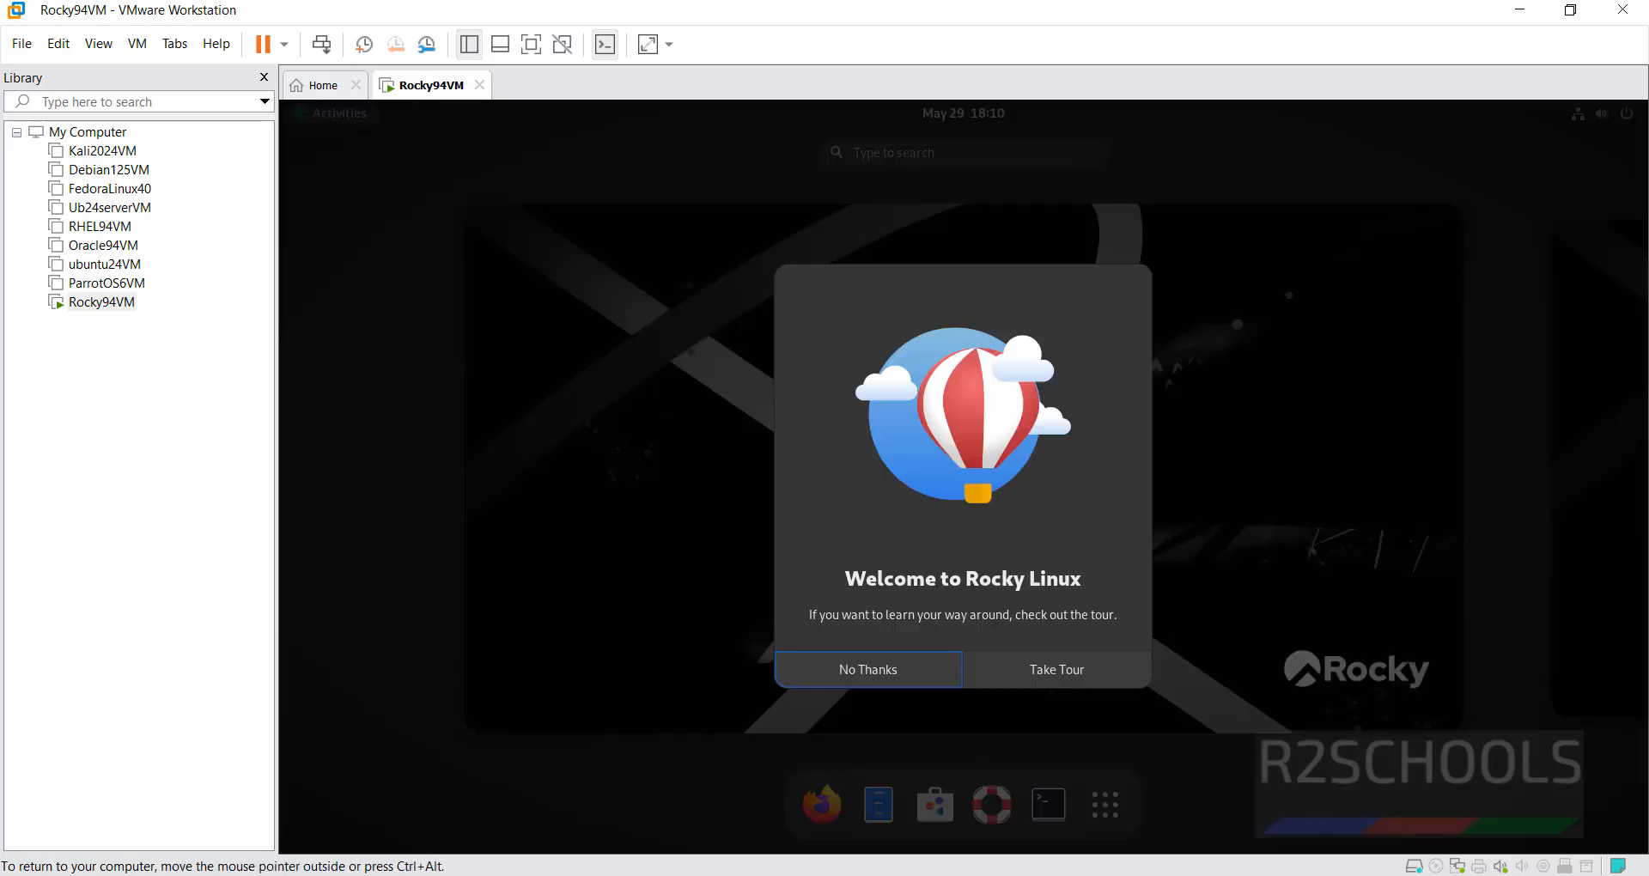
pyautogui.click(867, 669)
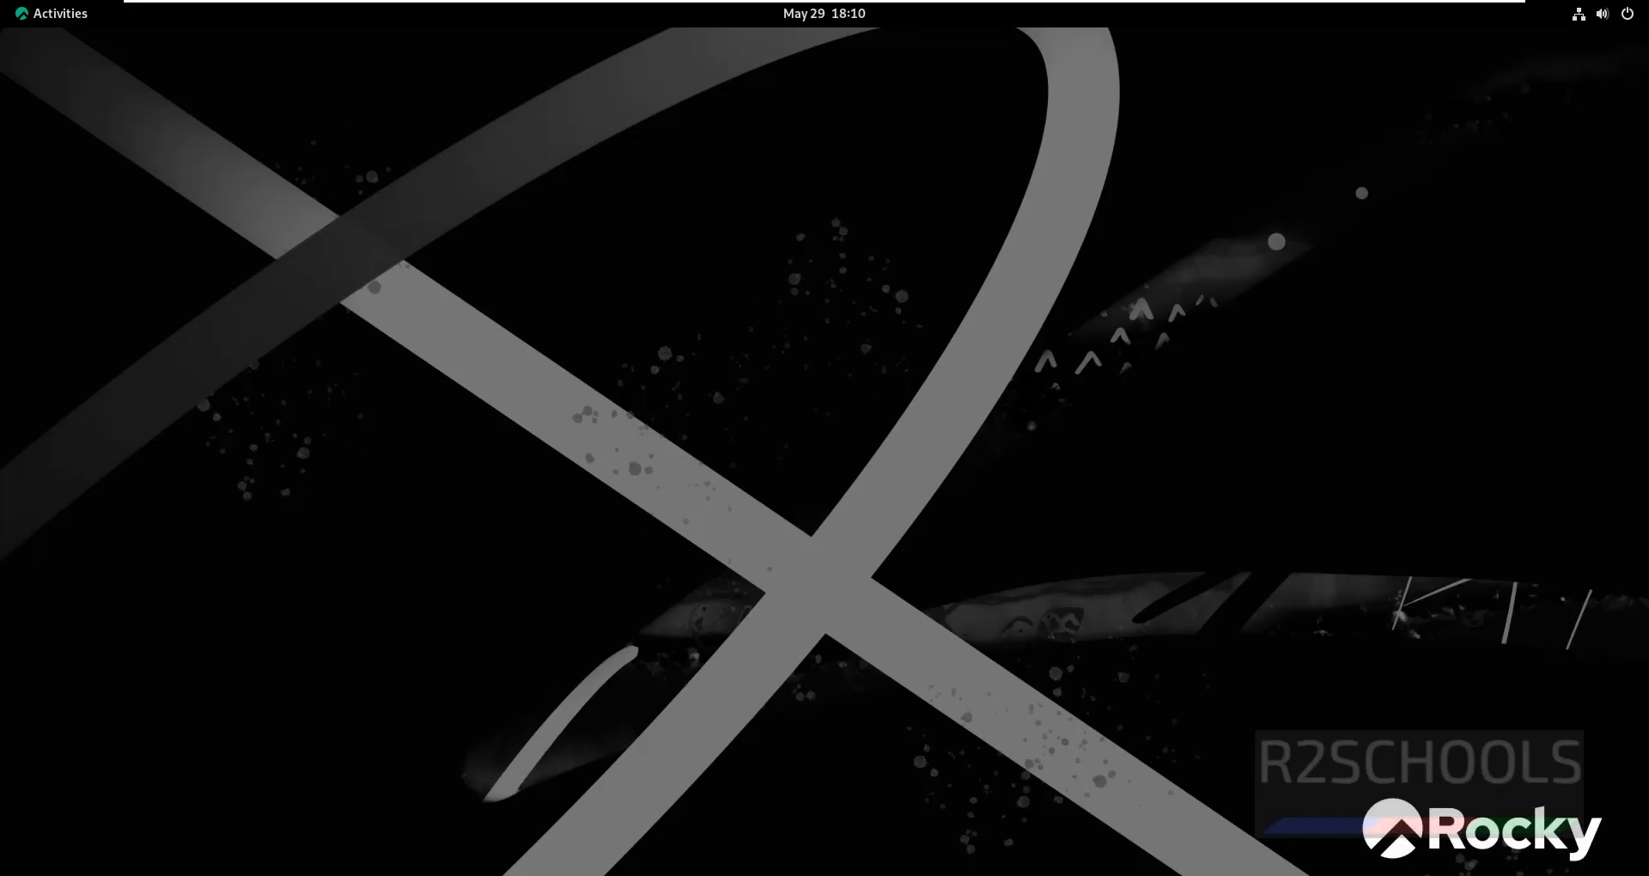
# Open a terminal and run ifconfig and more /etc/os-release.
pyautogui.click(51, 13)
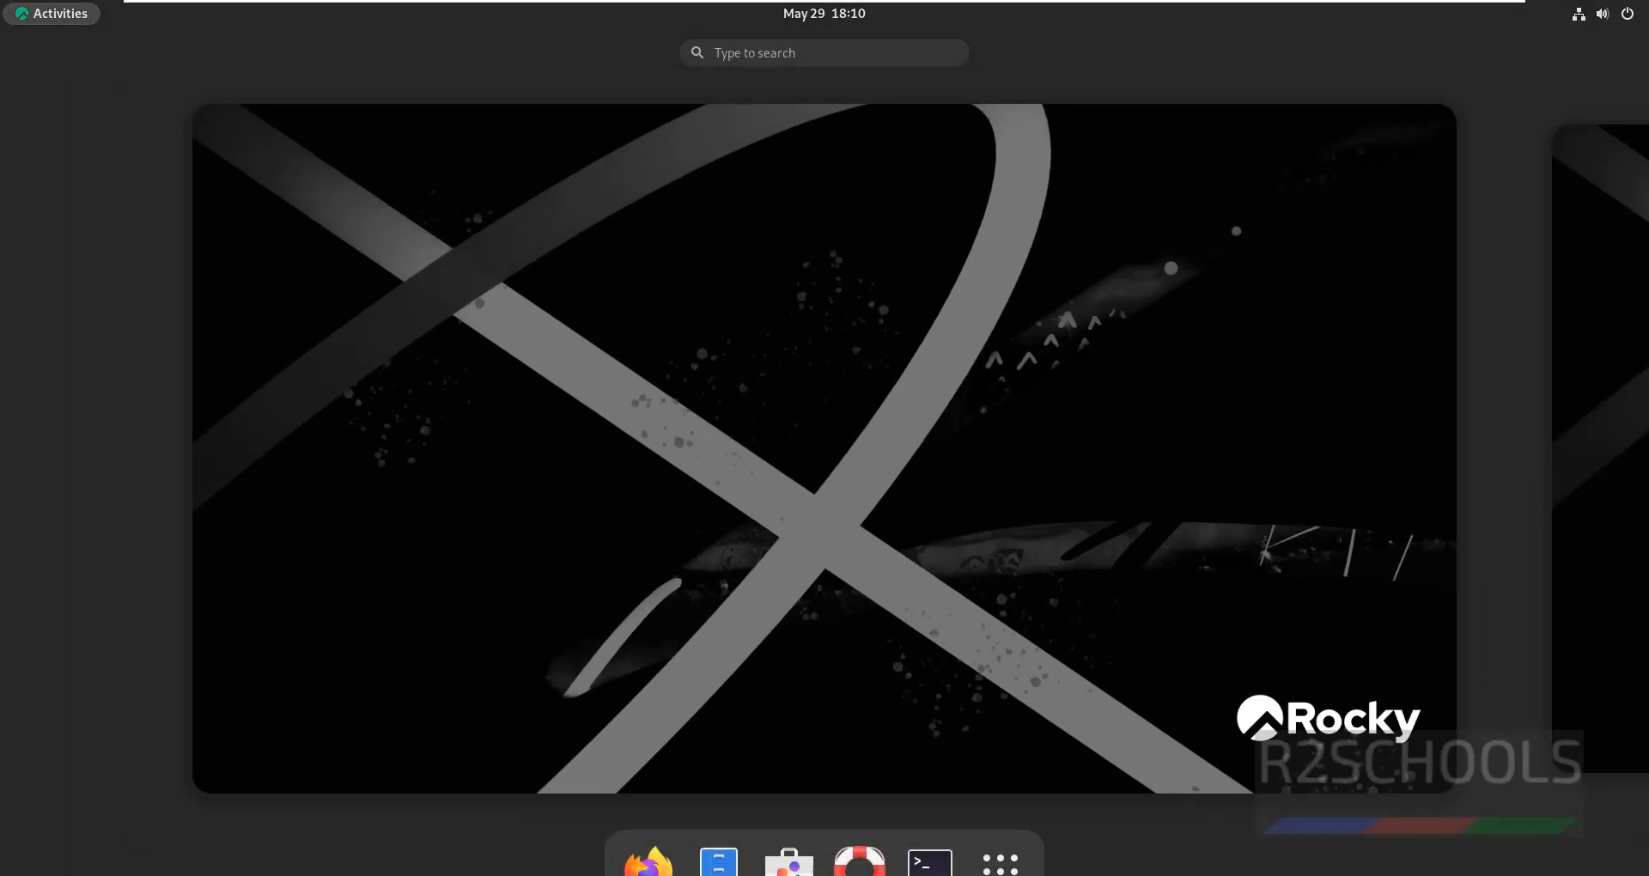
pyautogui.moveTo(929, 863)
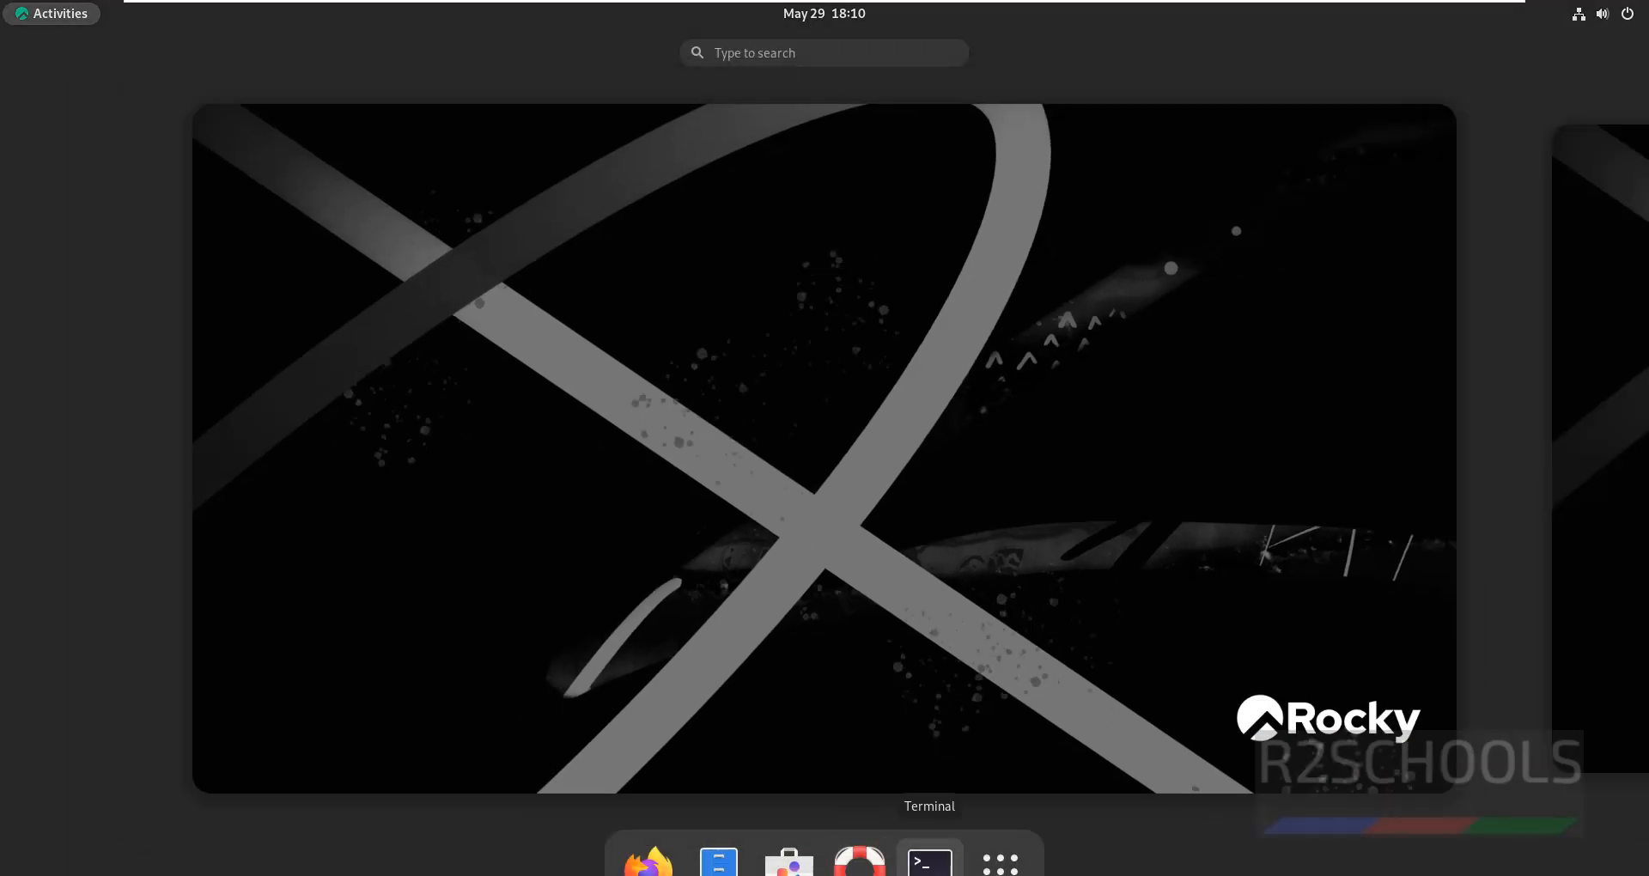
pyautogui.click(927, 867)
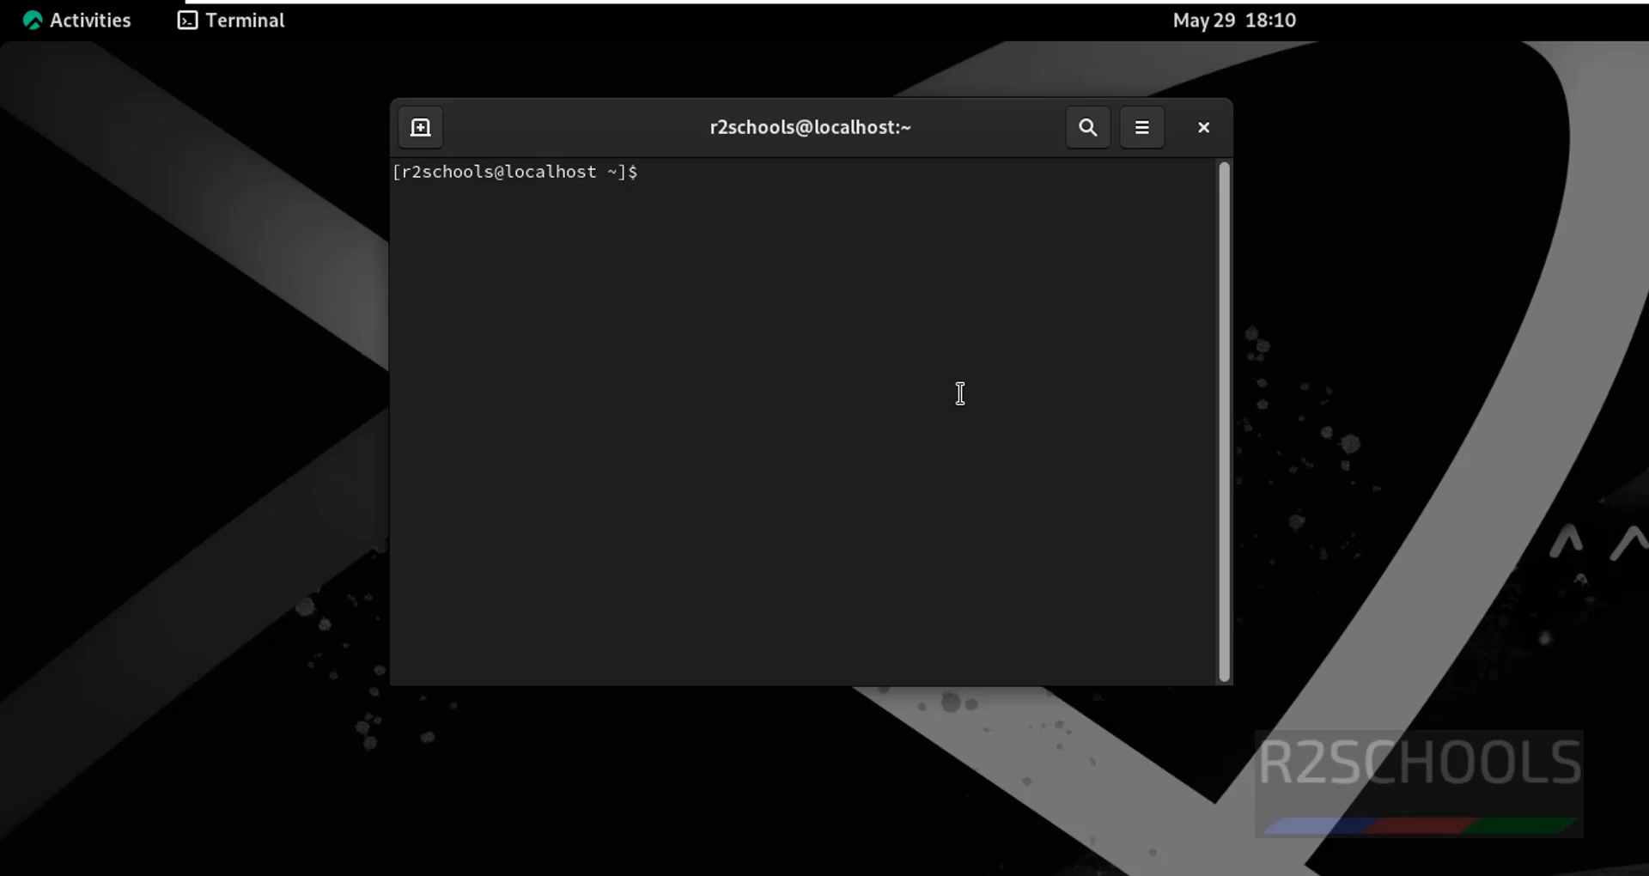
pyautogui.write('ifconfig')
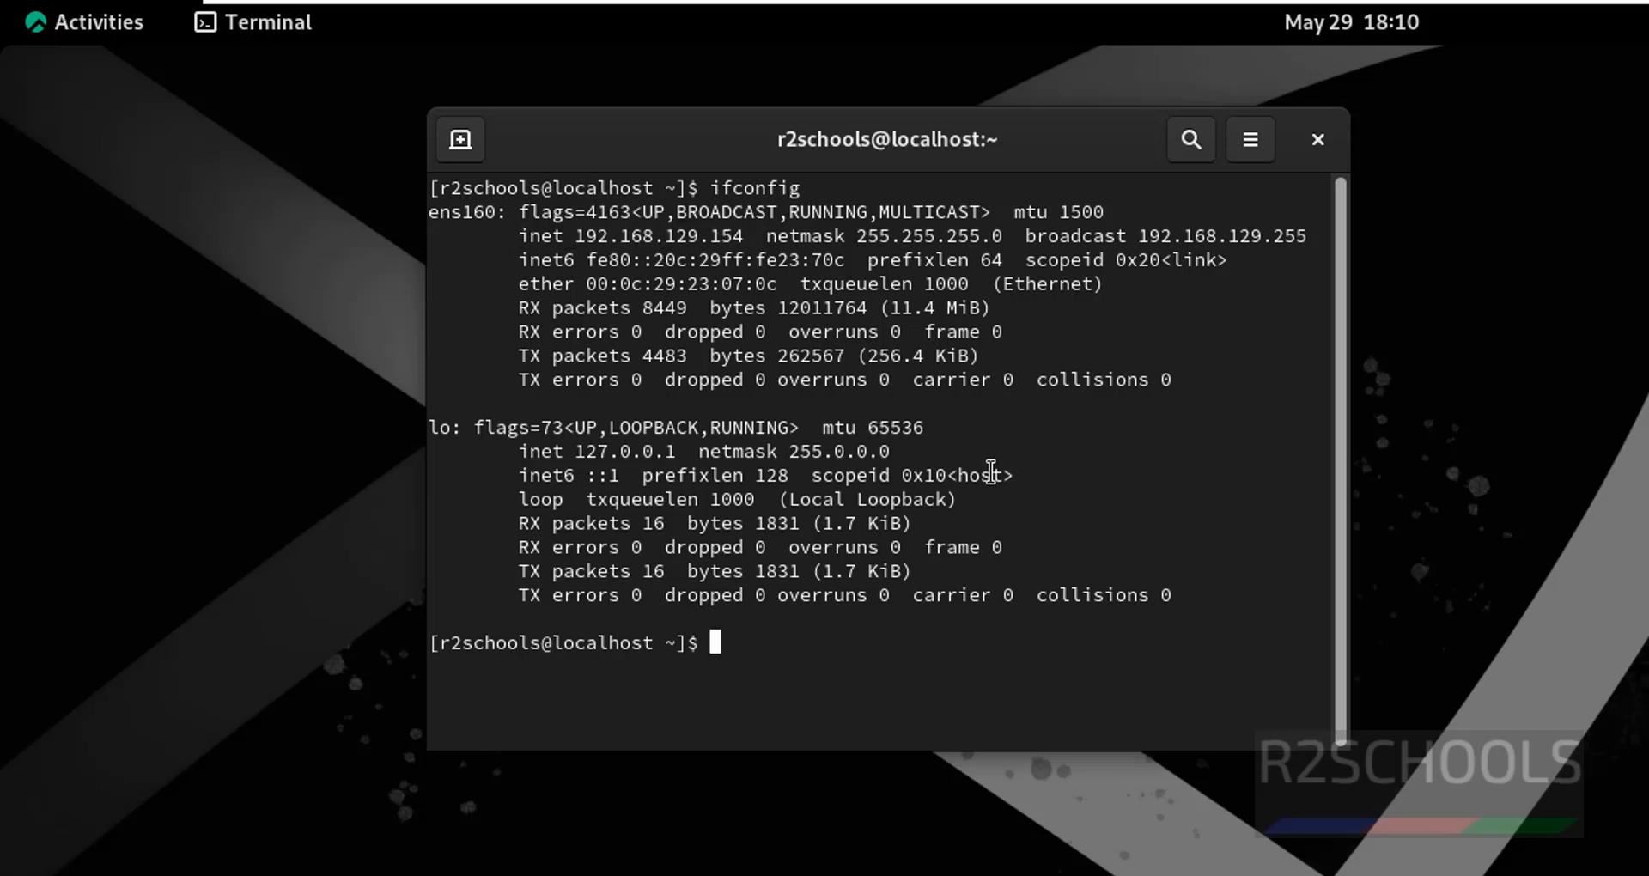
pyautogui.write('mre')
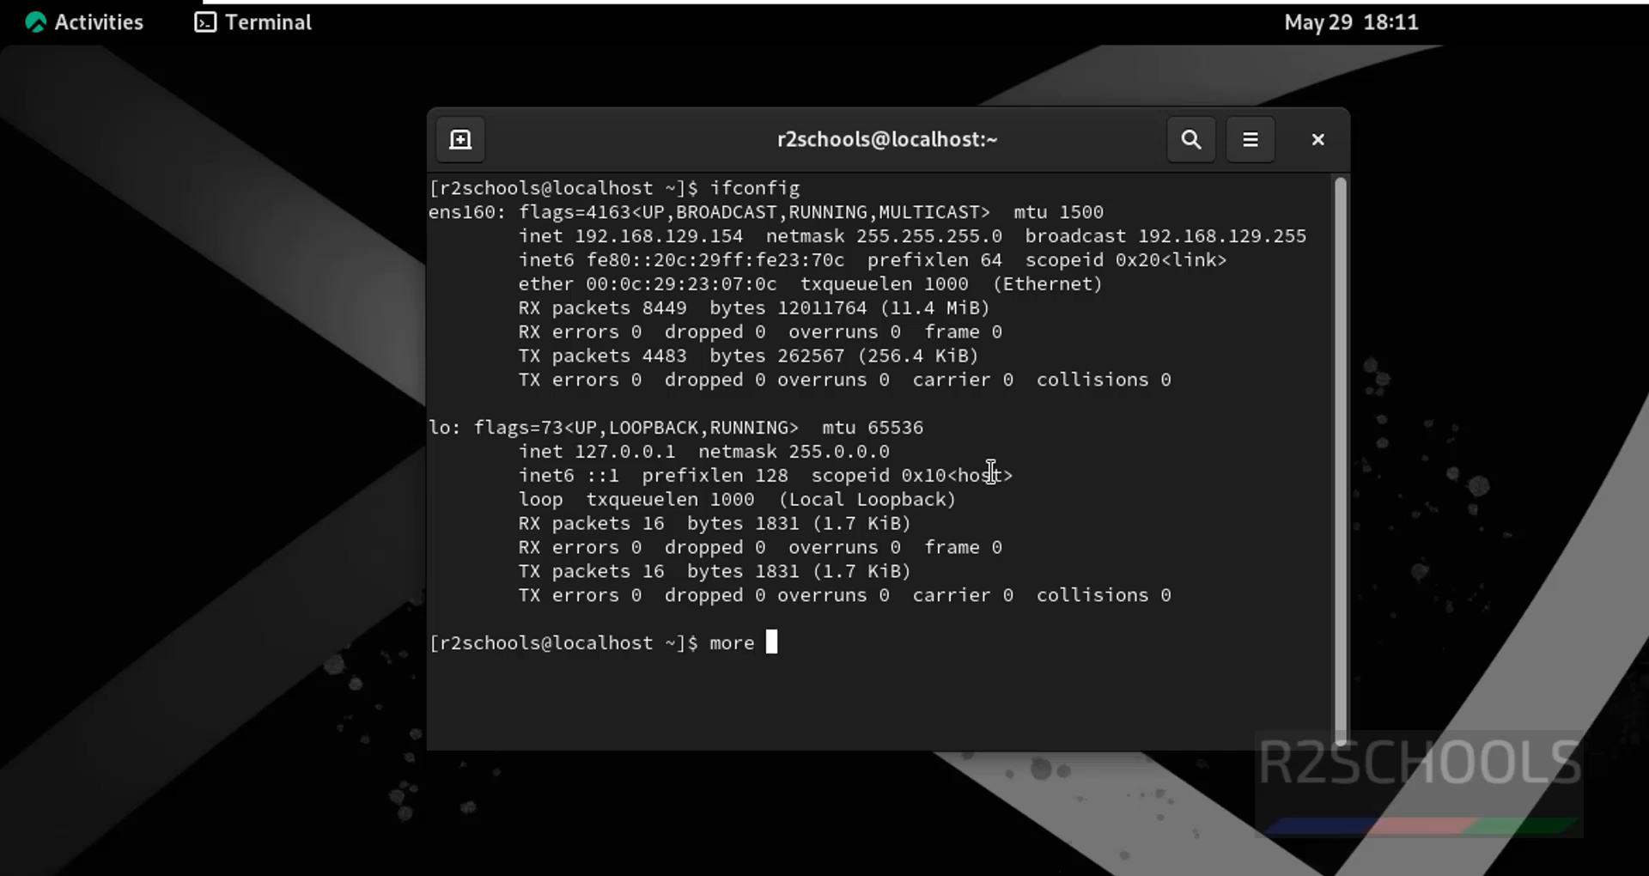
pyautogui.write('/etc/os')
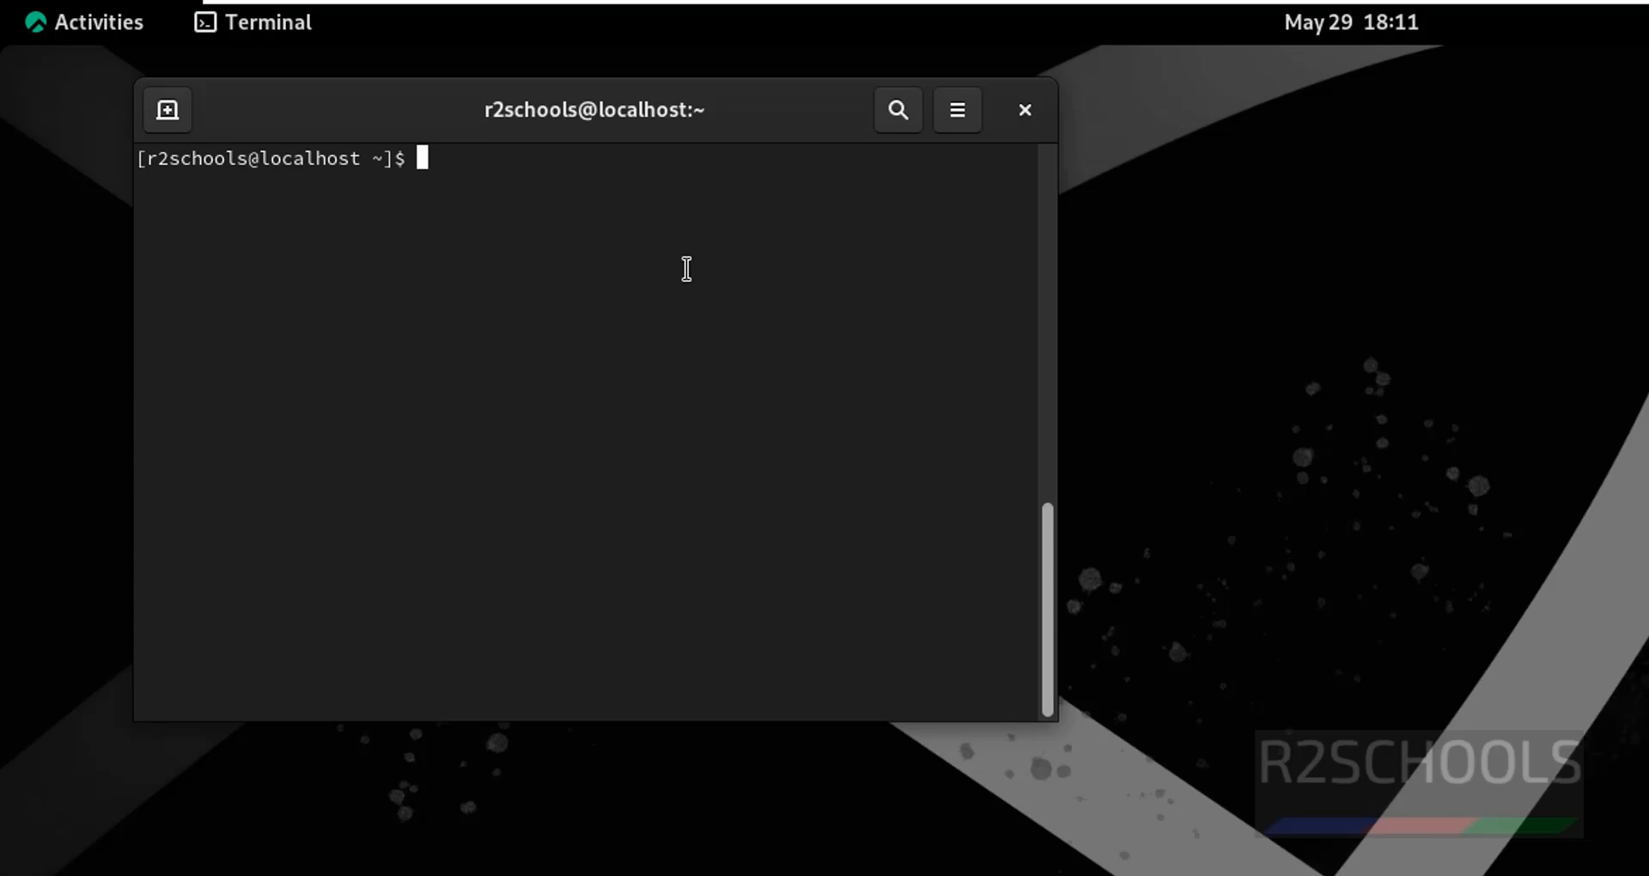
pyautogui.moveTo(684, 271)
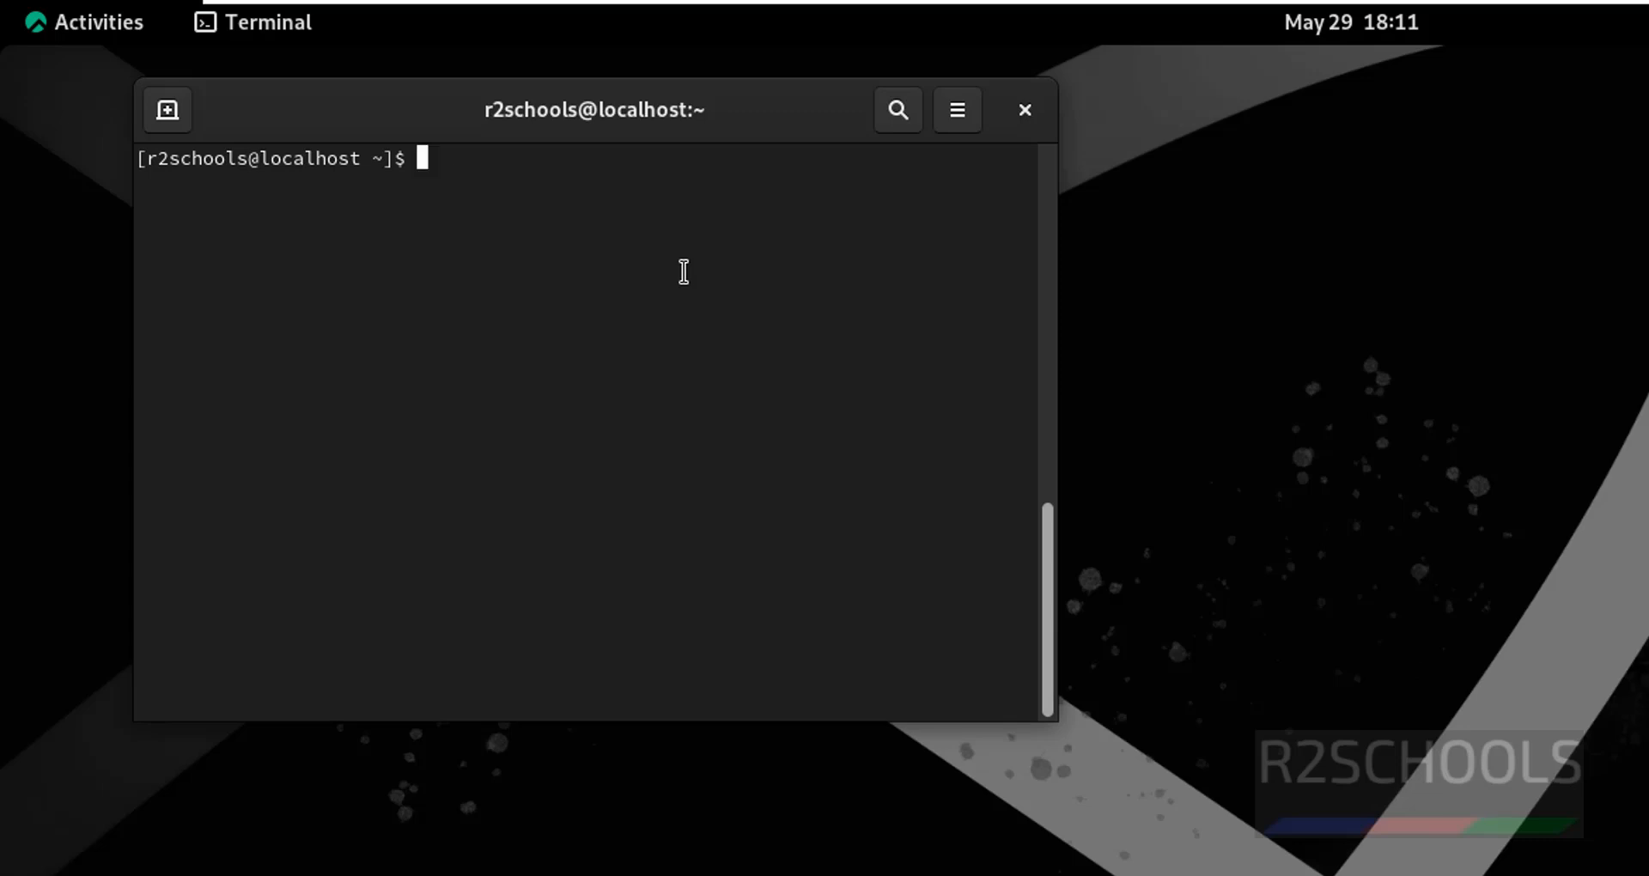
# Run sudo dnf update and confirm installing 4 and upgrading 14 packages.
pyautogui.write('sudo dbf')
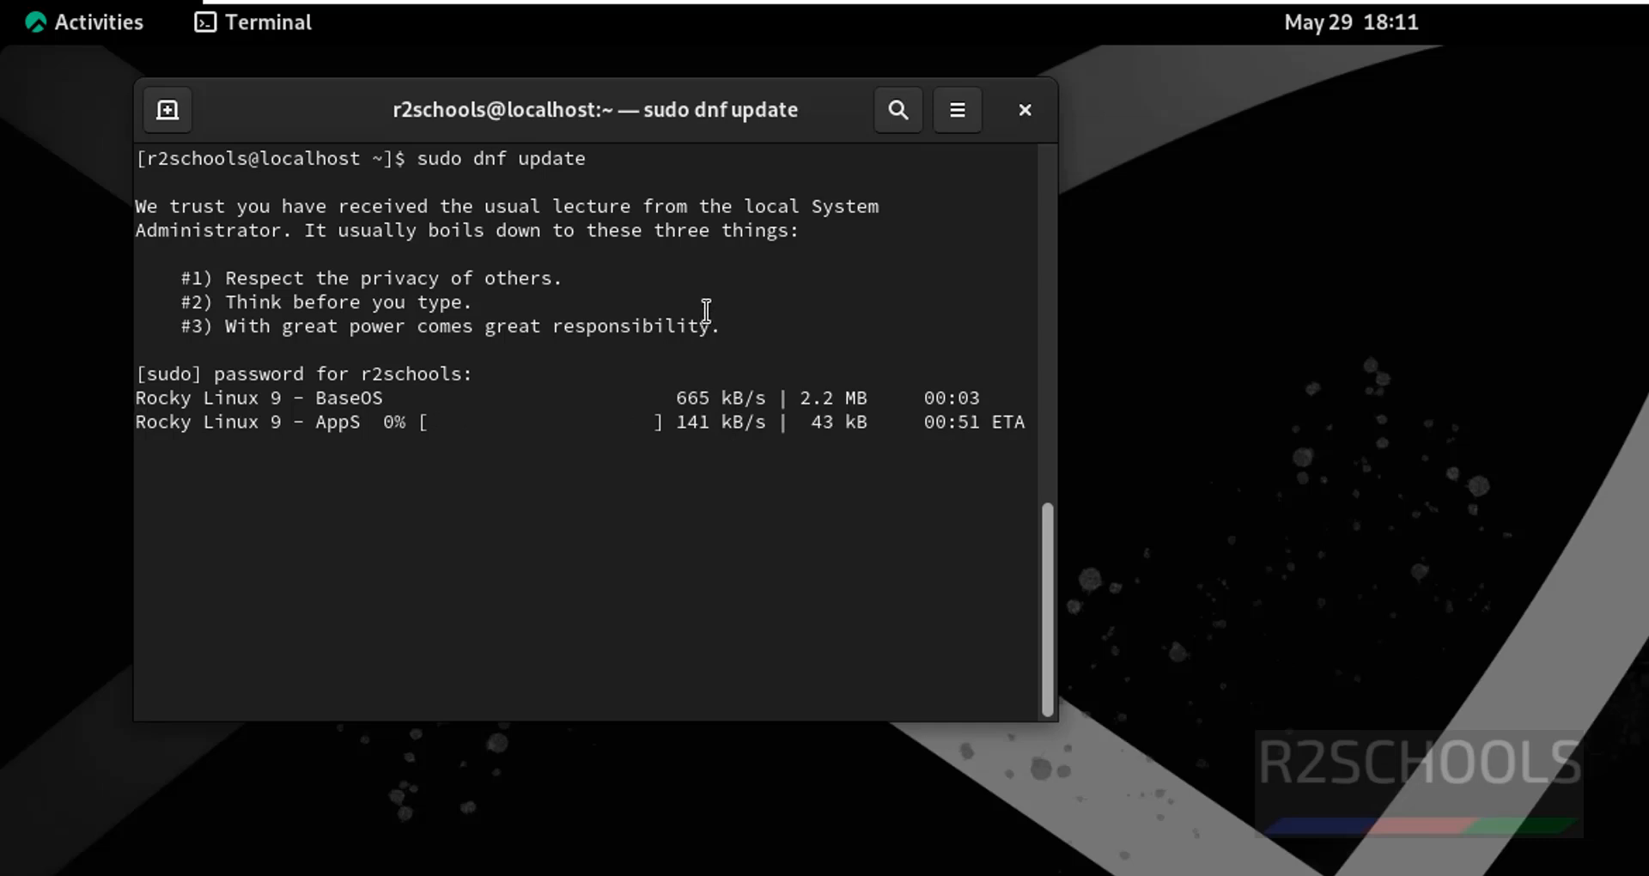
pyautogui.moveTo(711, 293)
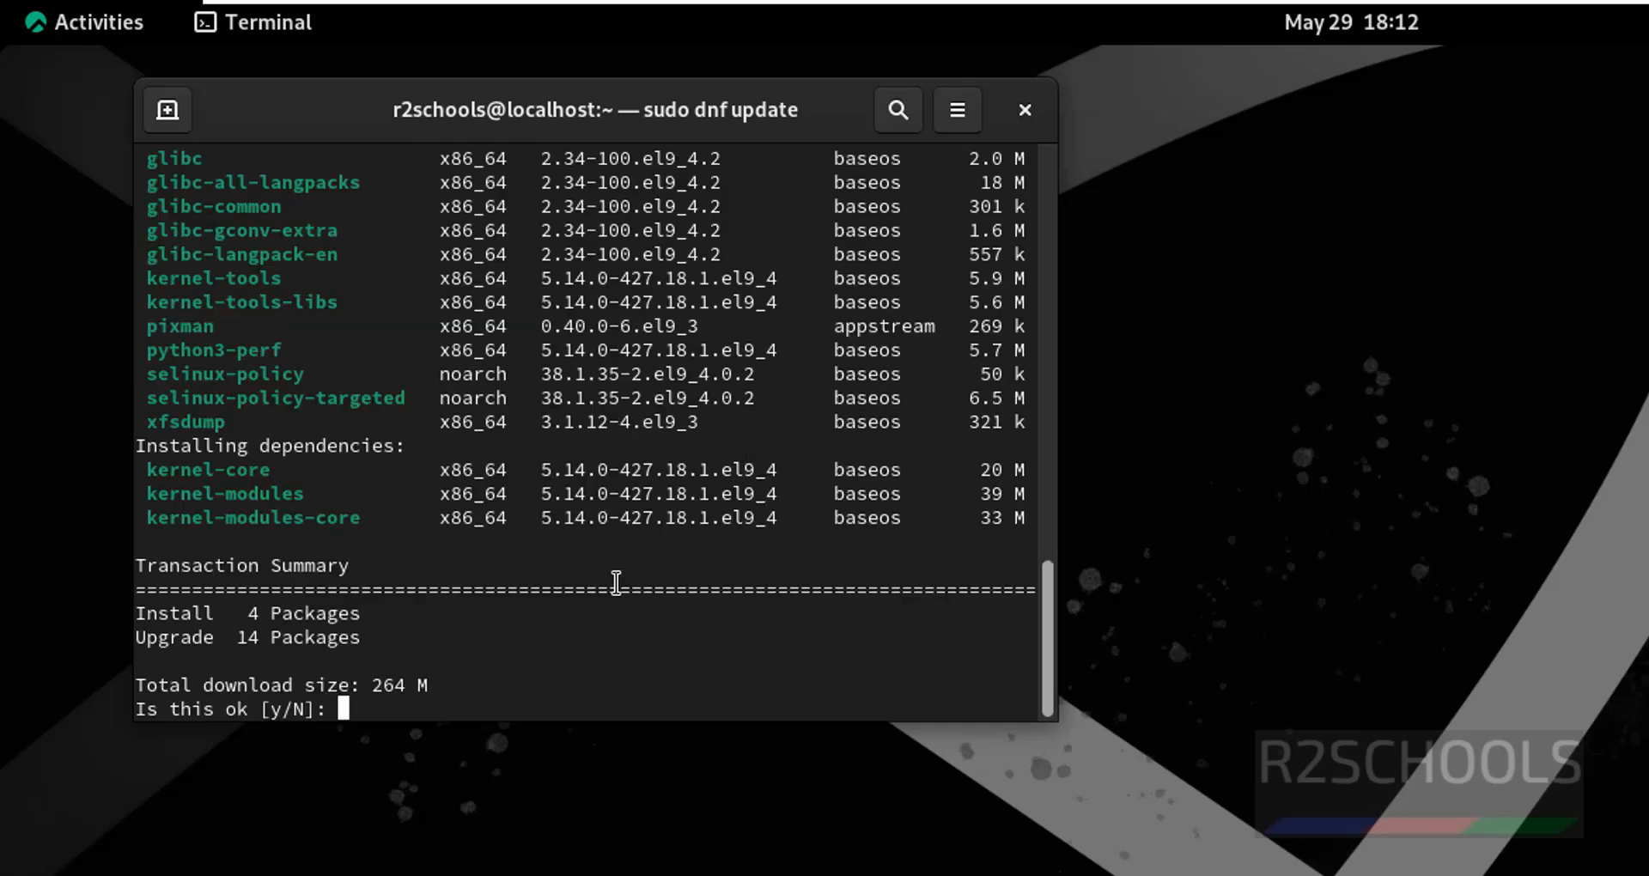
pyautogui.write('y')
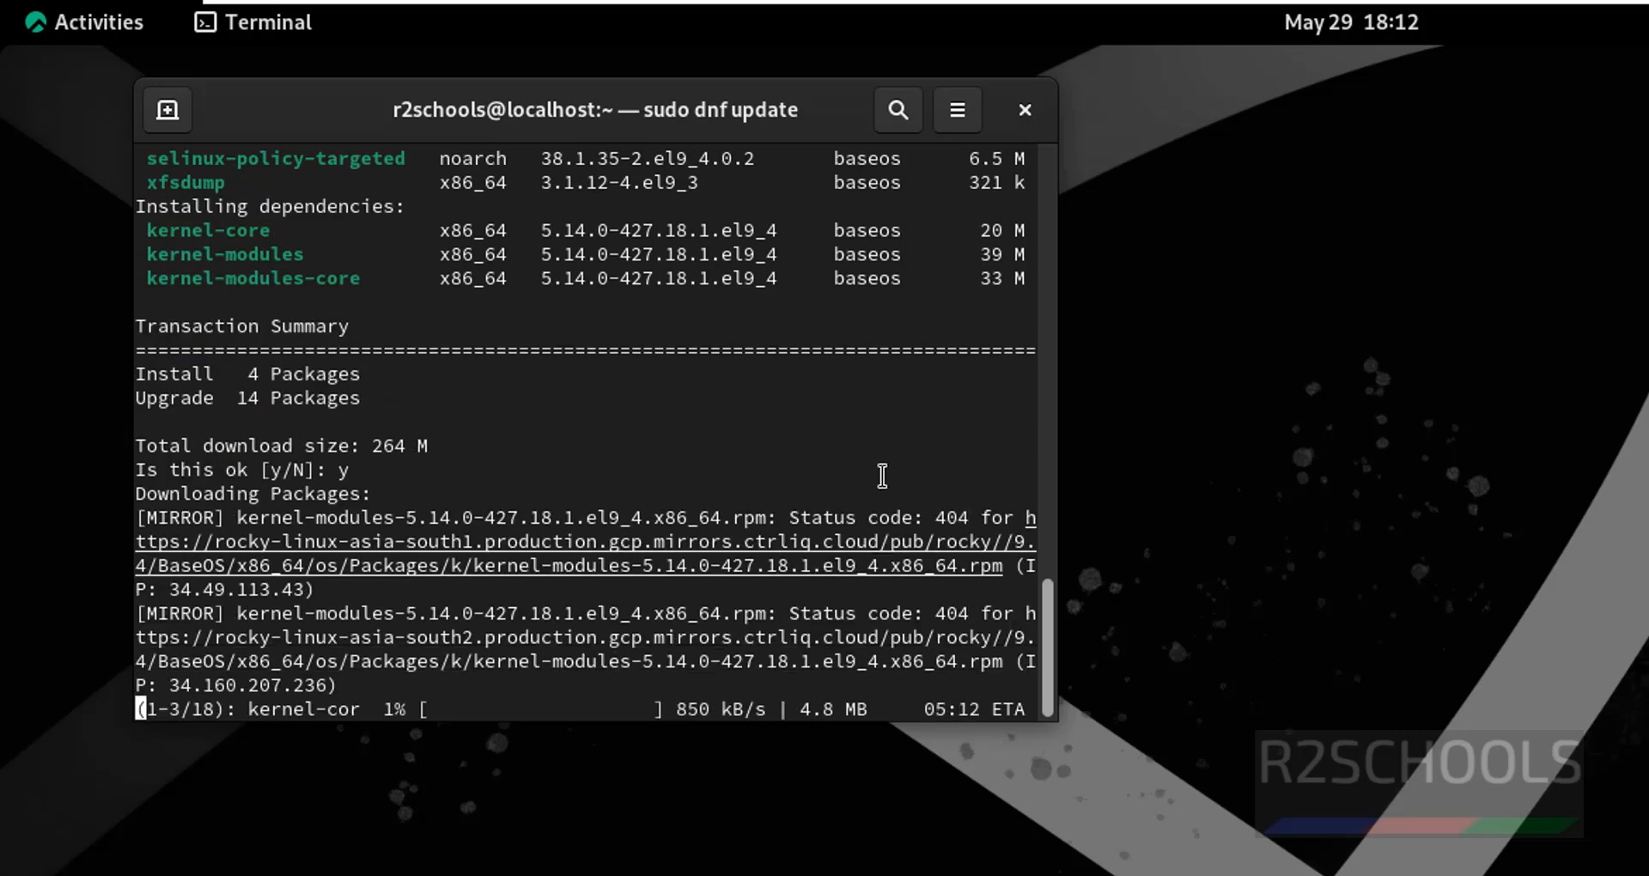
pyautogui.click(957, 110)
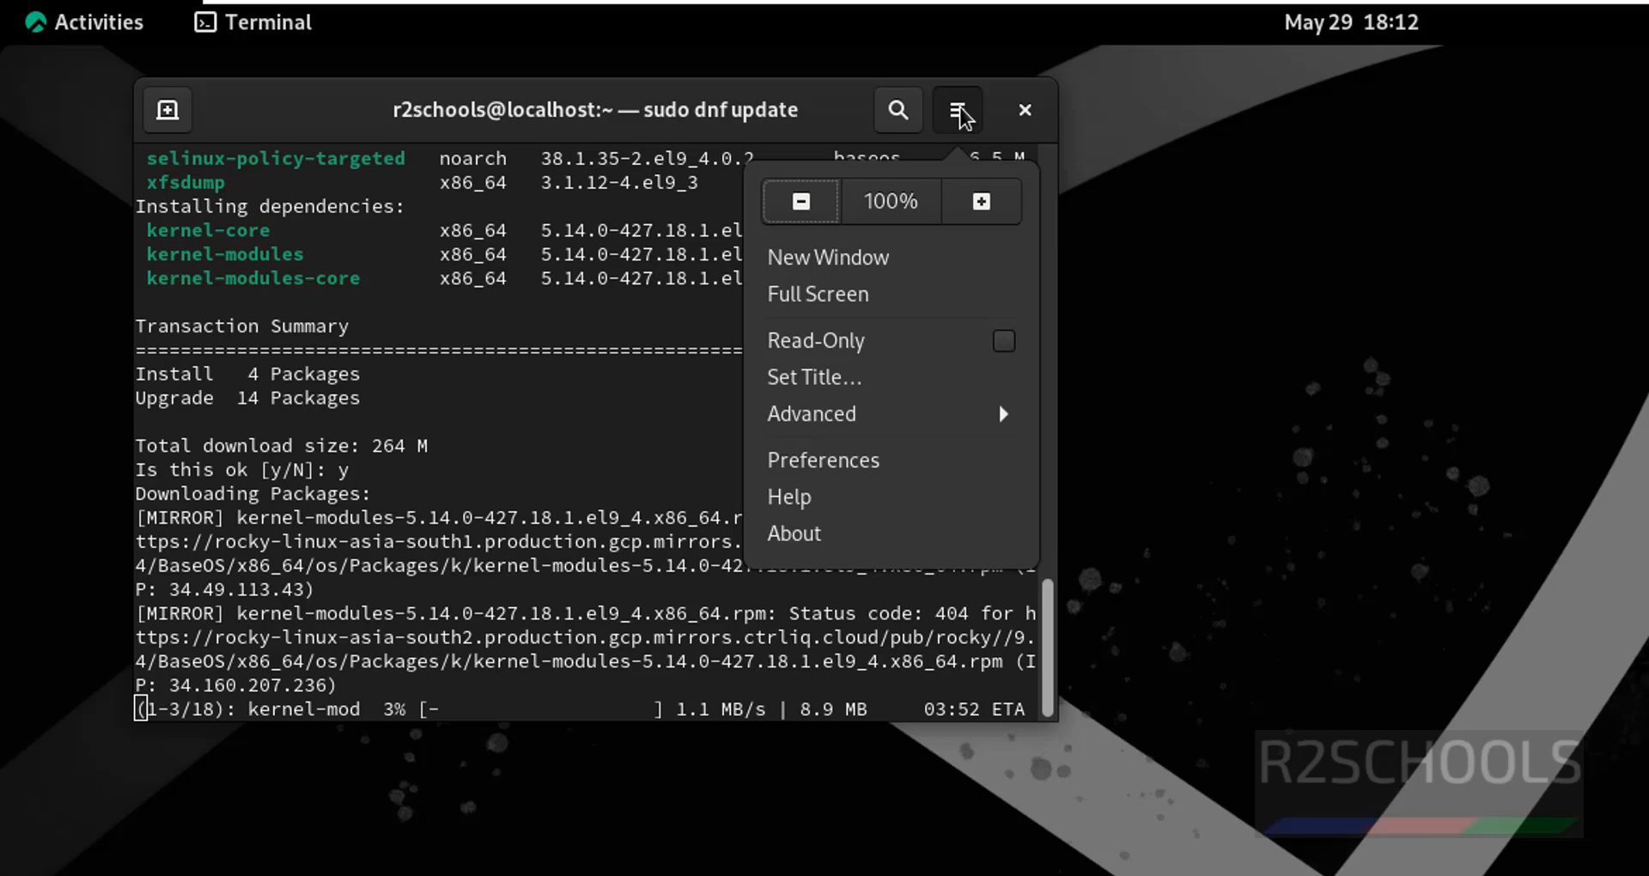
# Set the terminal profile to a custom Monospace font at size 15.
pyautogui.click(823, 460)
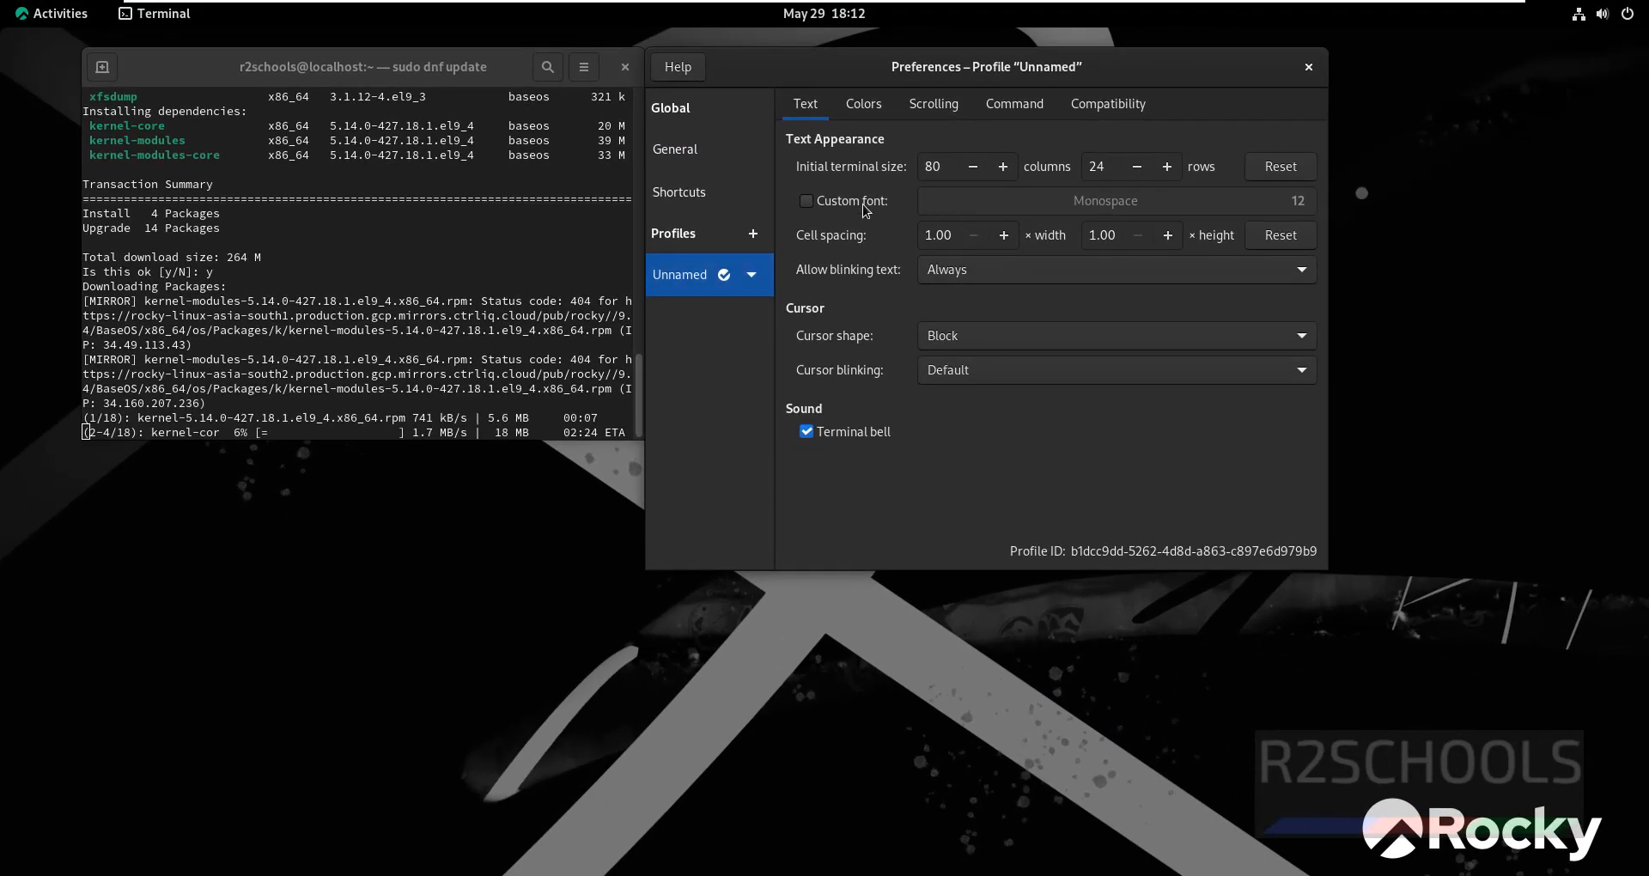
pyautogui.click(806, 200)
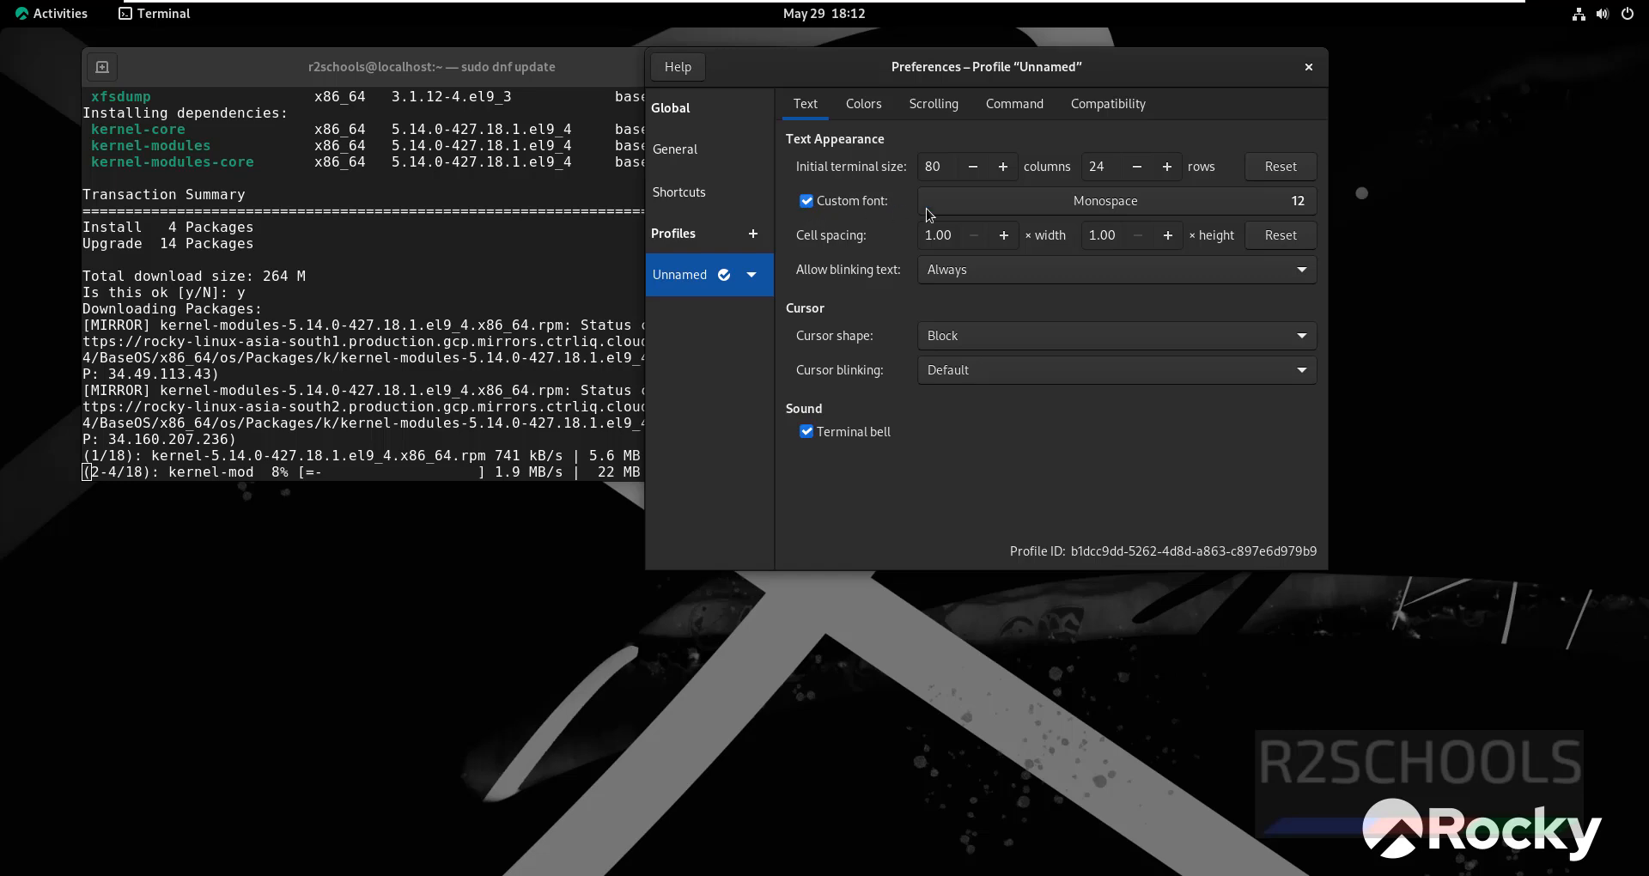
pyautogui.click(1105, 200)
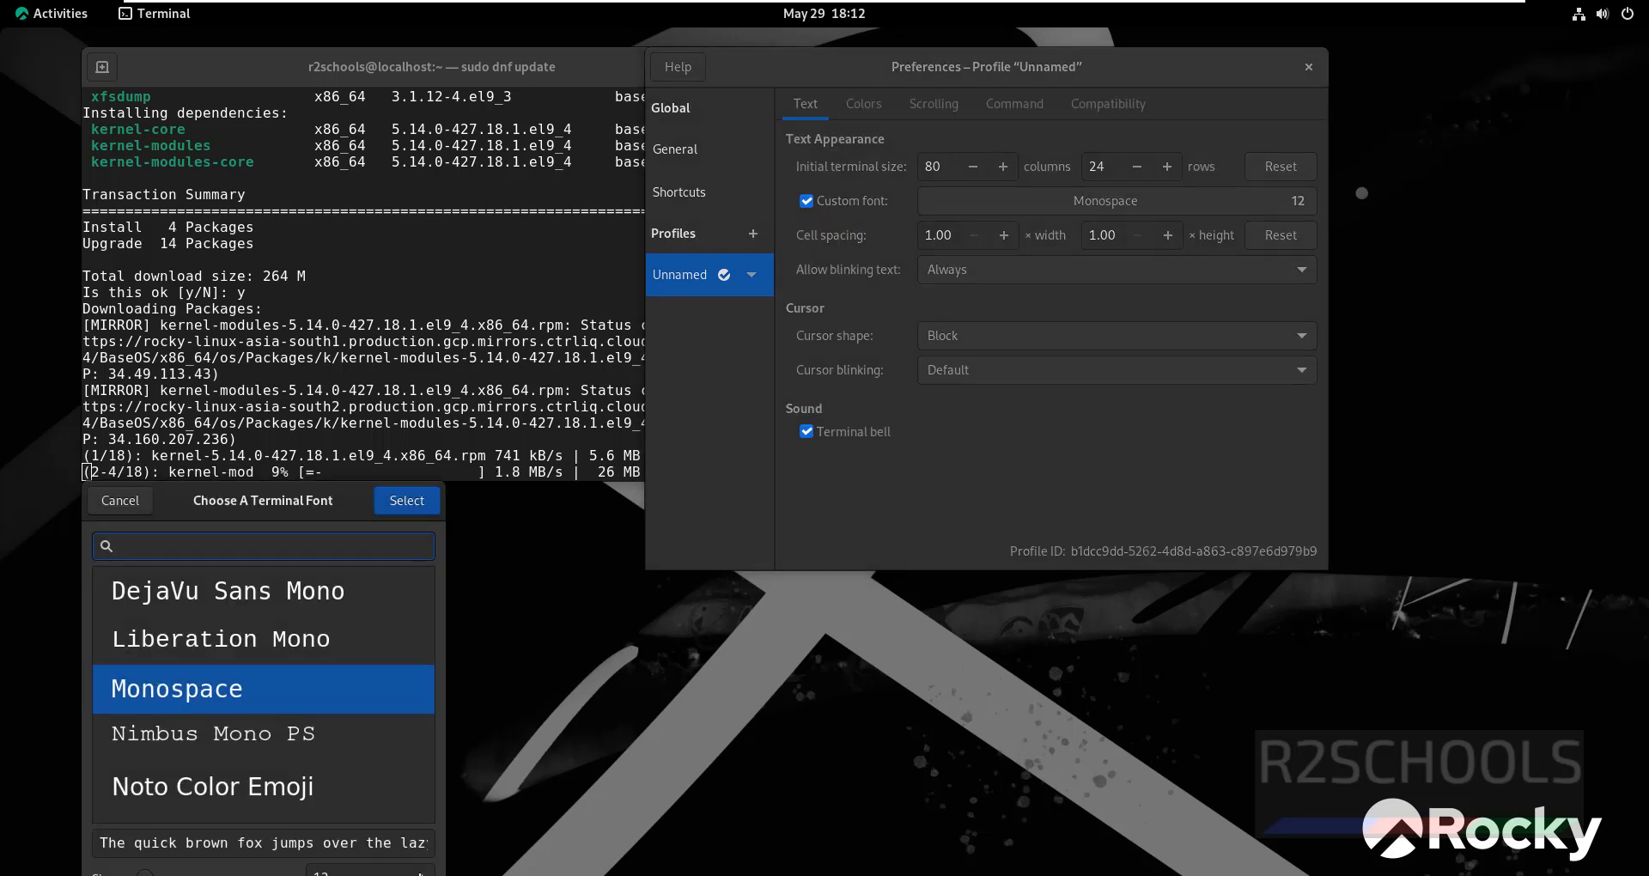
pyautogui.click(406, 500)
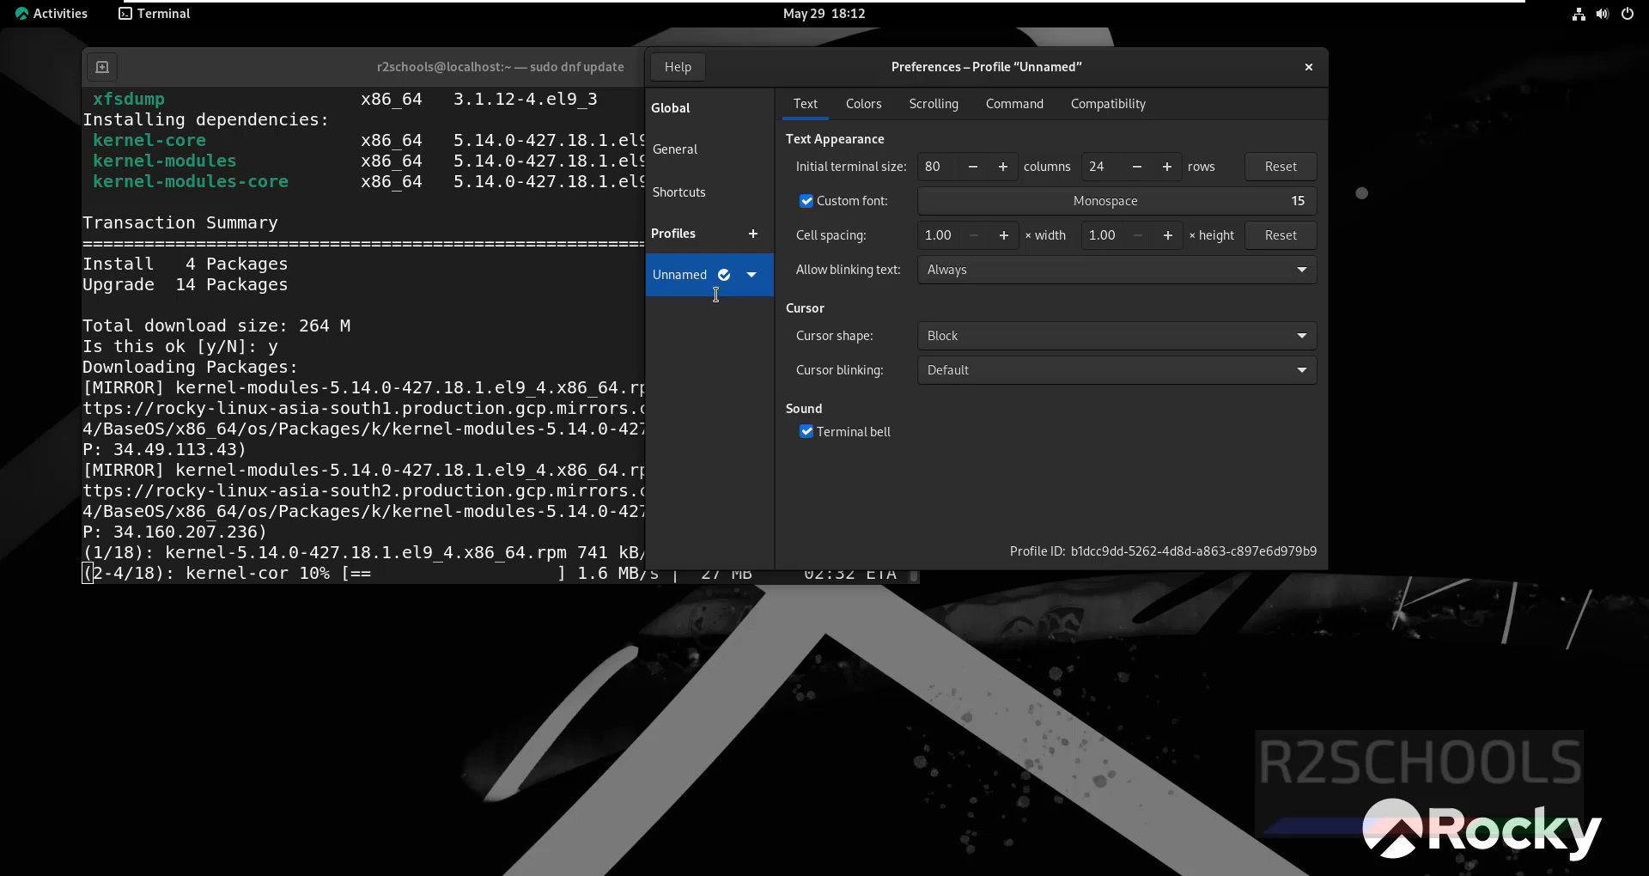
pyautogui.click(1309, 67)
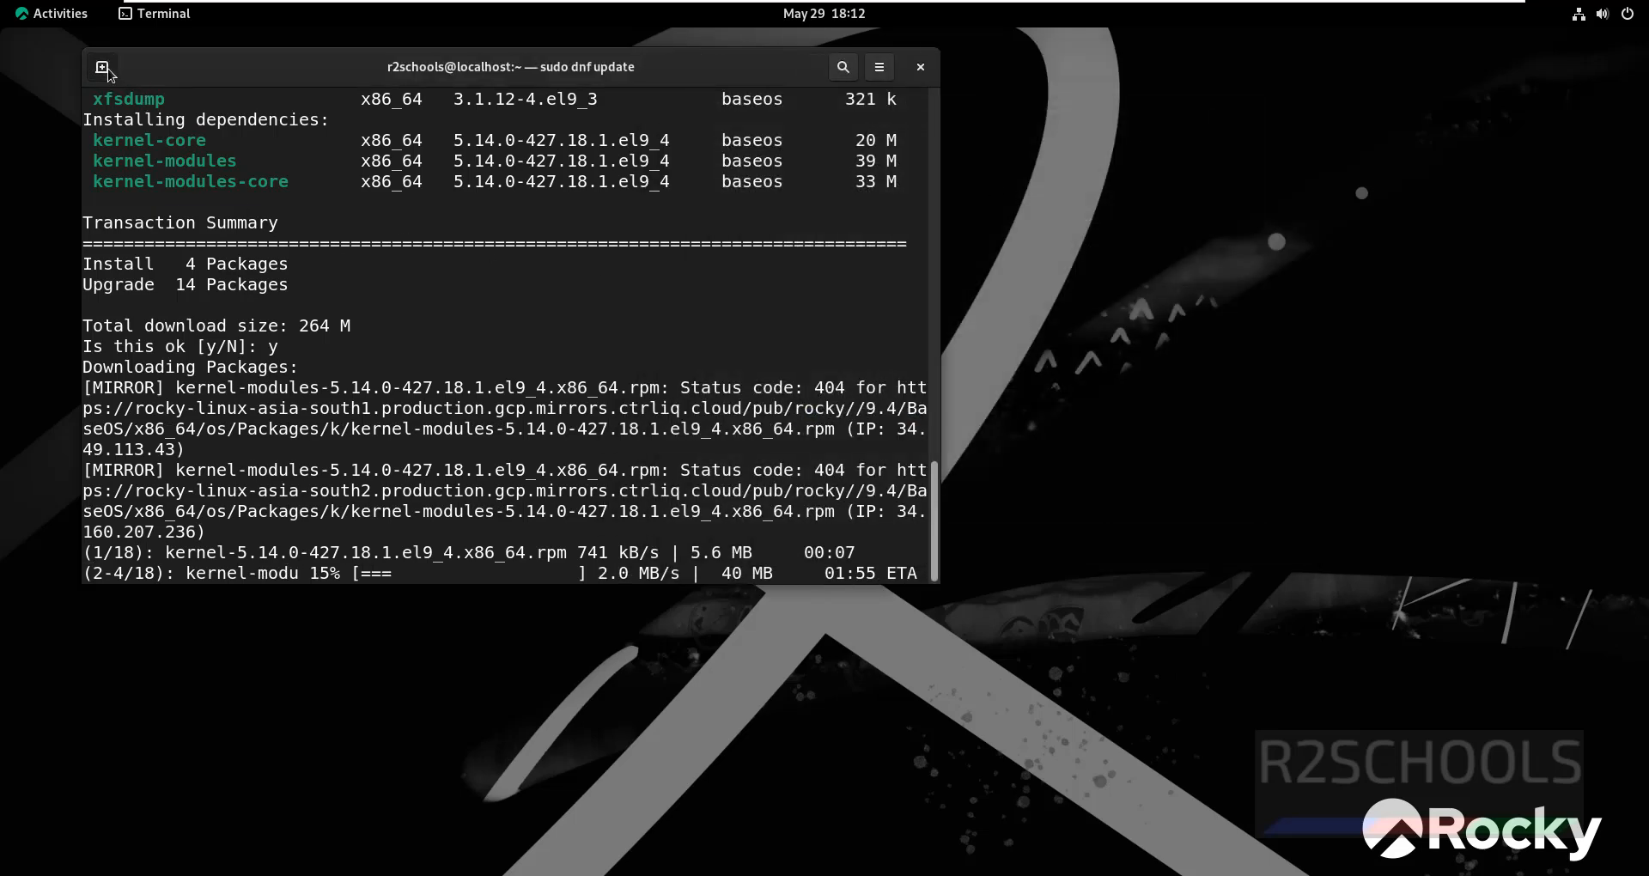
# In a new tab, run java --version and decline installing java-11-openjdk-headless.
pyautogui.click(101, 67)
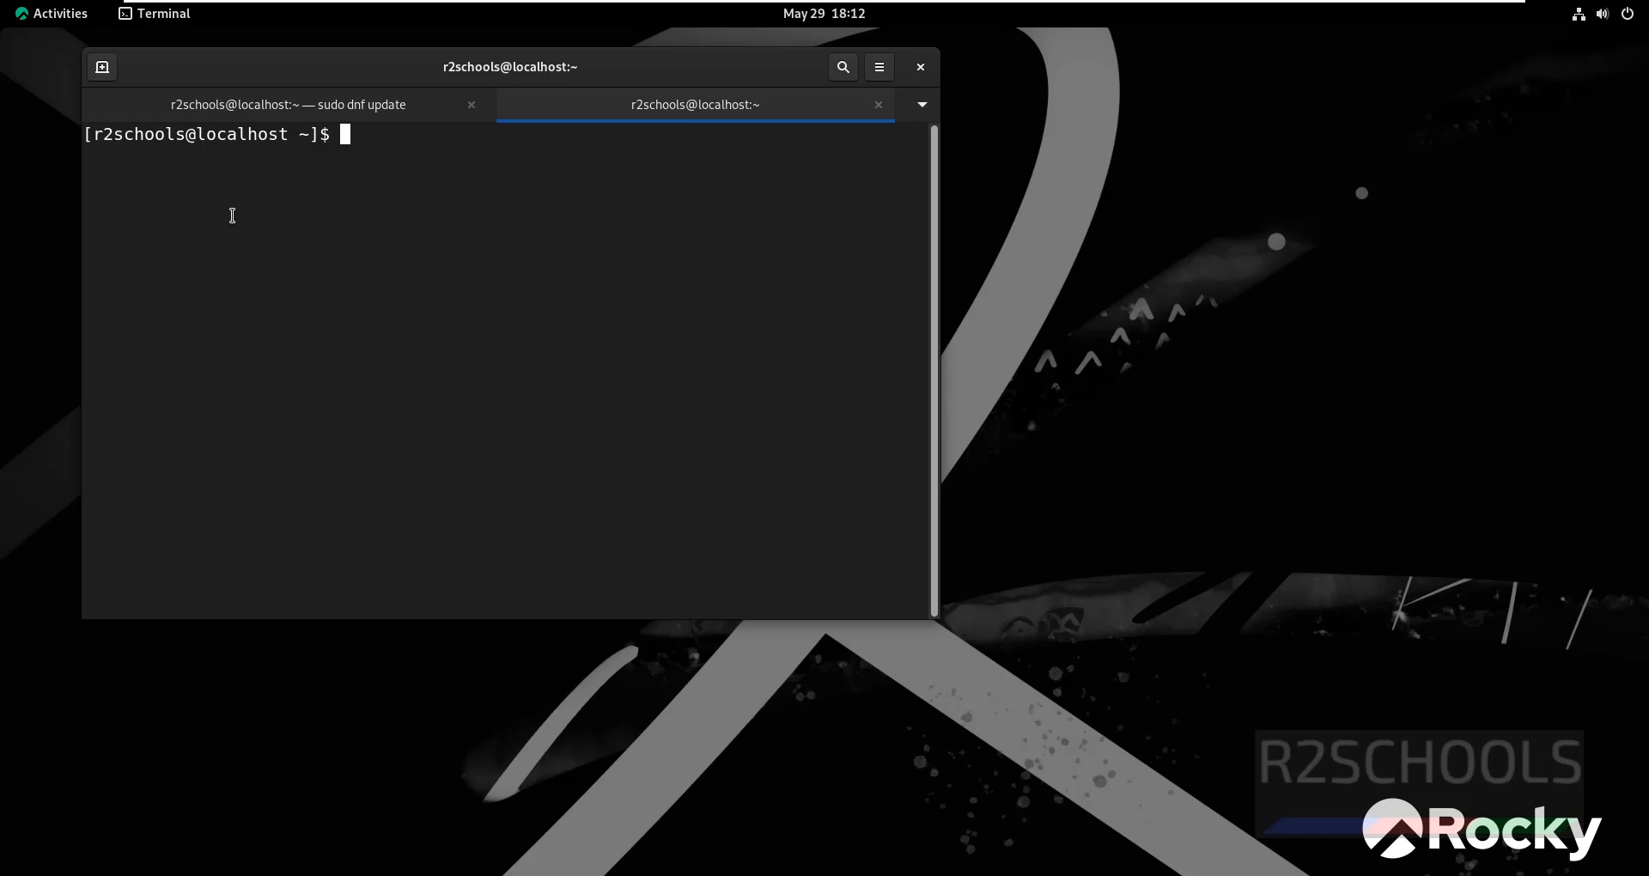
pyautogui.write('java -')
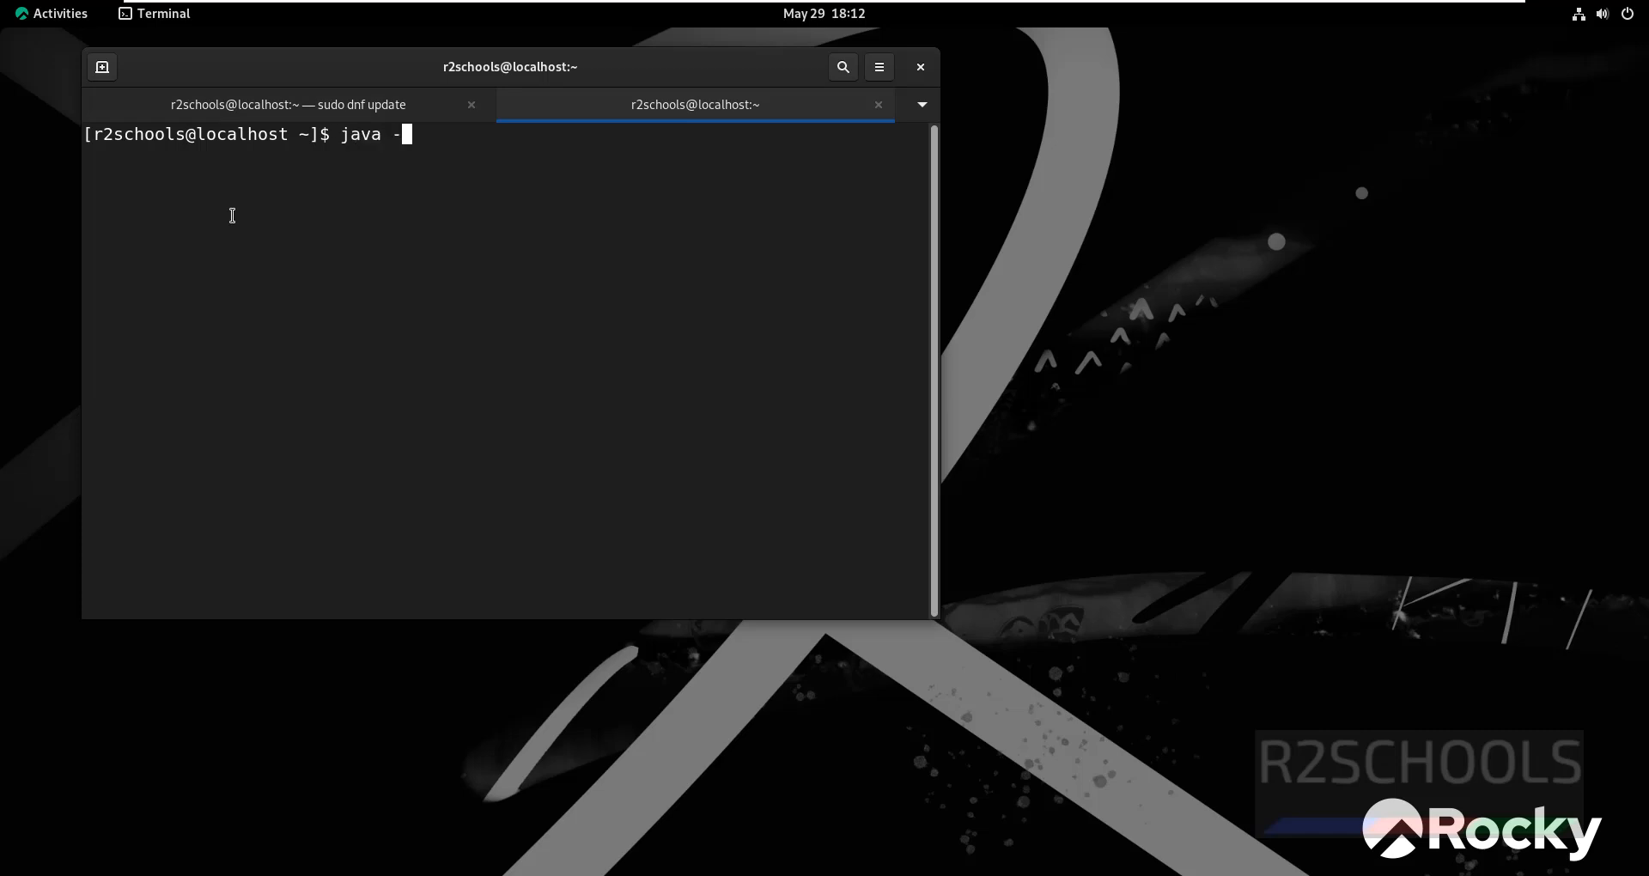
pyautogui.write('-version')
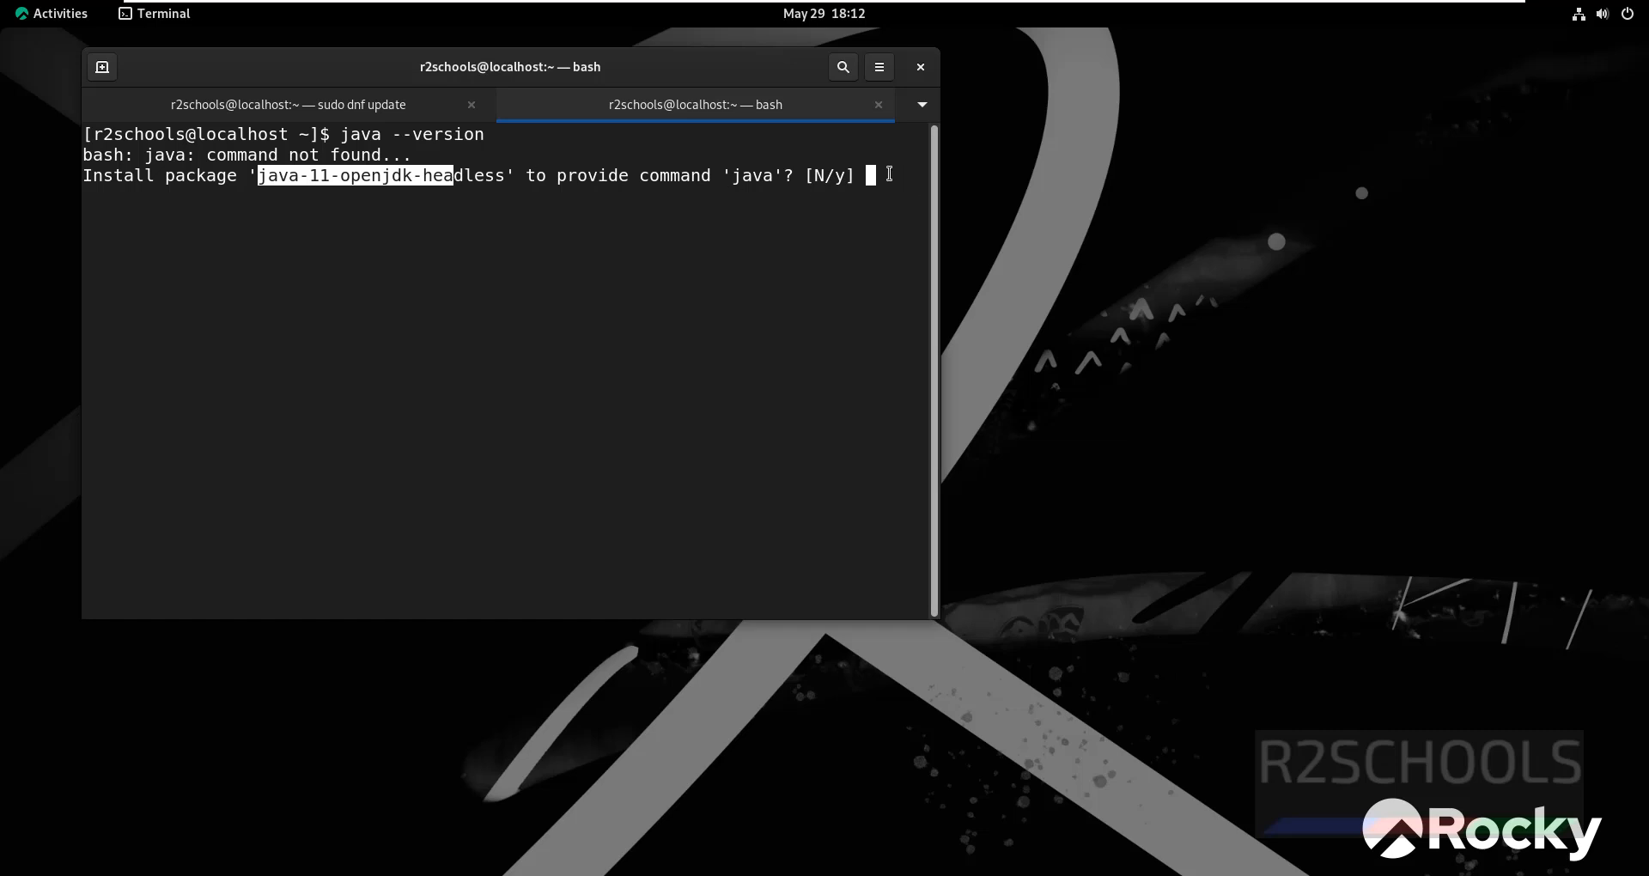
pyautogui.write('n')
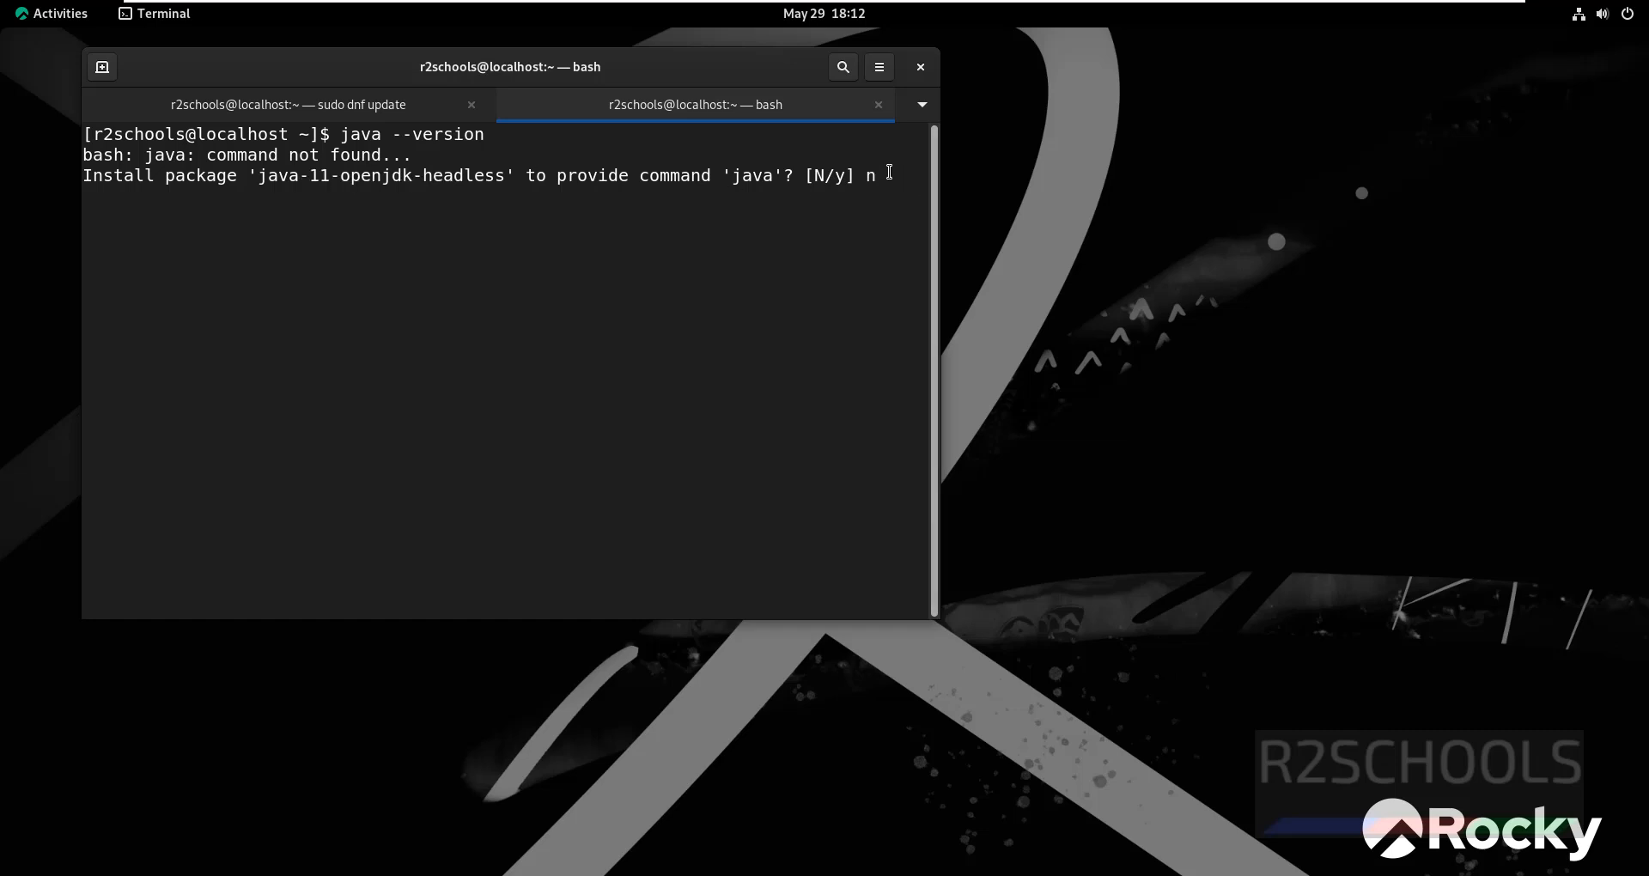
pyautogui.press('Return')
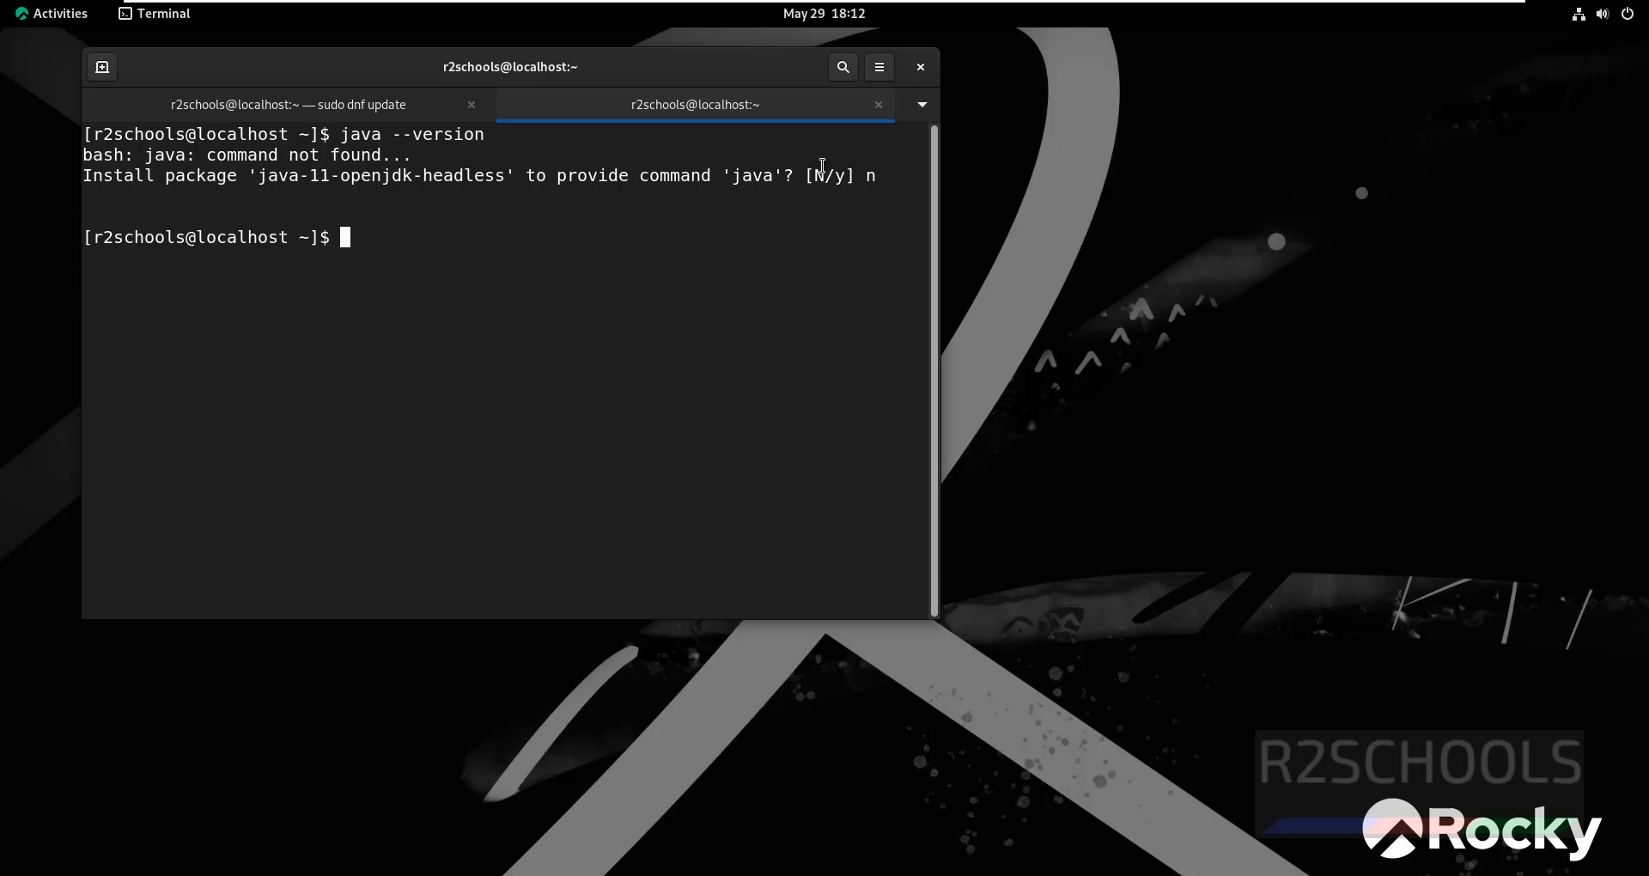
pyautogui.moveTo(879, 104)
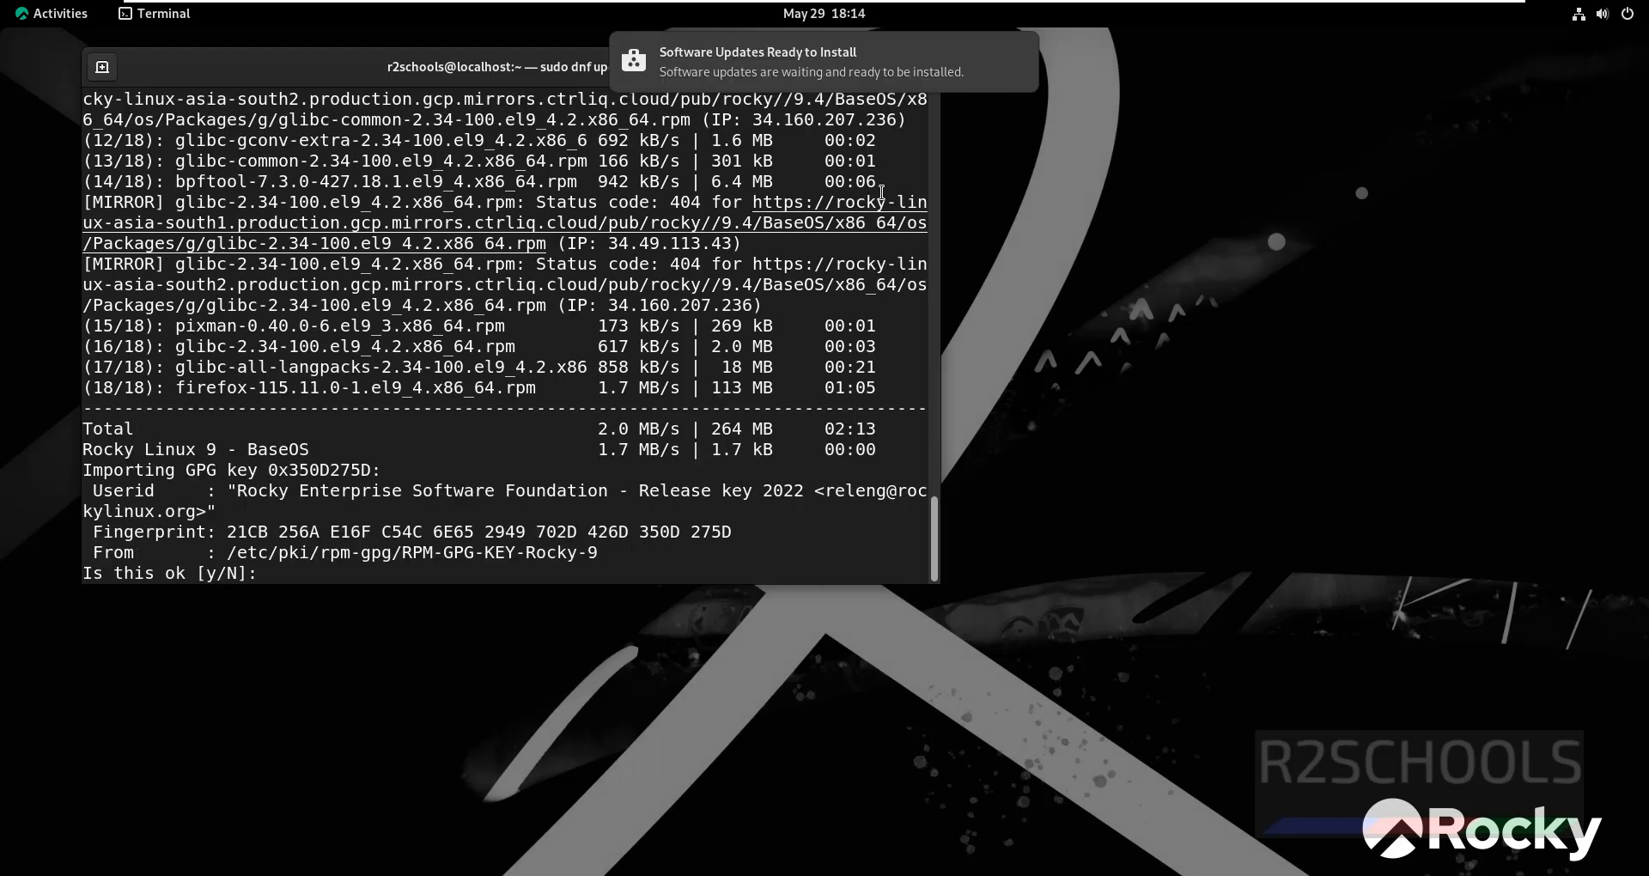
# Accept the Rocky GPG key so dnf finishes with Complete!
pyautogui.write('y')
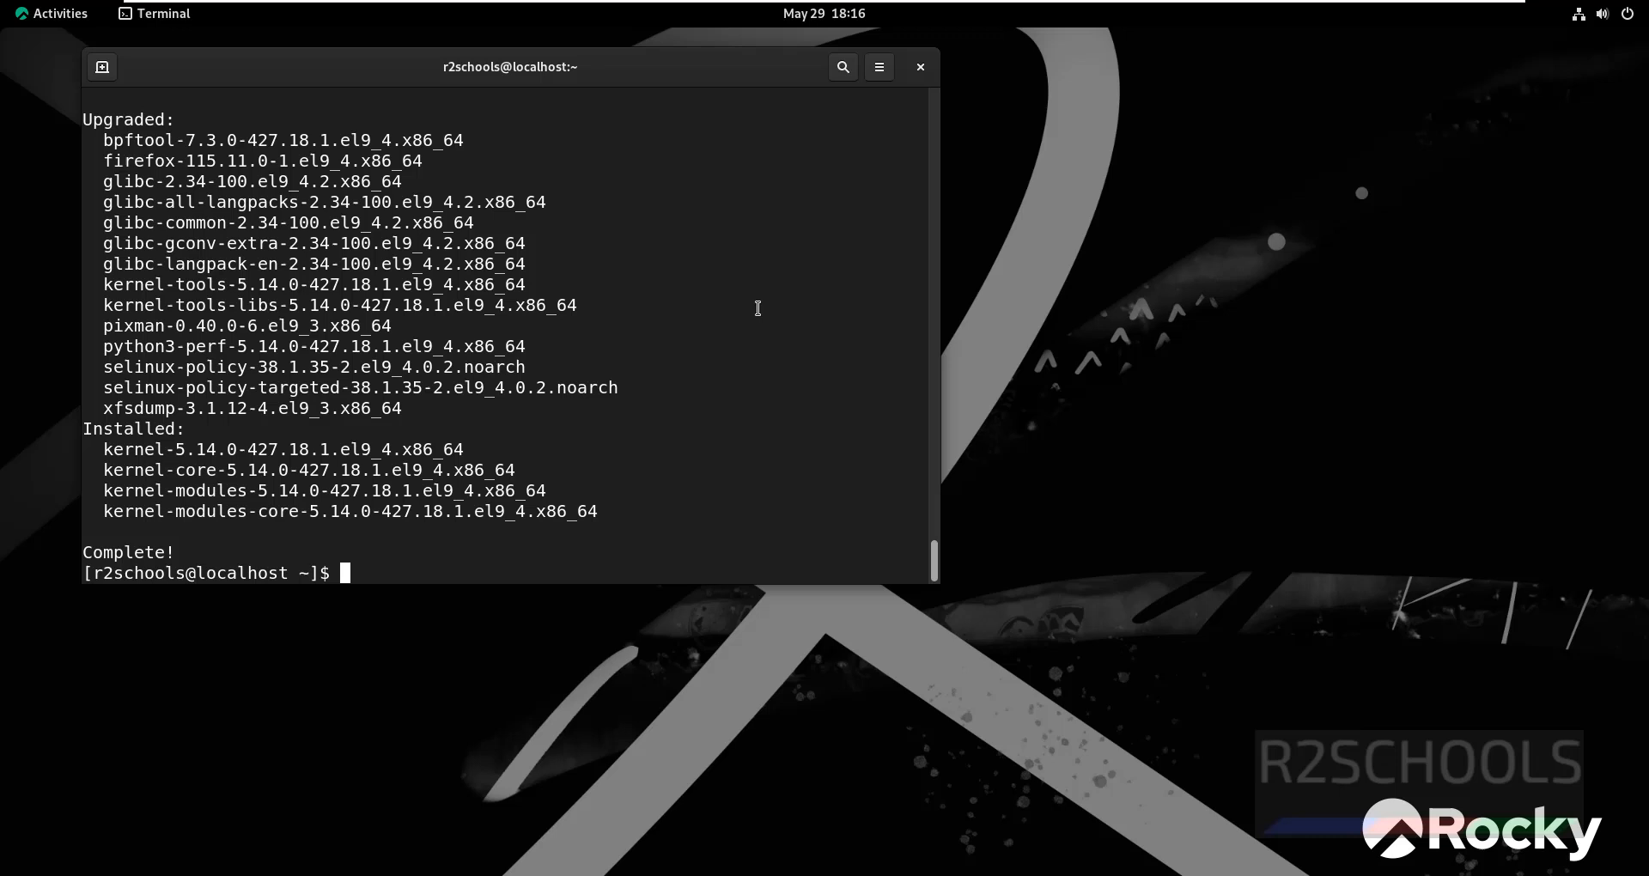
pyautogui.moveTo(761, 306)
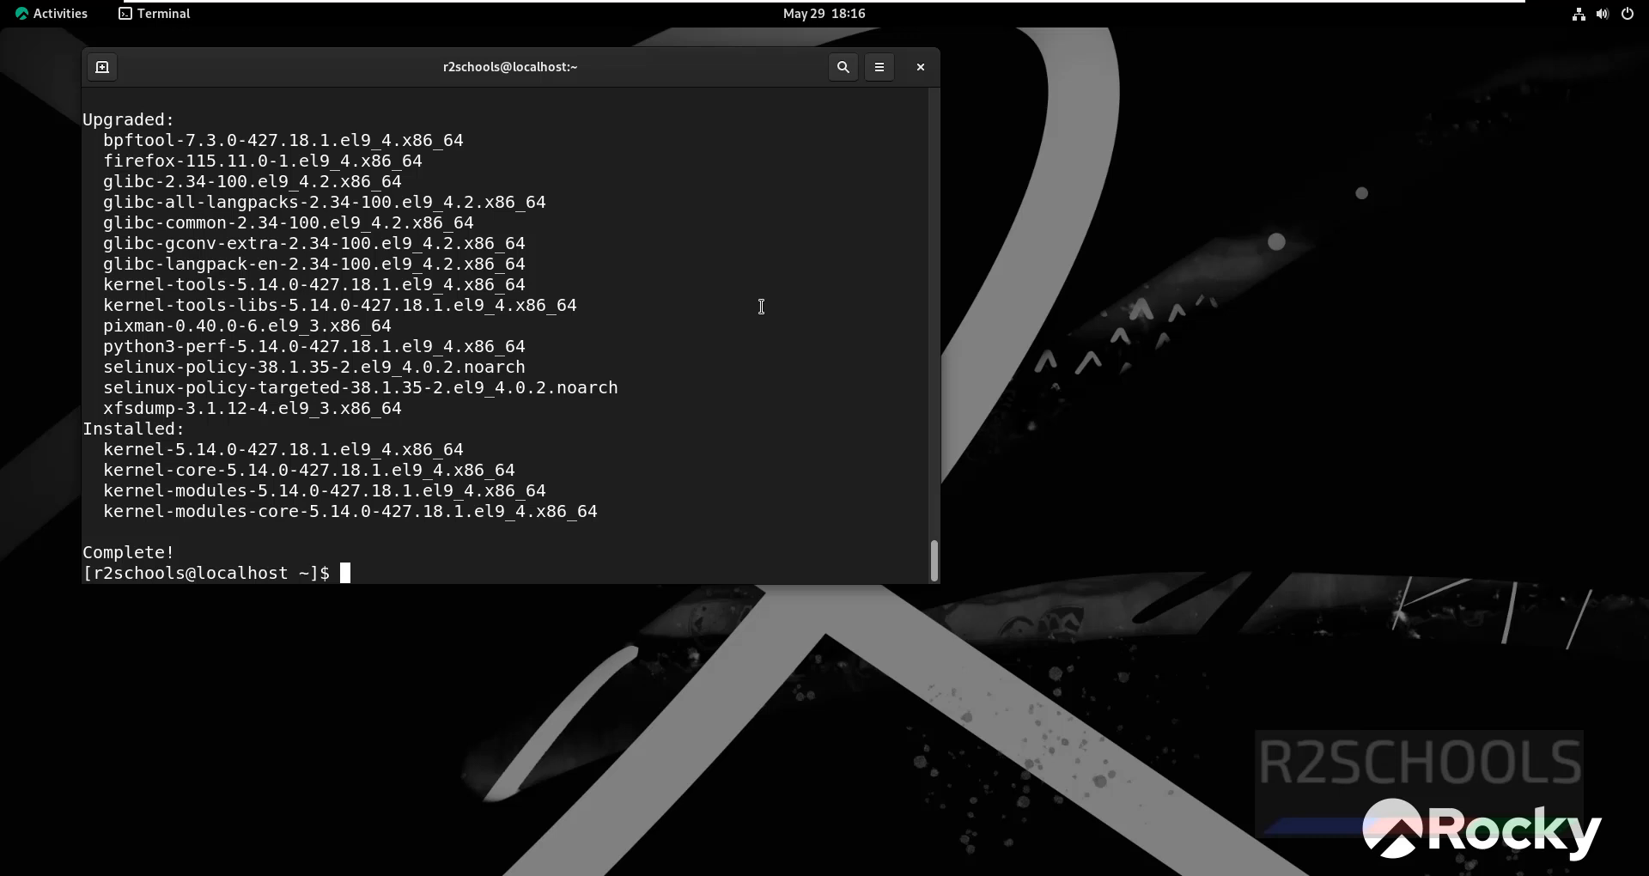
pyautogui.moveTo(767, 301)
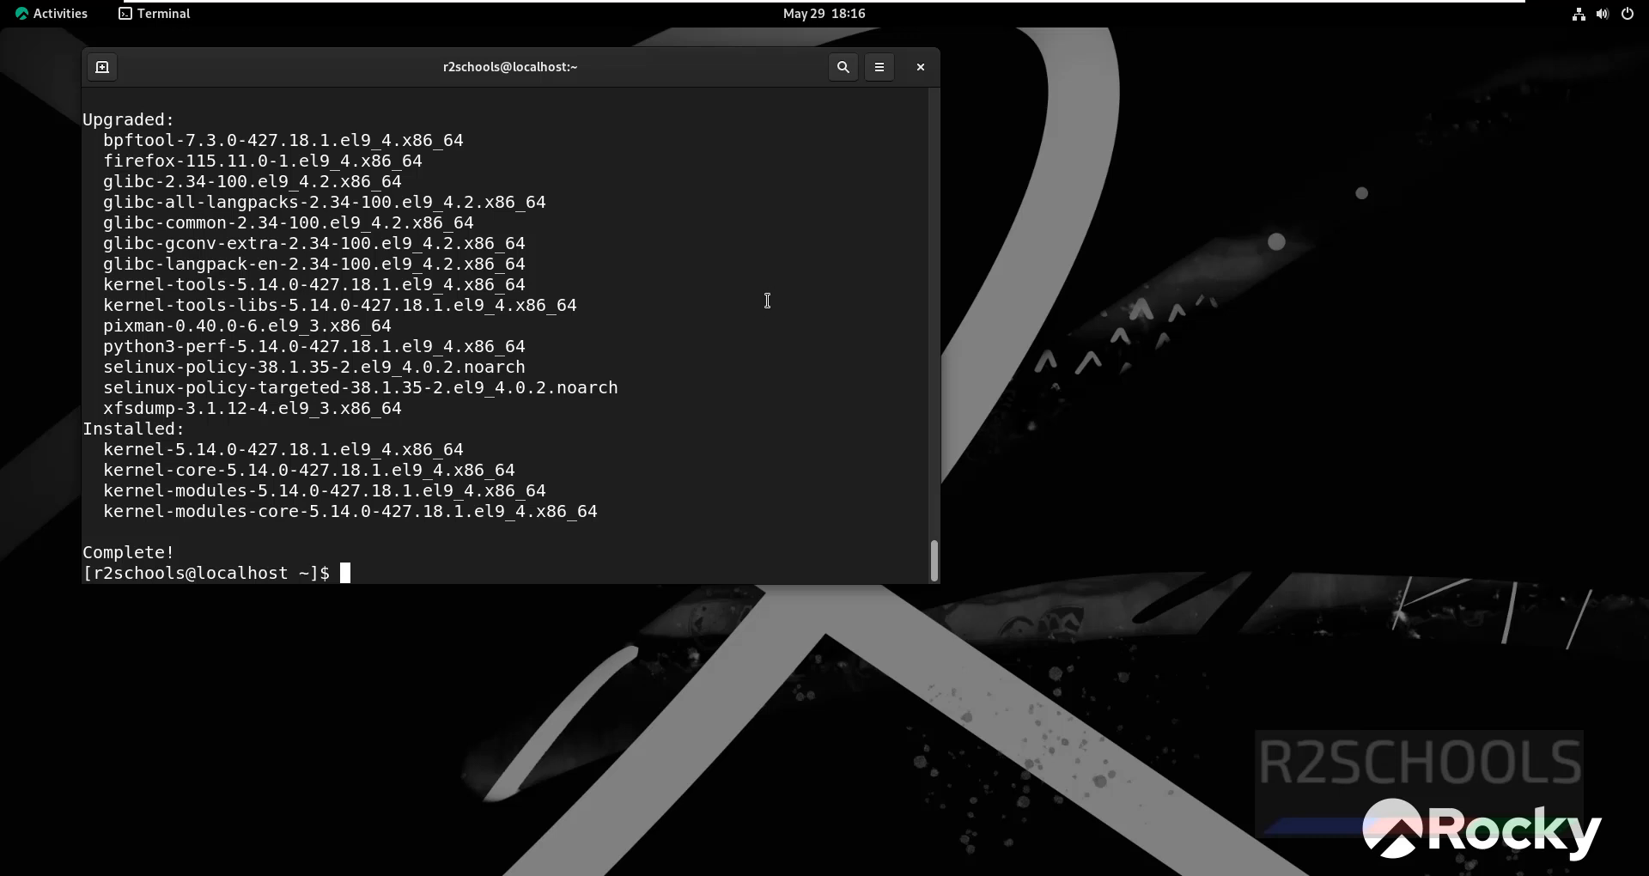
pyautogui.moveTo(762, 305)
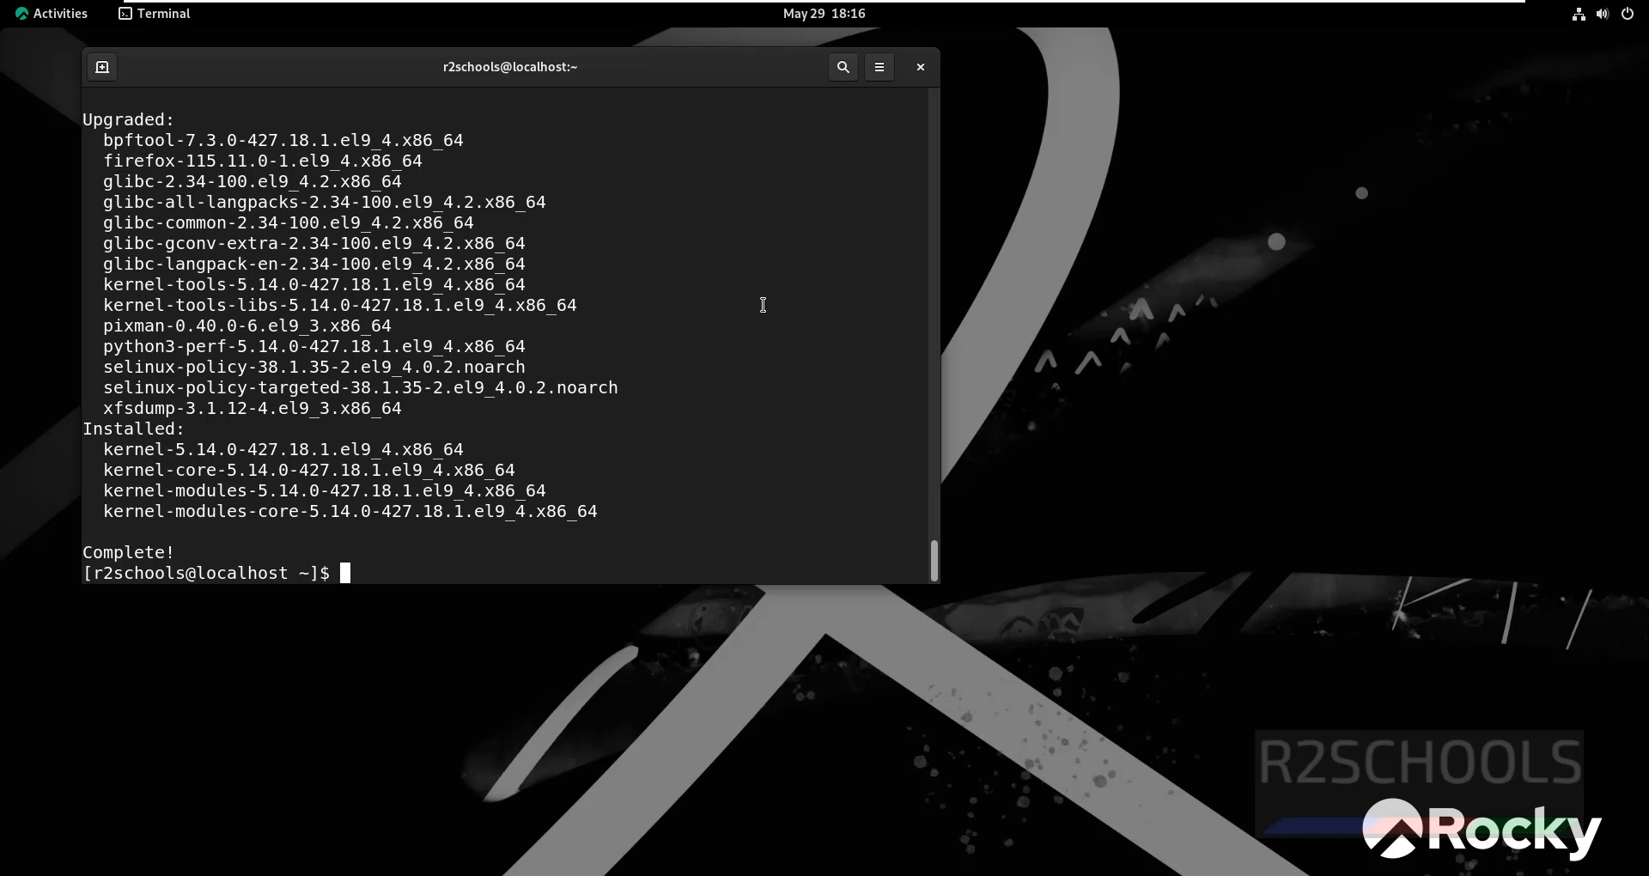
pyautogui.moveTo(734, 307)
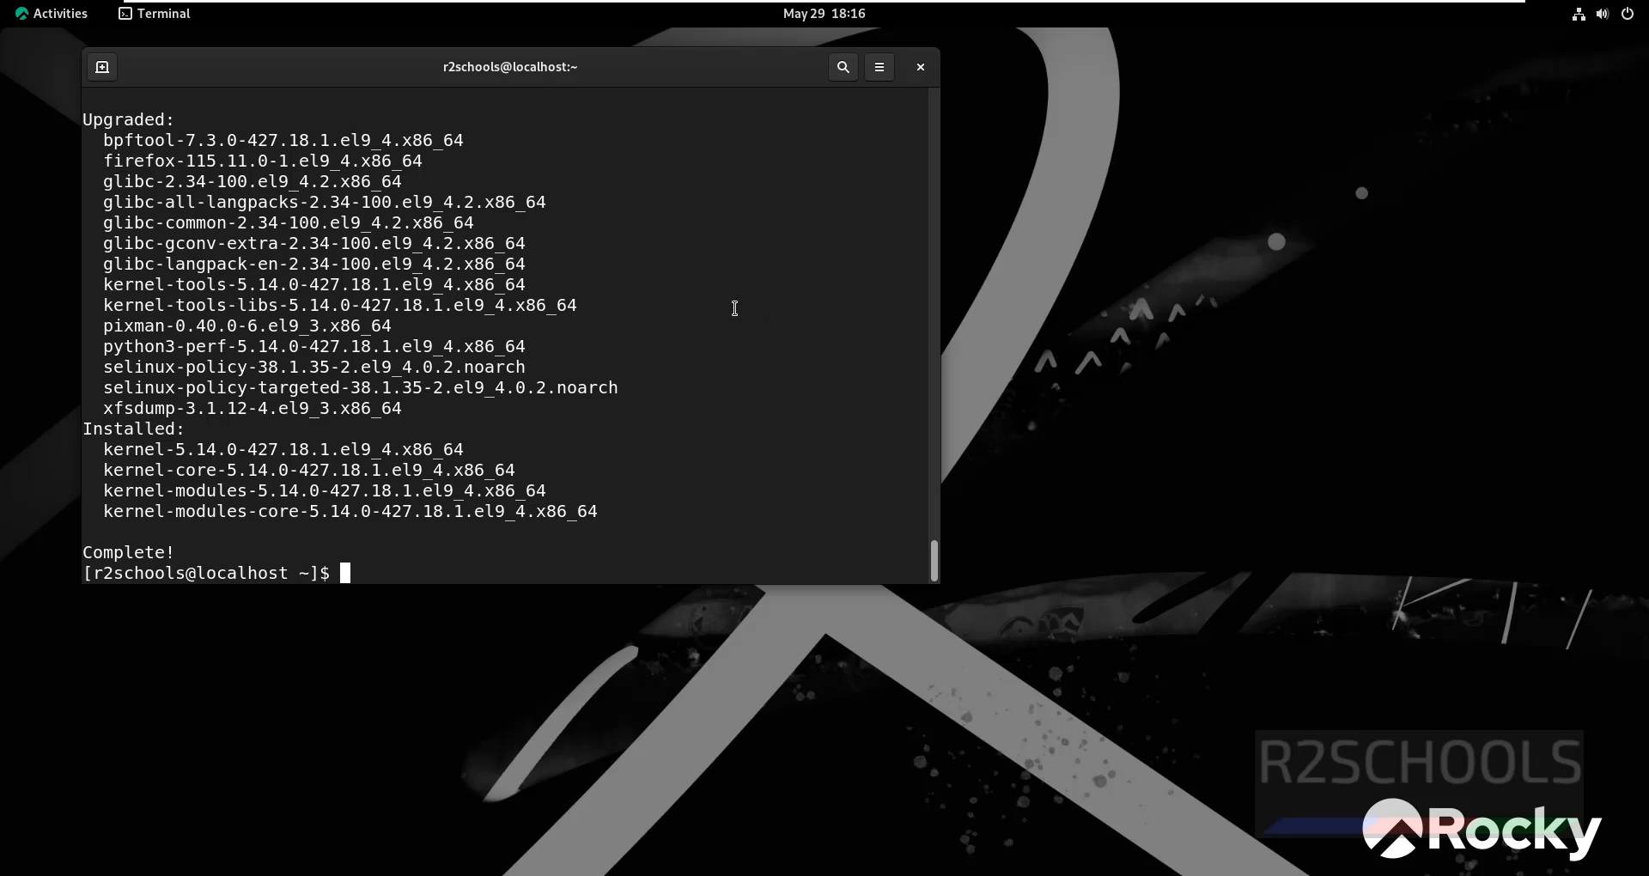